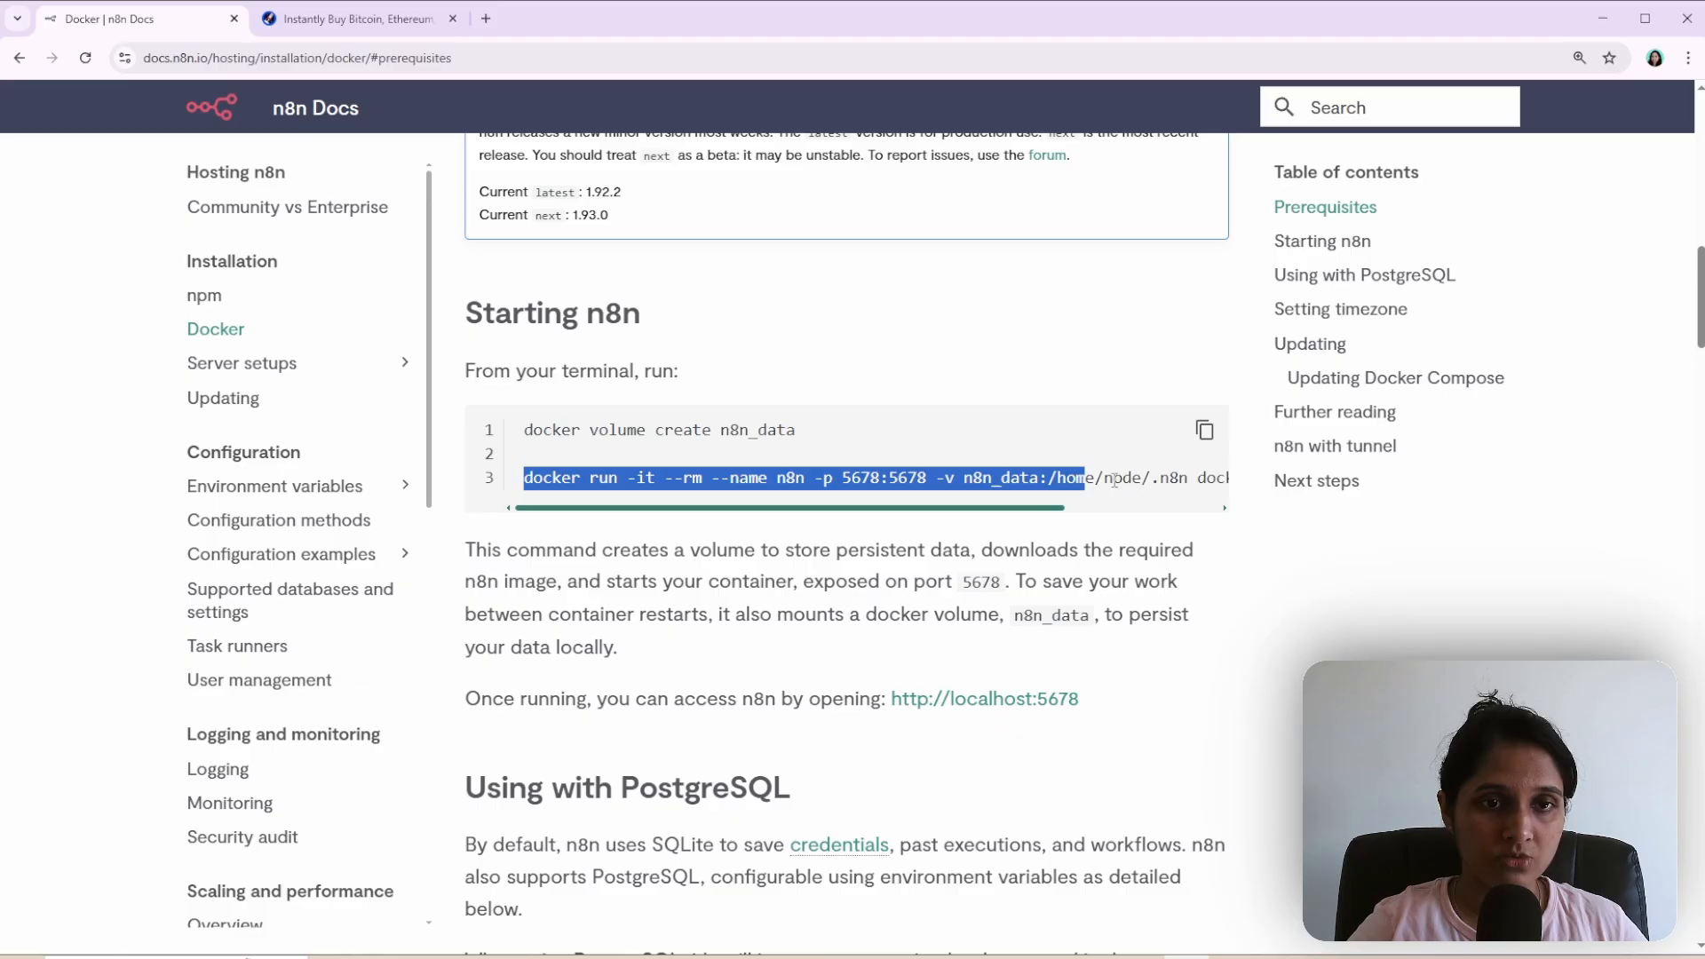
Copy the docker run command from the n8n Docs 'Starting n8n' section.
click(949, 501)
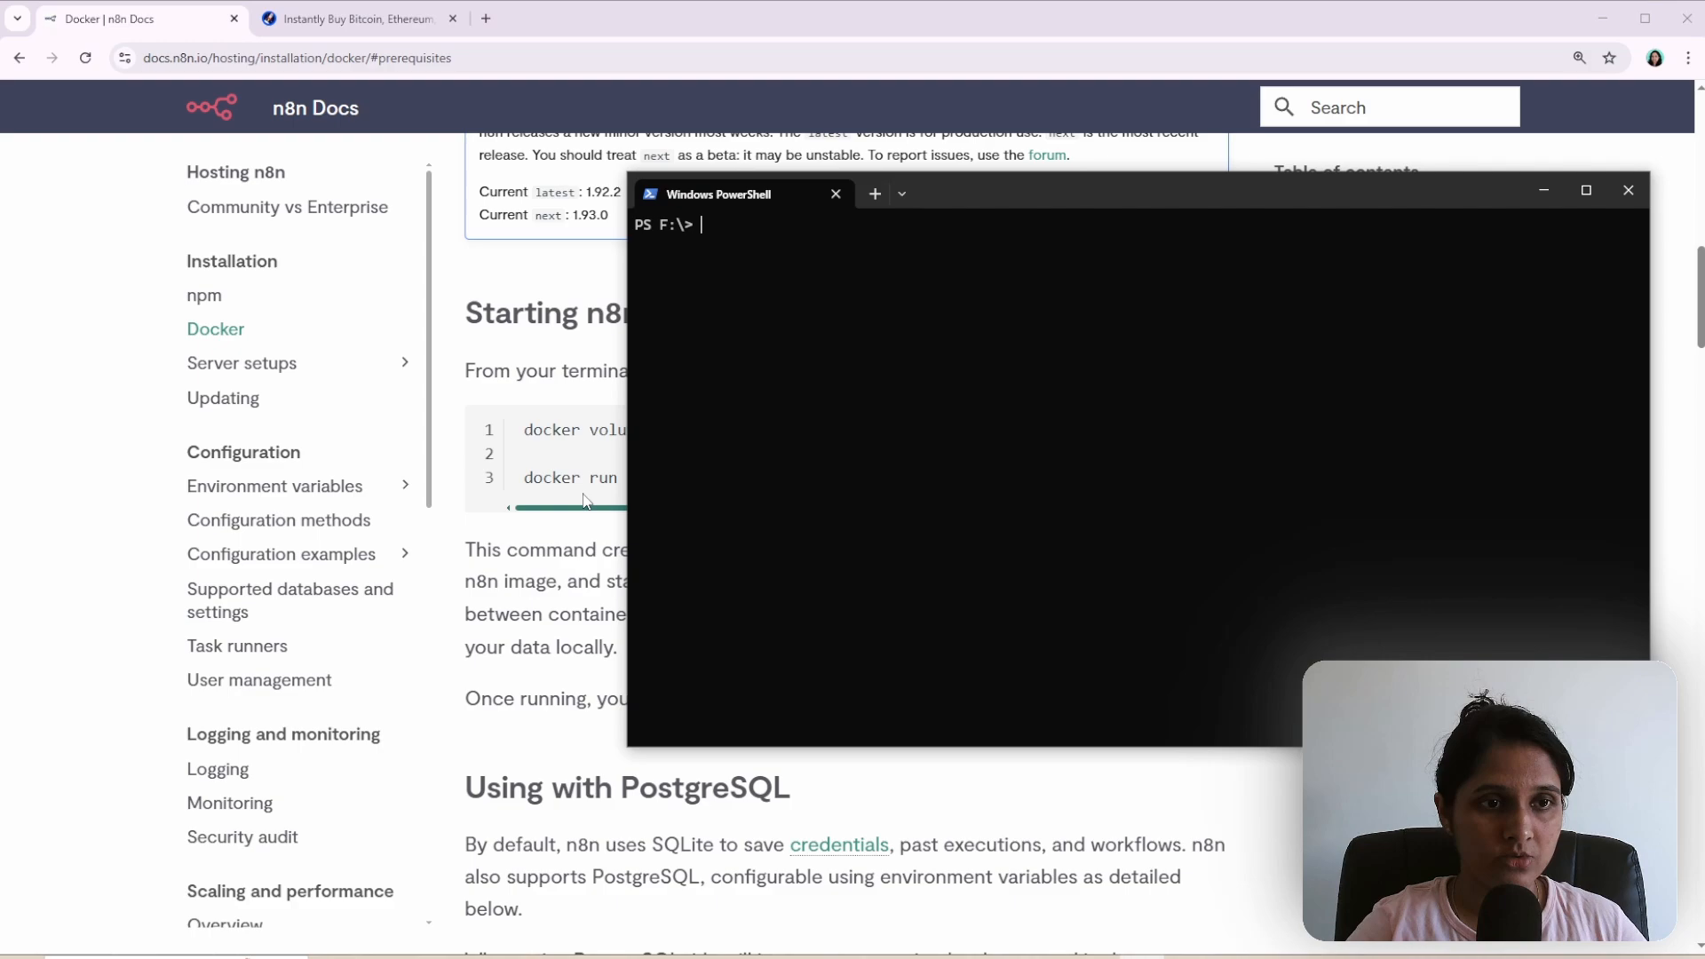
Run 'docker run -it --rm --name n8n -p 5678:5678 -v n8n_data:/home/node/.n8n docker.n8n.io' in PowerShell.
click(1628, 191)
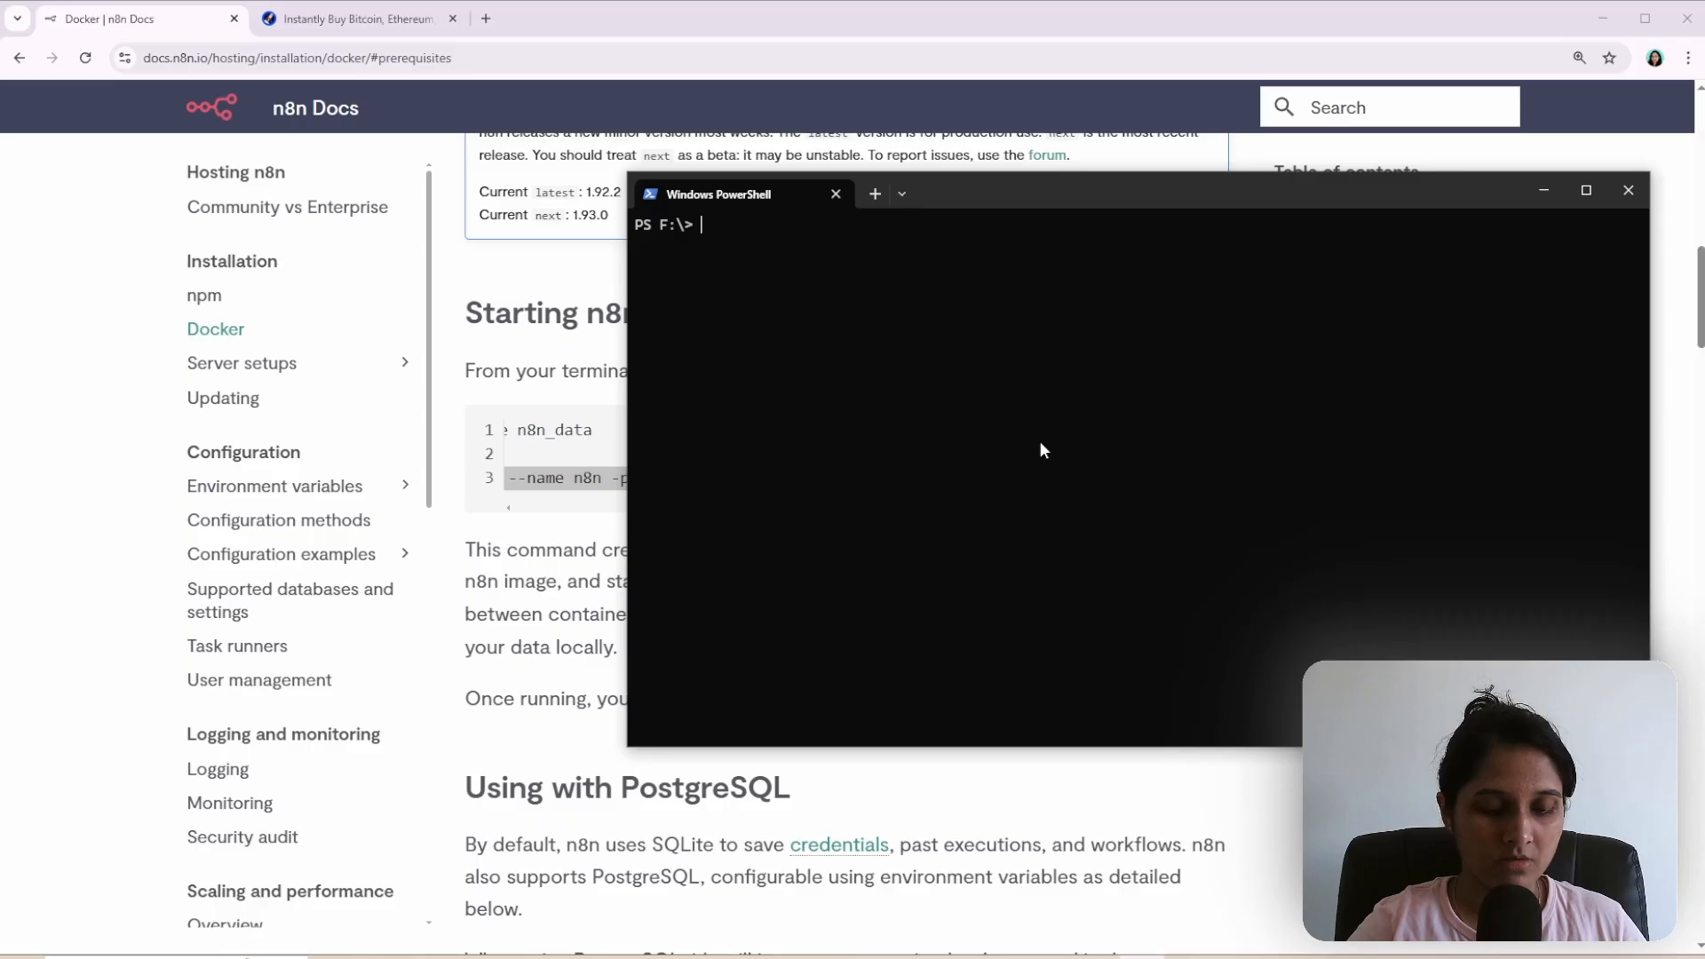
text(docker run -it --rm --name n8n -p 5678:5678 -v n8n_data:/home/node/.n8n docker.n8n.io/n8nio/n8n)
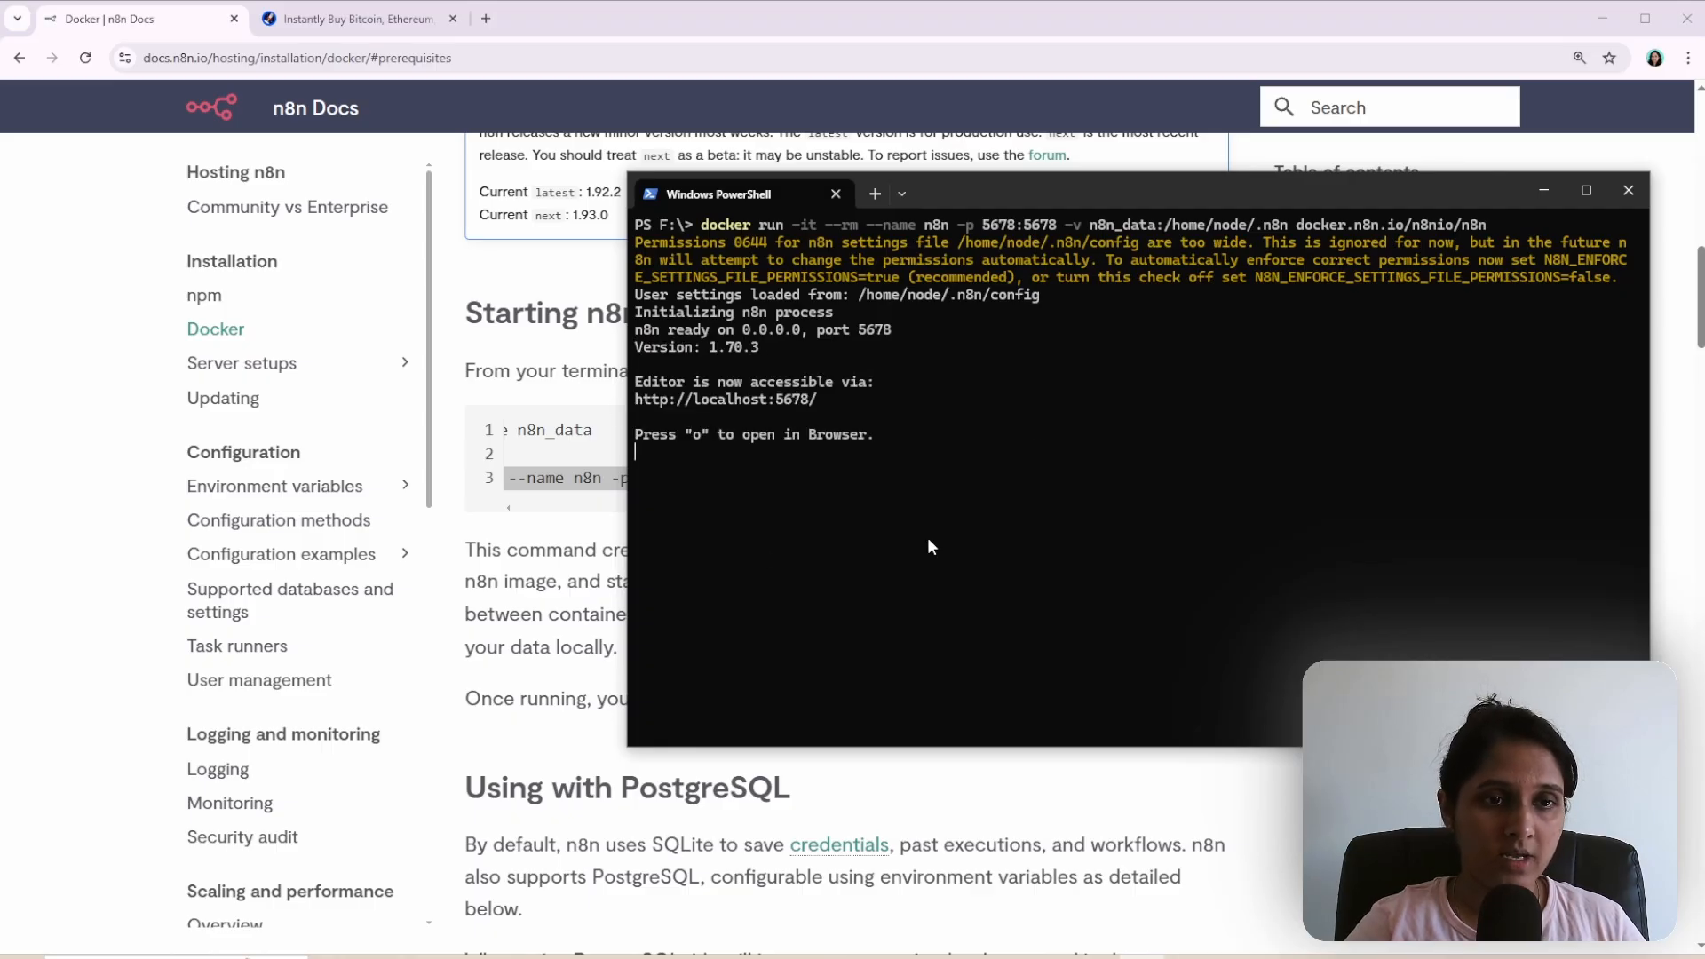
mouse_move(725, 399)
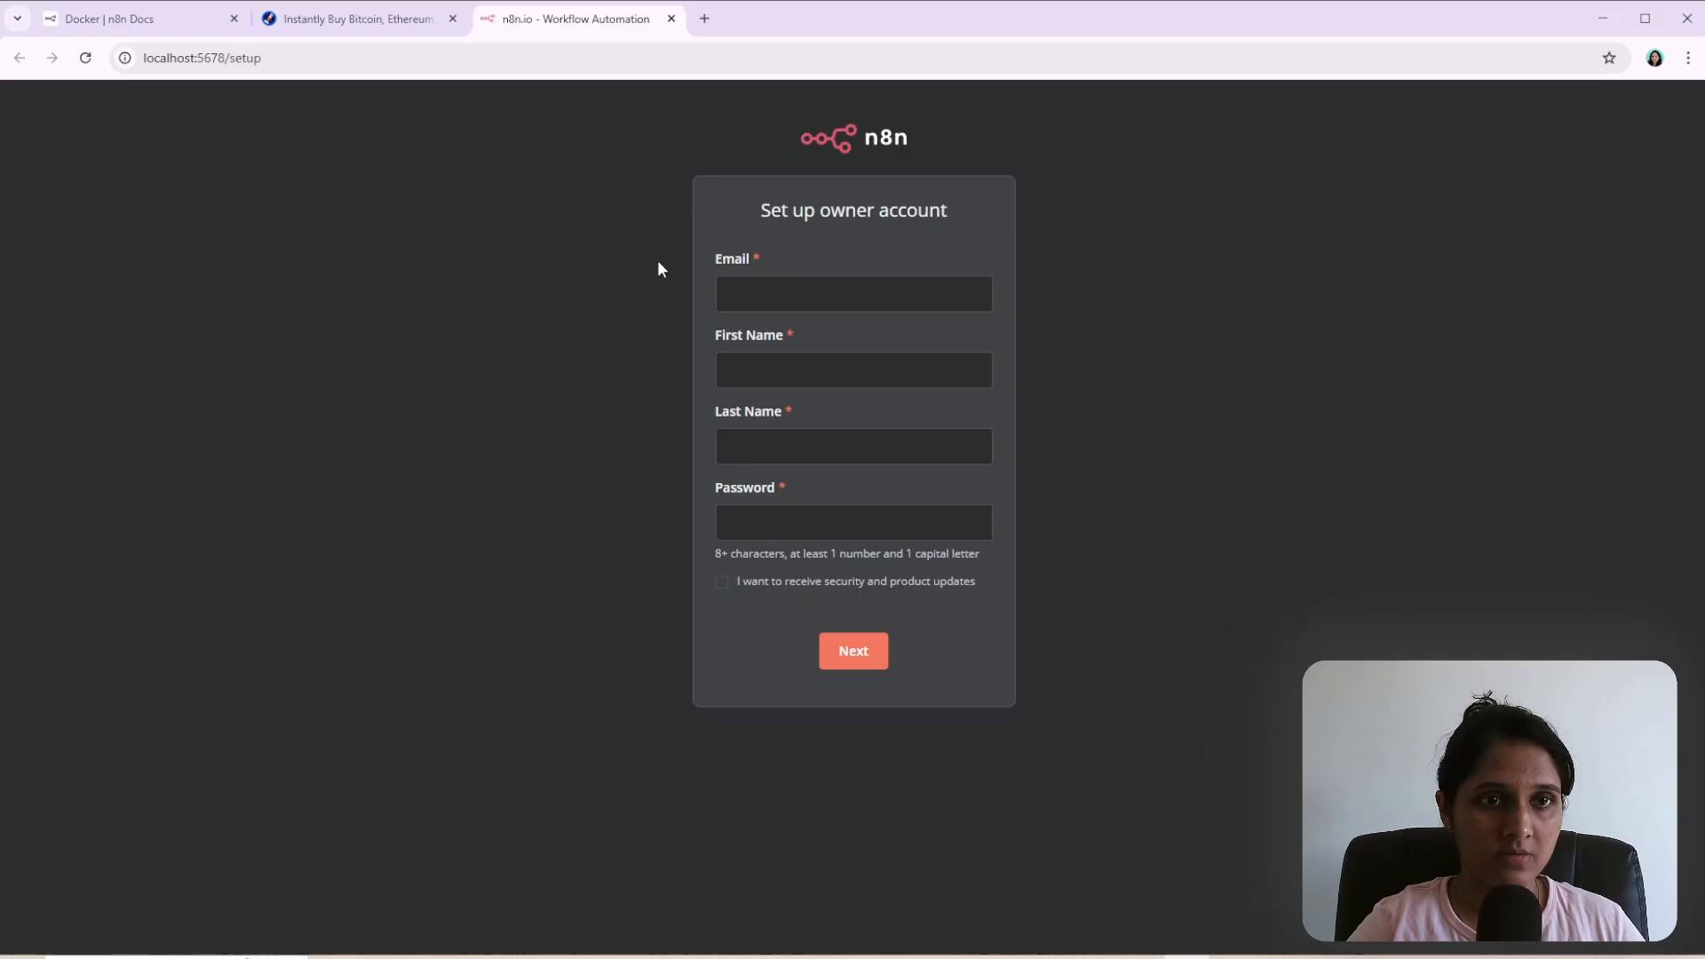
mouse_move(892, 763)
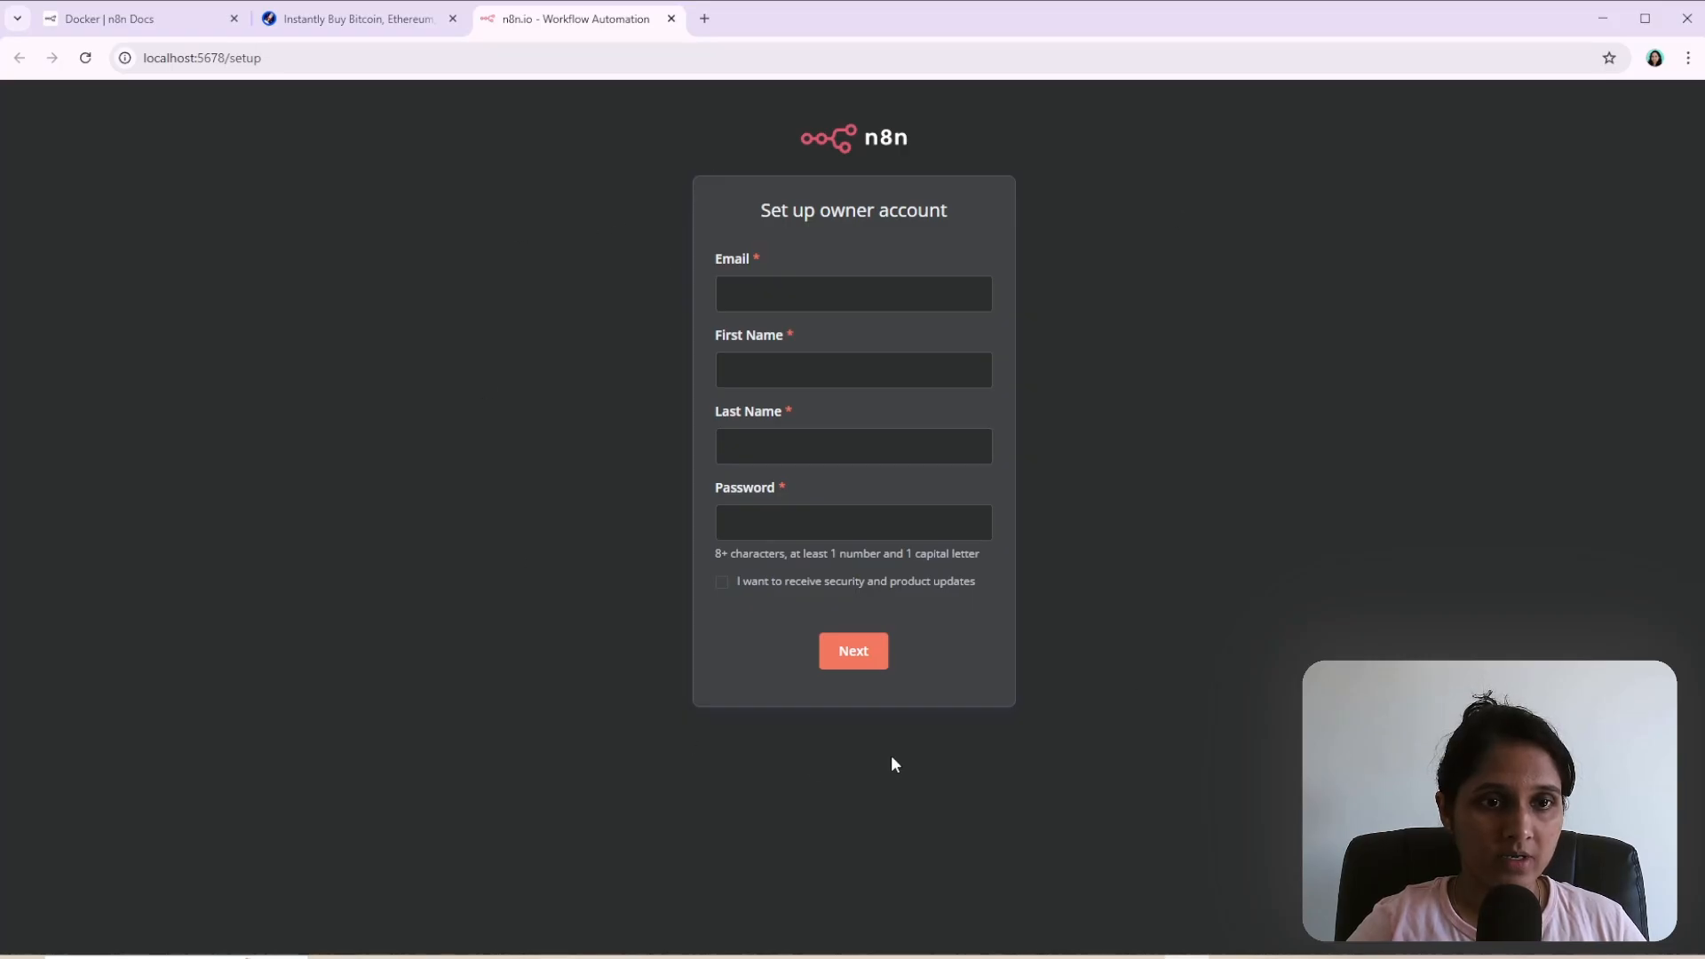
mouse_move(980, 664)
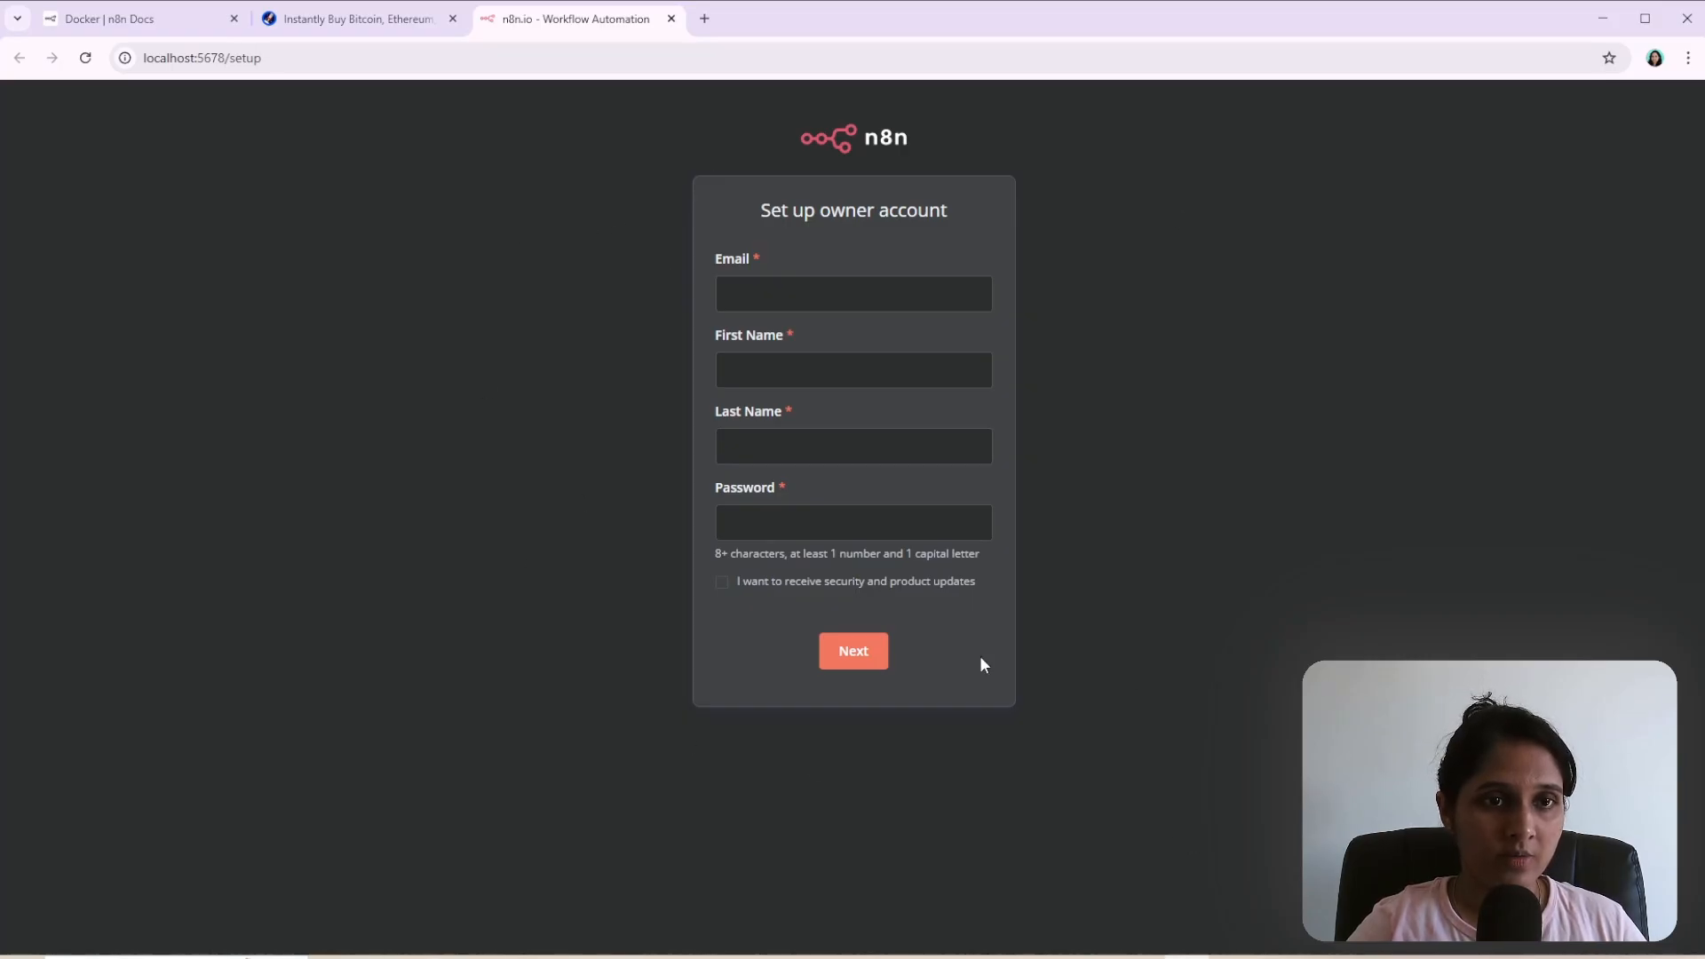
mouse_move(637, 195)
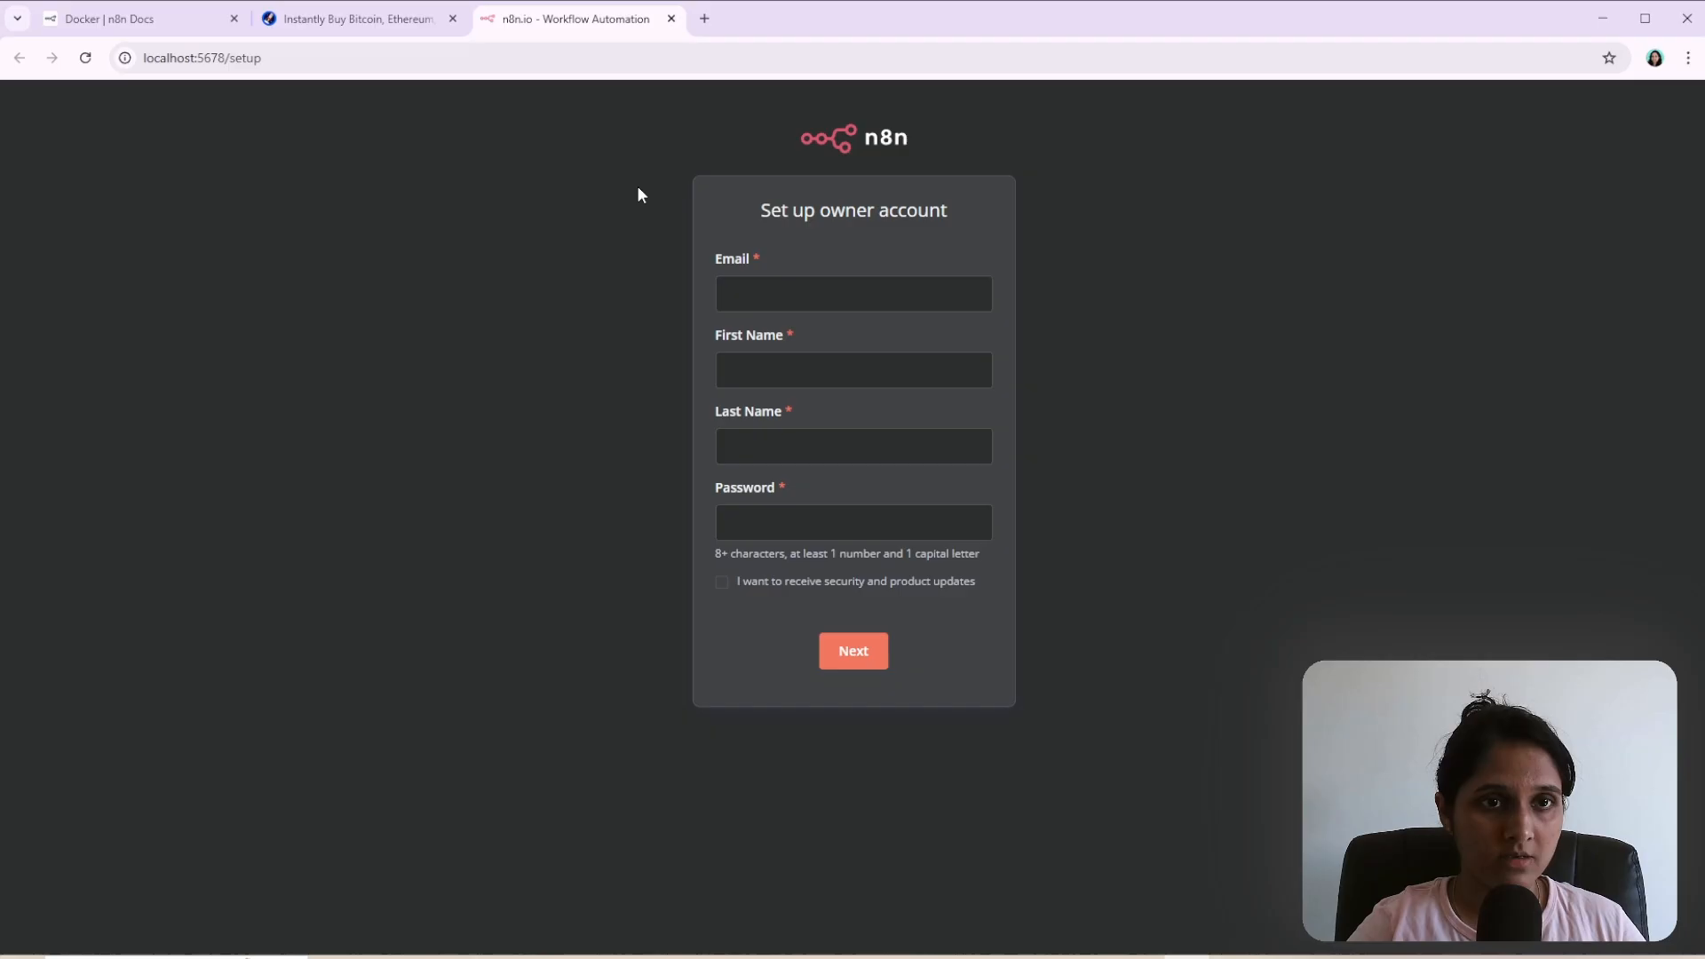
mouse_move(665, 334)
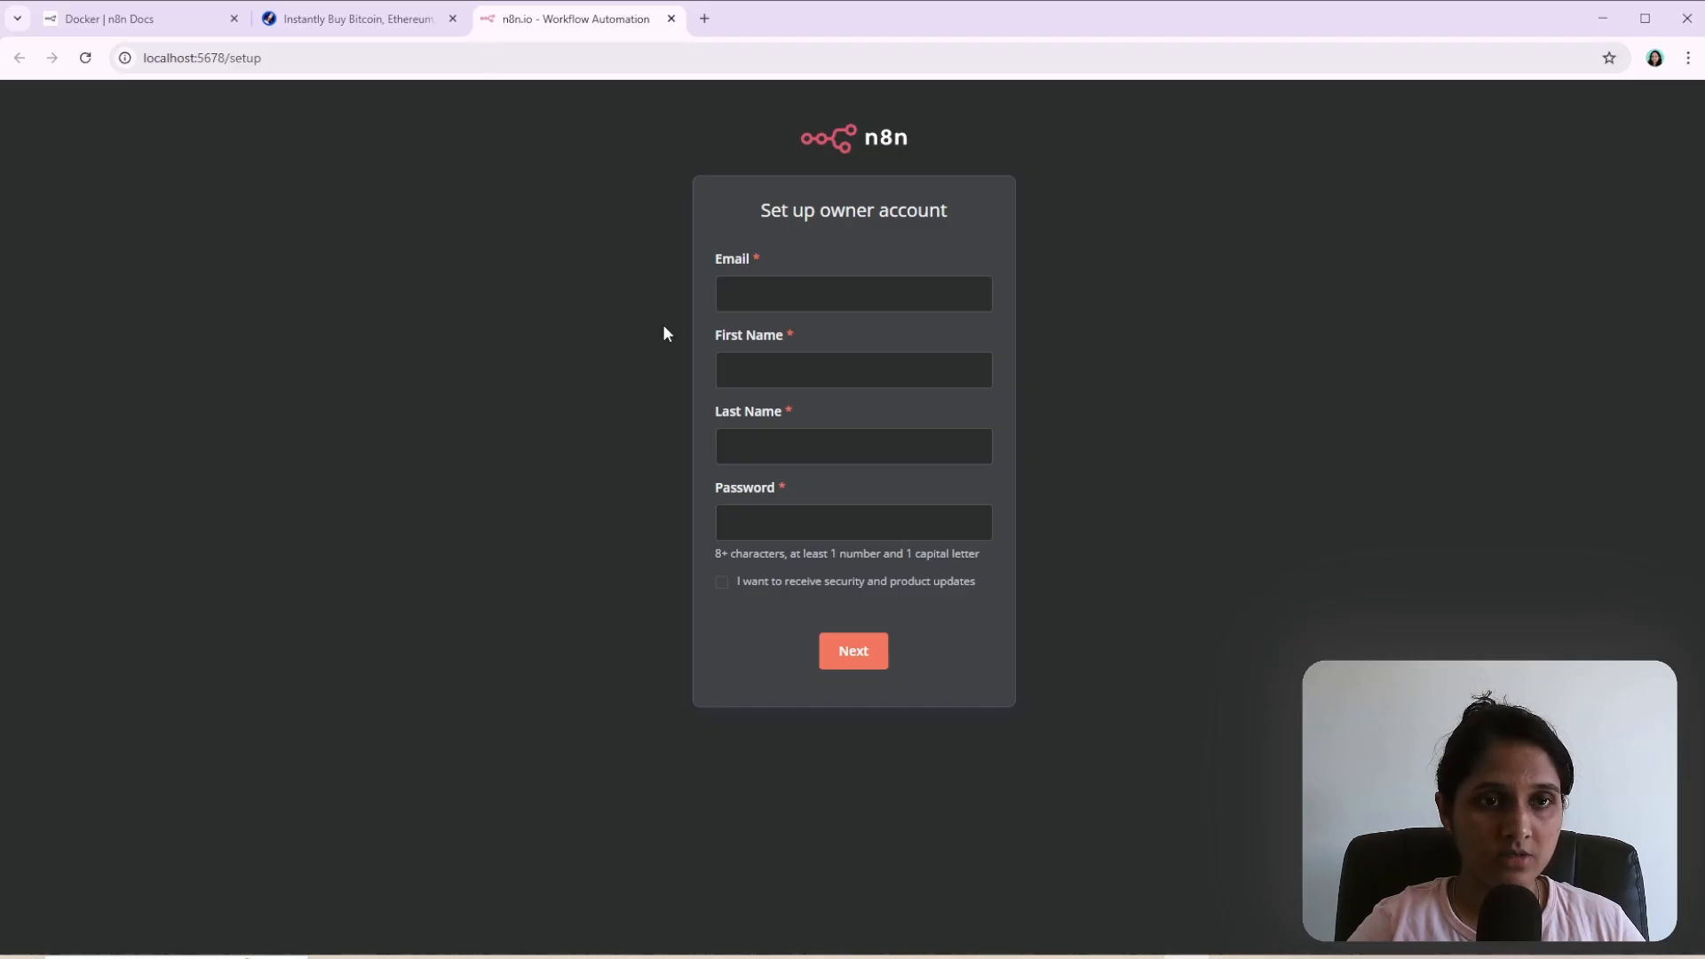
mouse_move(1194, 300)
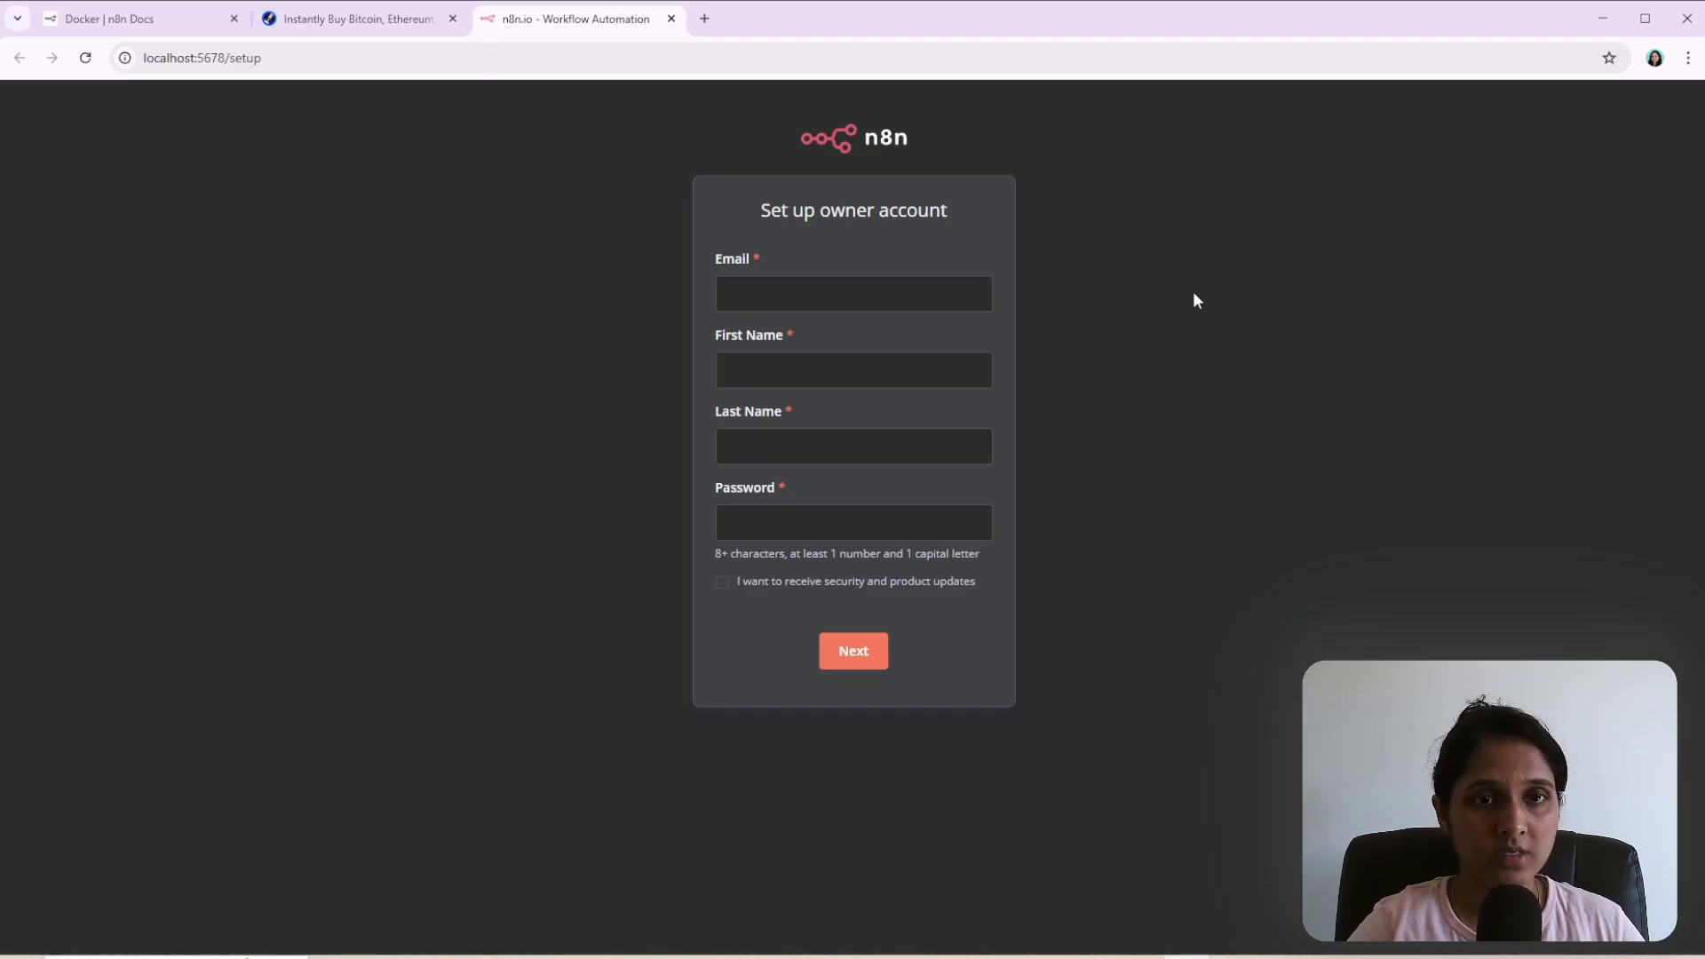
Finish setup into the blank workflow, glance at the CoinSpot price table, and return to n8n.
click(853, 650)
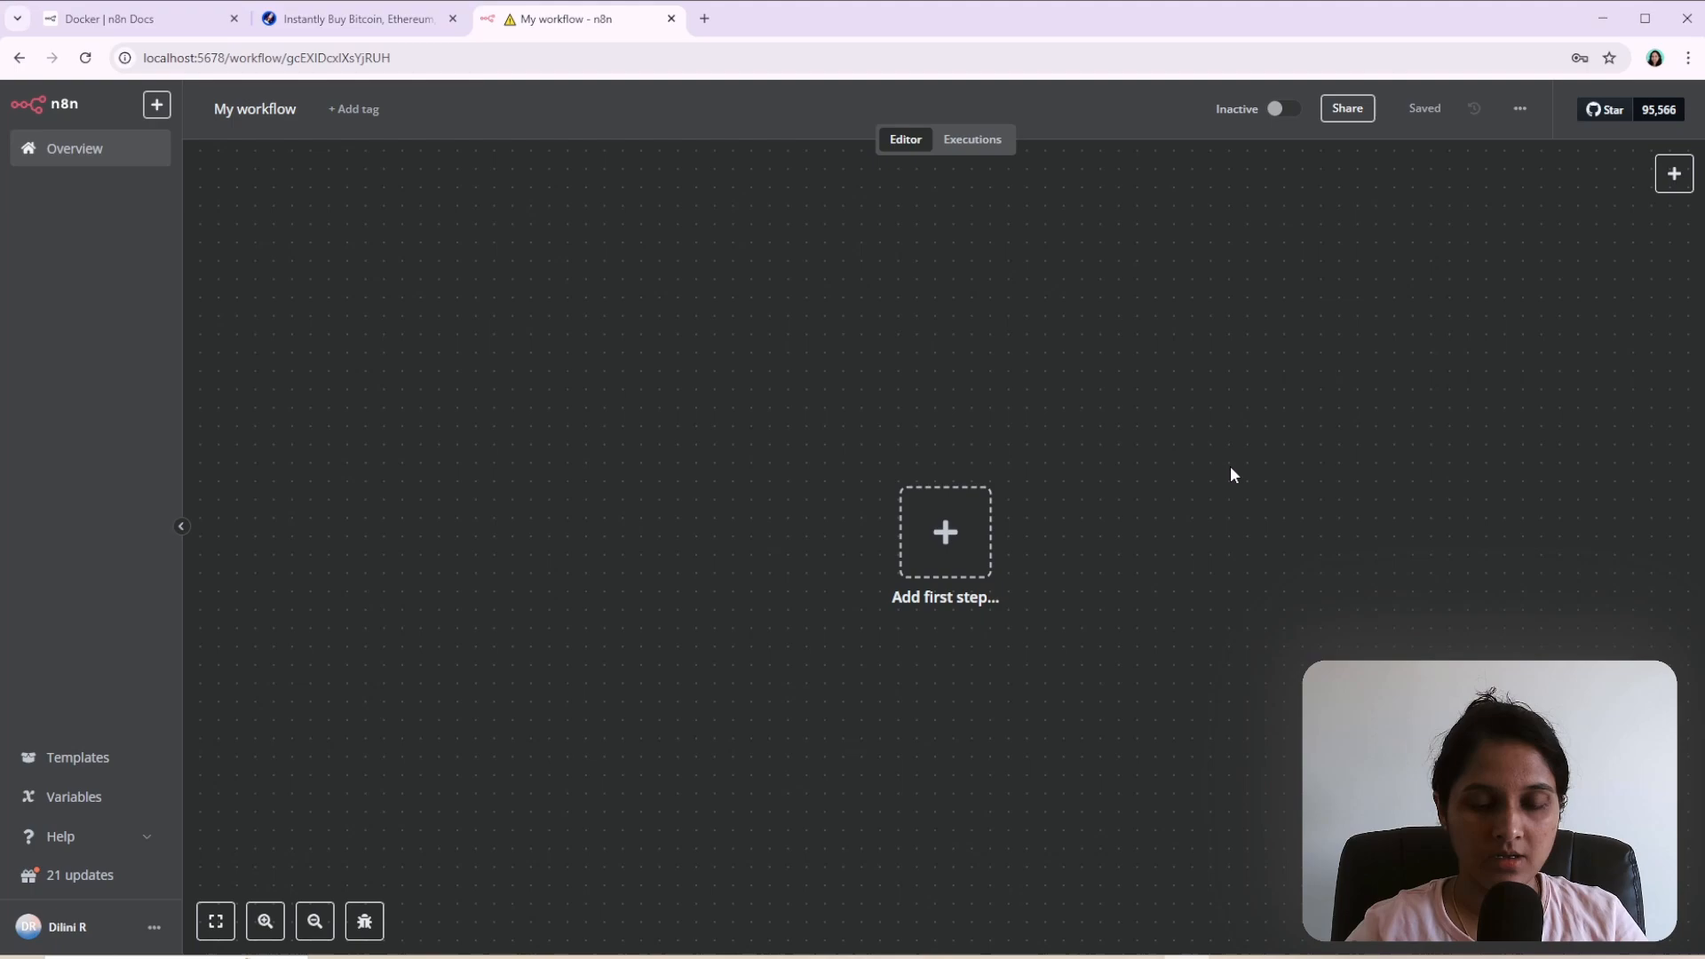
mouse_move(966, 419)
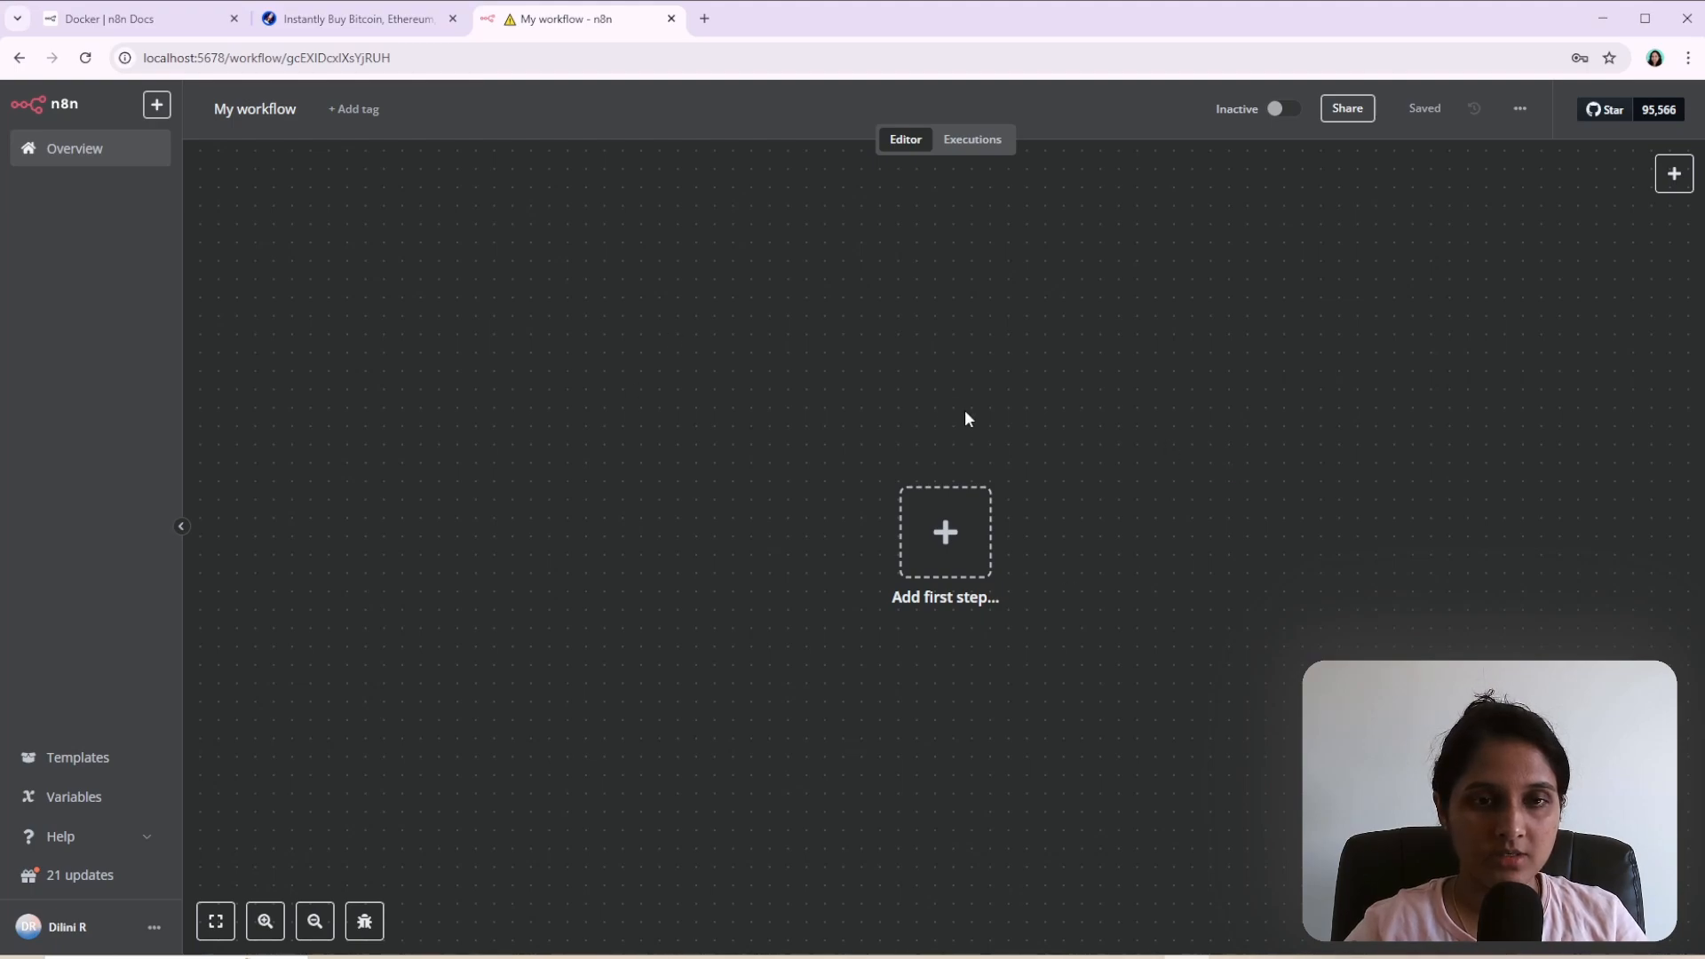
mouse_move(1064, 442)
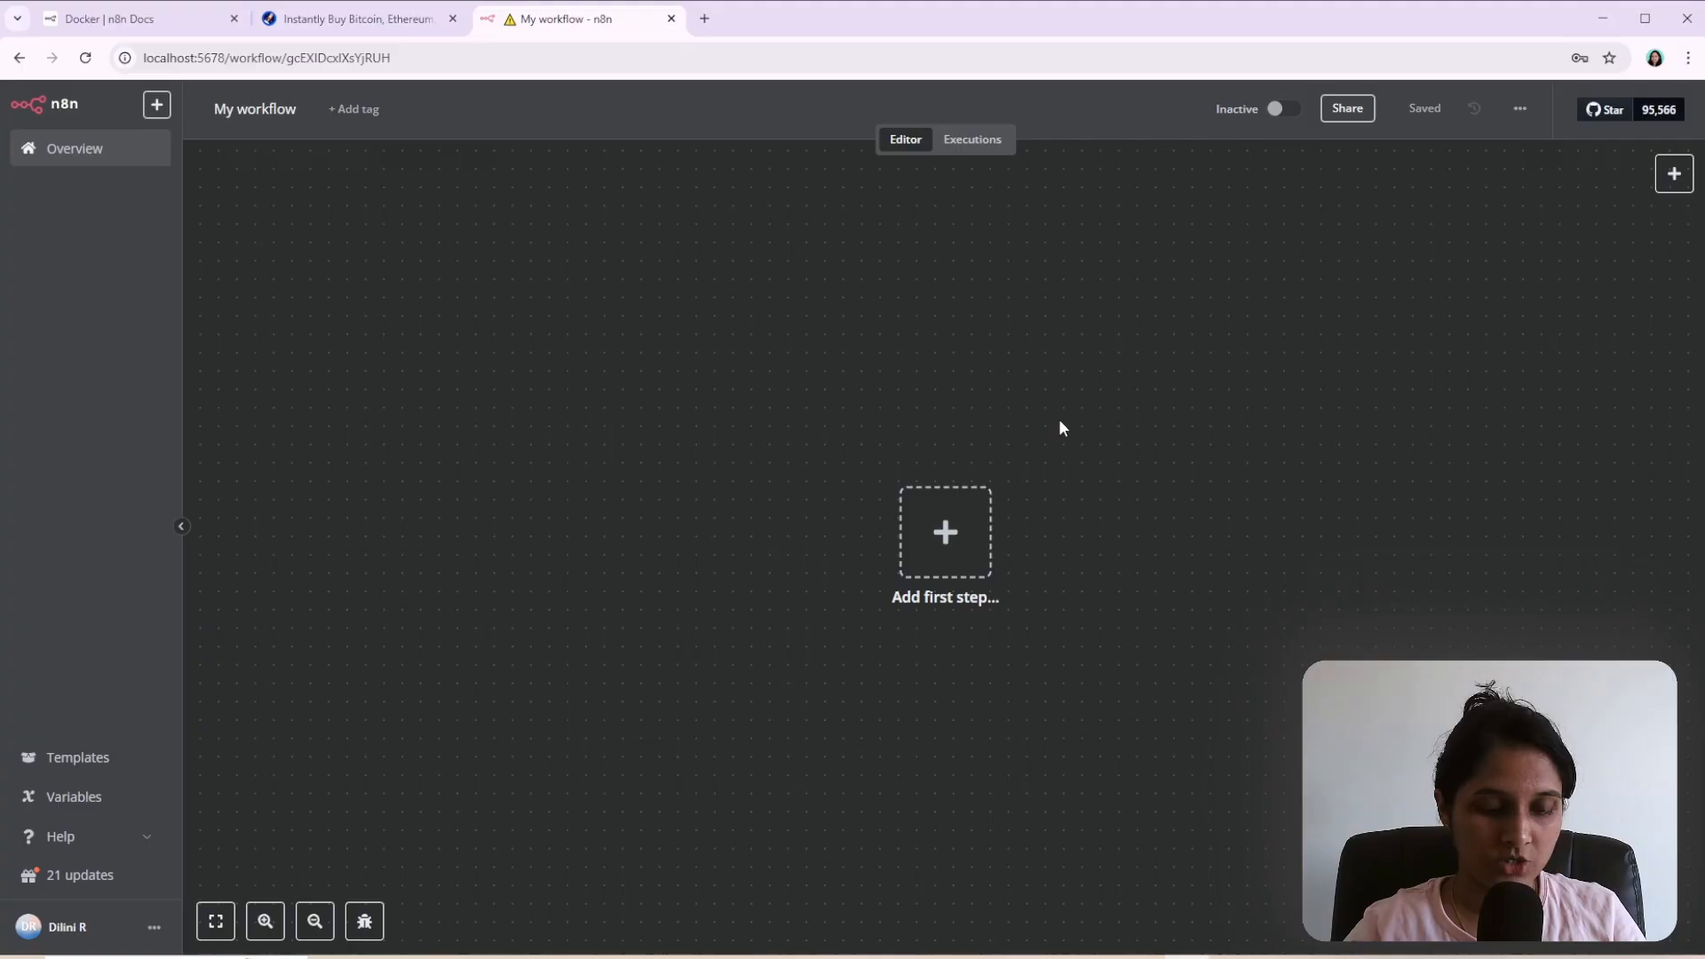
mouse_move(593, 366)
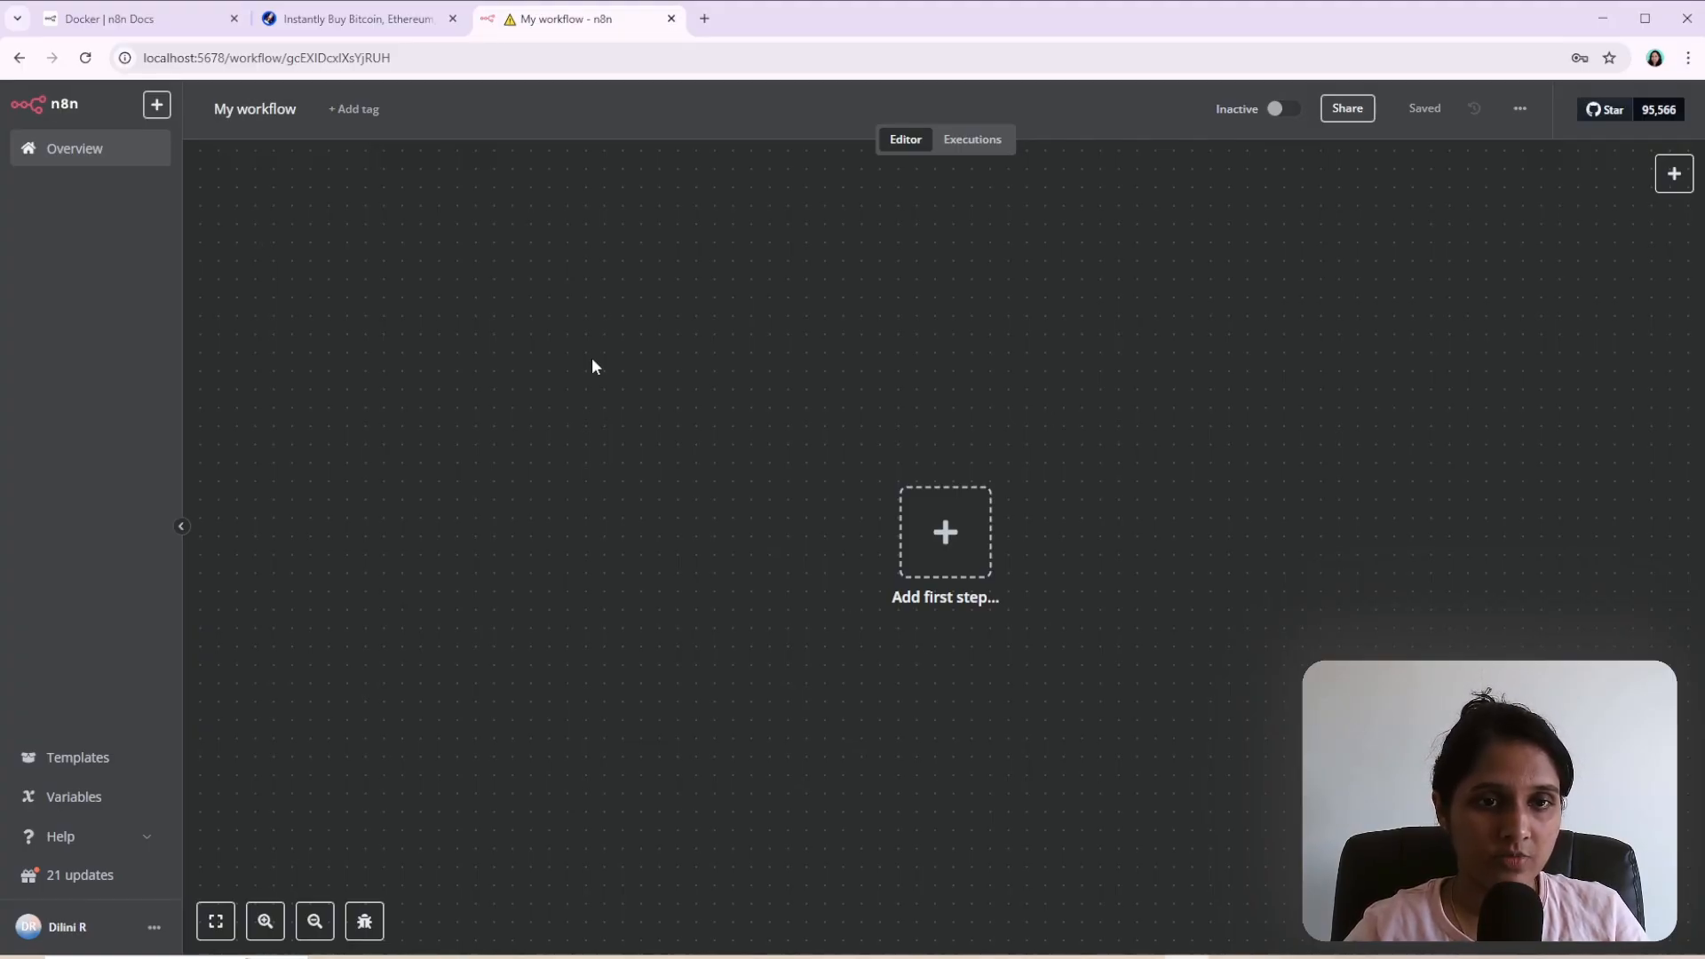
click(357, 18)
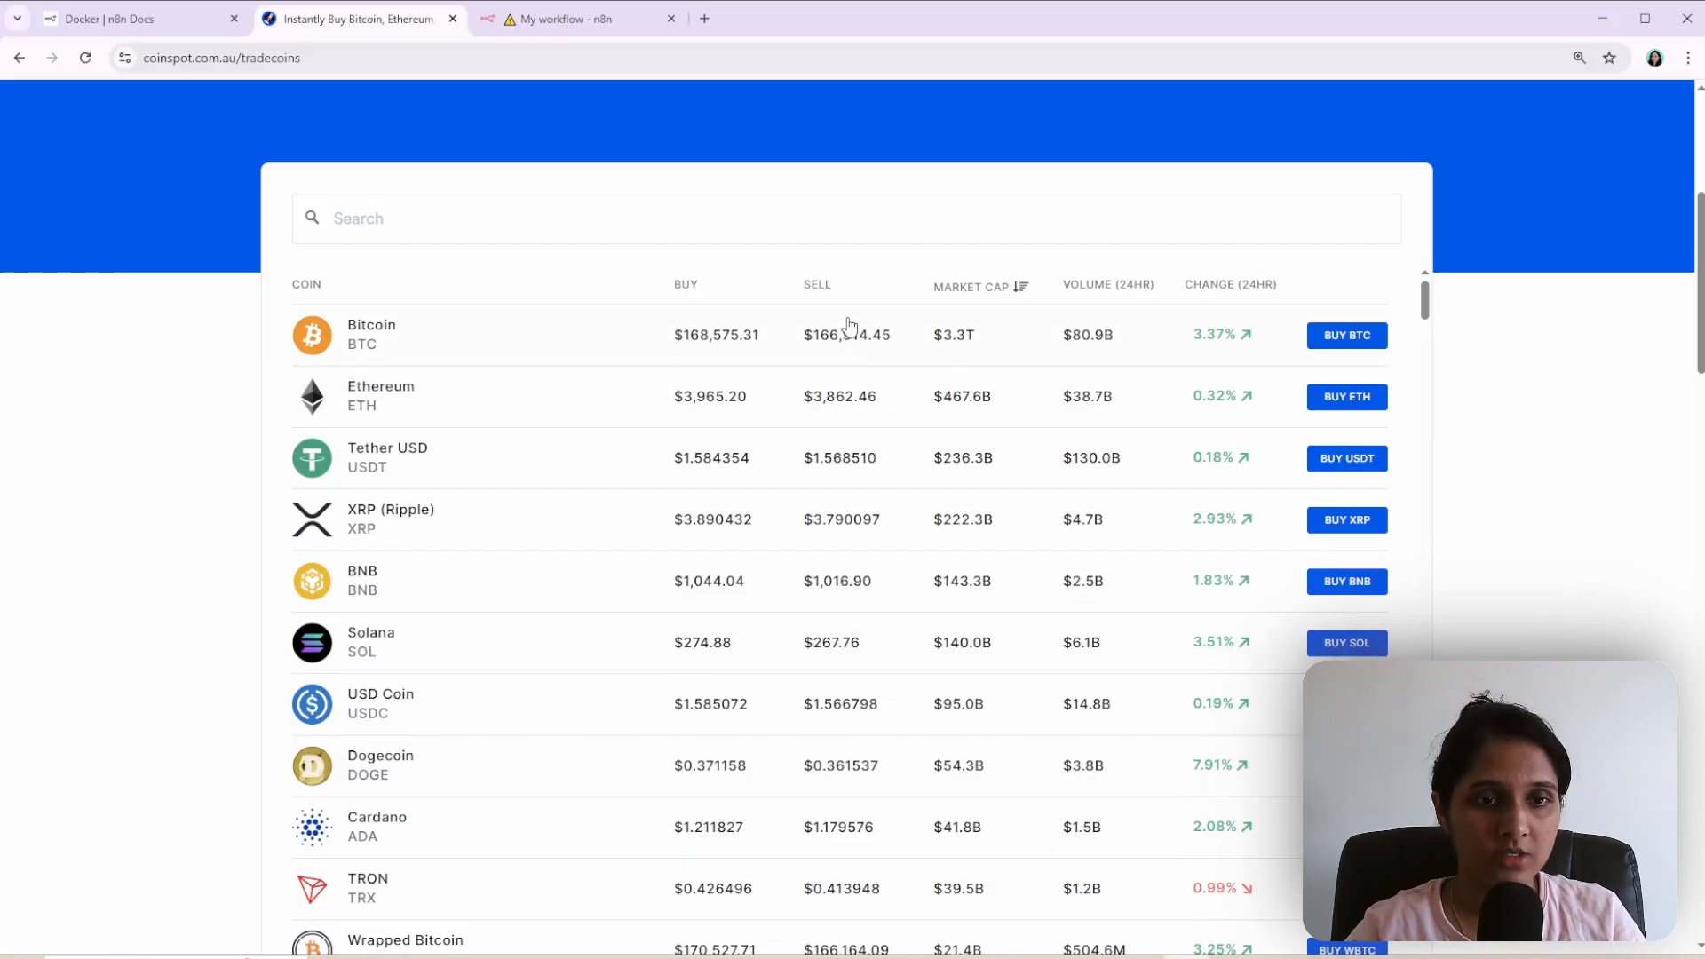
click(575, 18)
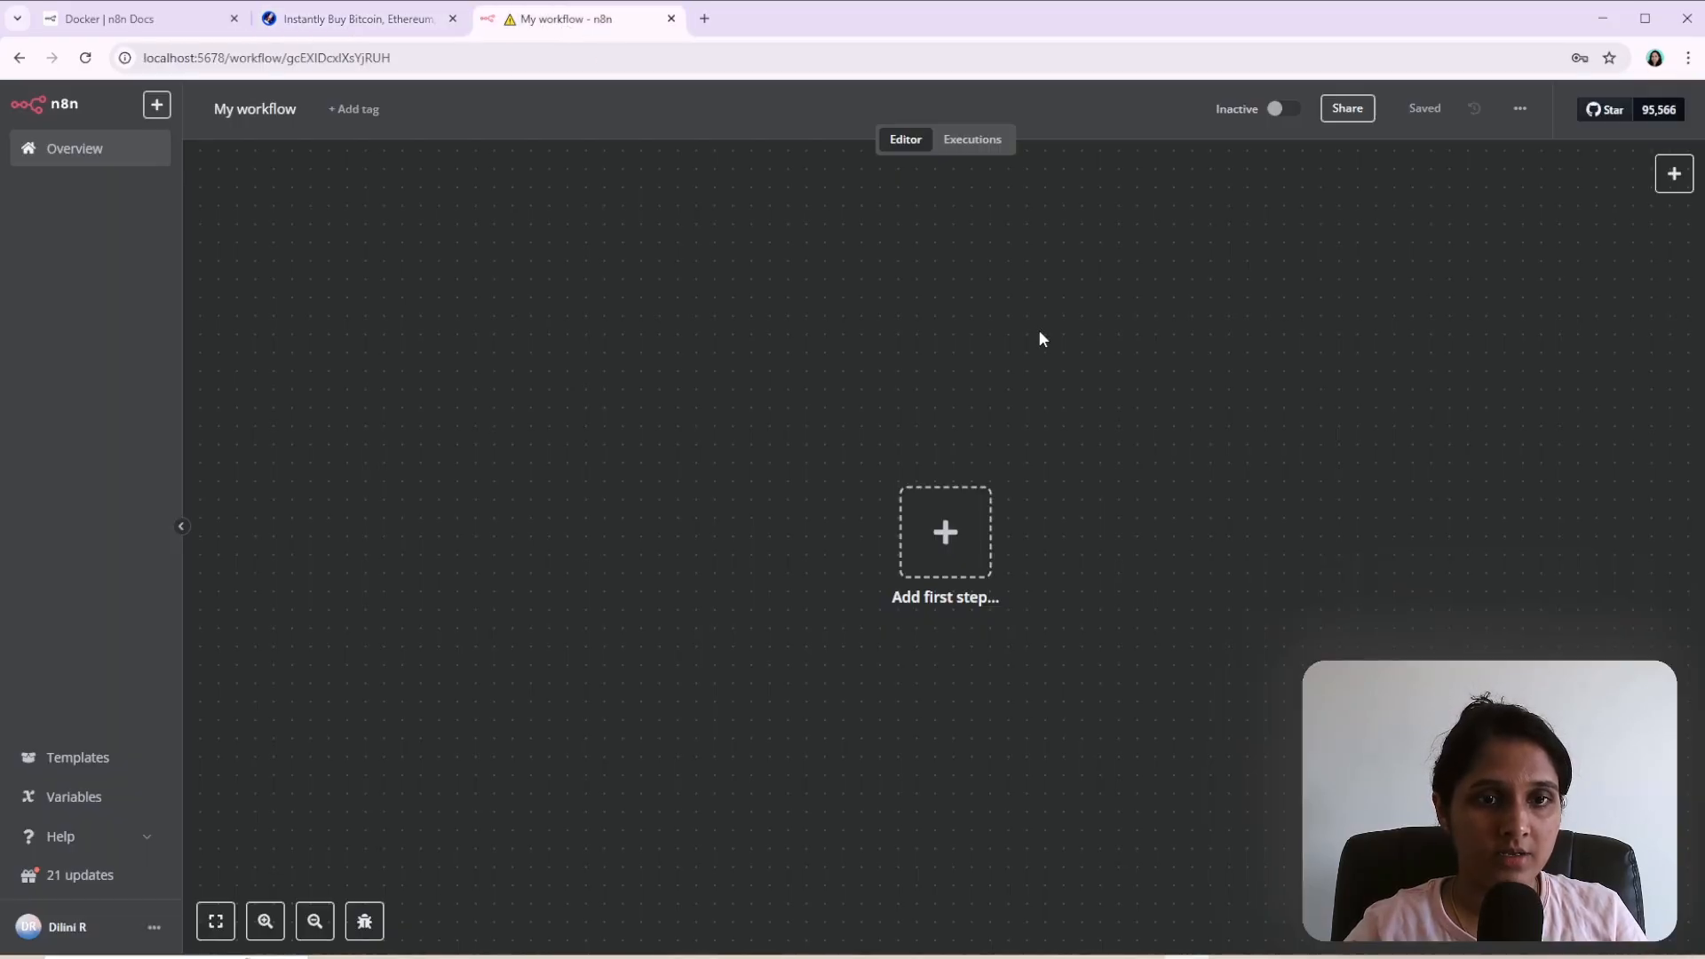
mouse_move(1115, 613)
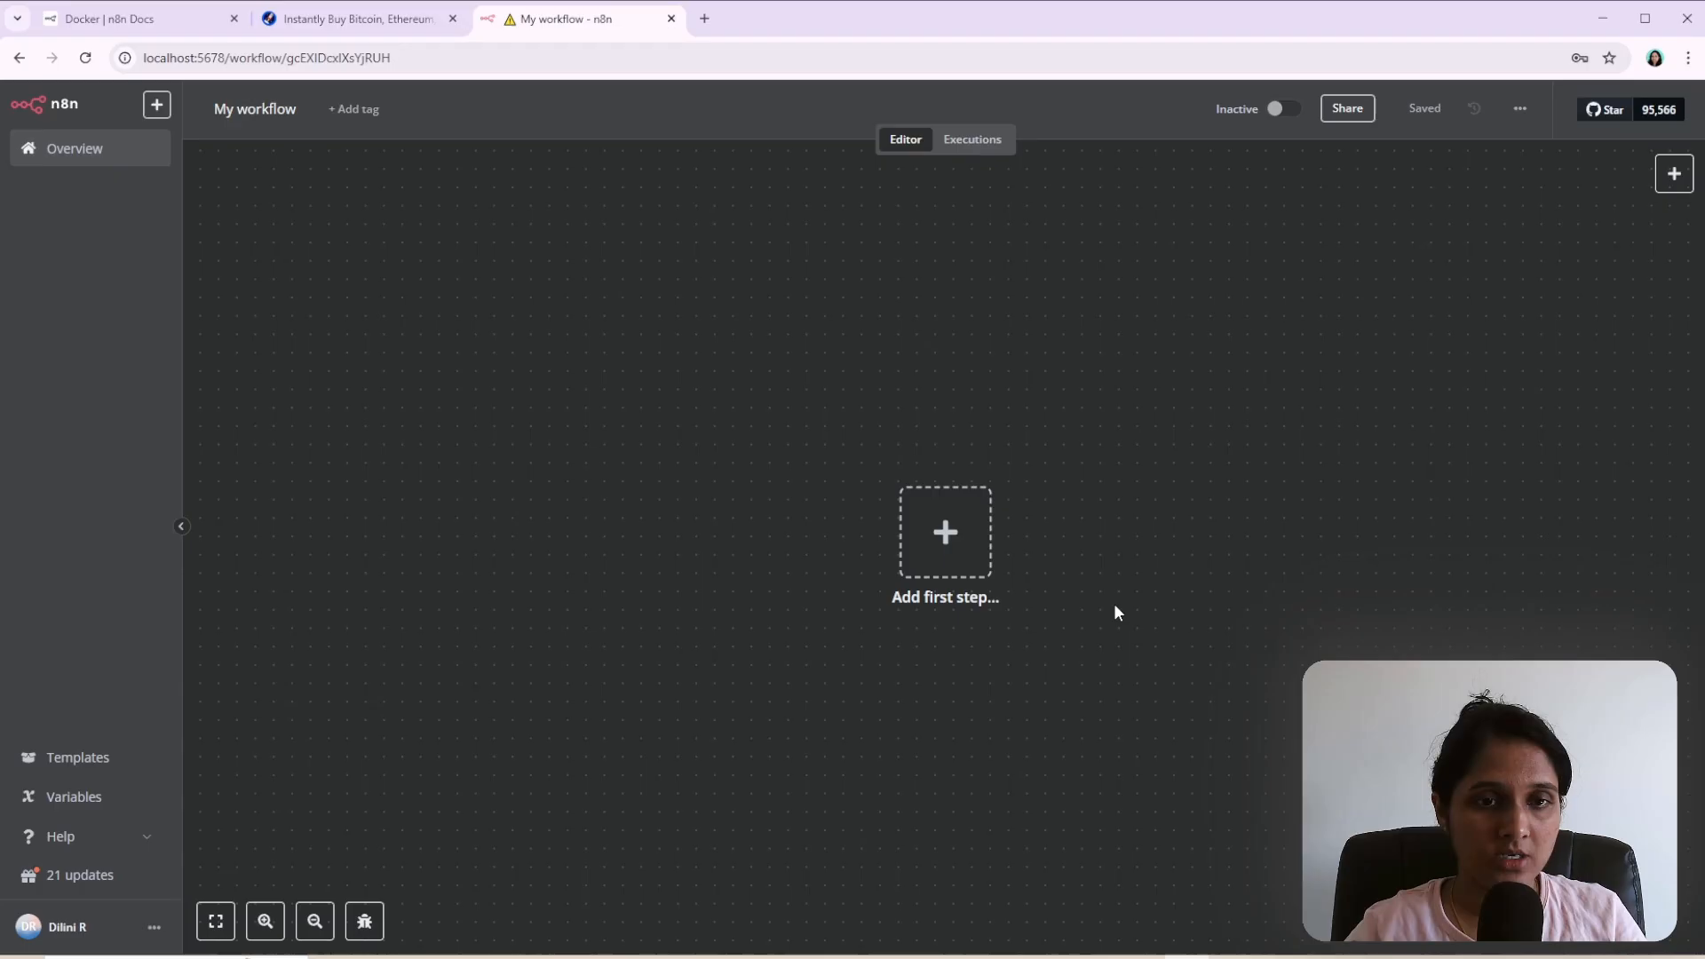
mouse_move(1209, 555)
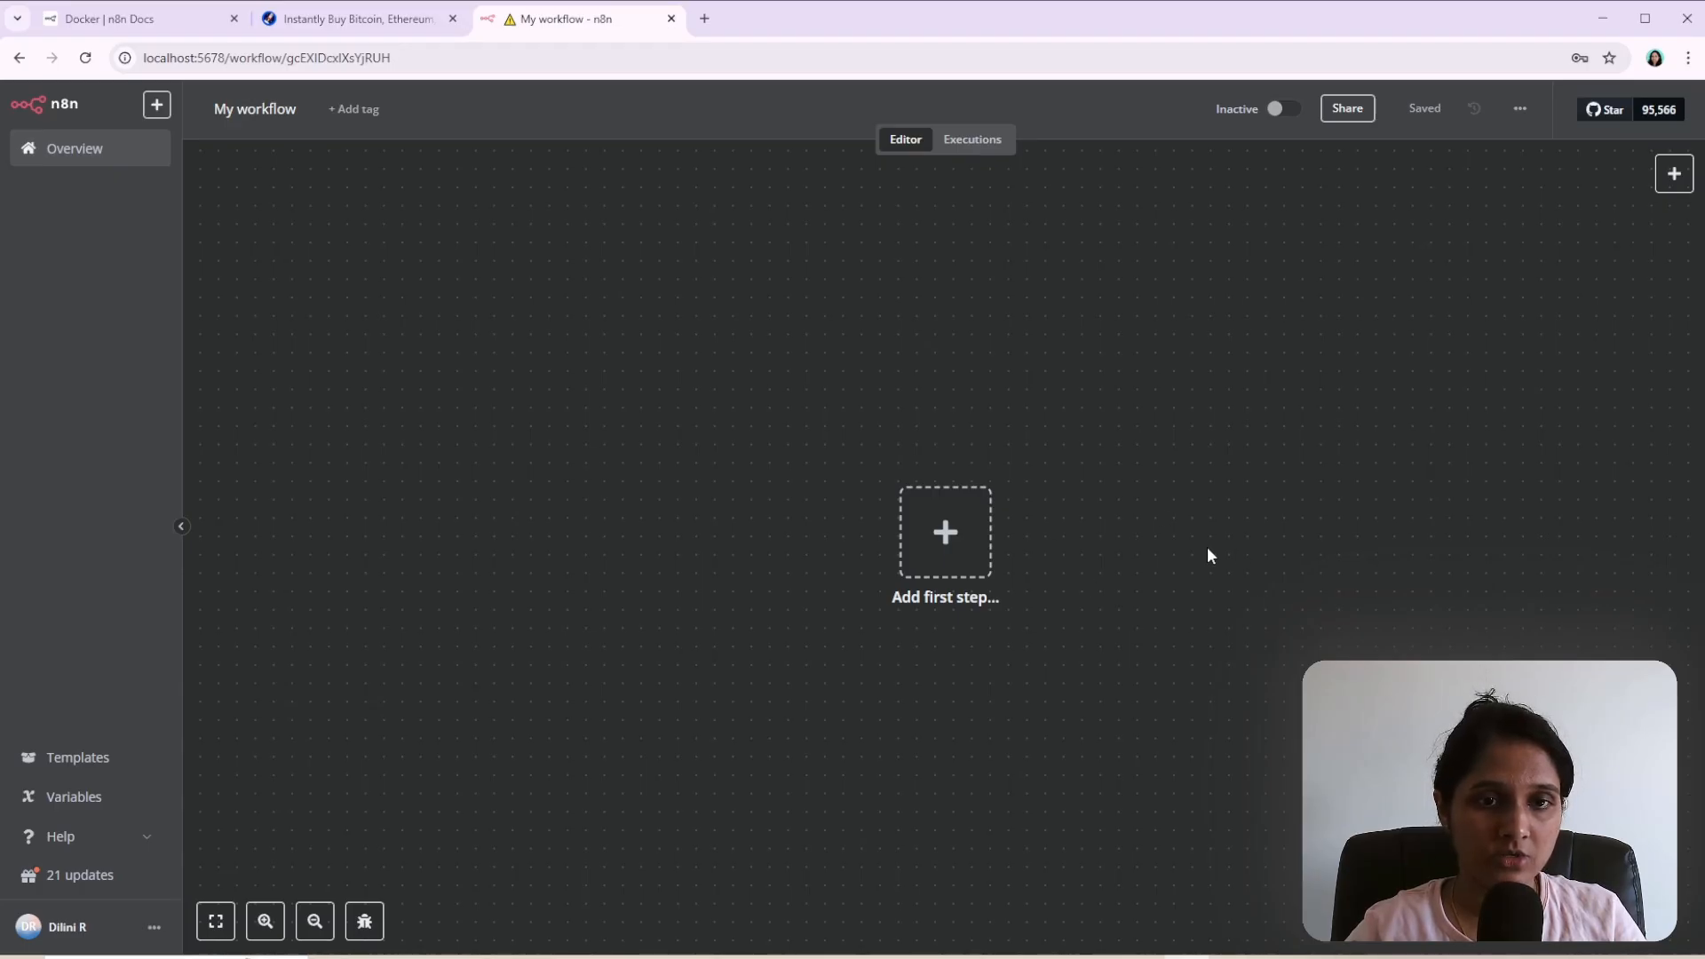
mouse_move(1259, 650)
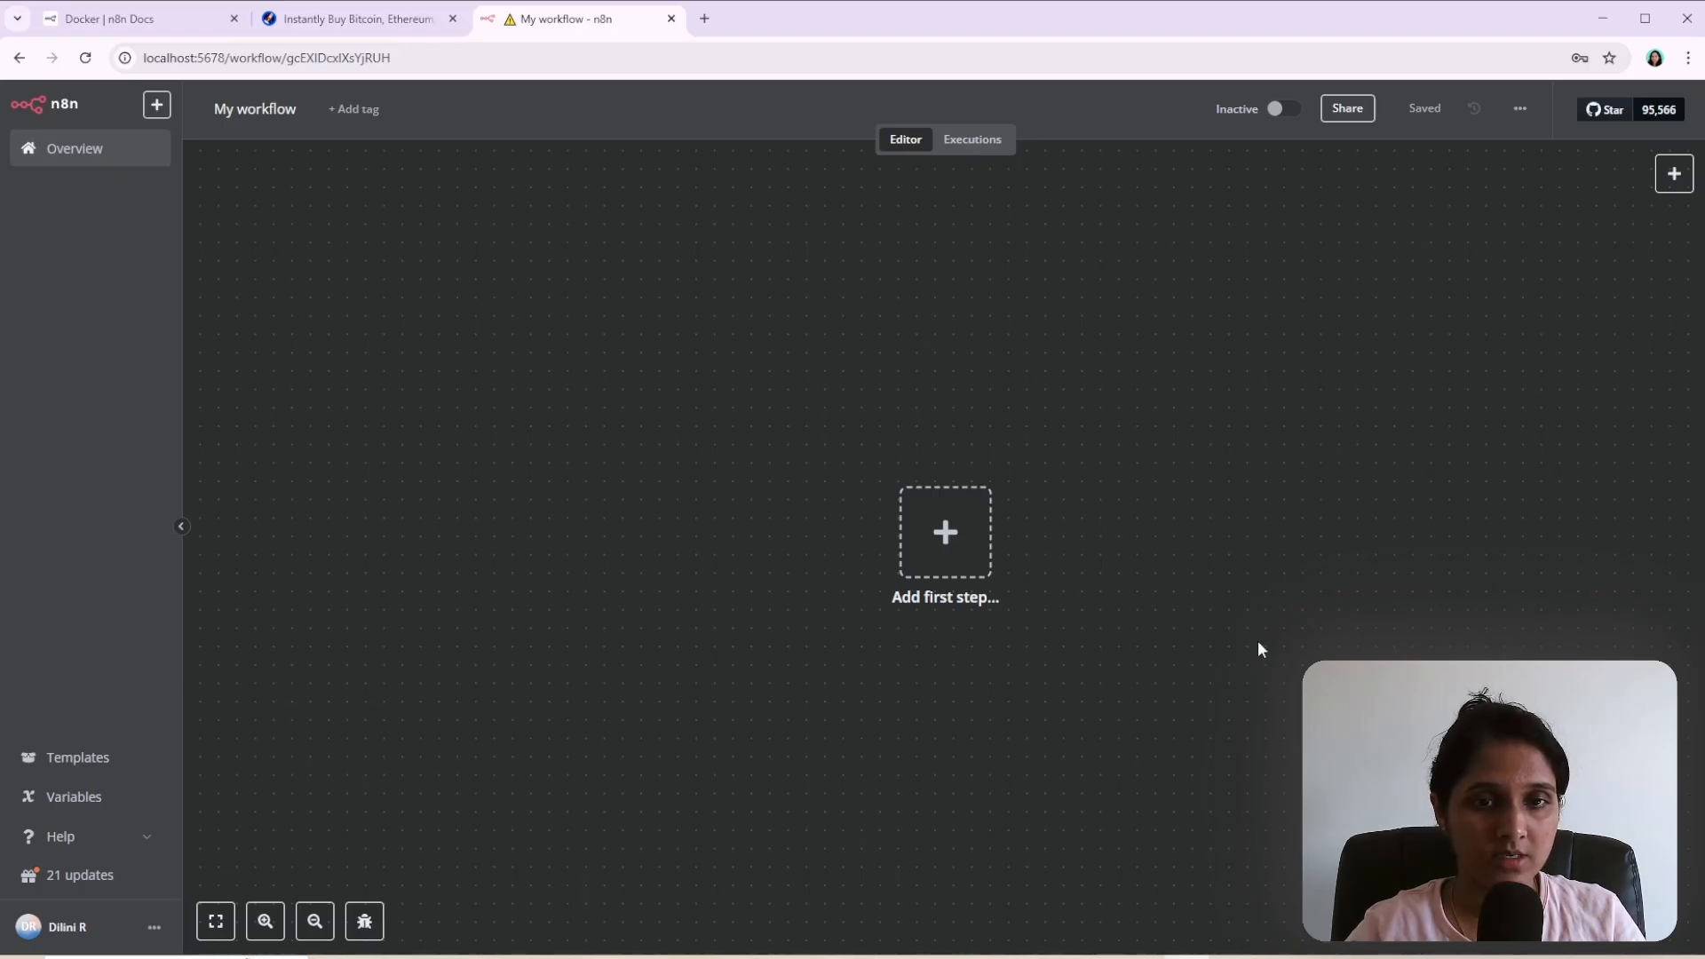
mouse_move(1018, 543)
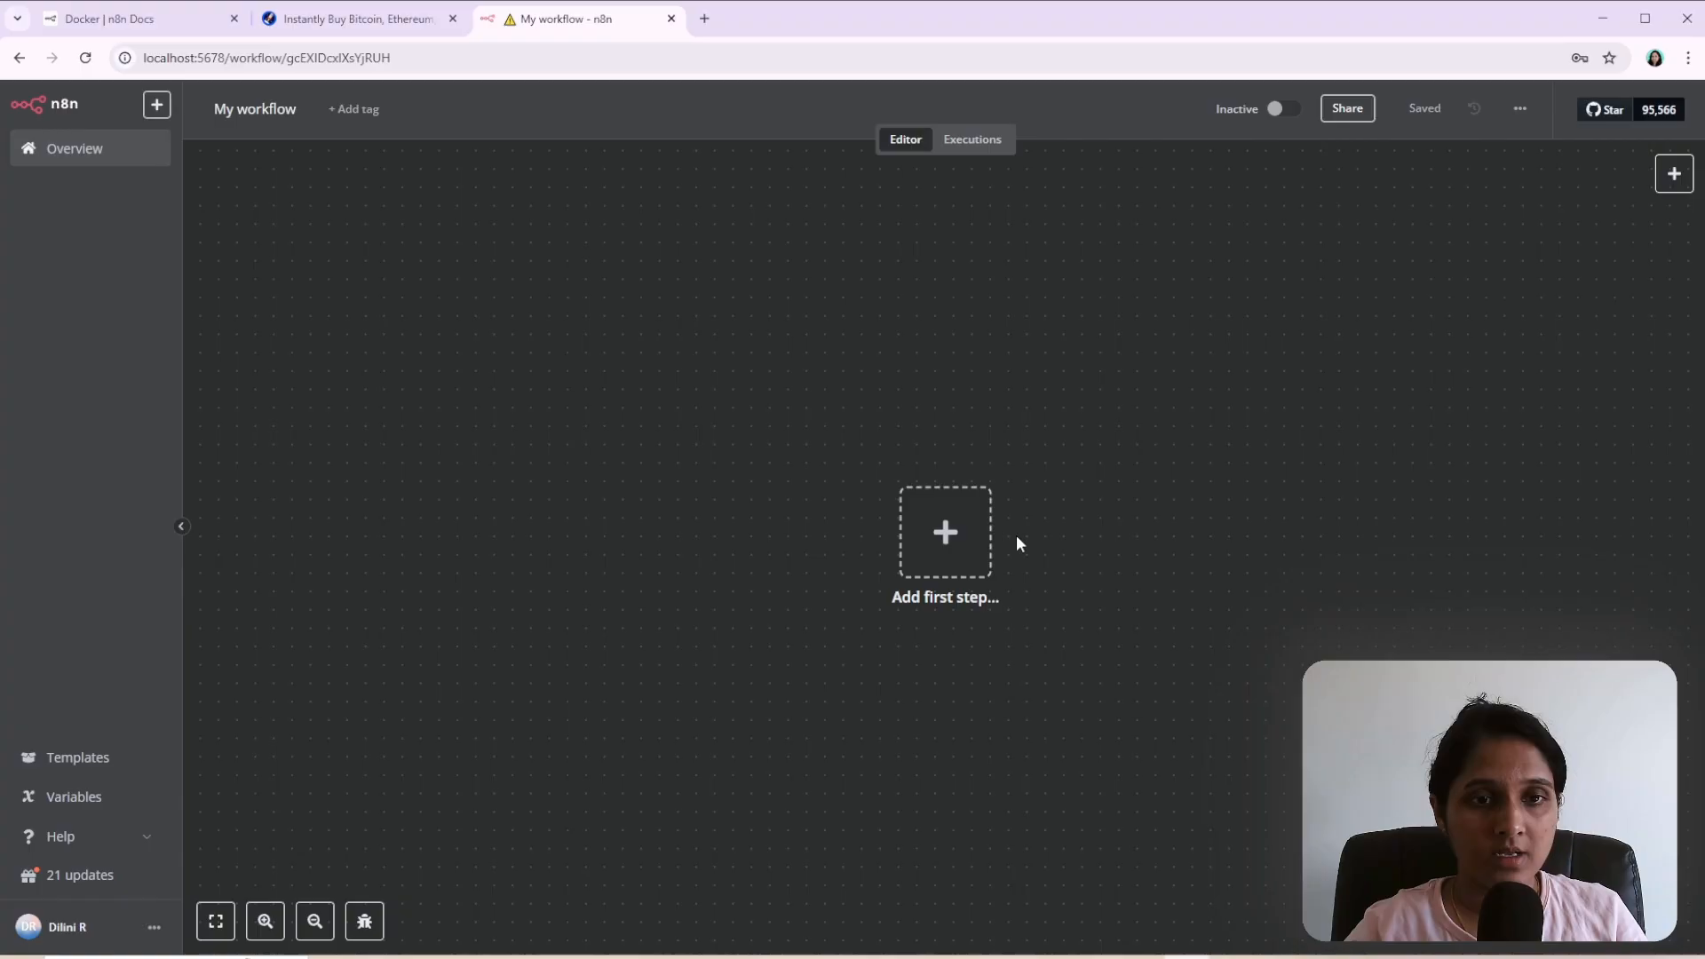
mouse_move(1301, 545)
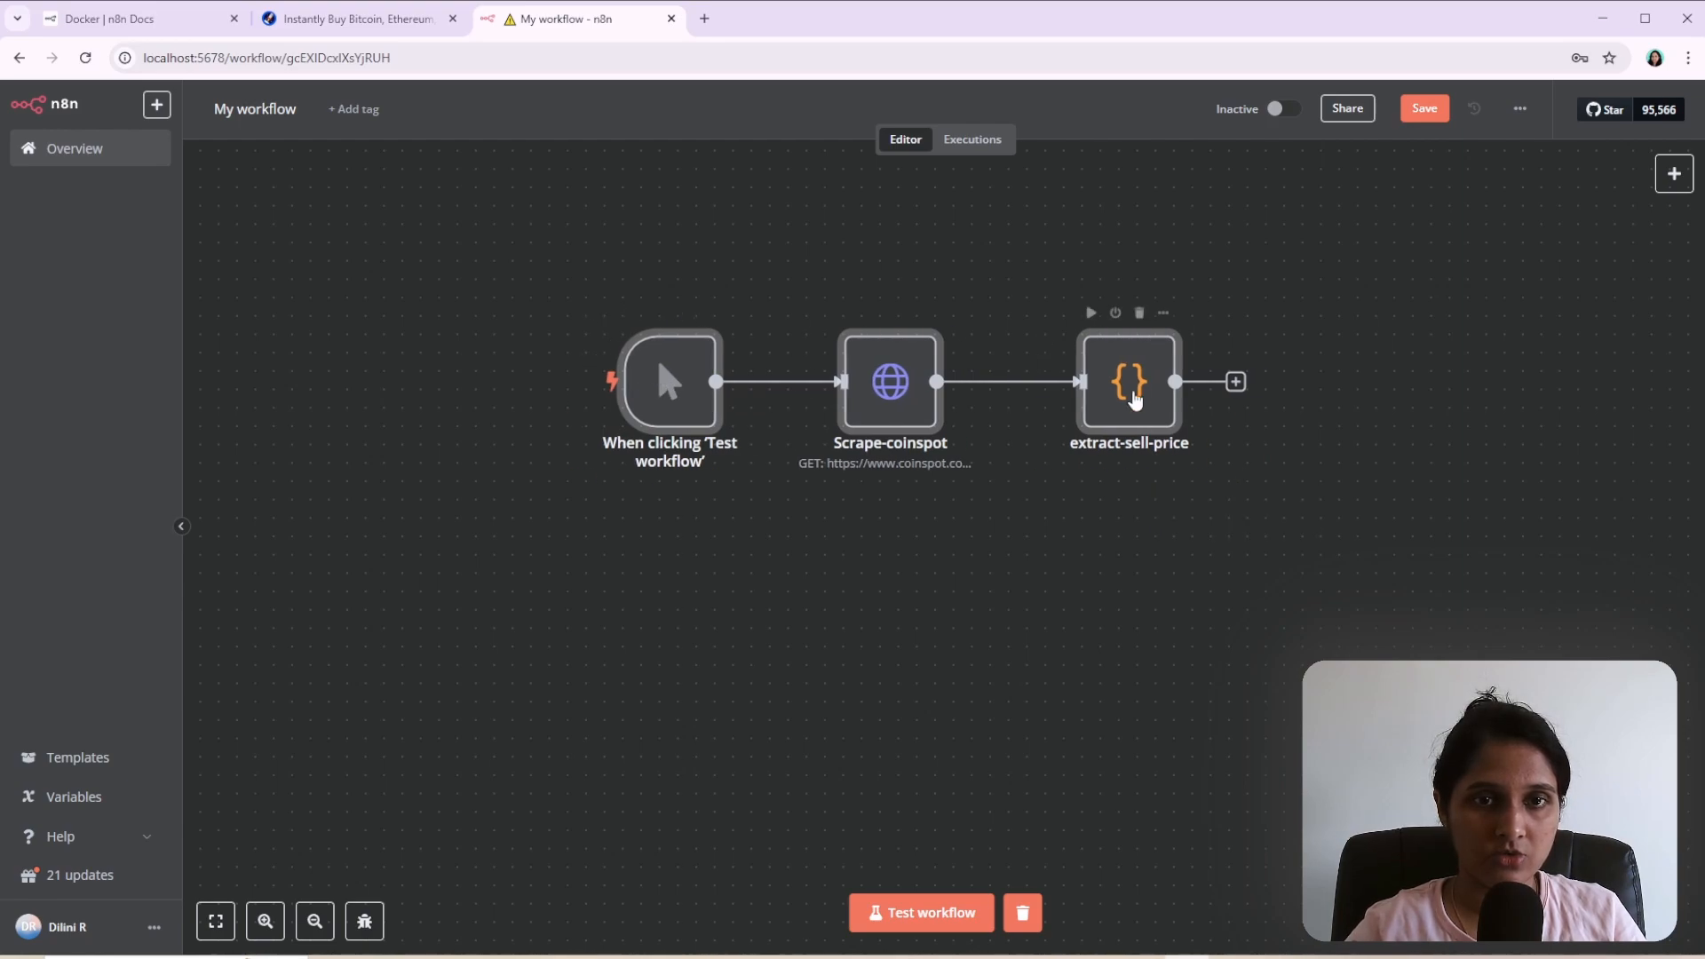
Inspect the extract-sell-price Code node's cheerio script and return to the canvas.
double_click(1128, 382)
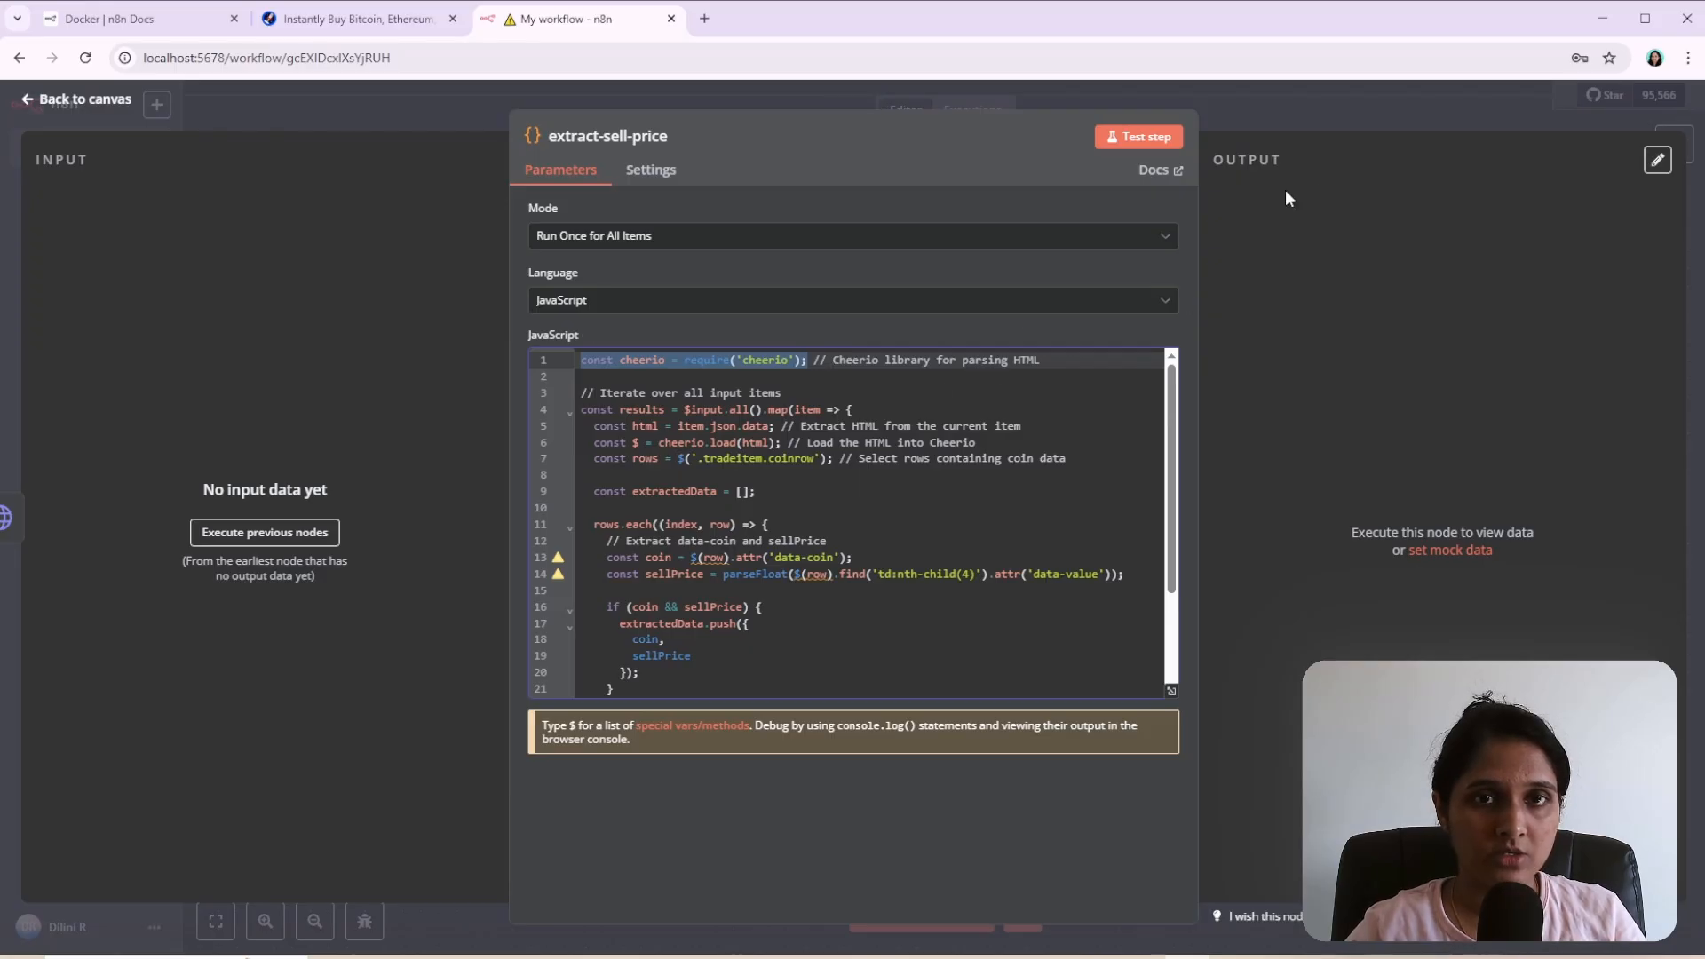
click(75, 100)
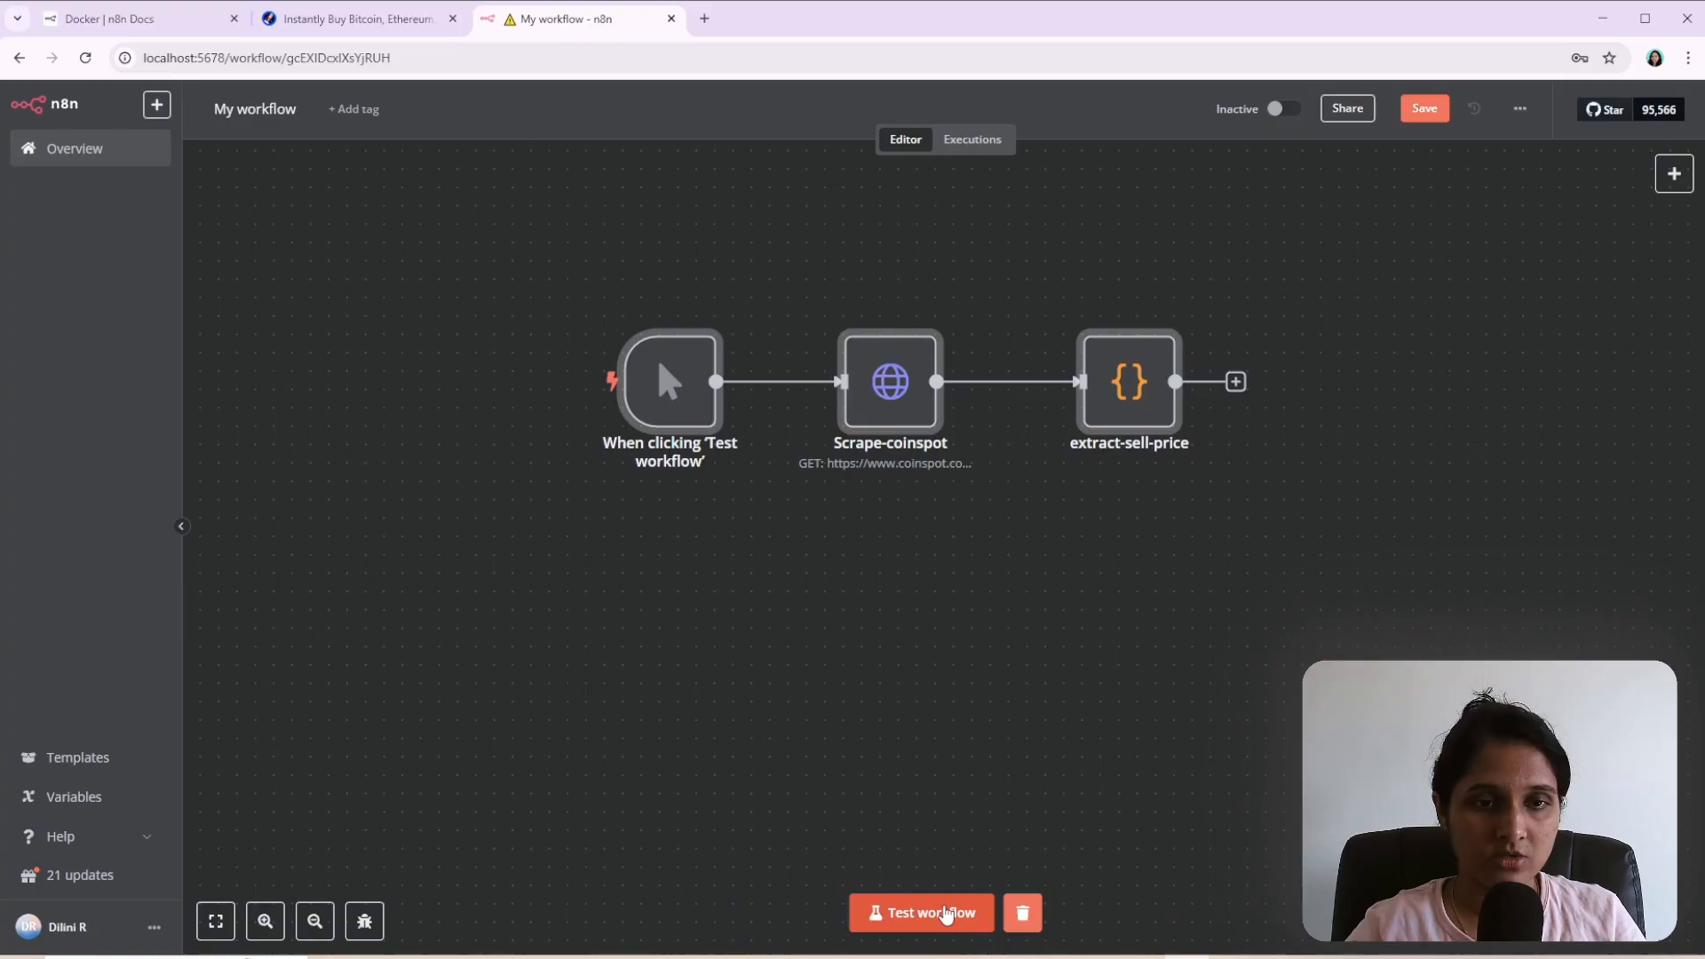
Test the workflow and view the extract-sell-price node's "Cannot find module 'cheerio'" error.
click(920, 913)
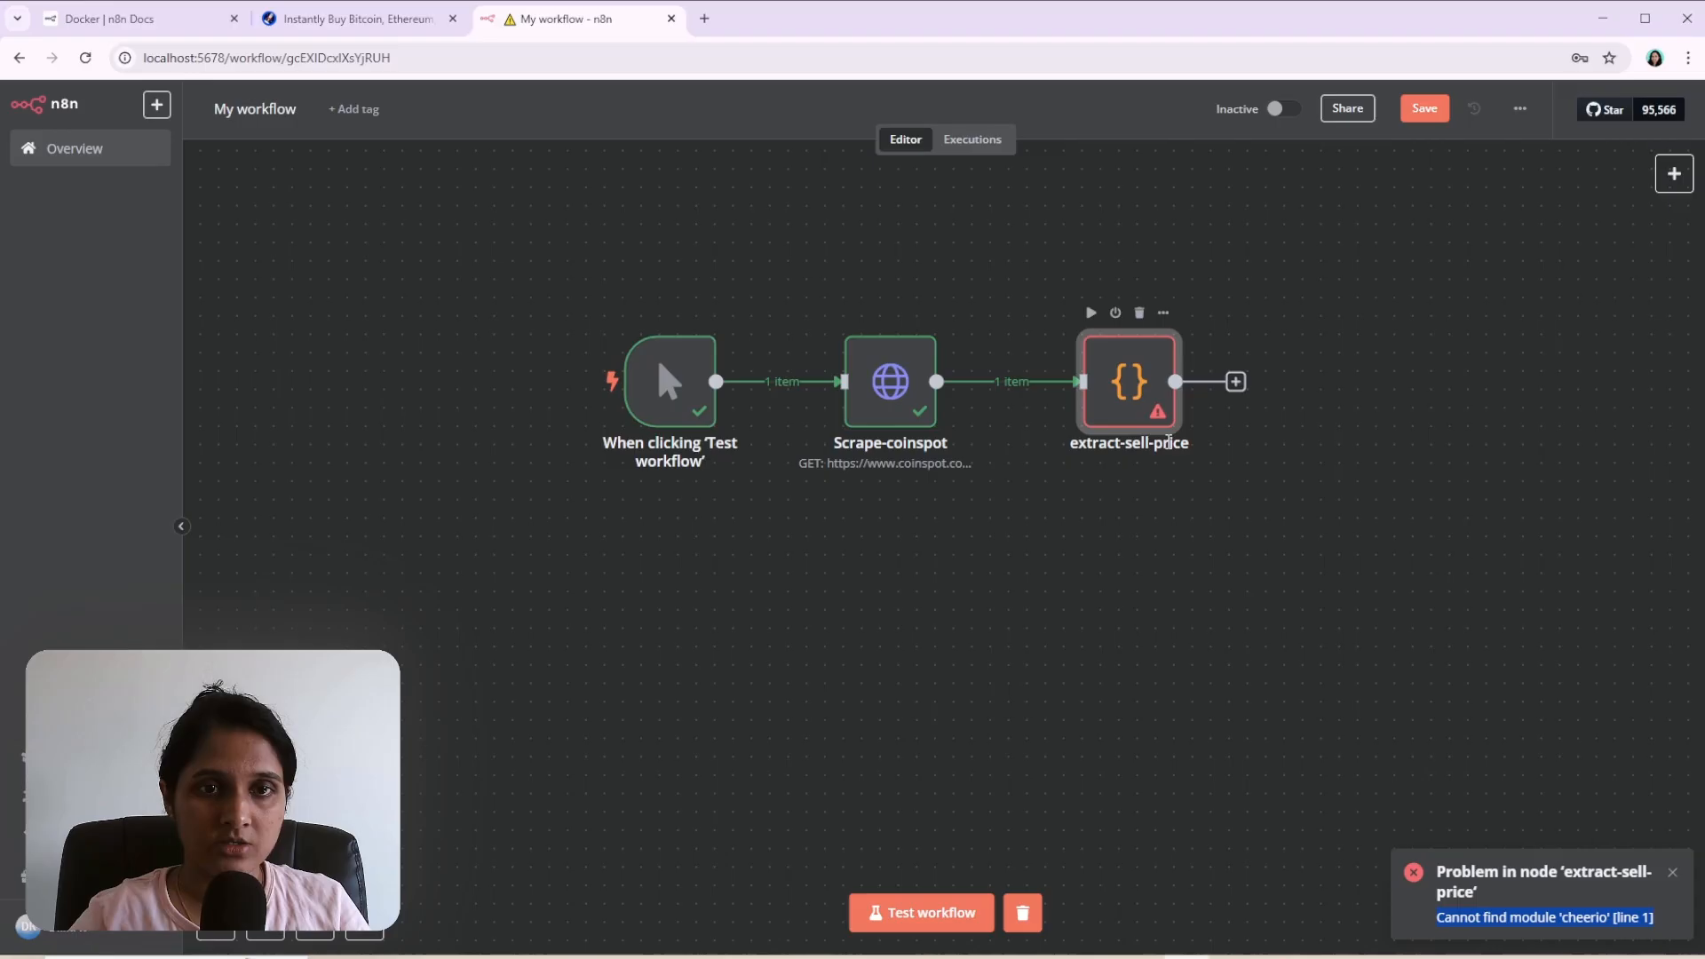
double_click(1130, 382)
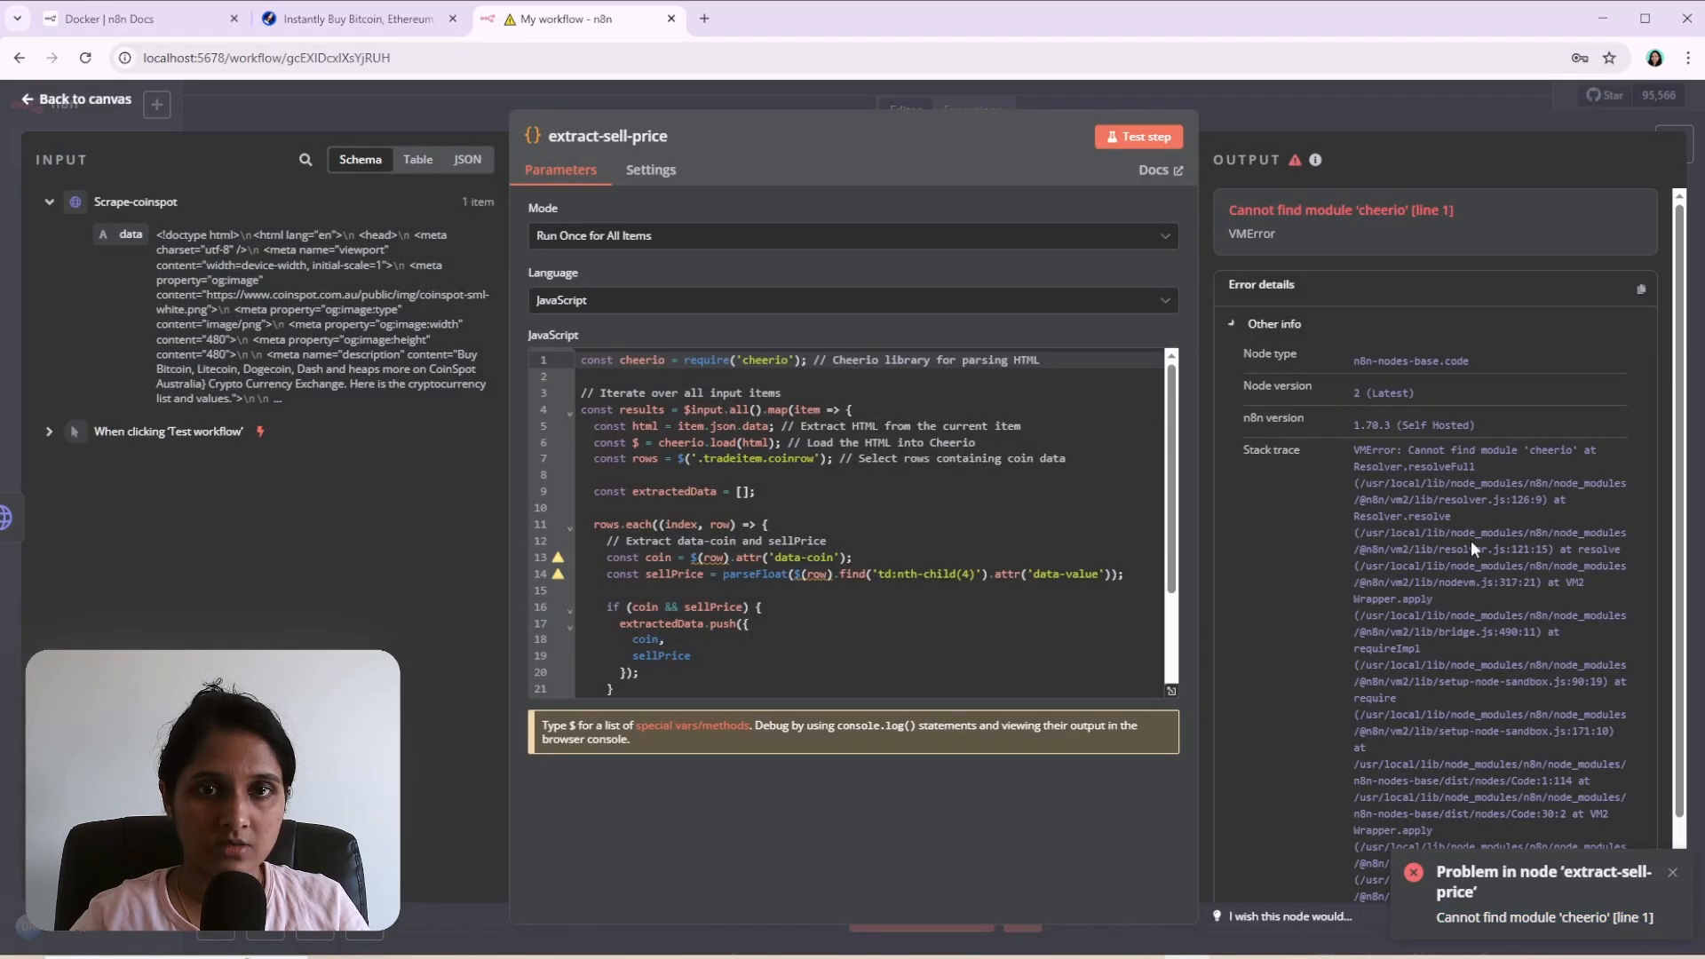
mouse_move(1474, 123)
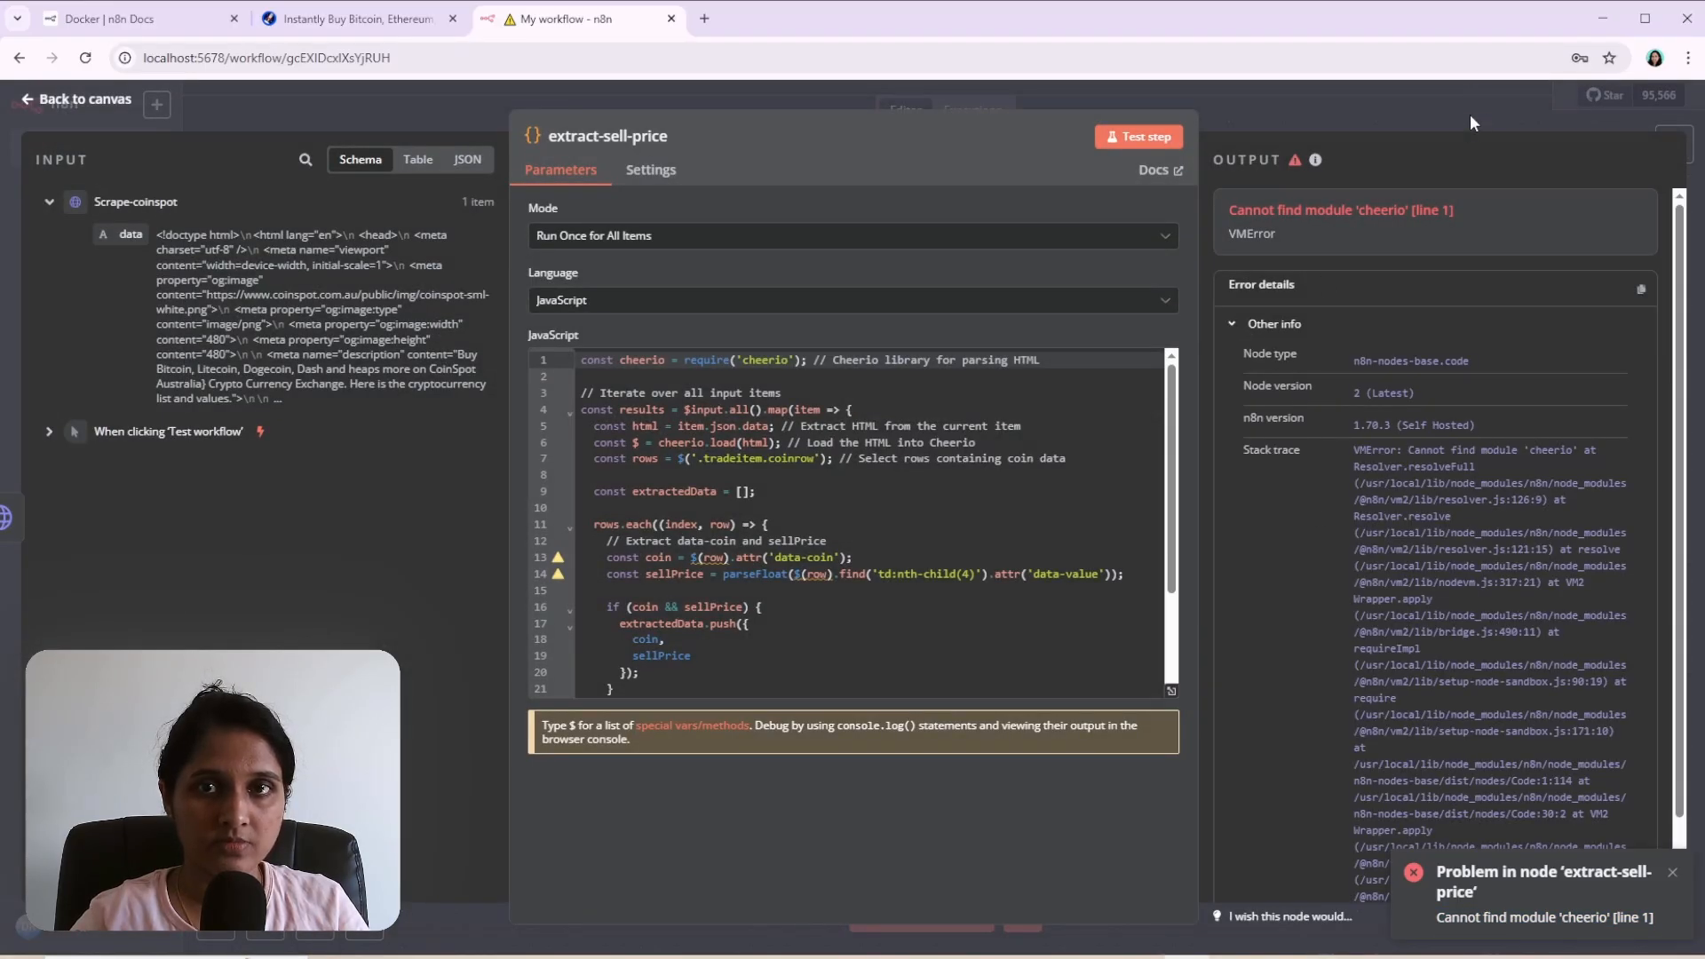
click(74, 97)
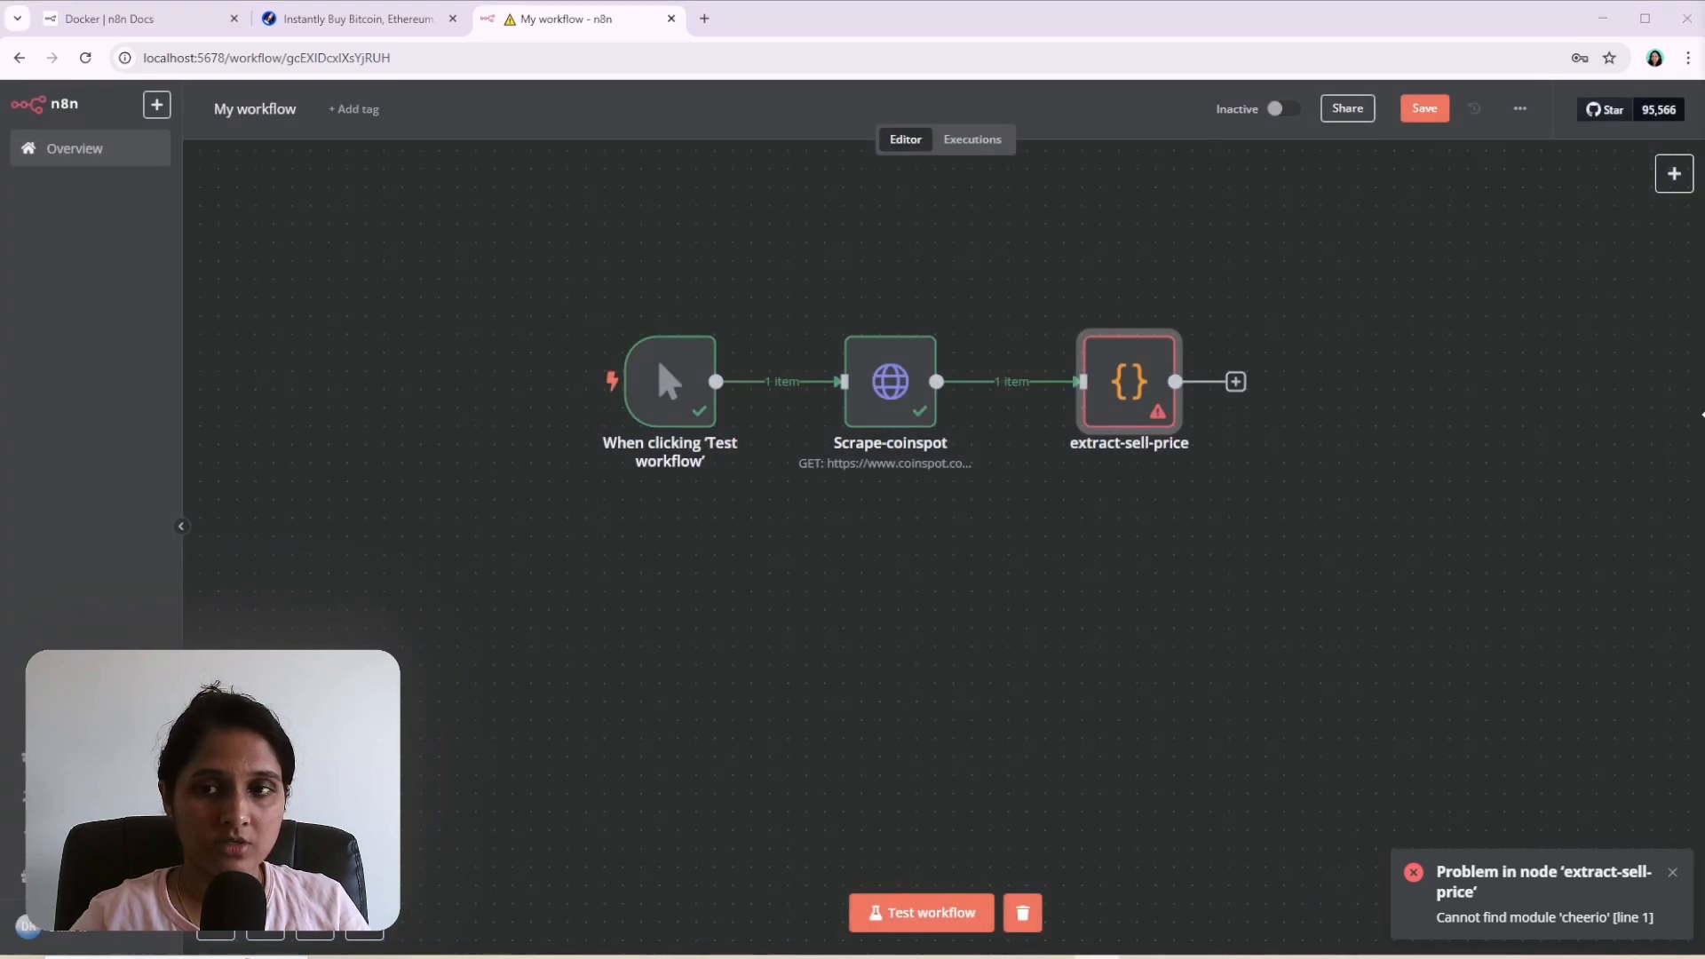
mouse_move(1444, 616)
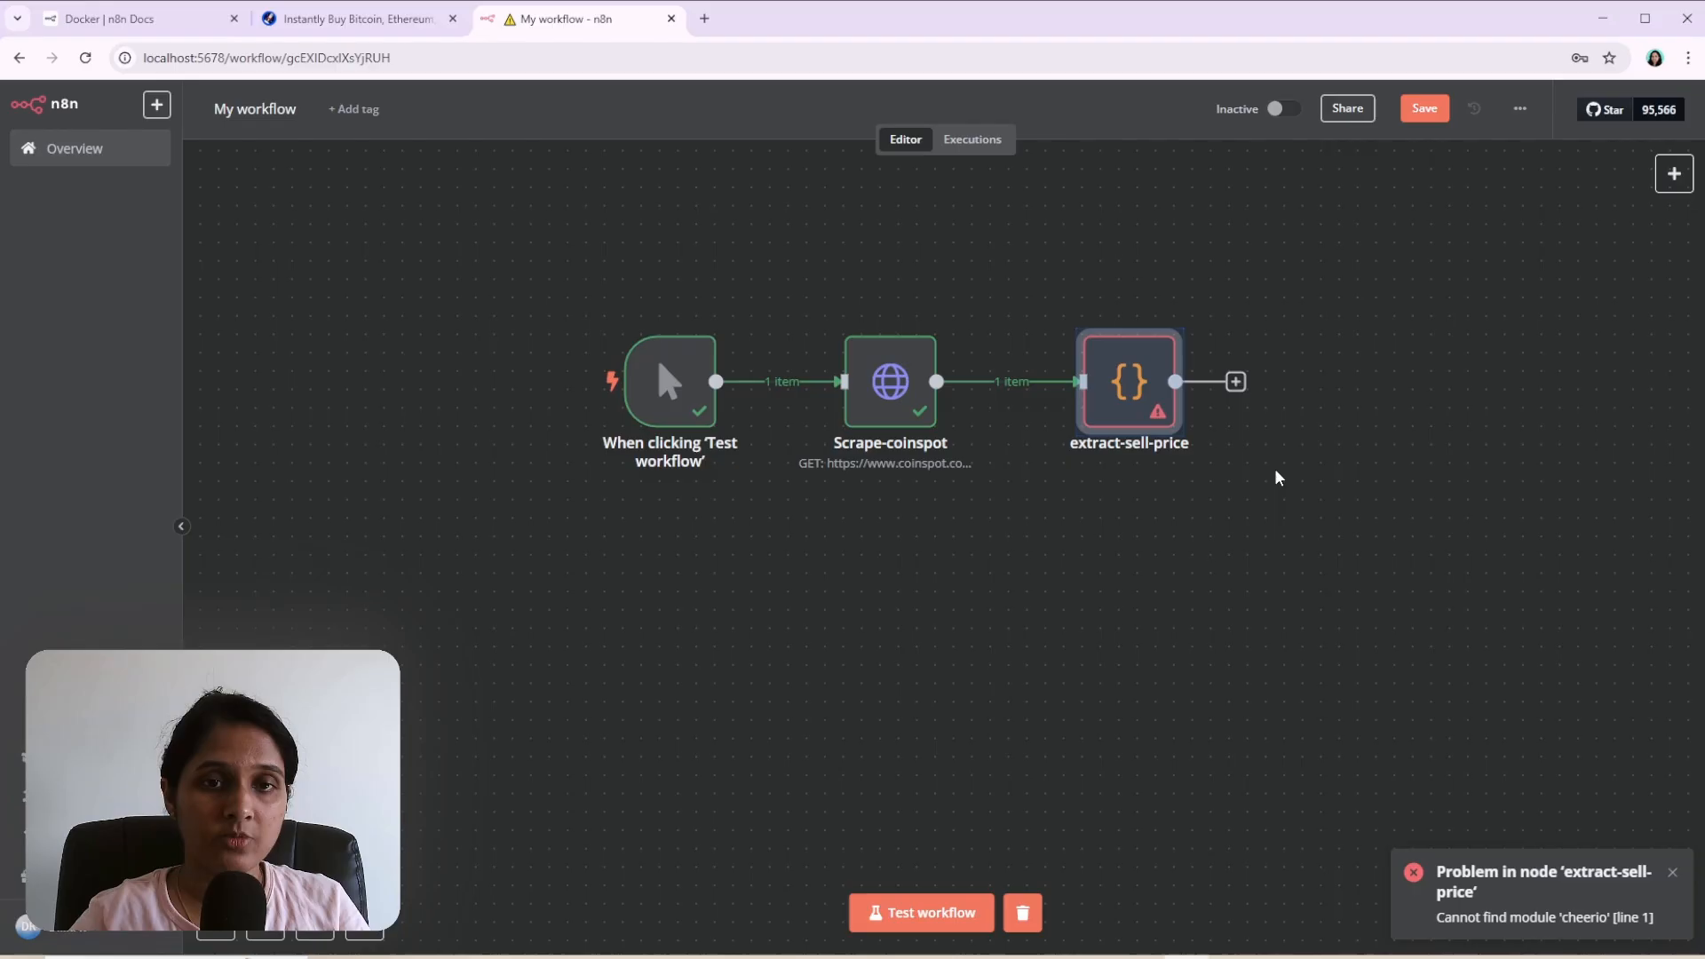
mouse_move(1272, 461)
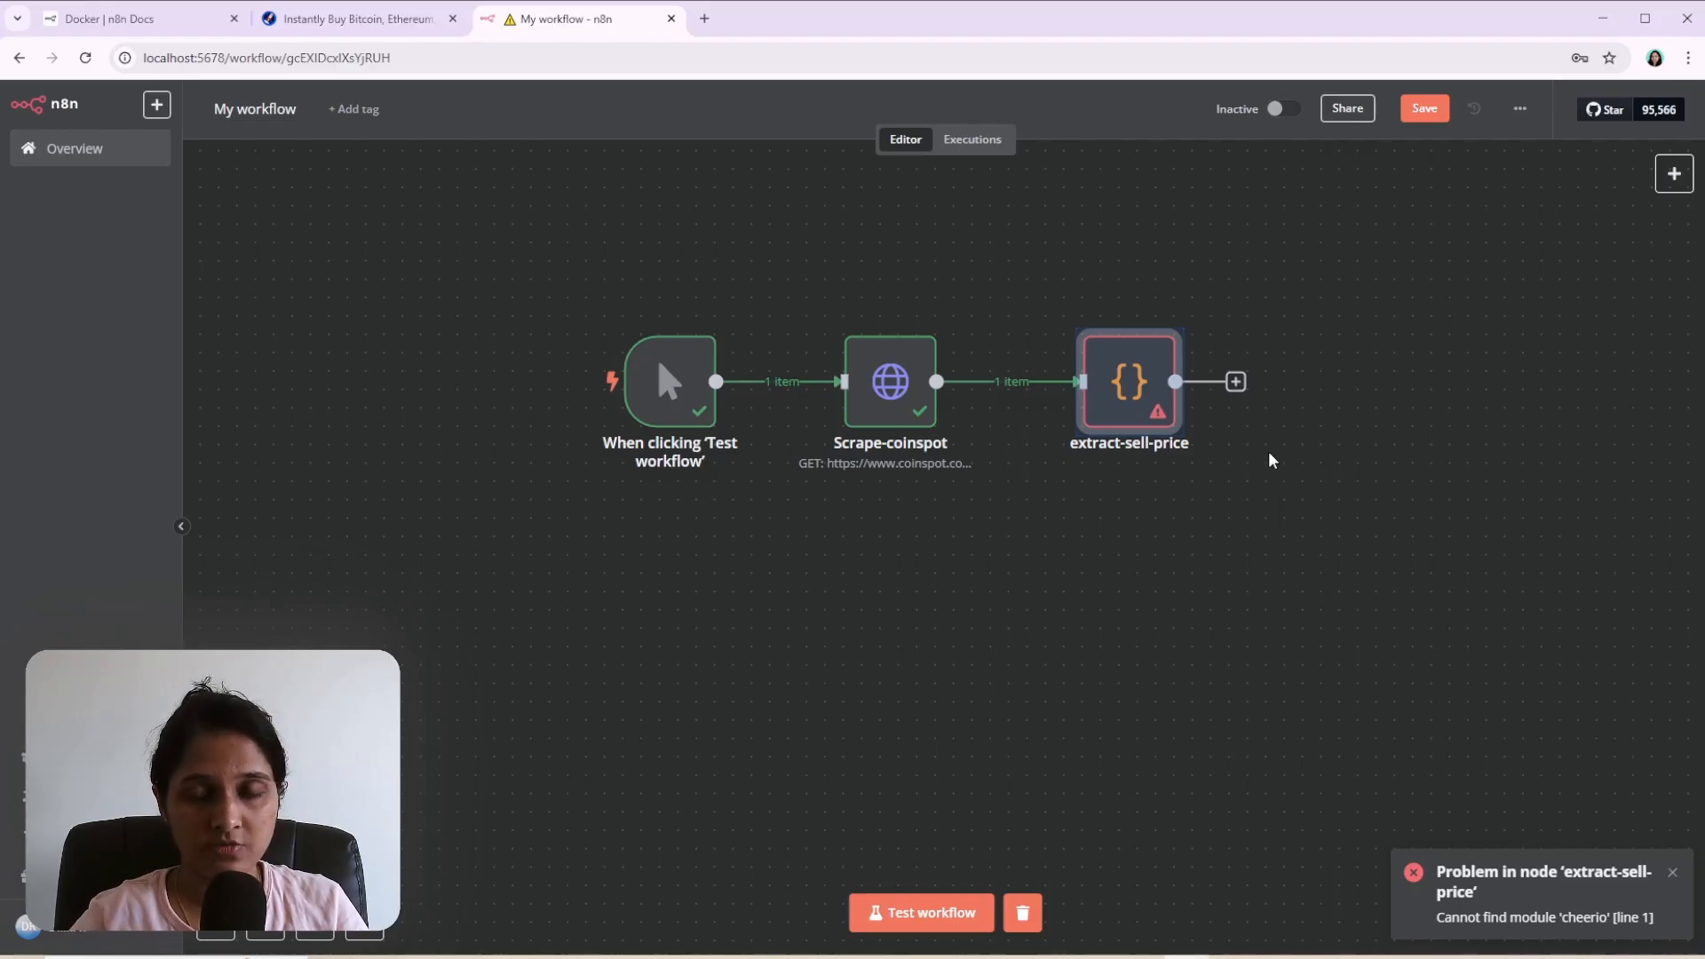
mouse_move(1283, 634)
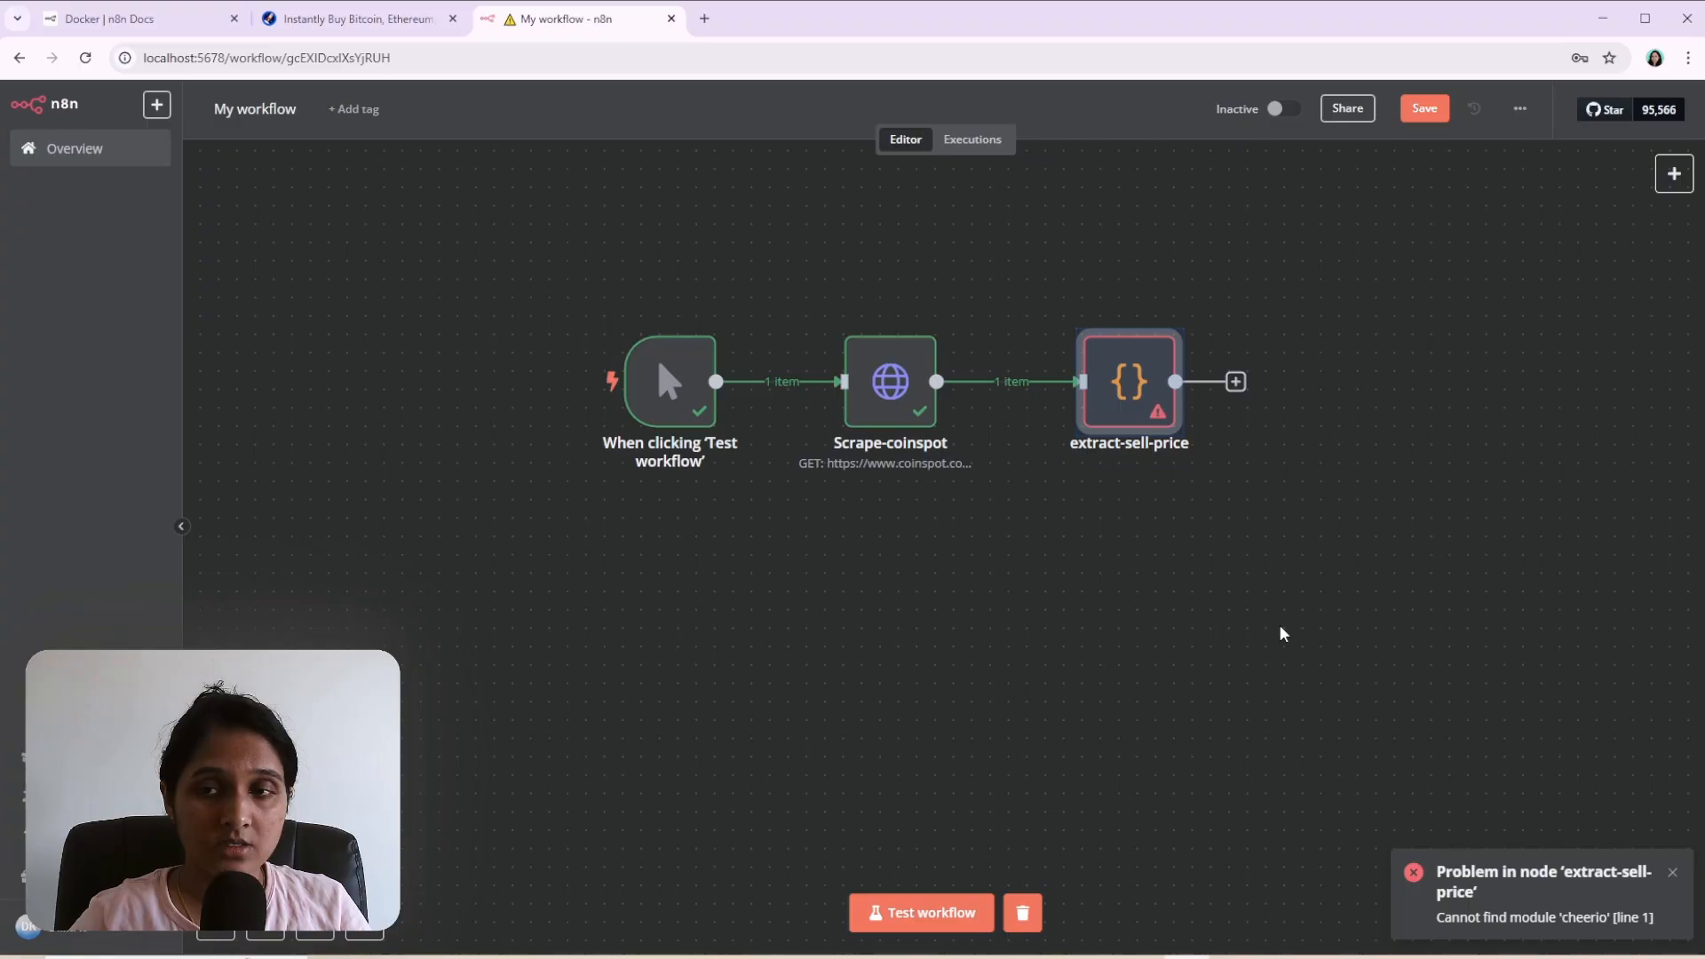
mouse_move(1433, 636)
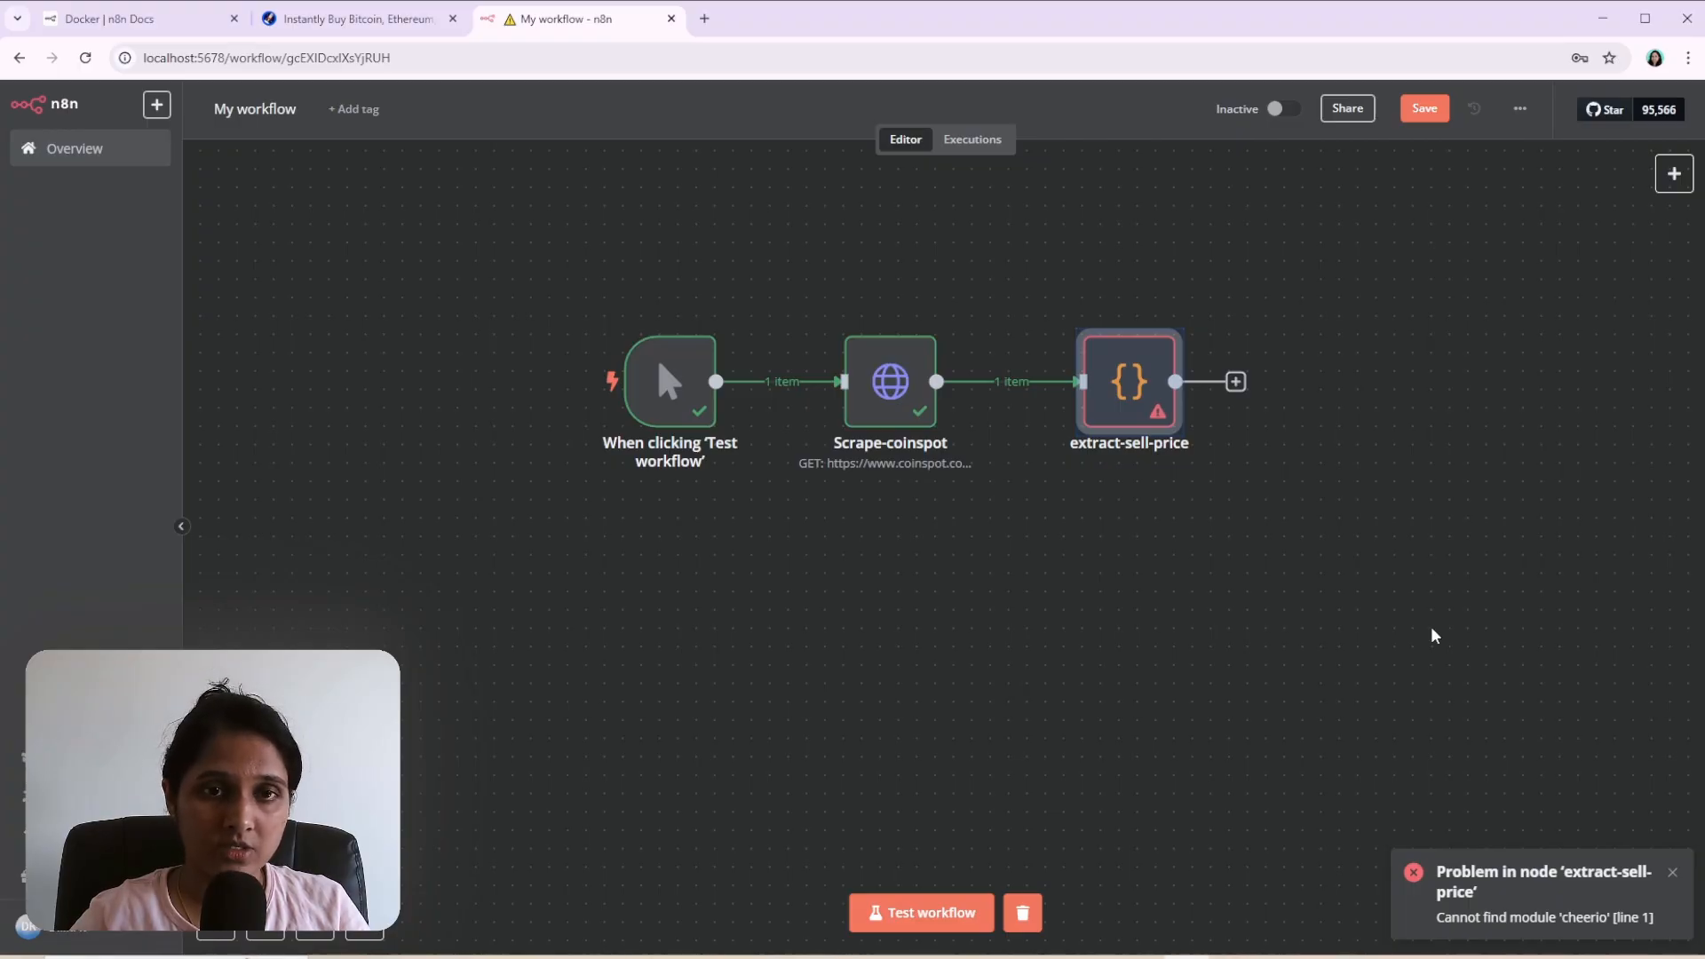
mouse_move(1063, 424)
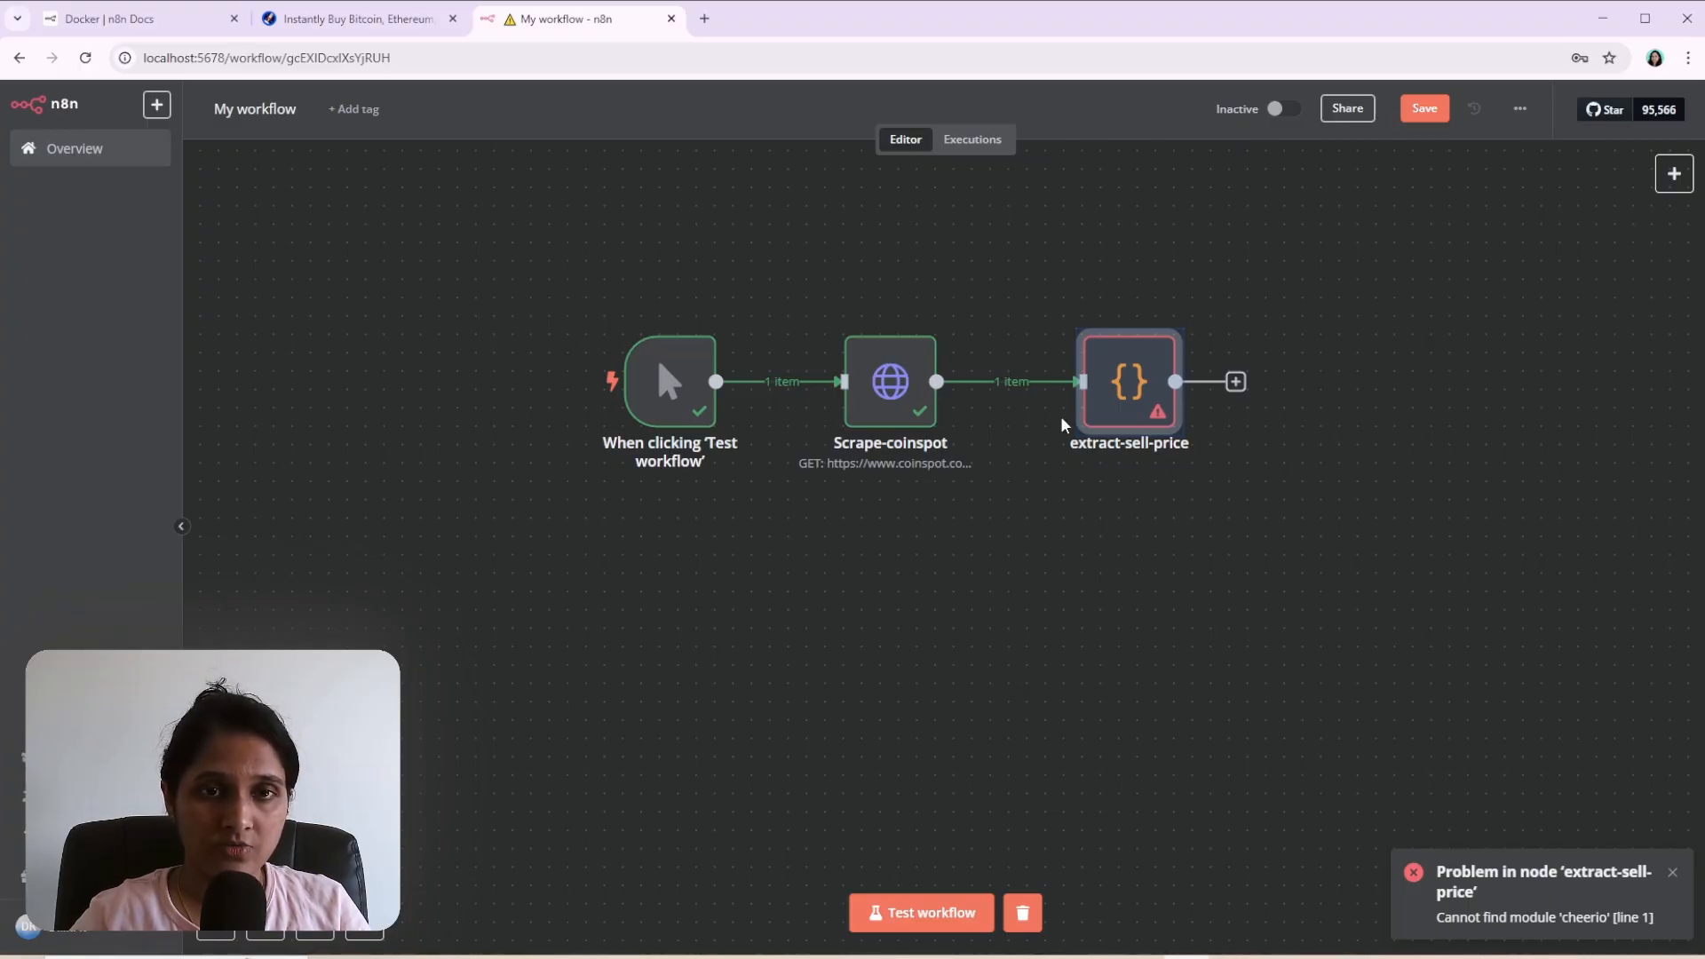
mouse_move(1088, 254)
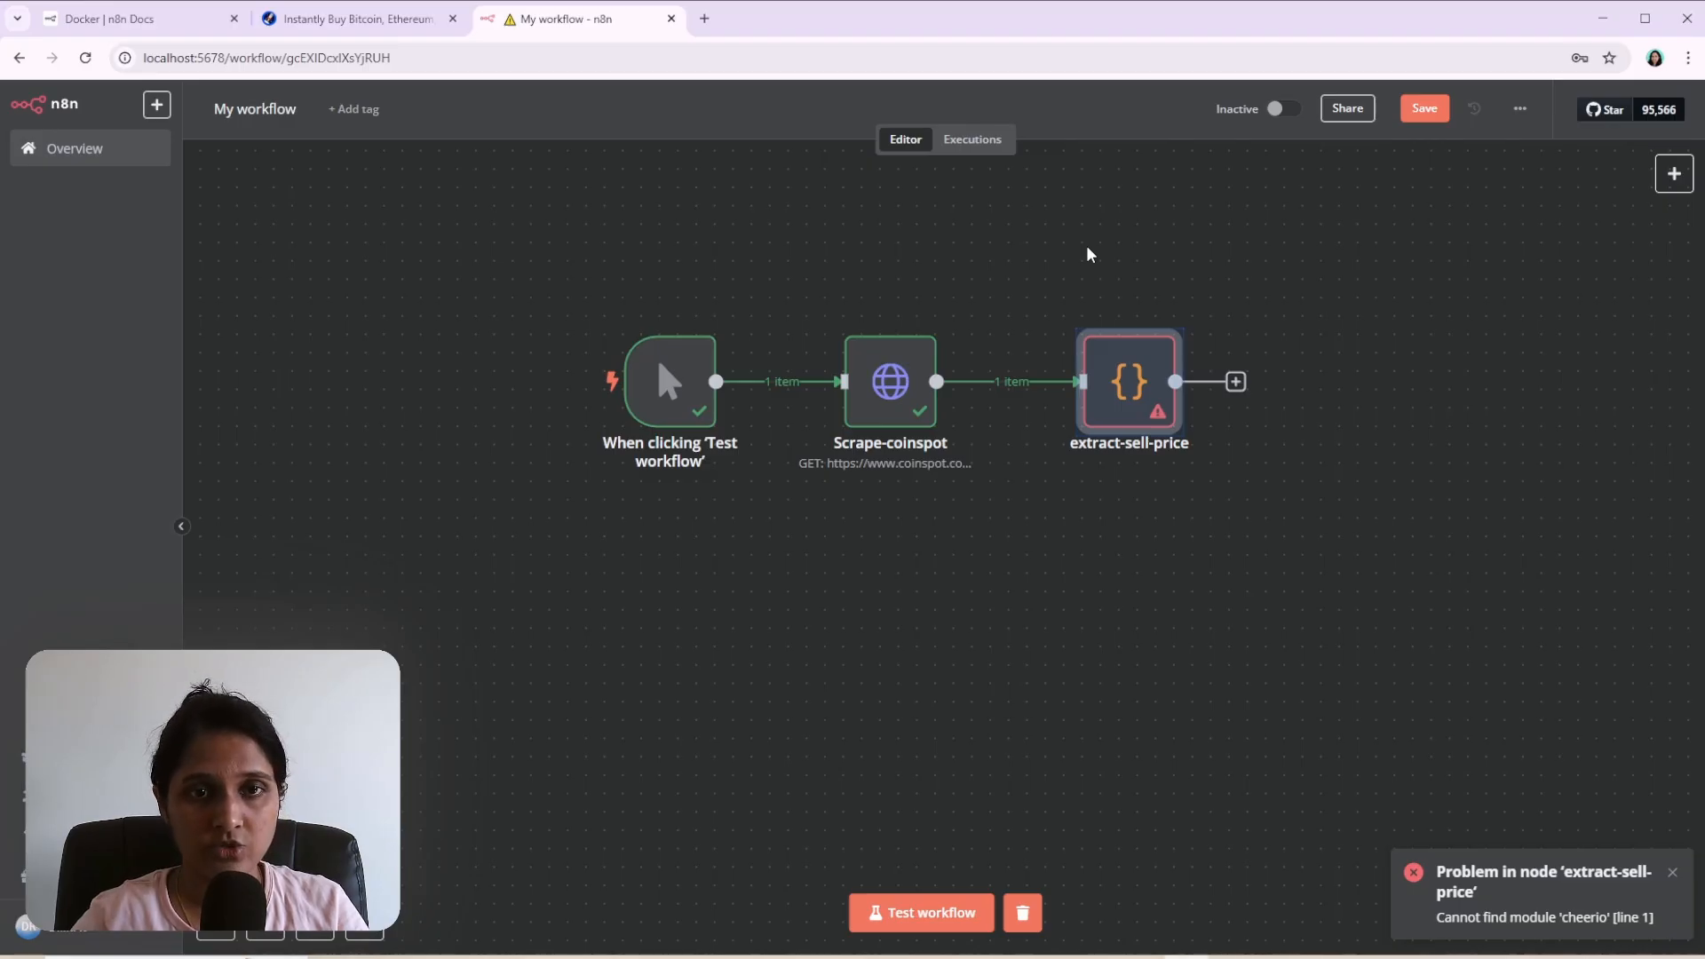
mouse_move(1035, 430)
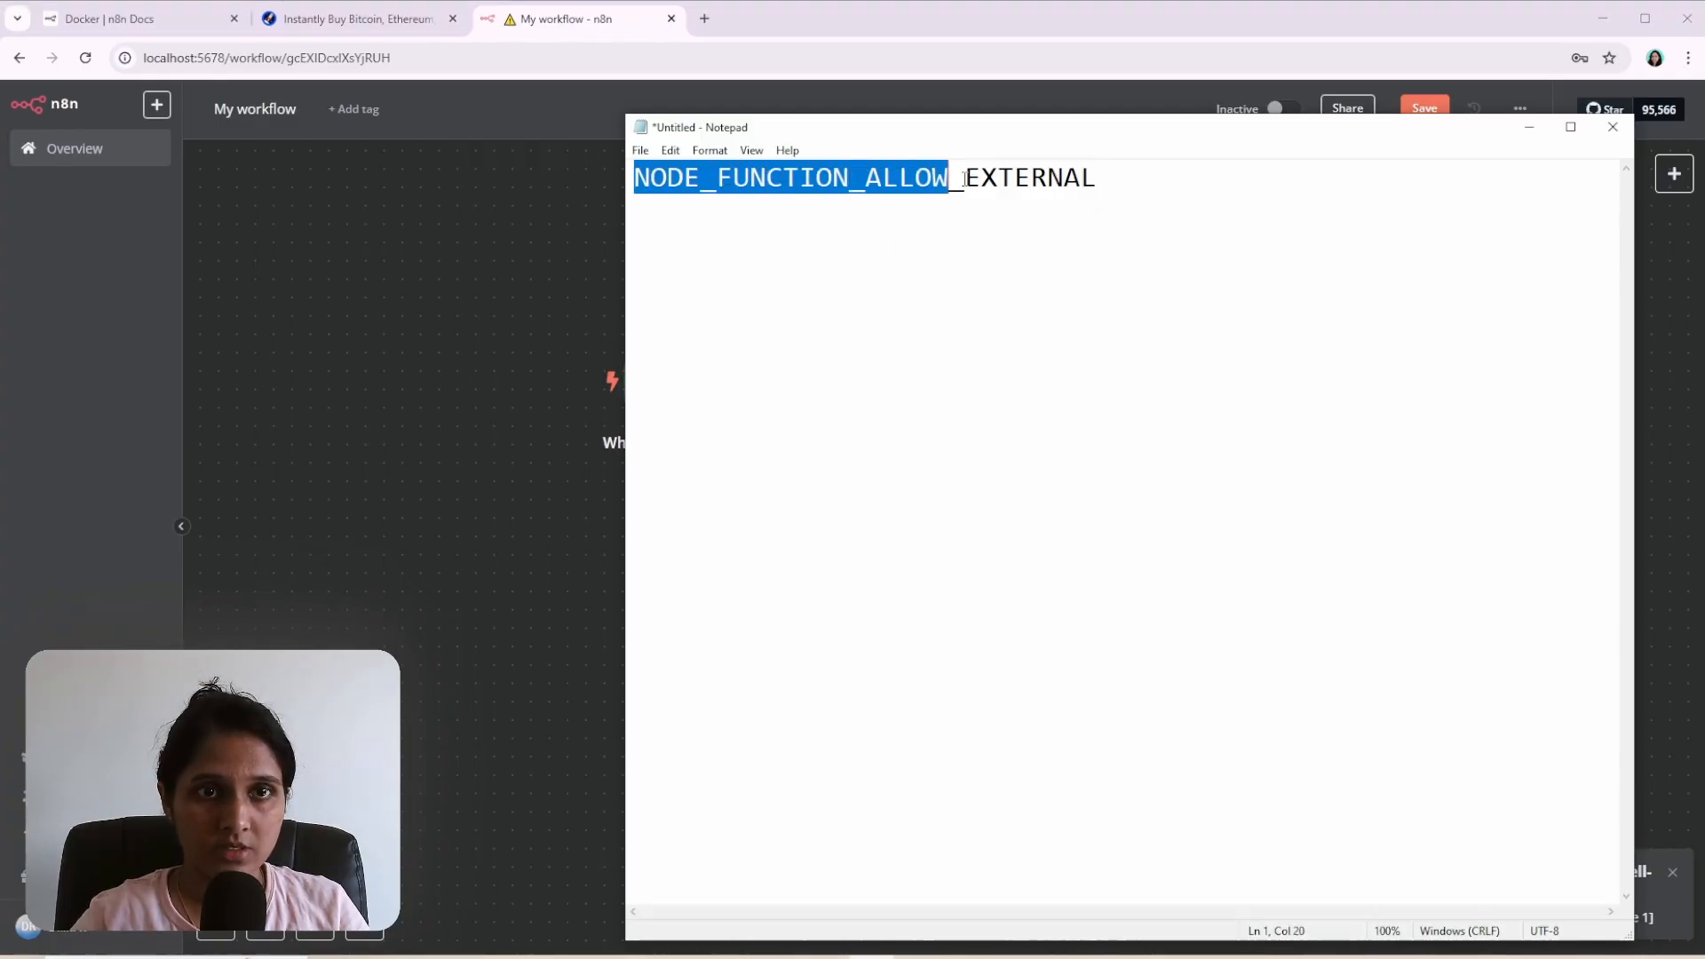
Draft NODE_FUNCTION_ALLOW_EXTERNAL=cheerio in Notepad, replacing the * value, then return to the Docker docs.
text(=)
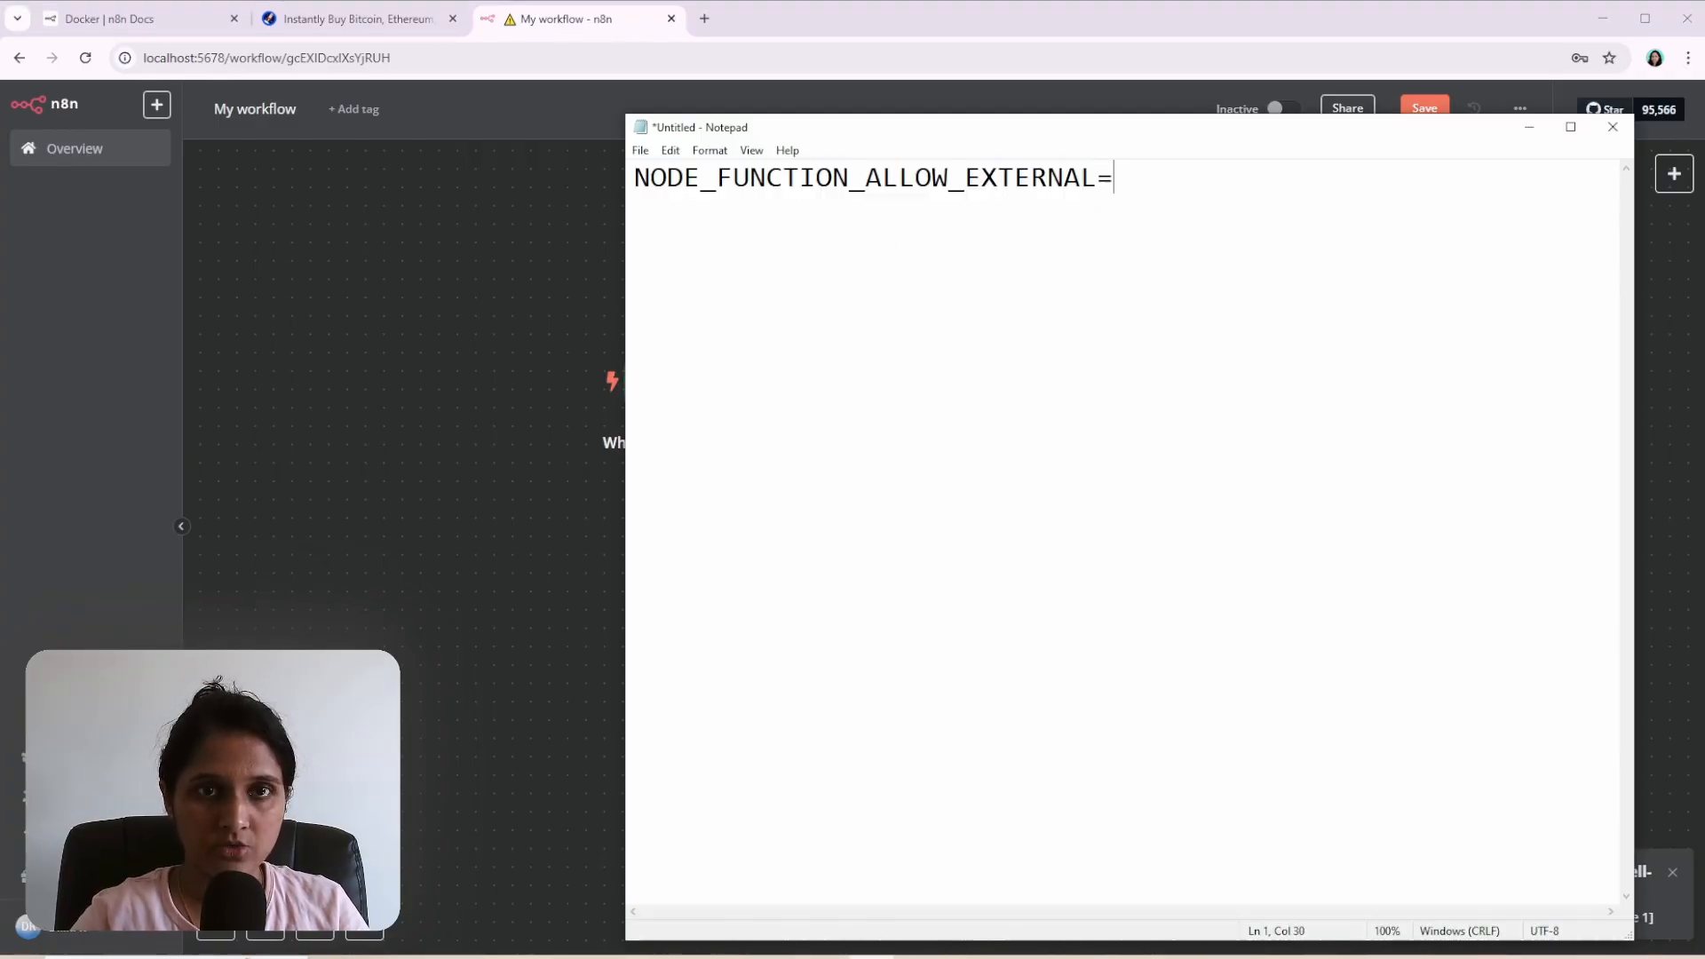
text(*)
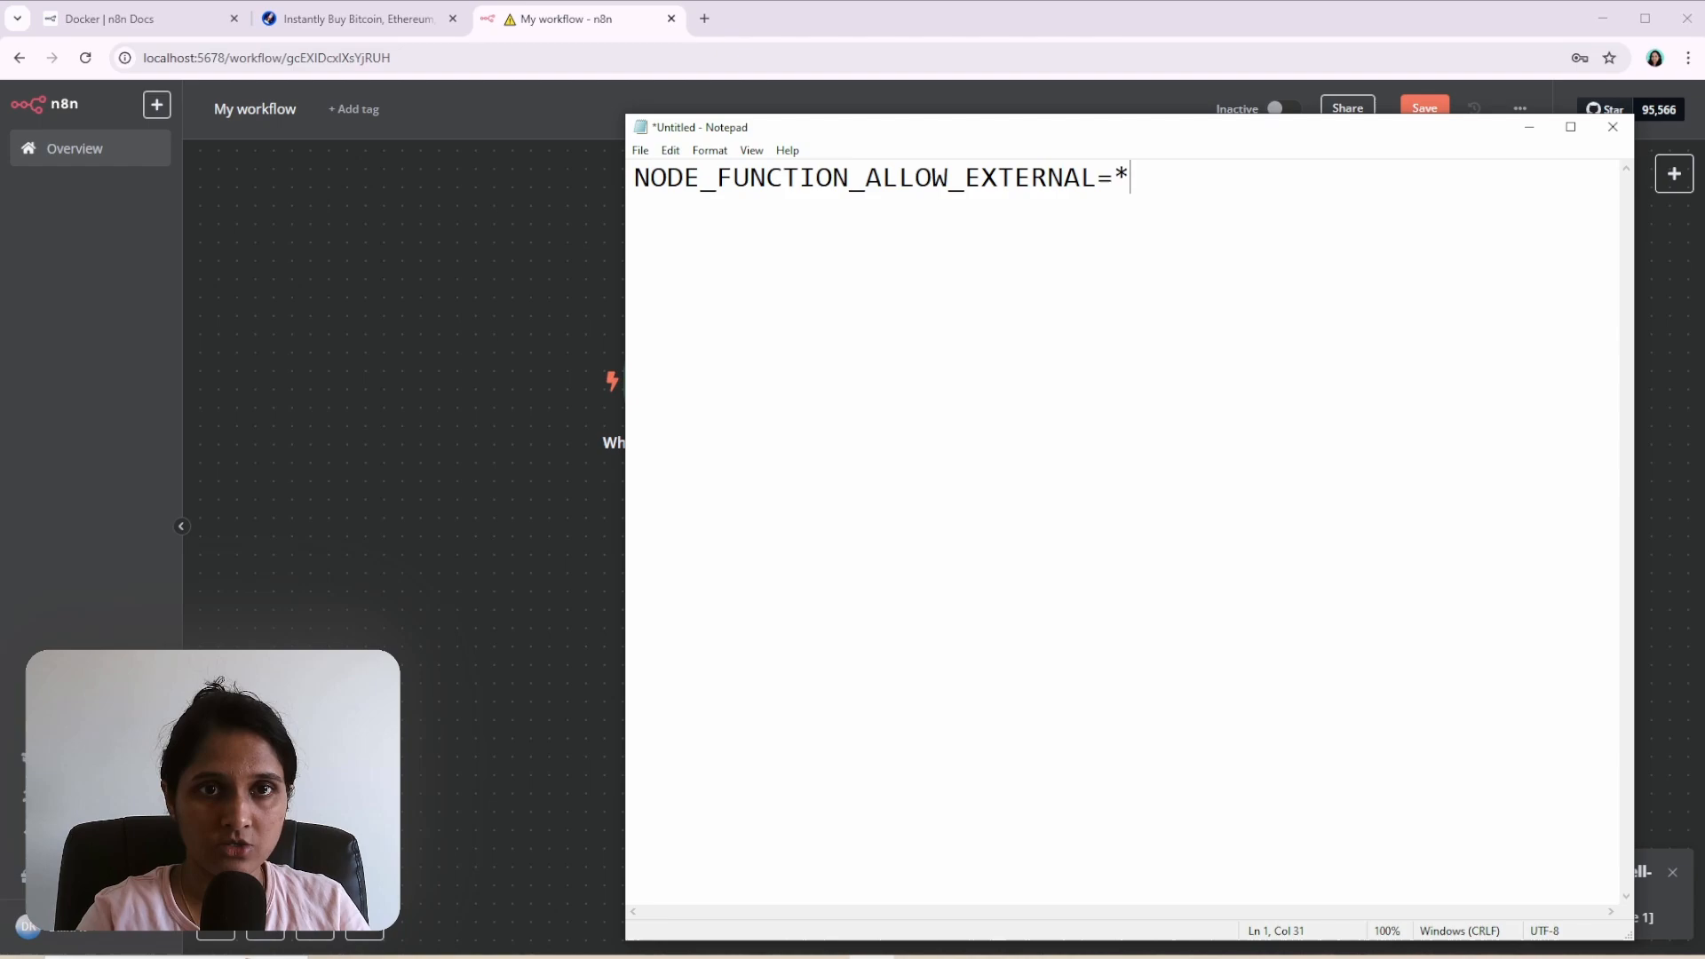
double_click(1121, 178)
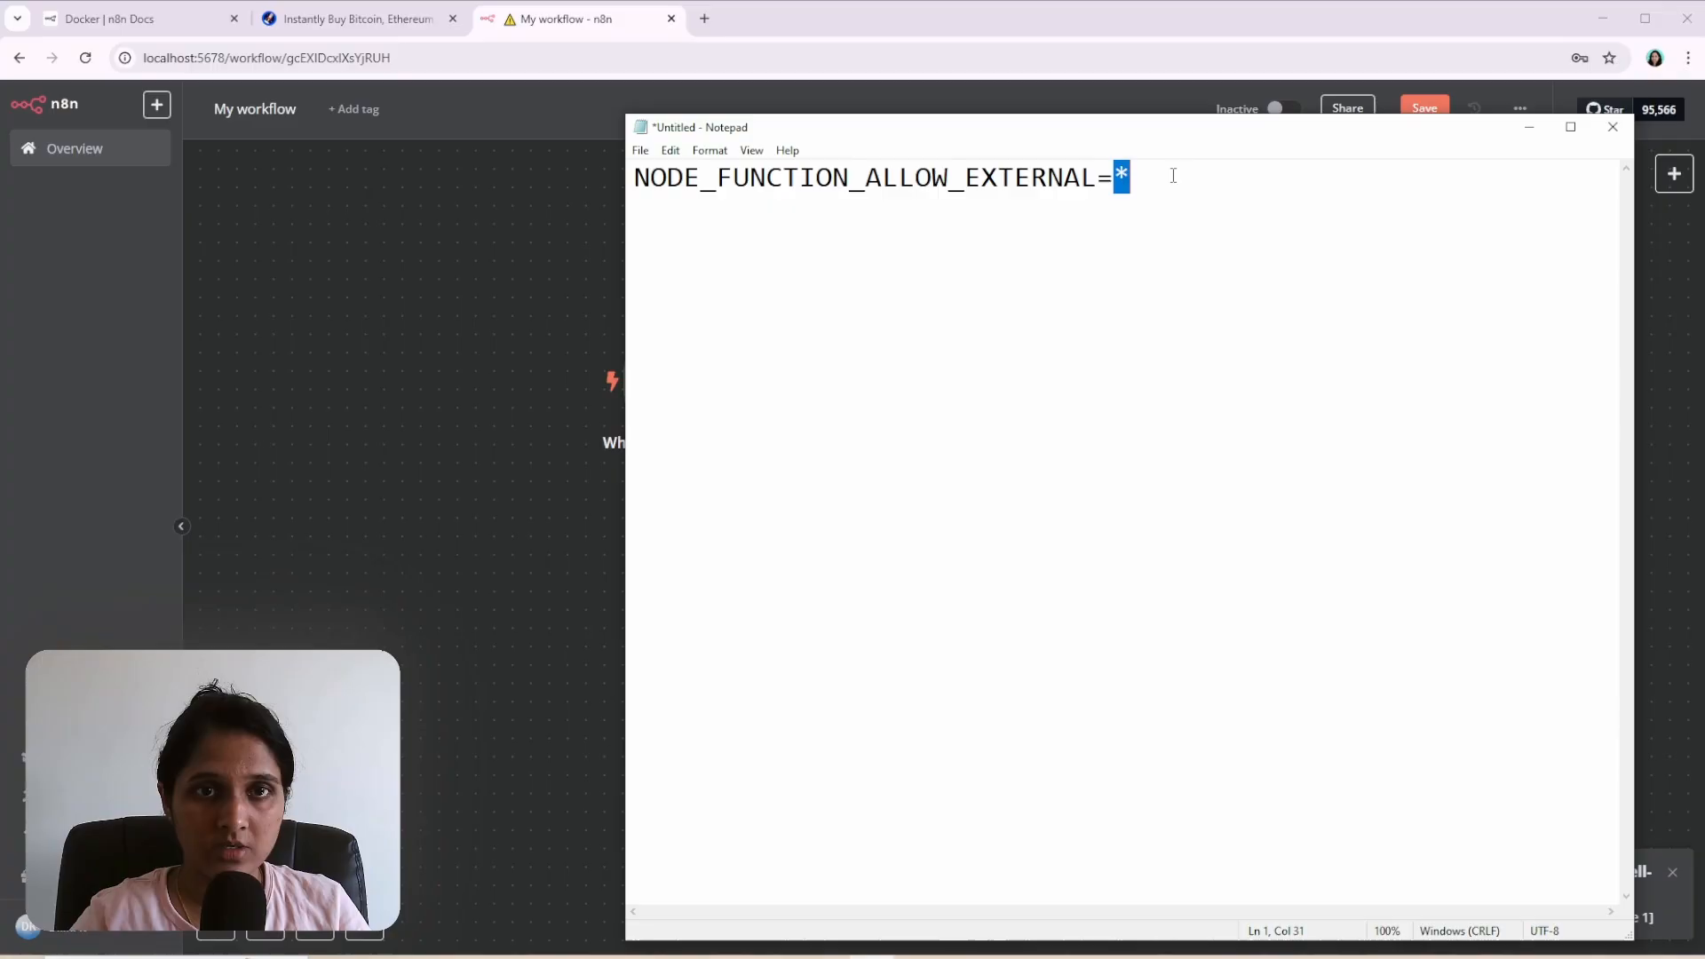
mouse_move(1270, 194)
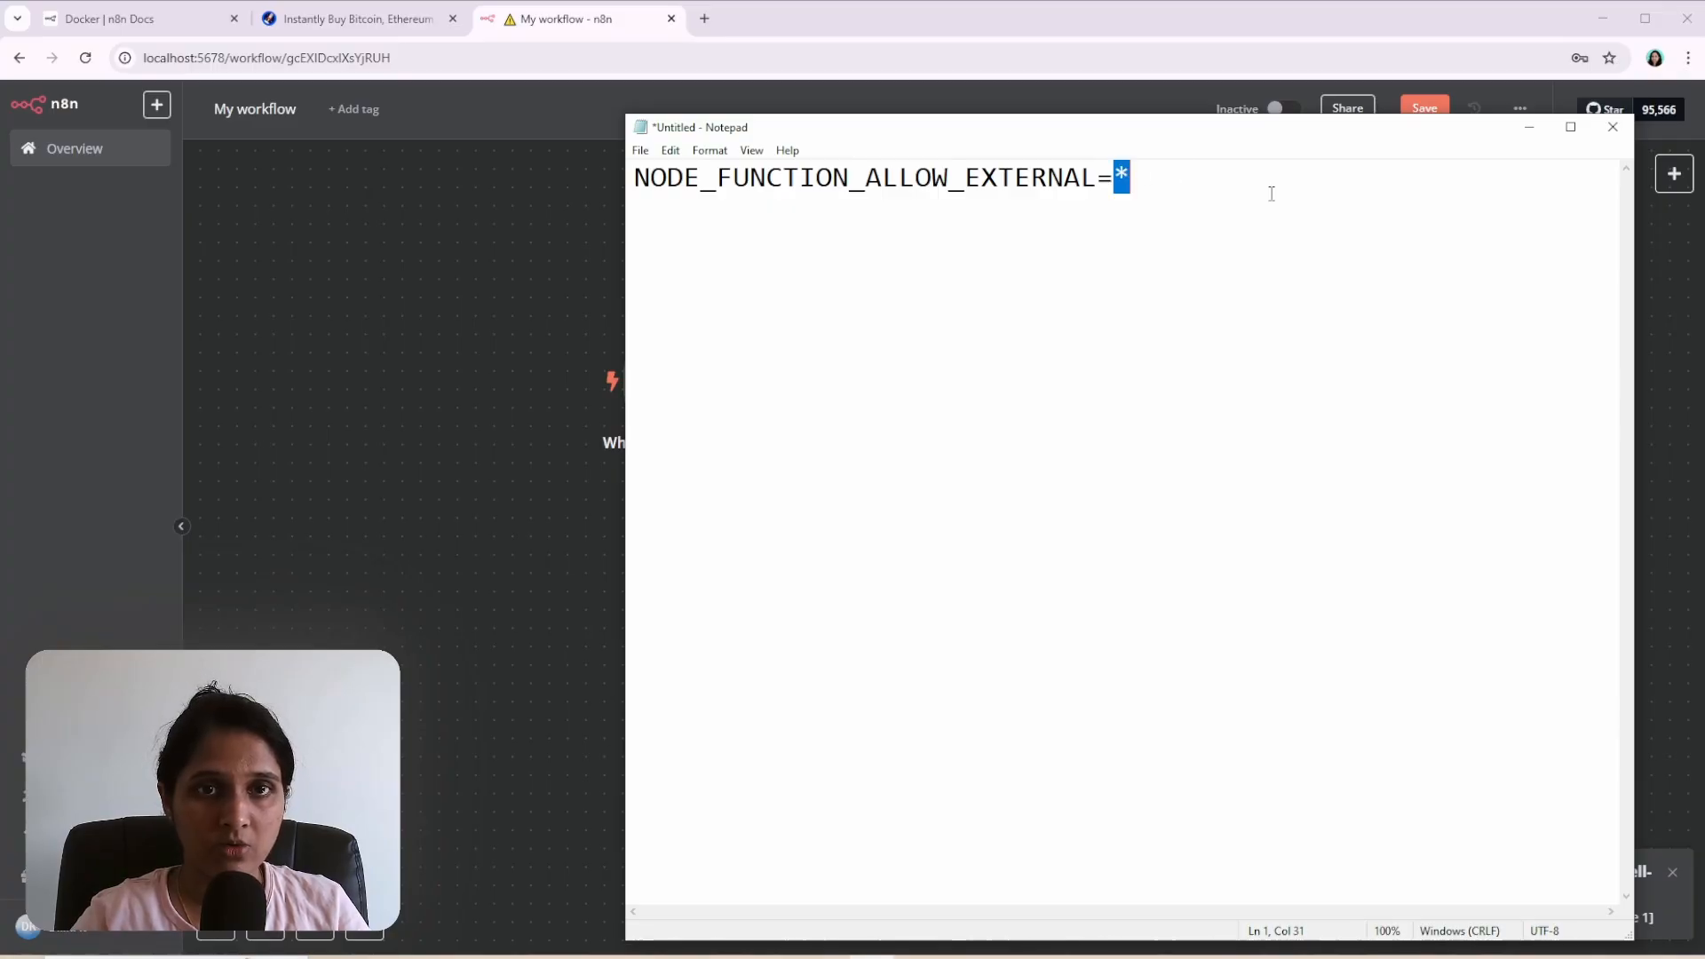
text(che)
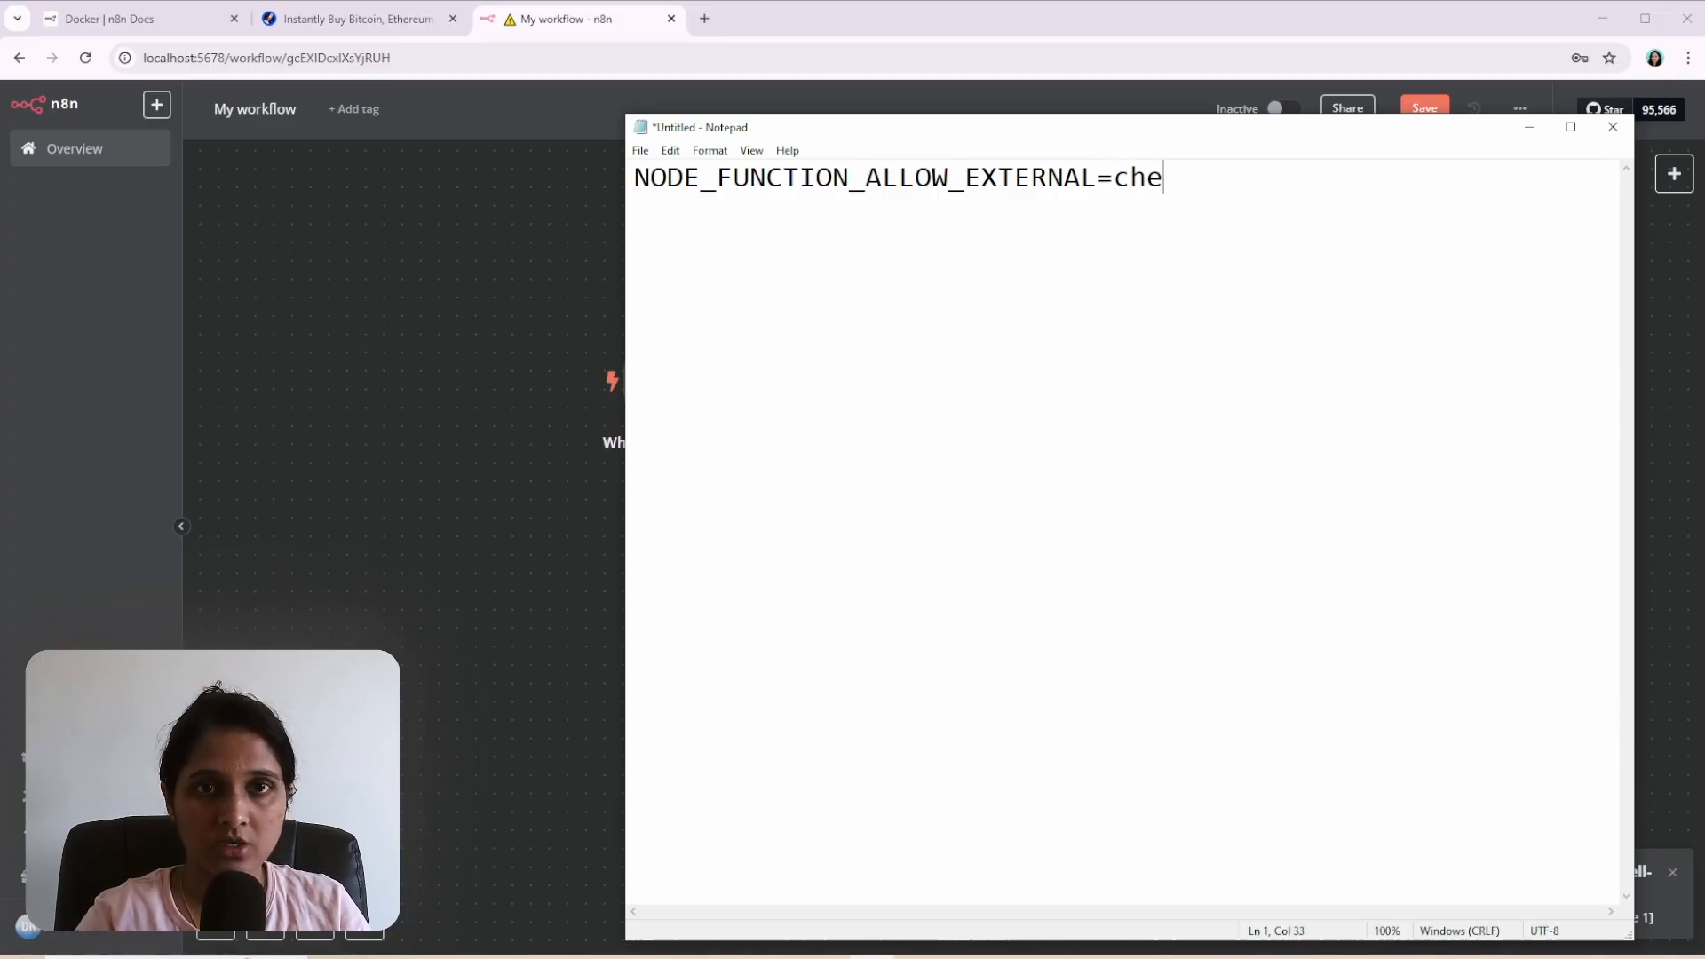
text(erio)
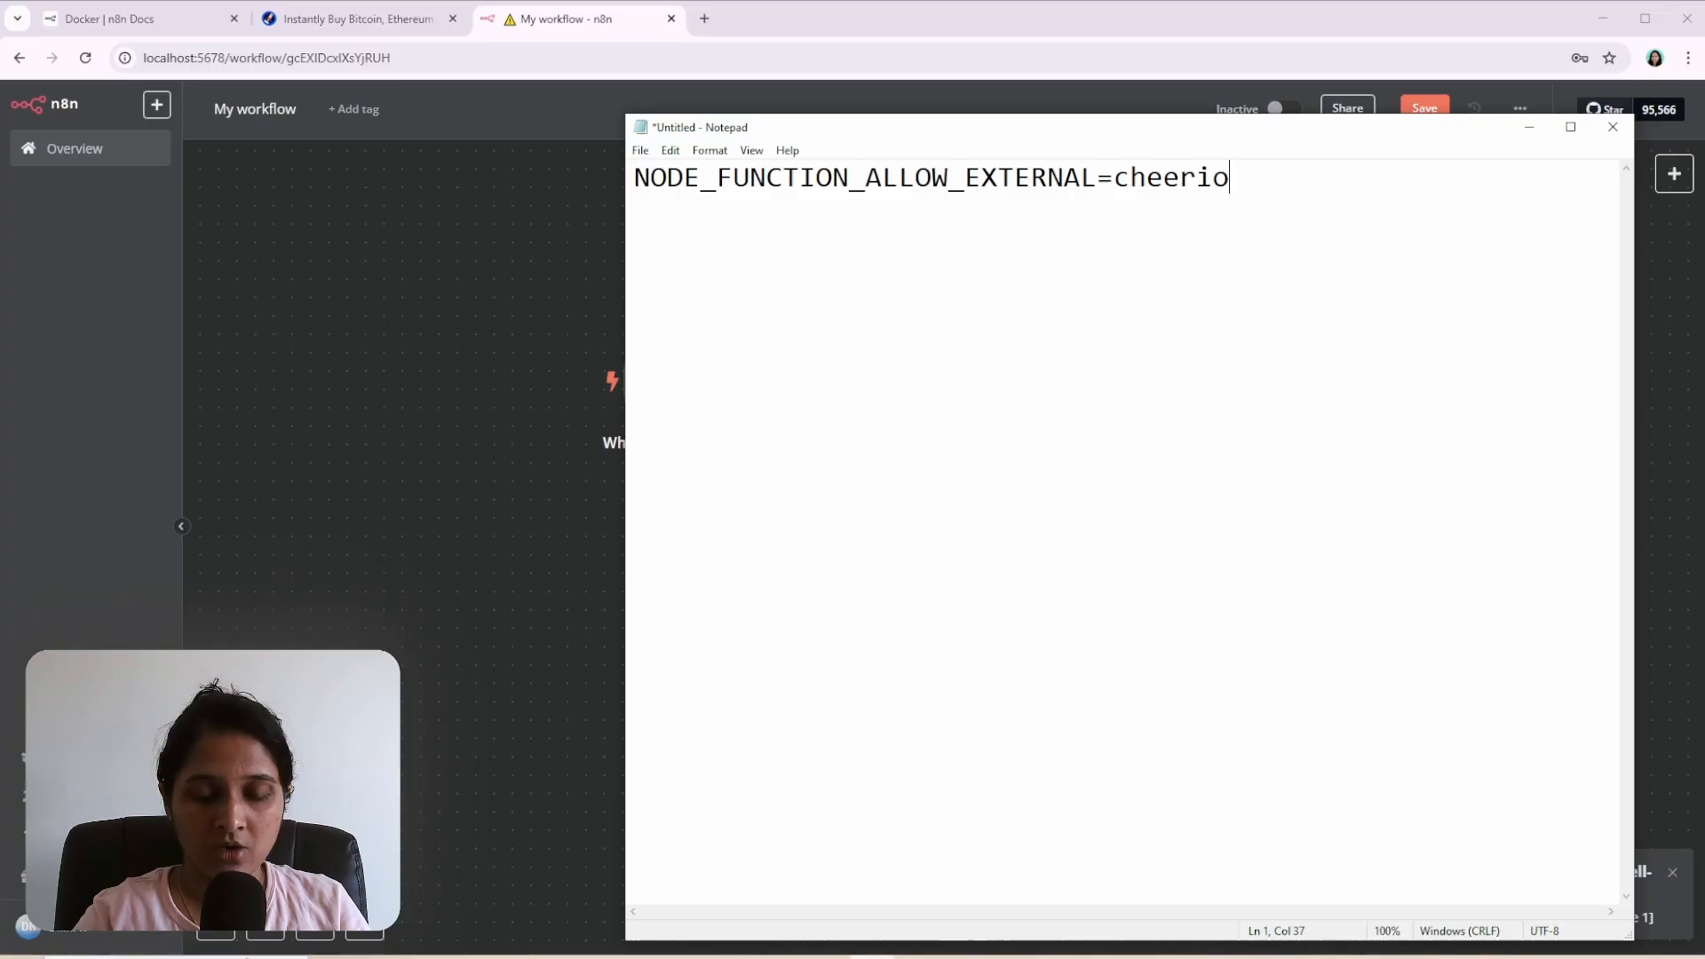
text(, sdfsl)
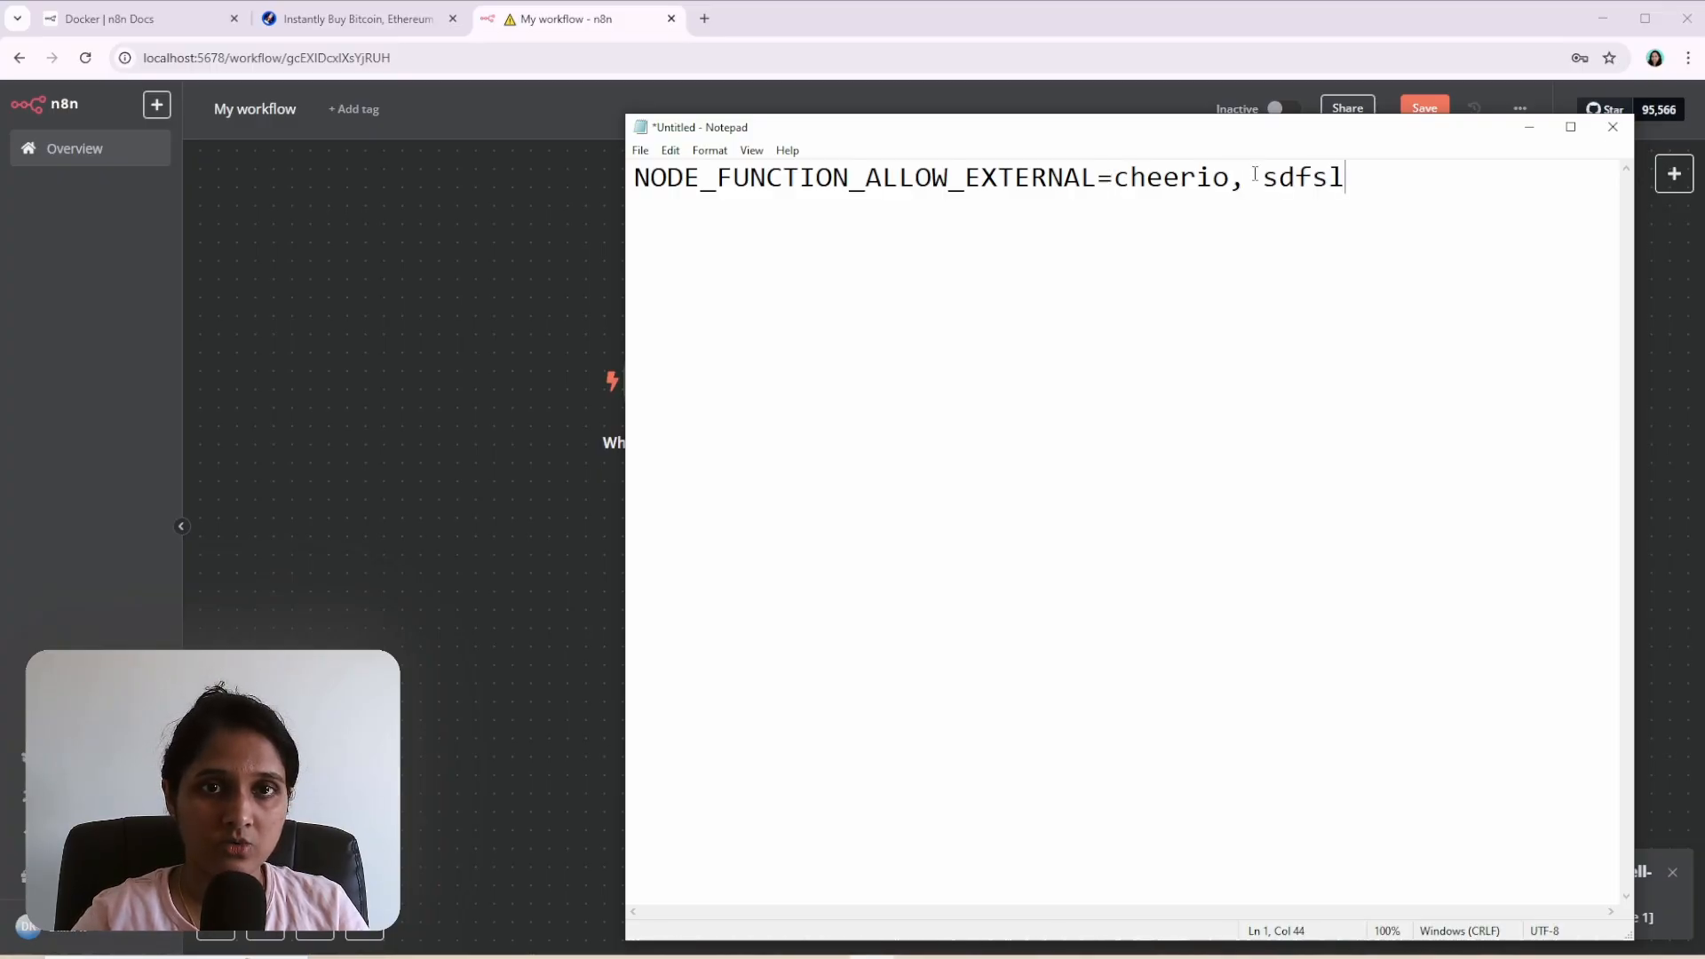
click(108, 18)
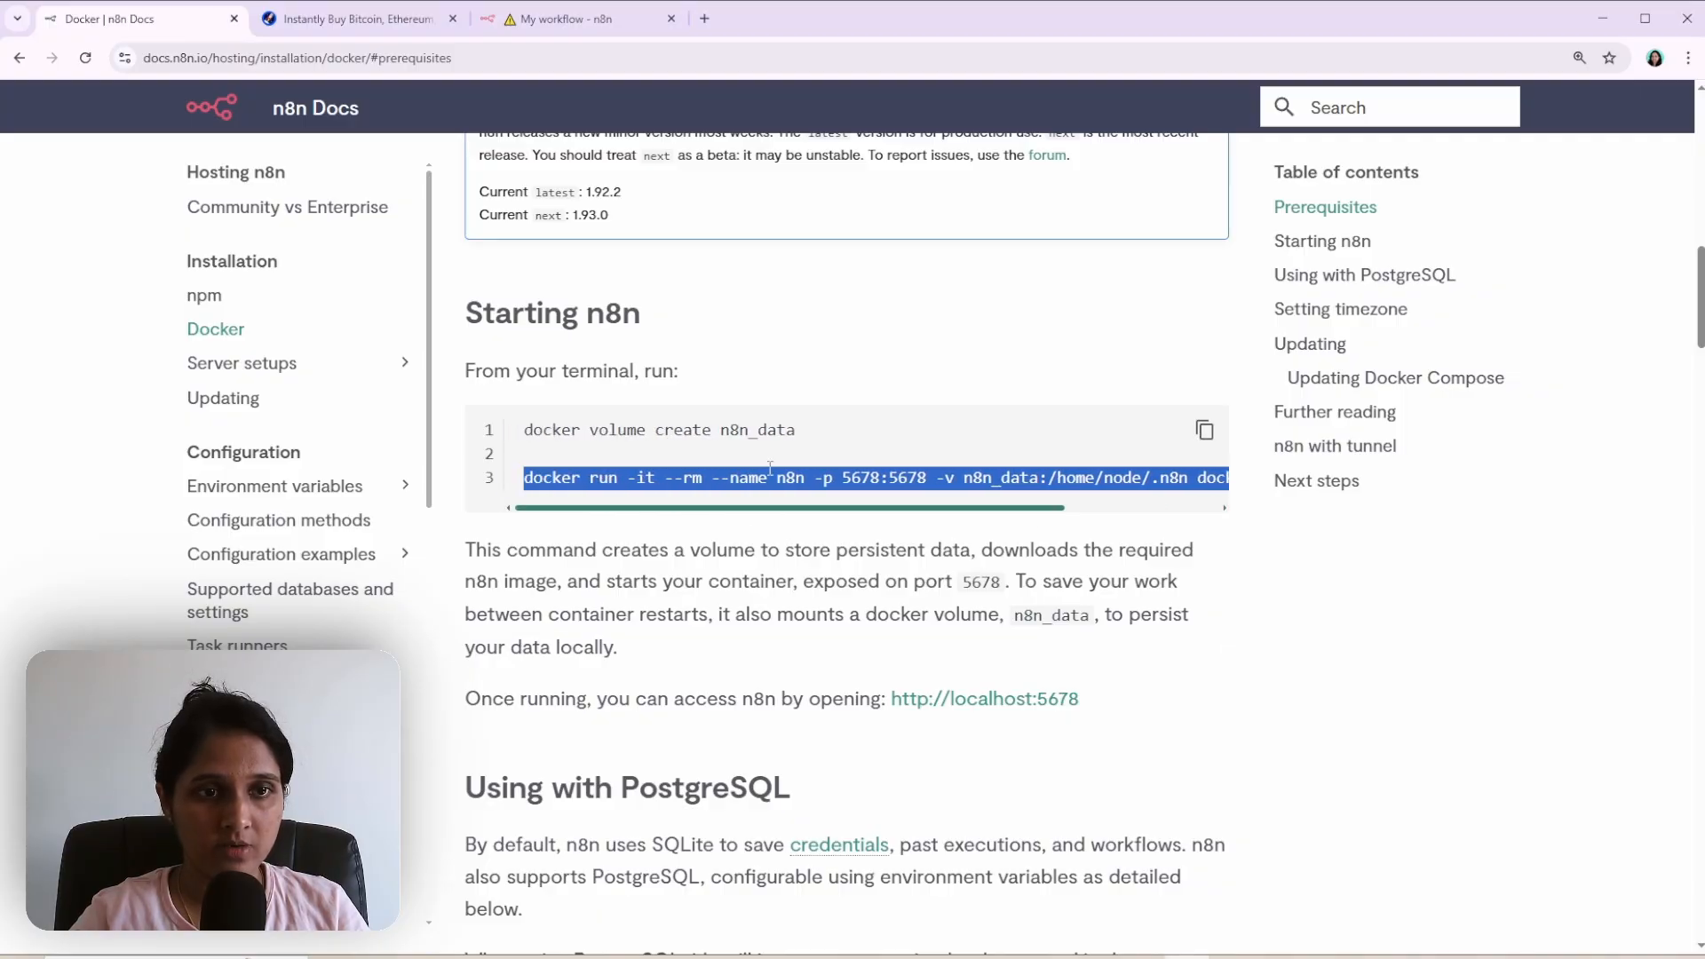
Highlight parts of the docker volume and docker run commands to review them.
click(533, 453)
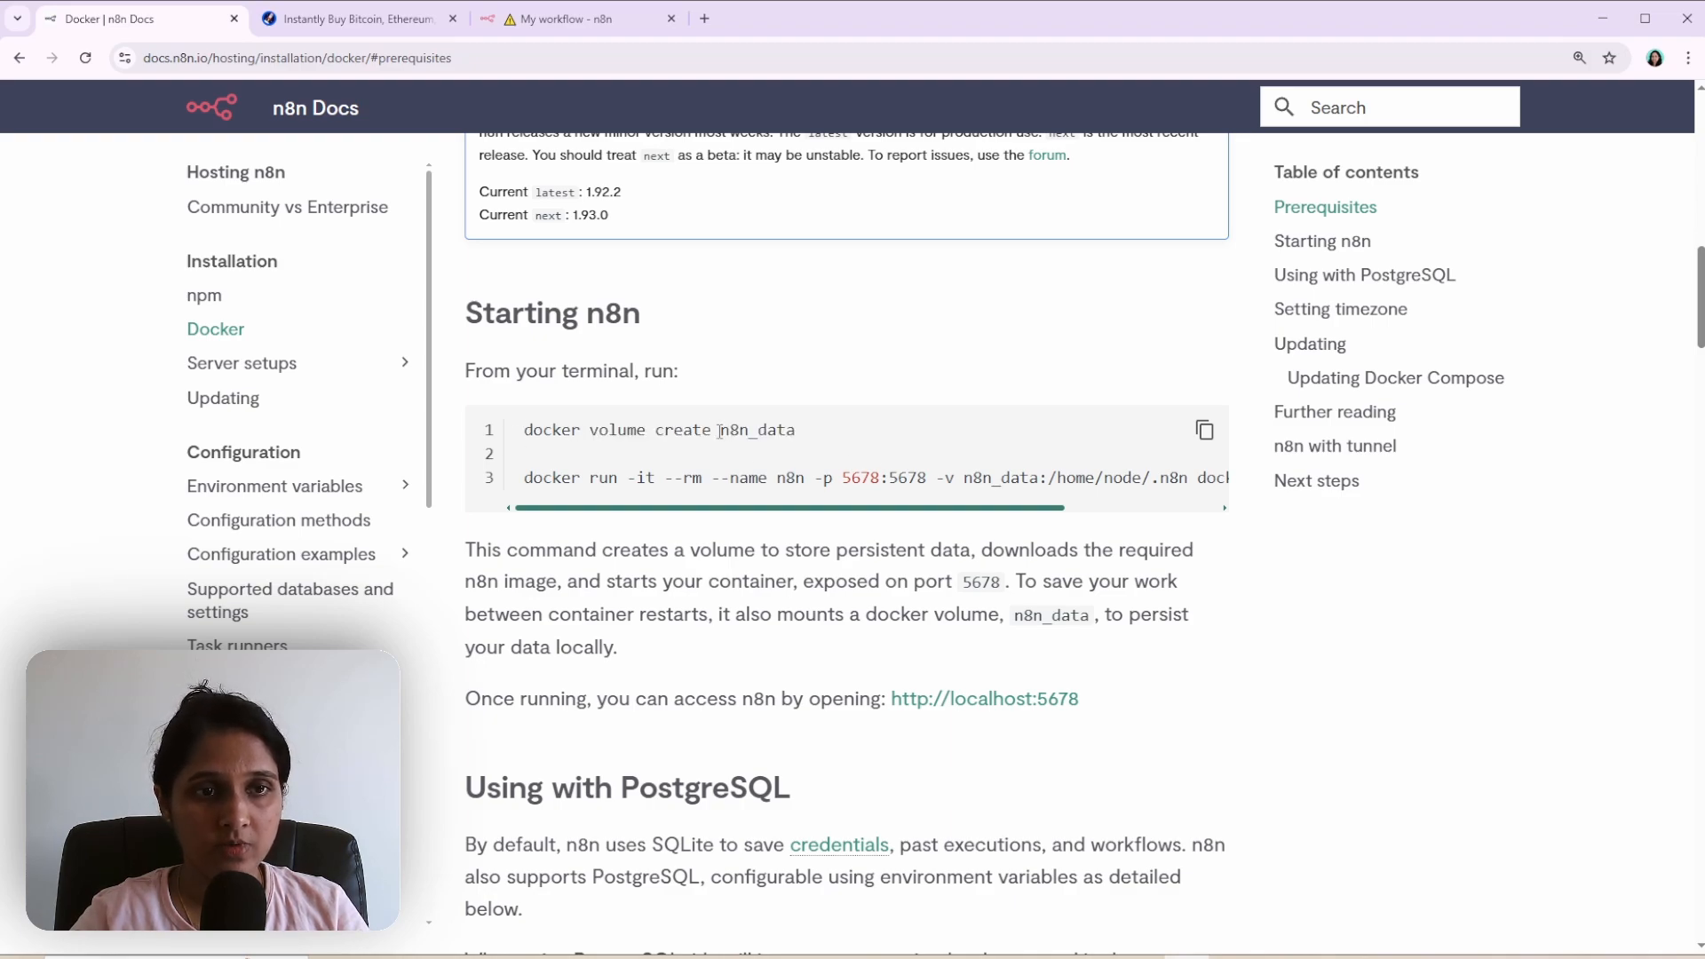
double_click(618, 430)
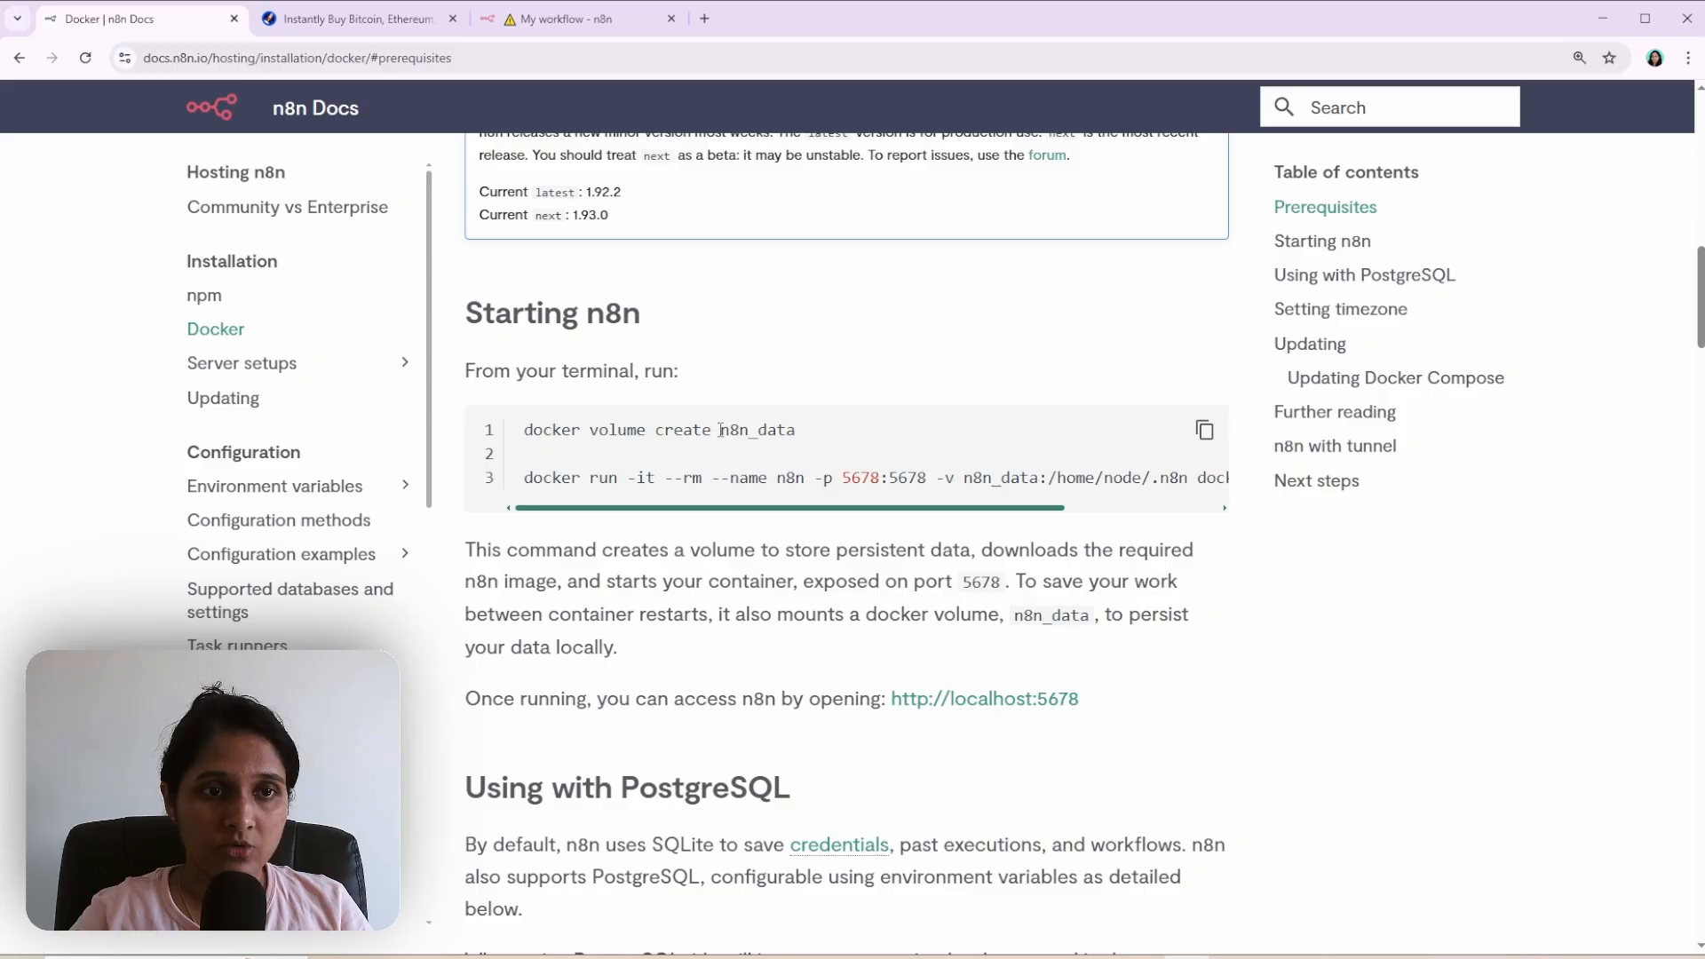
mouse_move(865, 442)
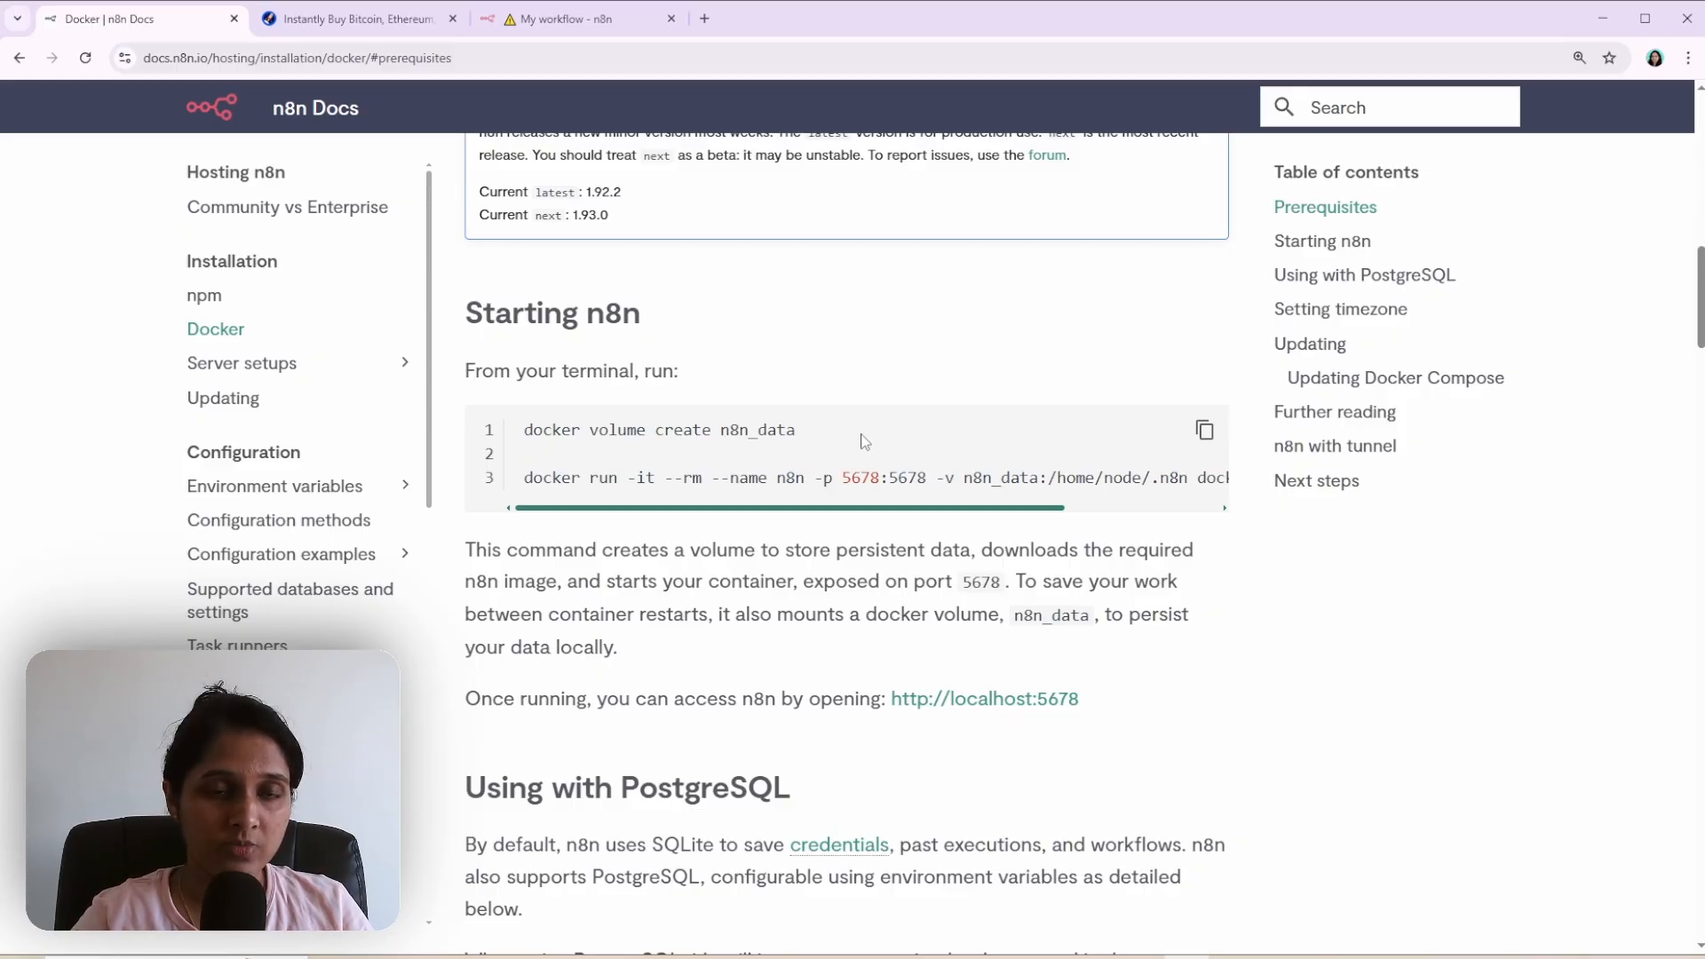
mouse_move(1005, 440)
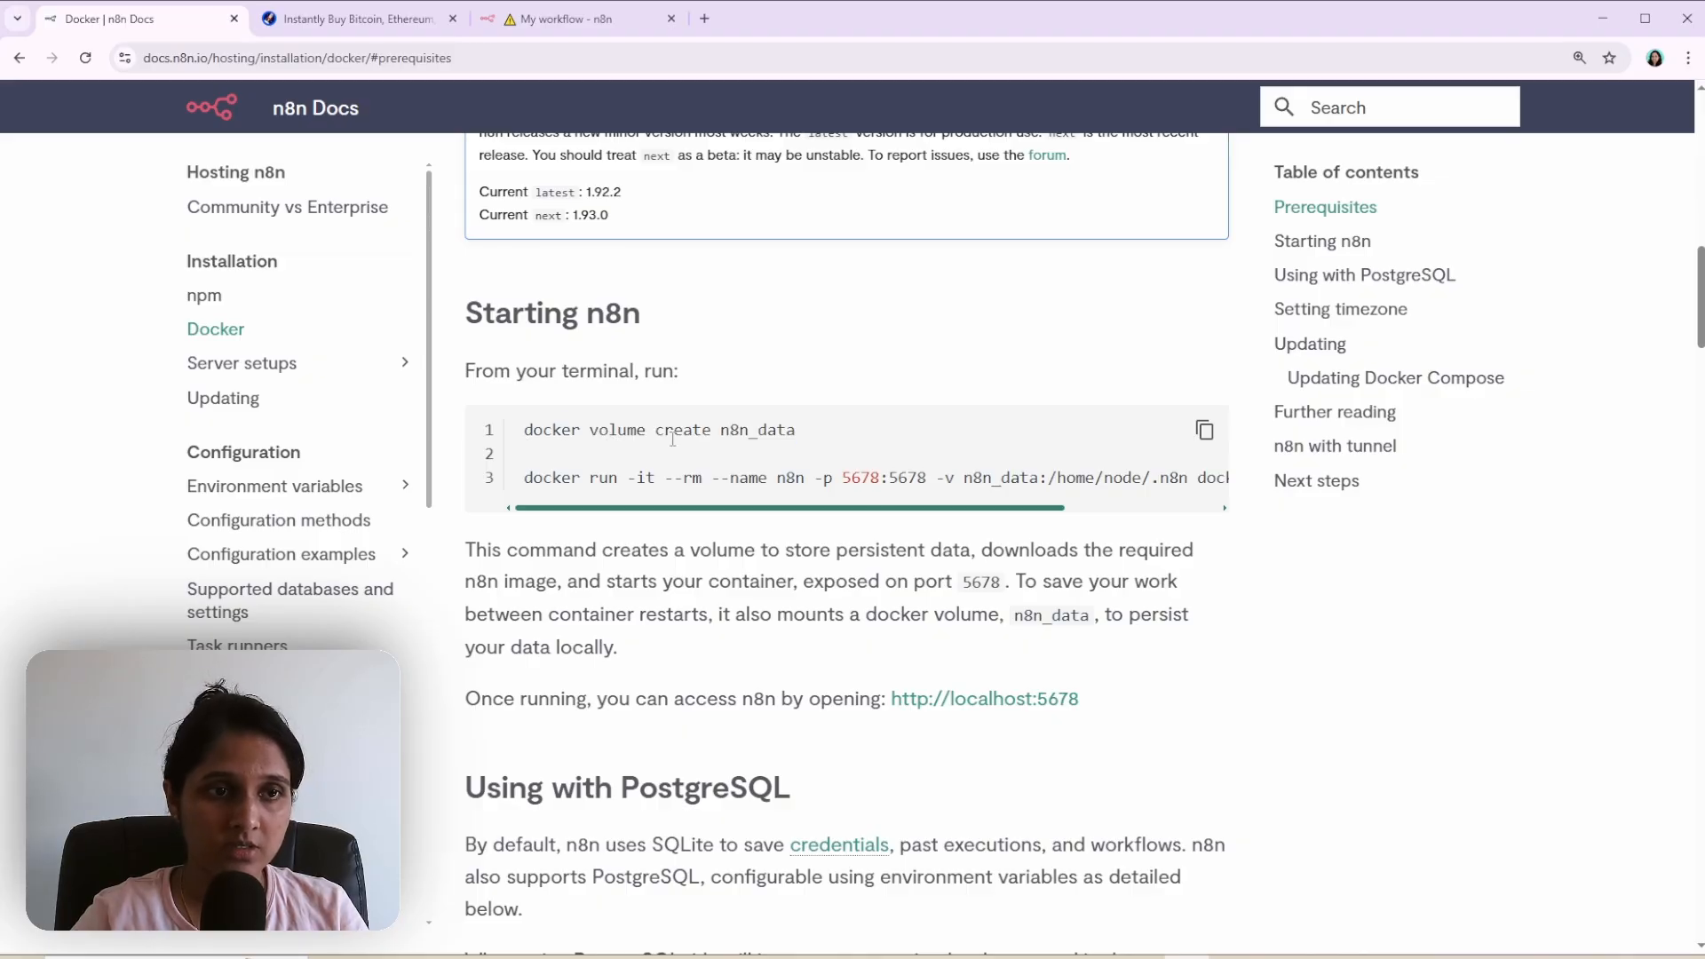
drag(794, 508, 979, 508)
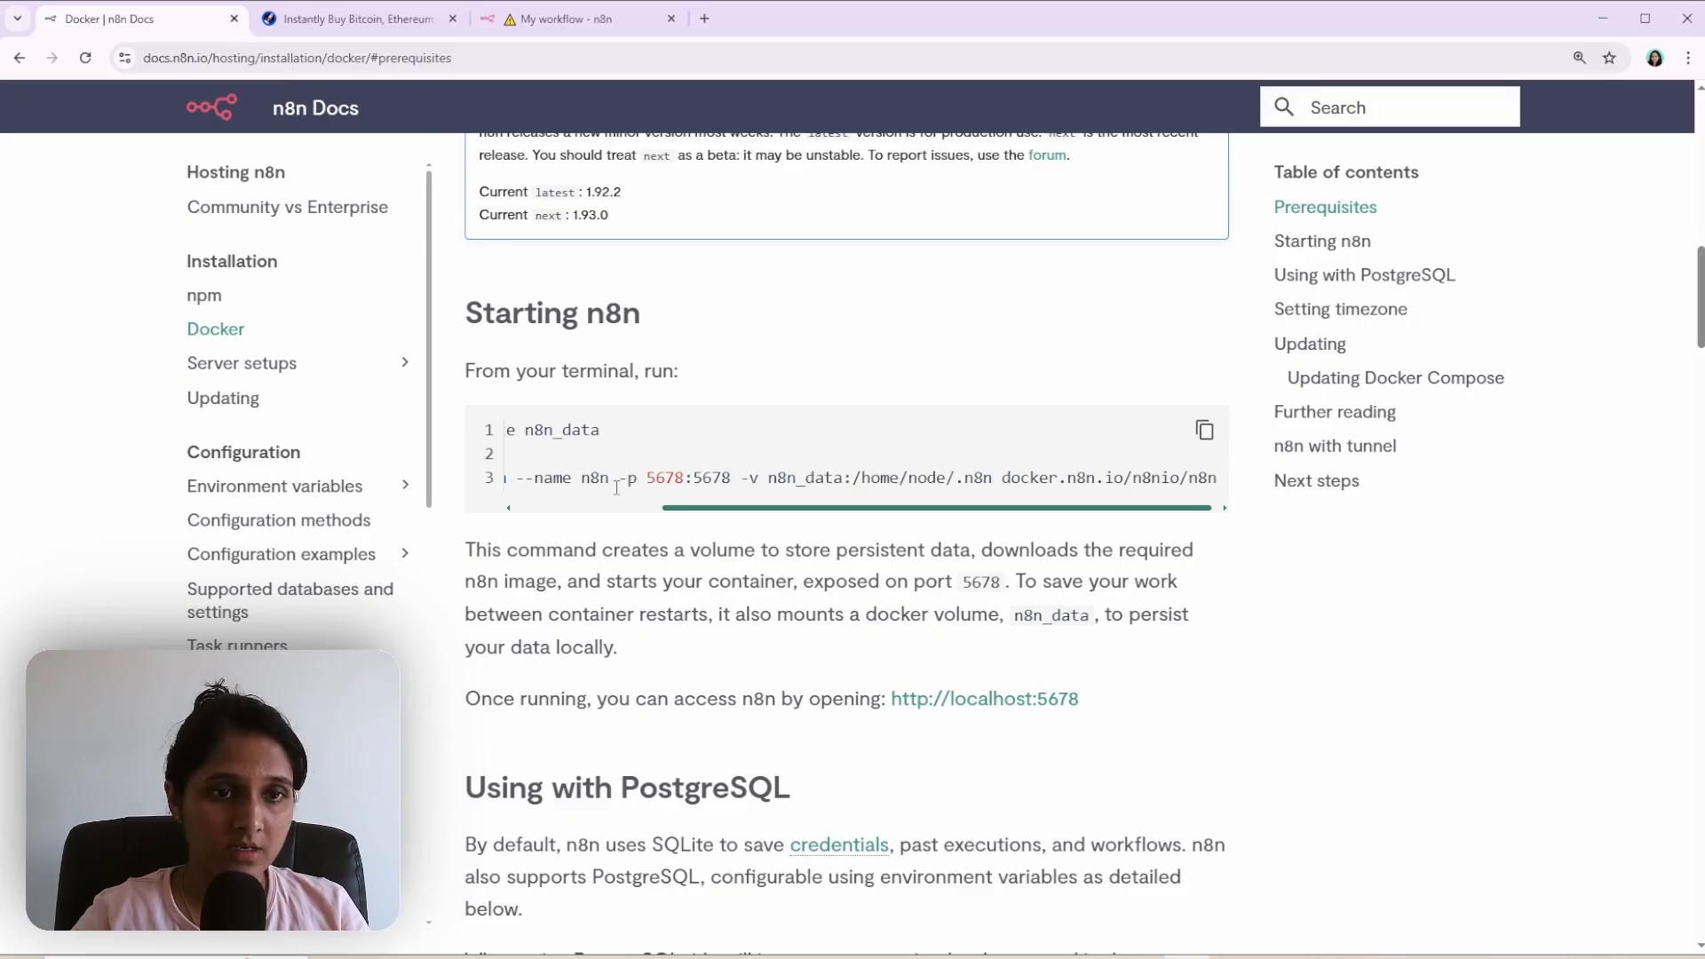
mouse_move(804, 510)
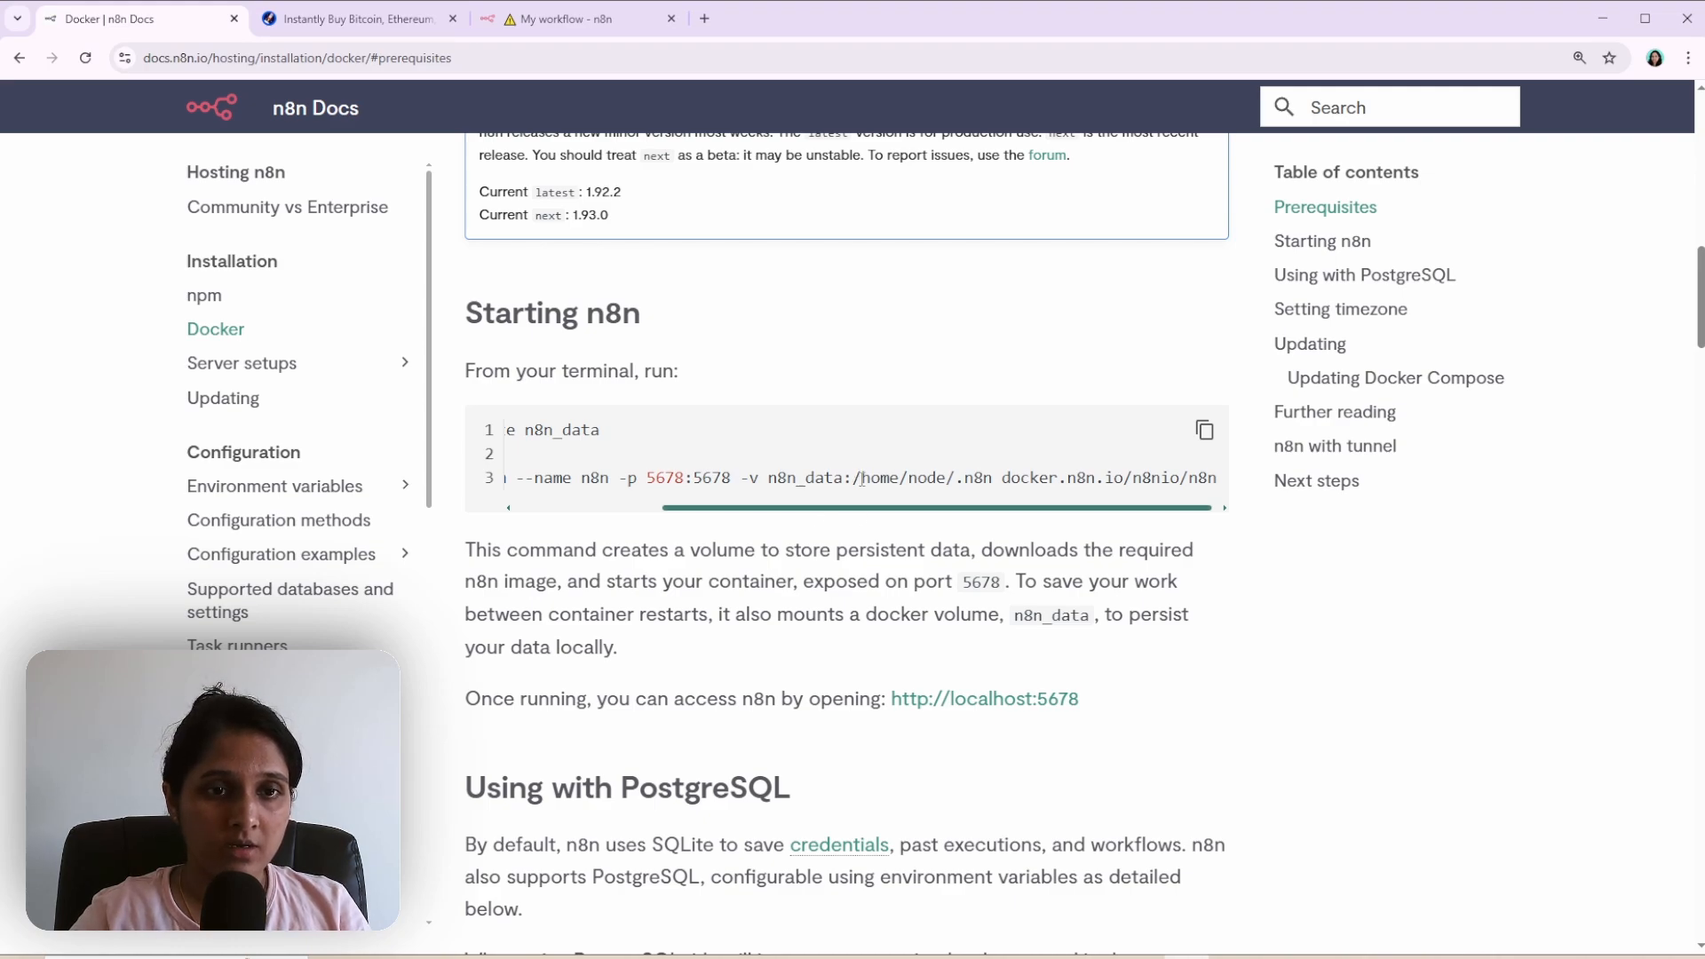
drag(853, 478, 956, 477)
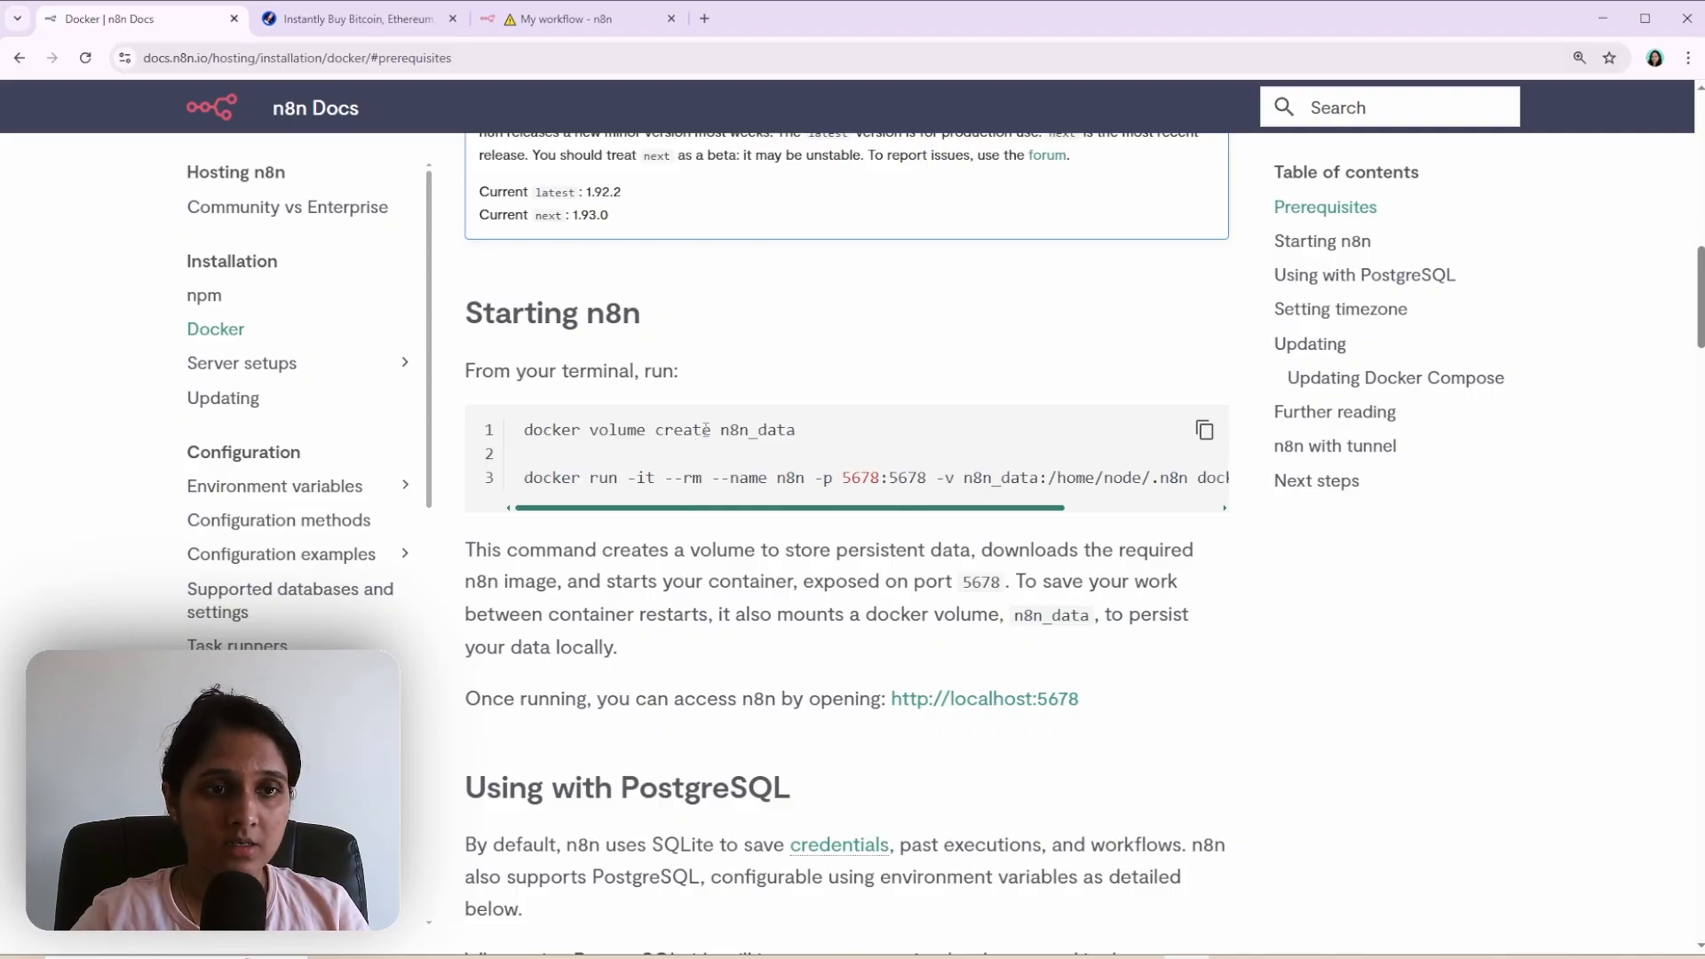
Highlight the n8n_data volume name and the --rm flag in the run command.
double_click(756, 430)
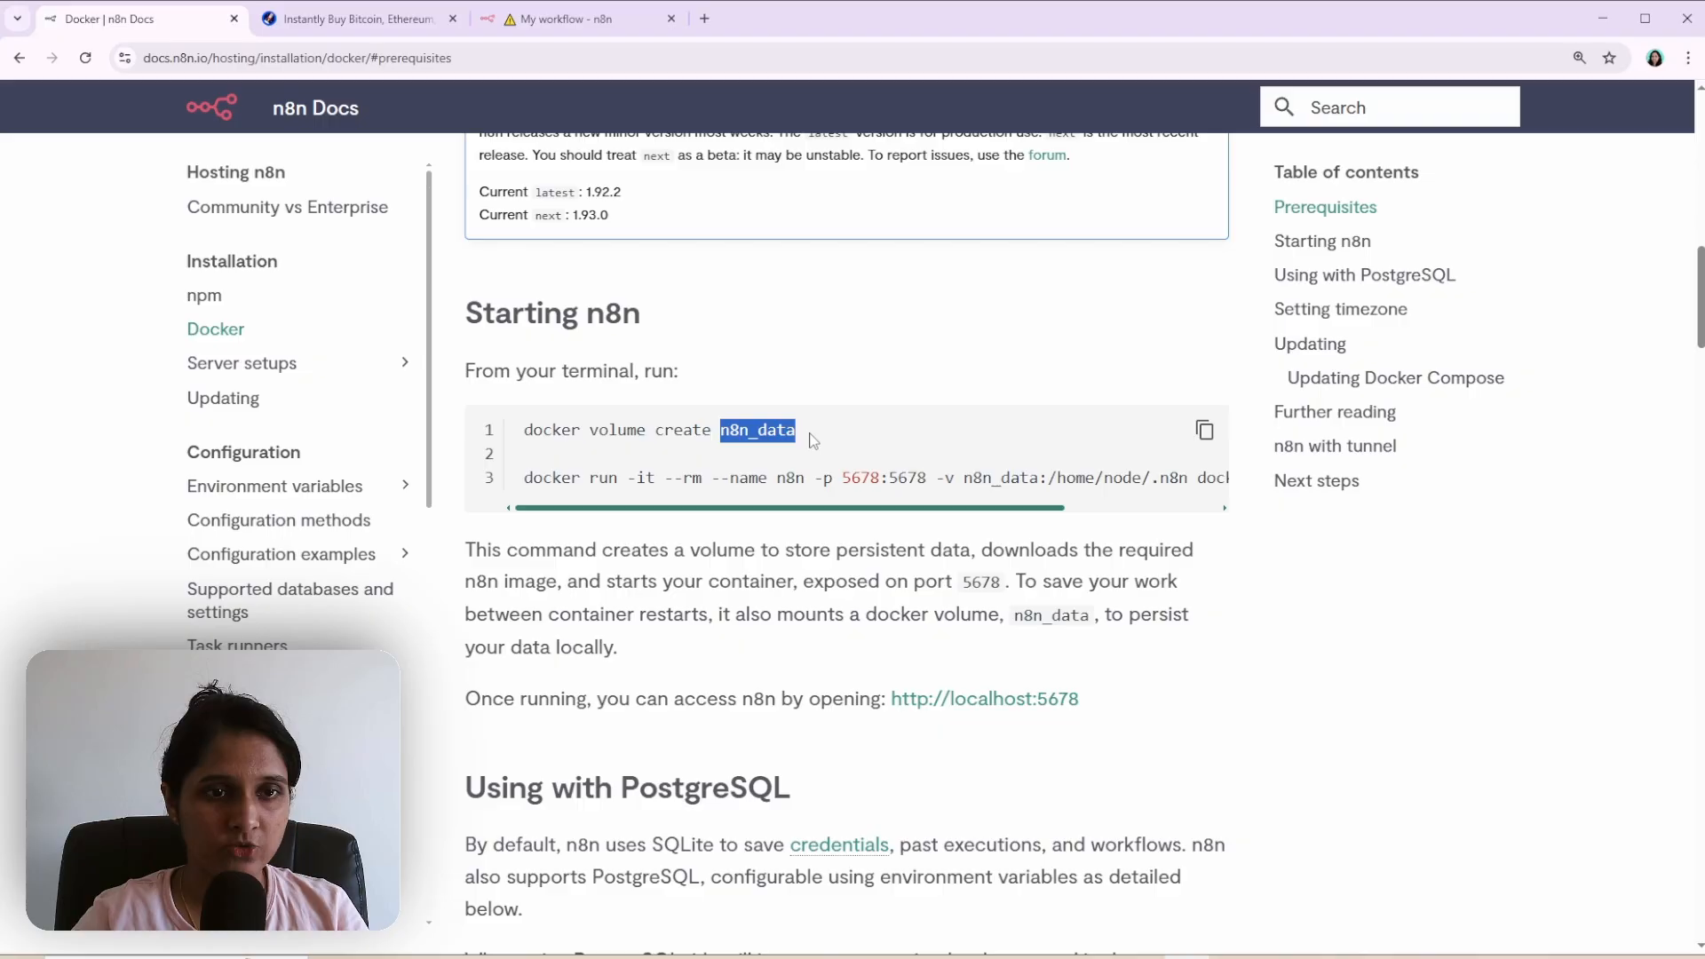
mouse_move(856, 441)
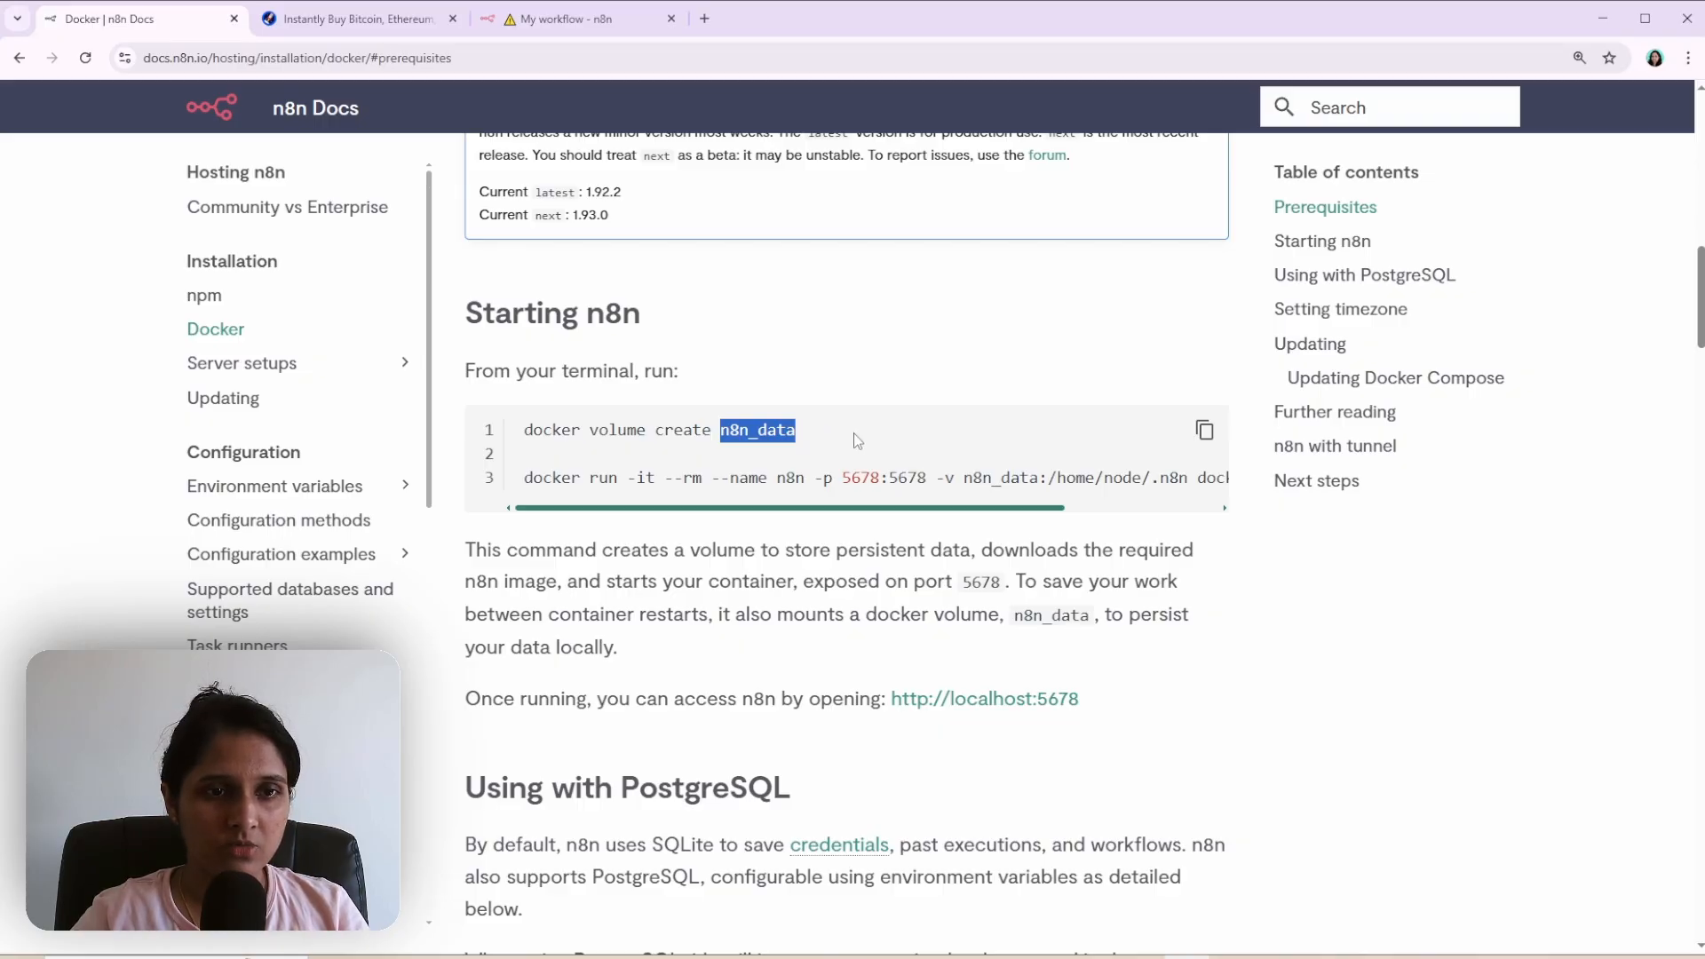
mouse_move(816, 440)
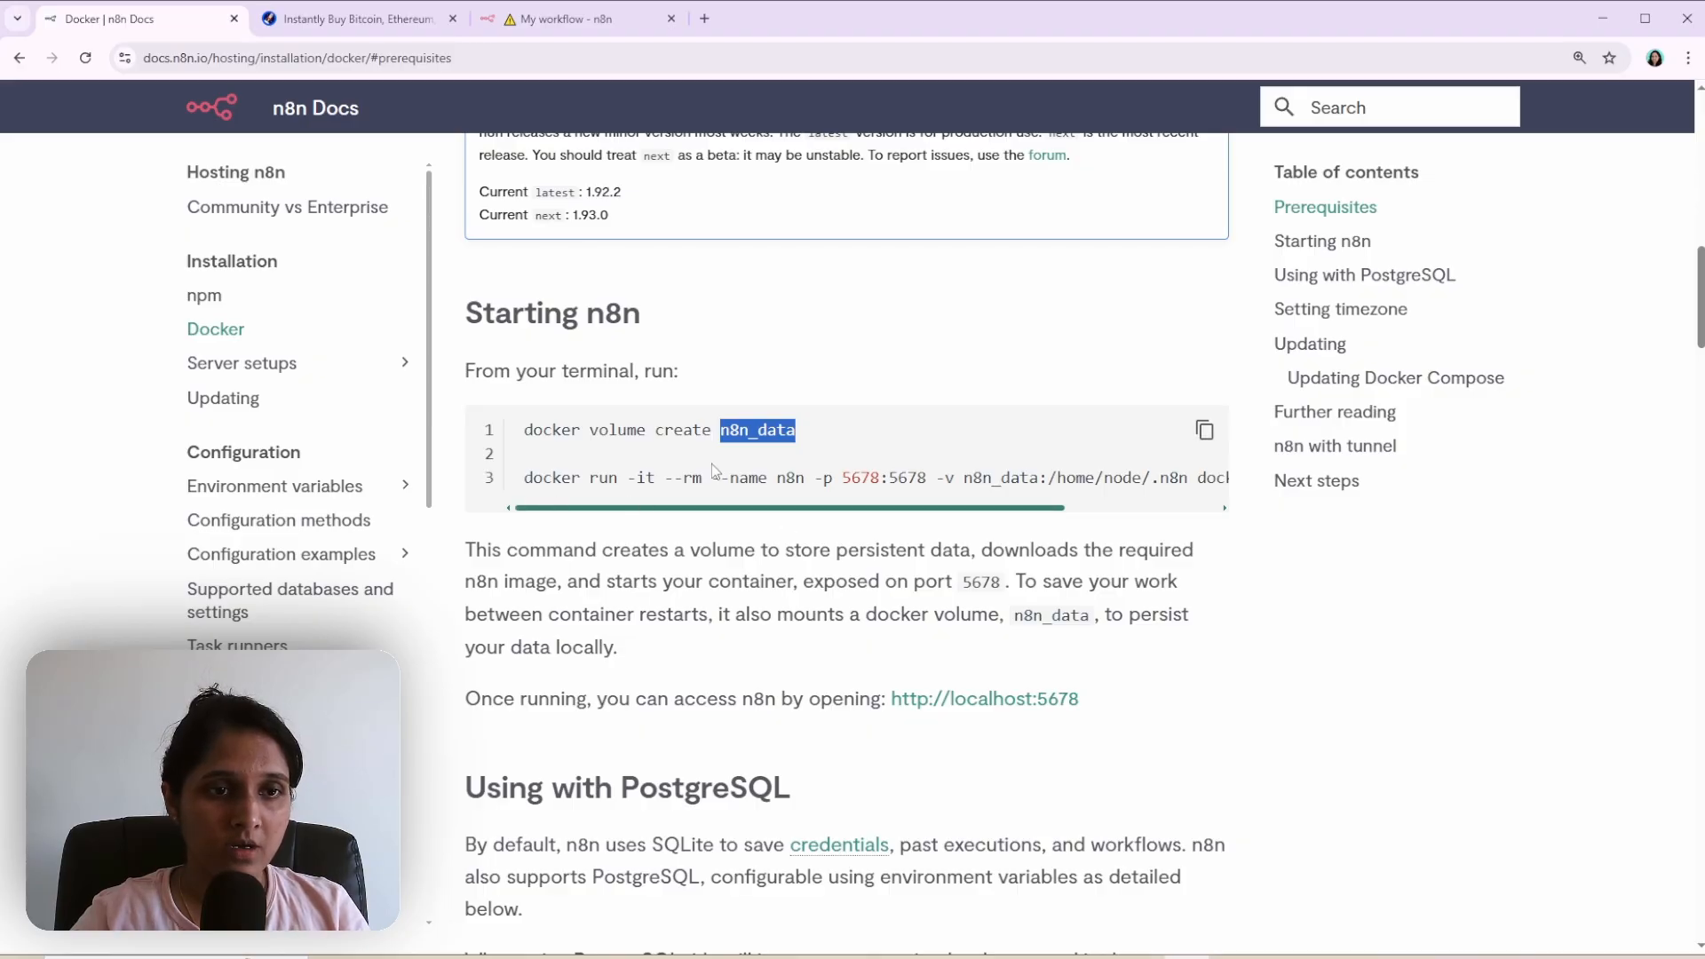
click(850, 457)
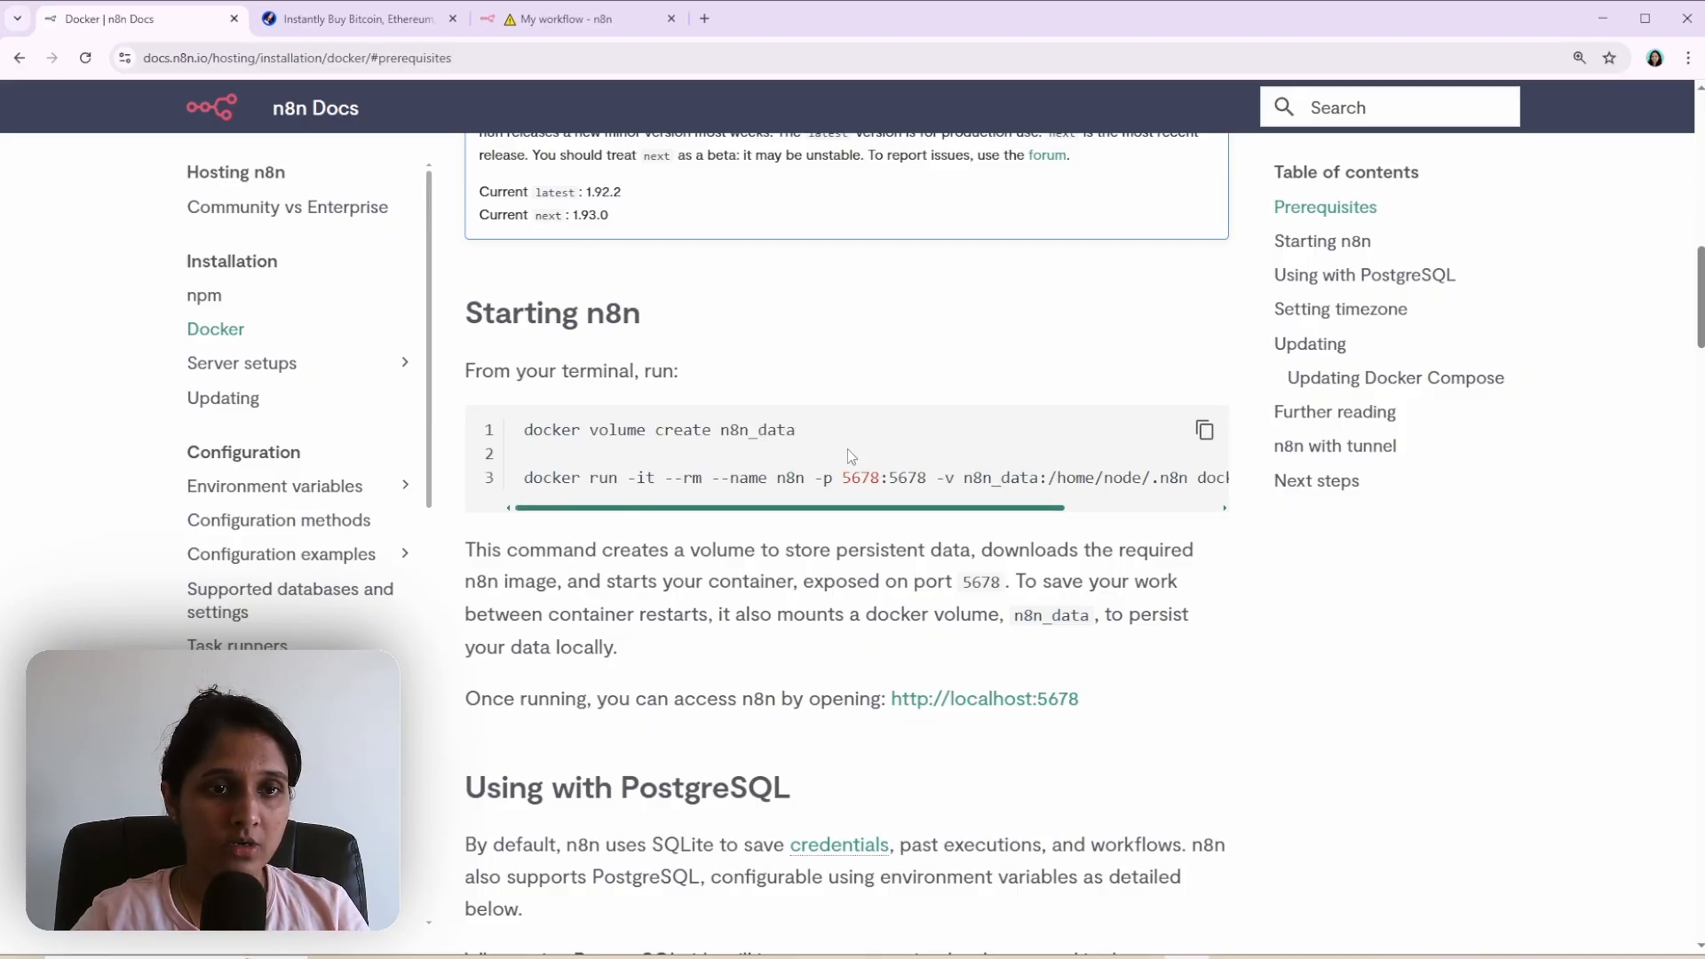
mouse_move(977, 467)
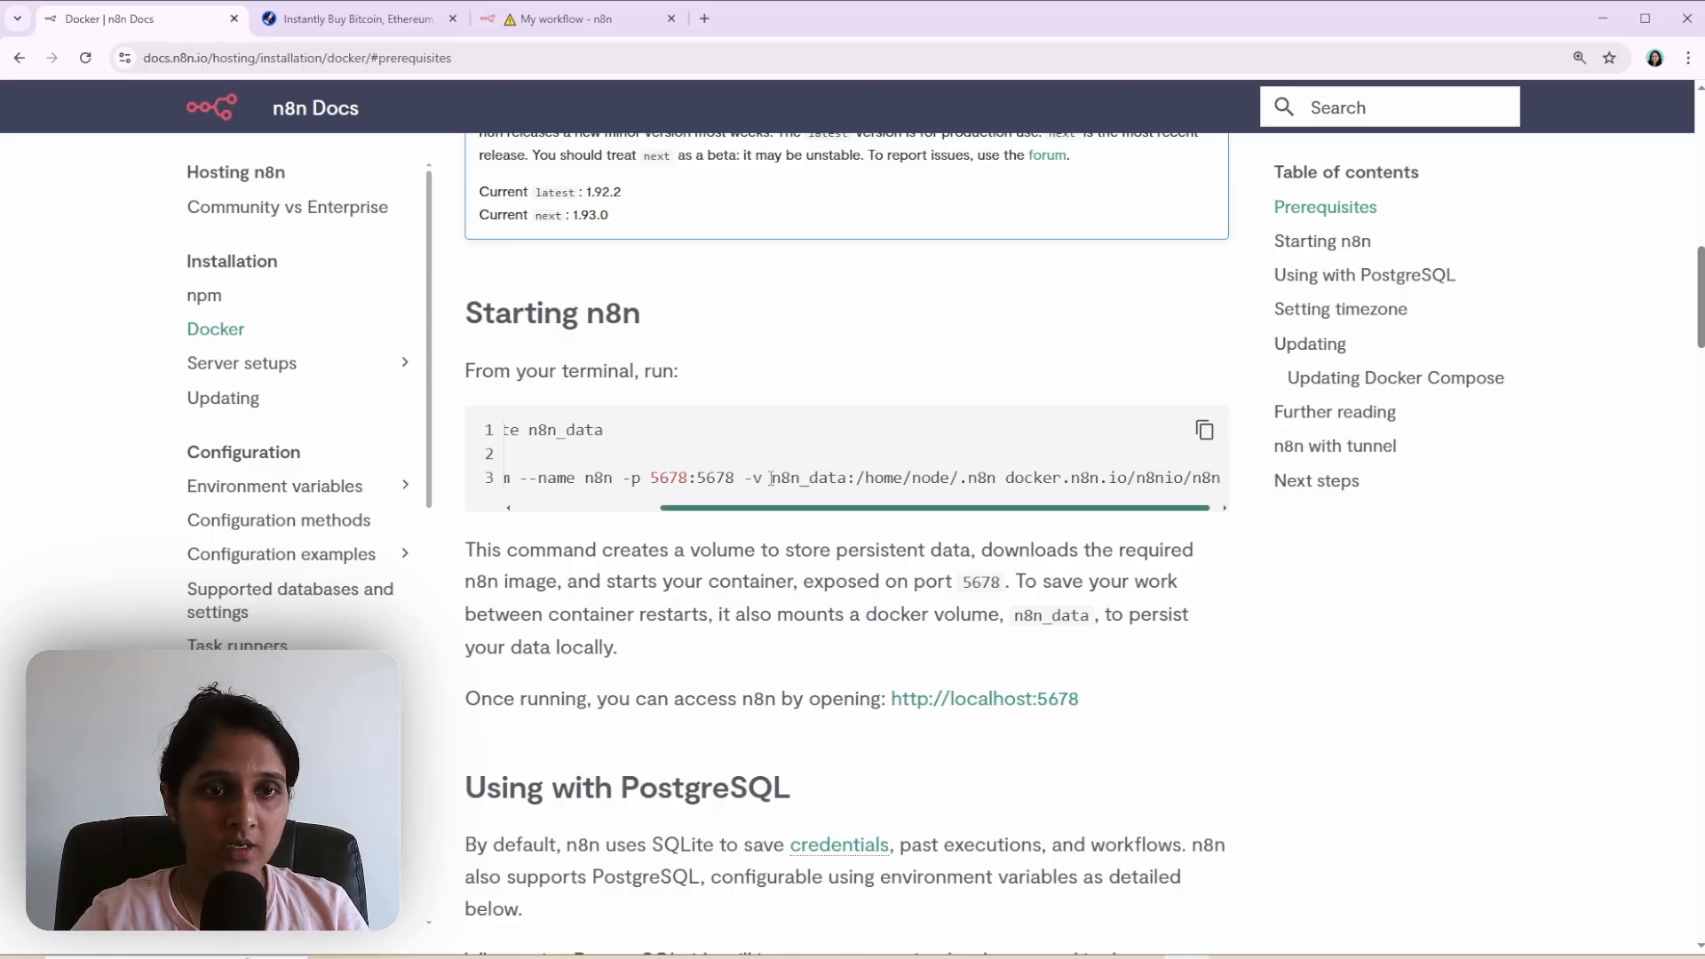
double_click(808, 478)
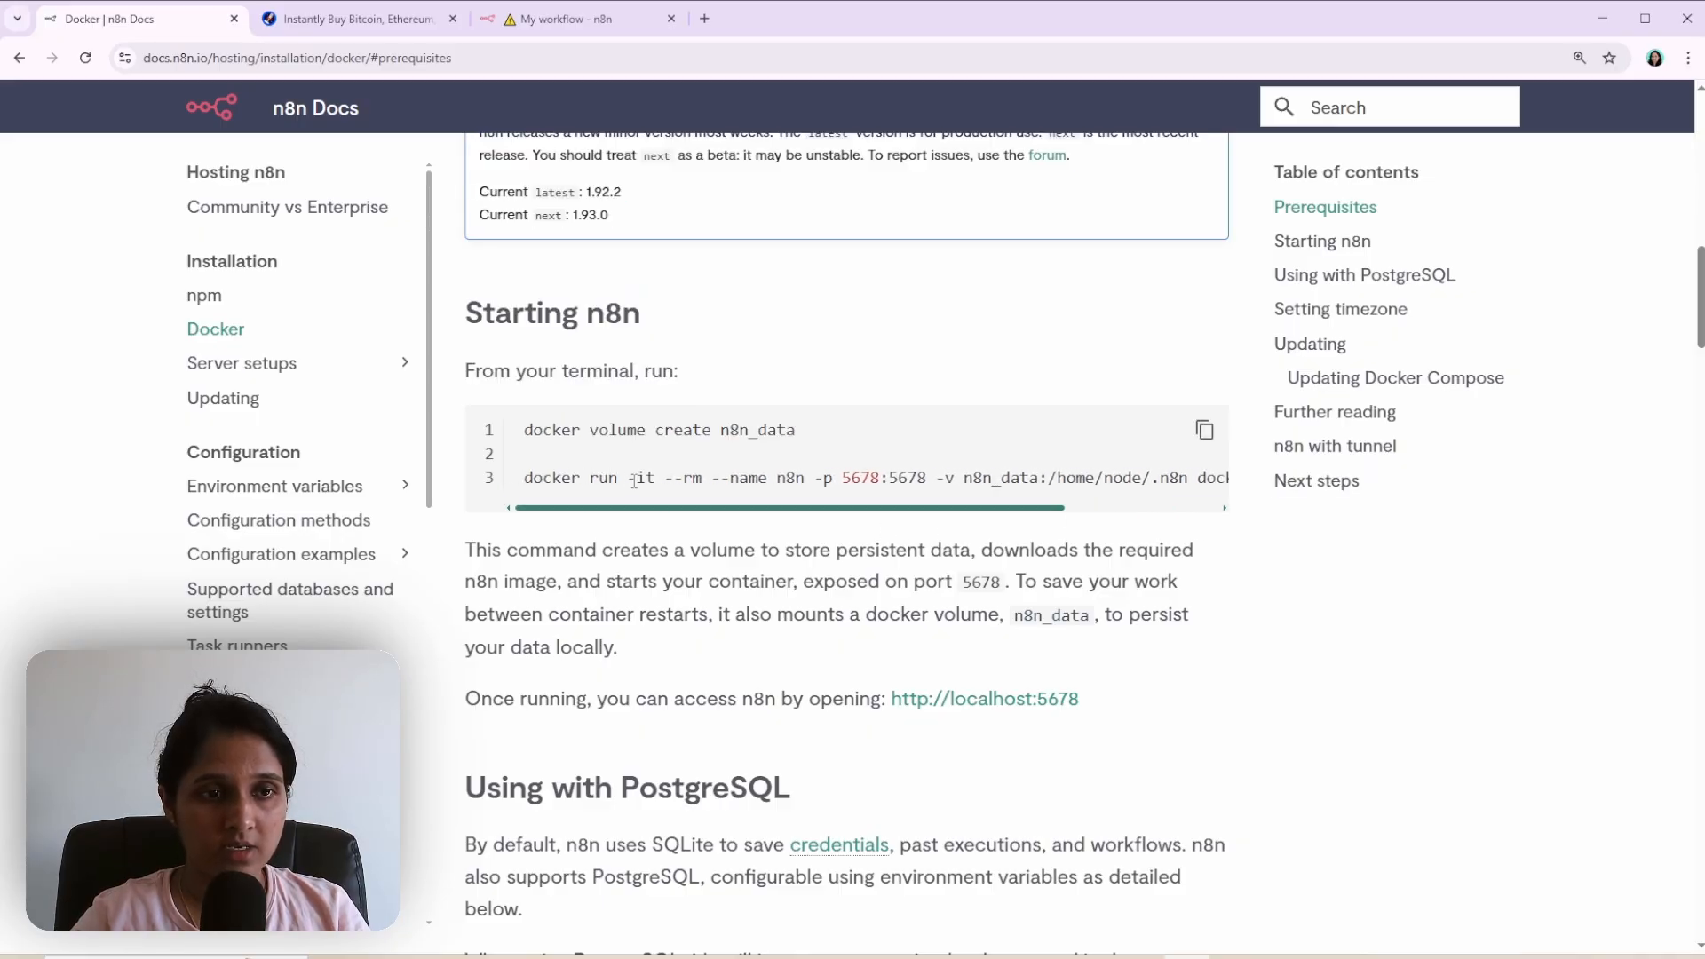
double_click(641, 478)
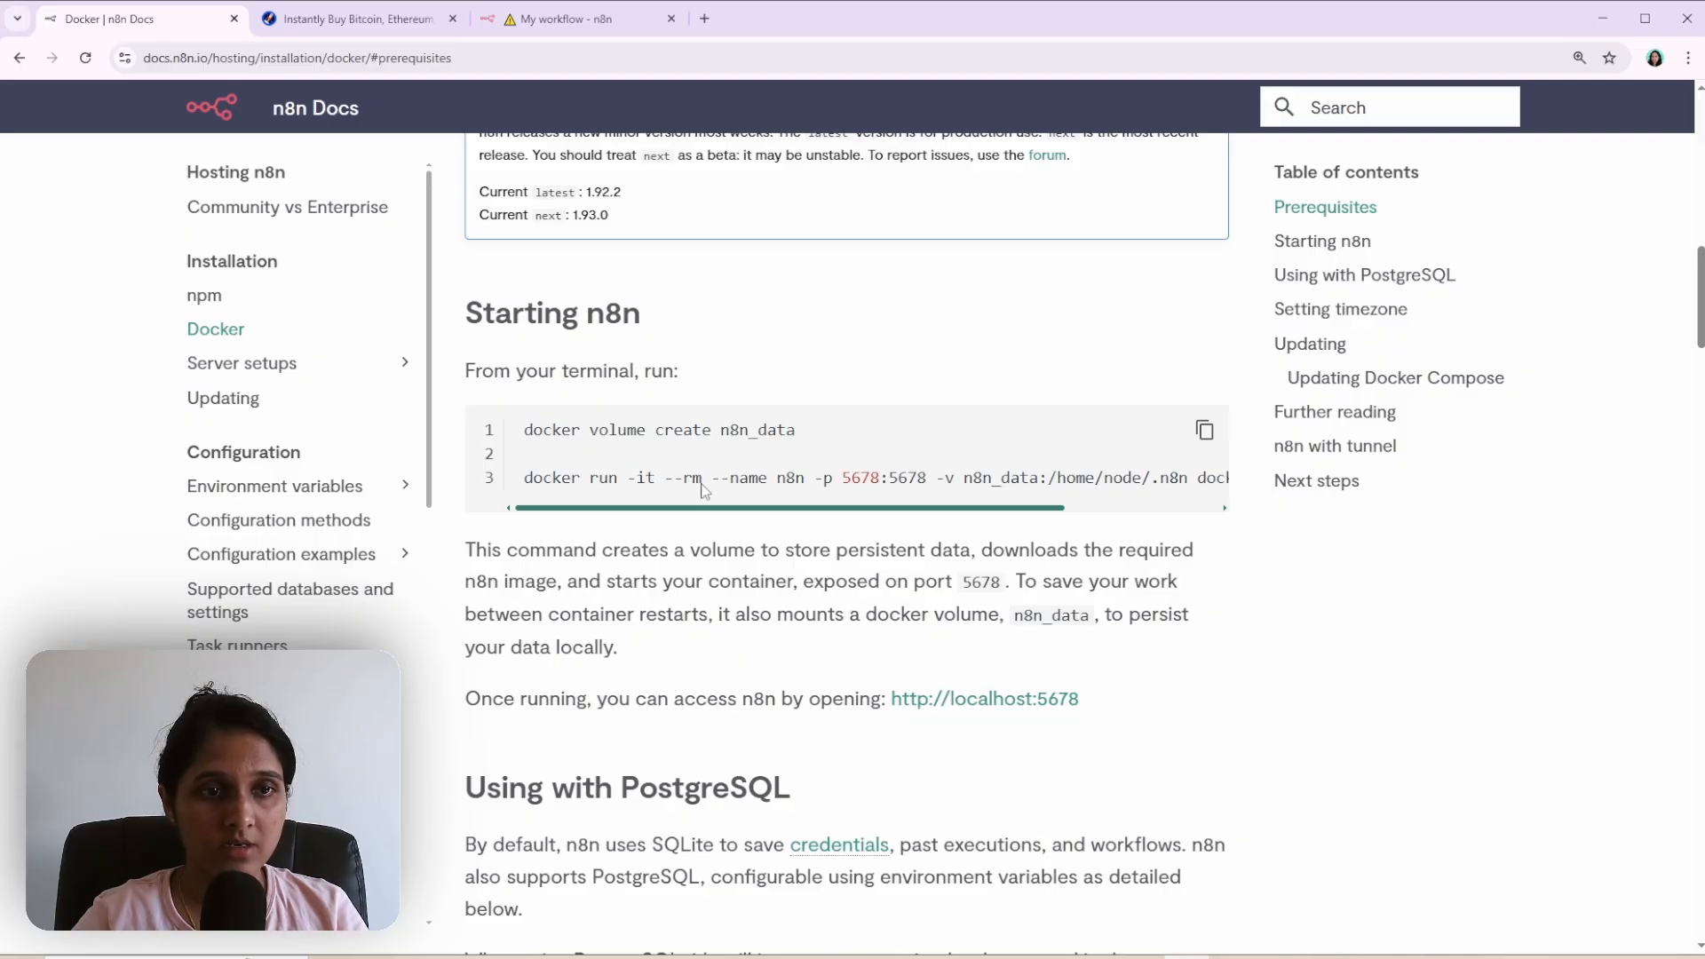
mouse_move(646, 478)
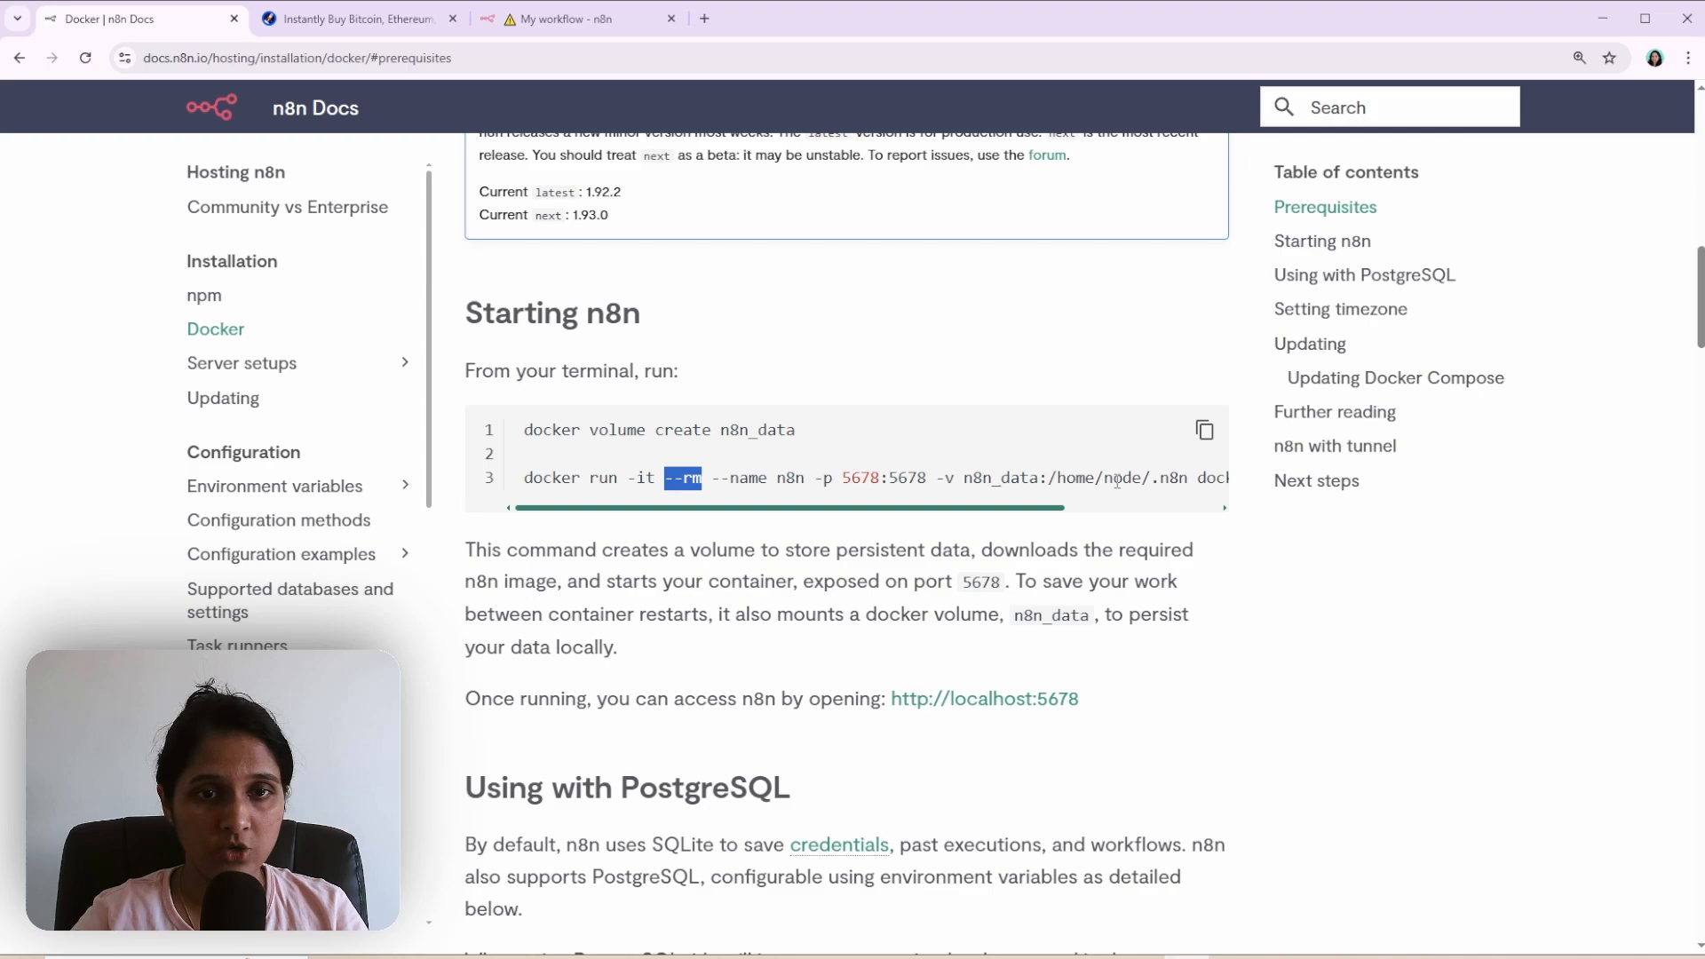
mouse_move(1188, 503)
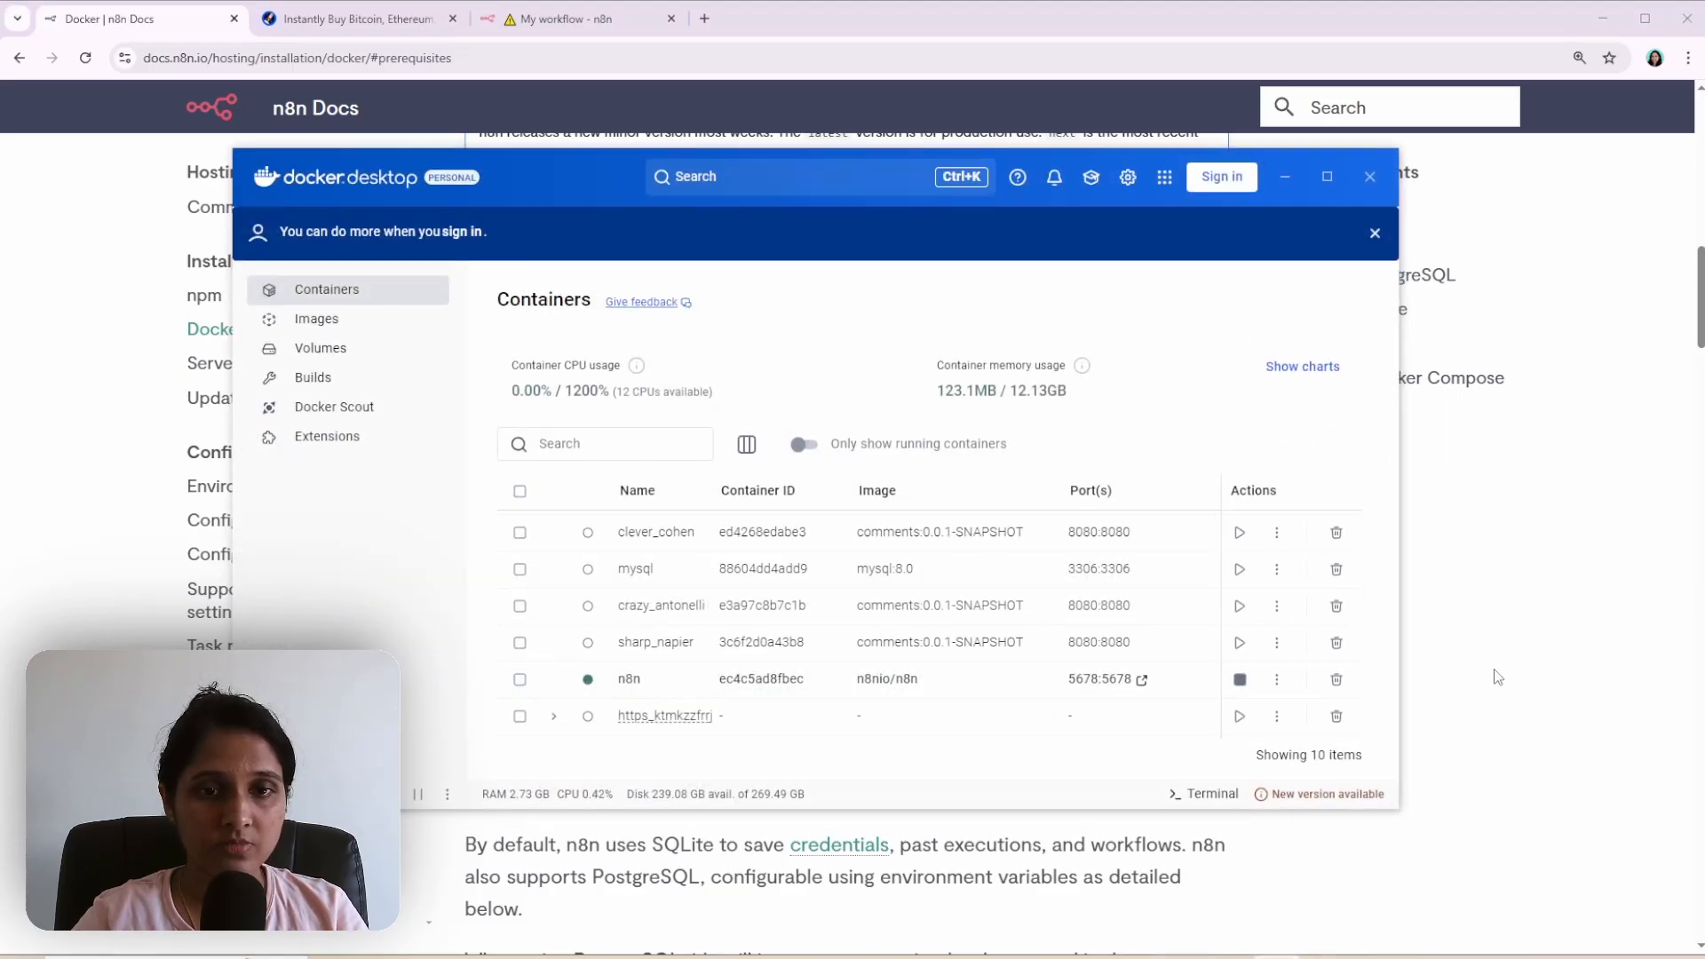
Dismiss Docker Desktop, recheck the failing workflow tab, and return to the n8n Docker docs.
click(1369, 178)
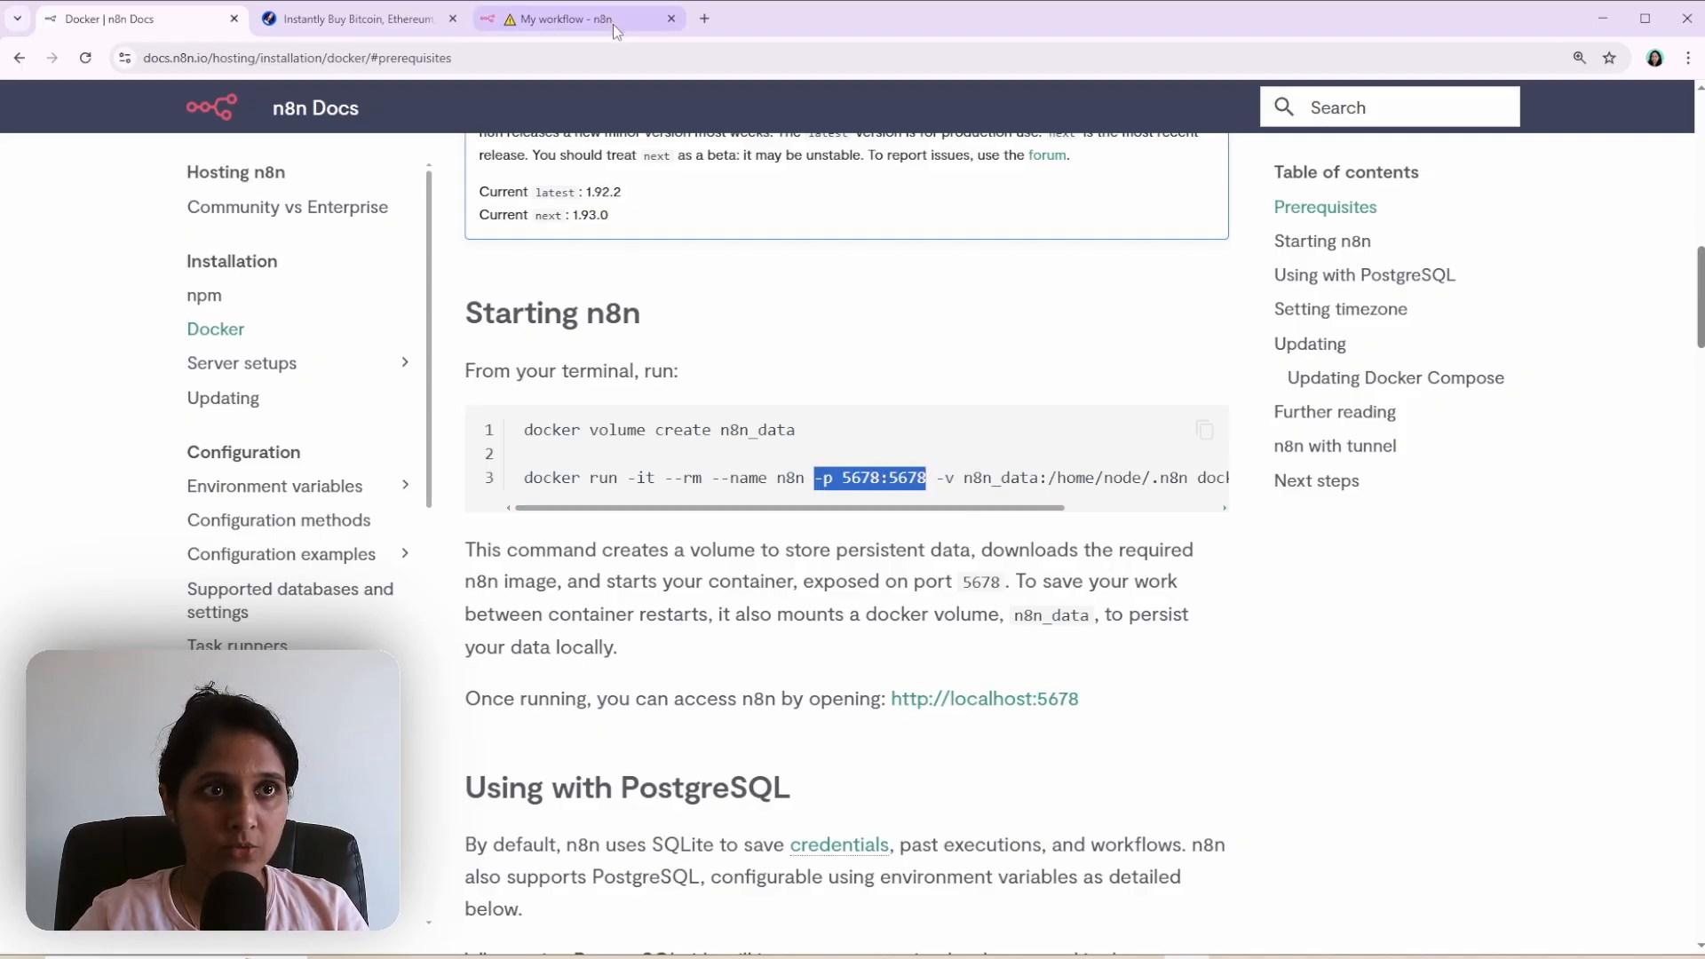
click(582, 18)
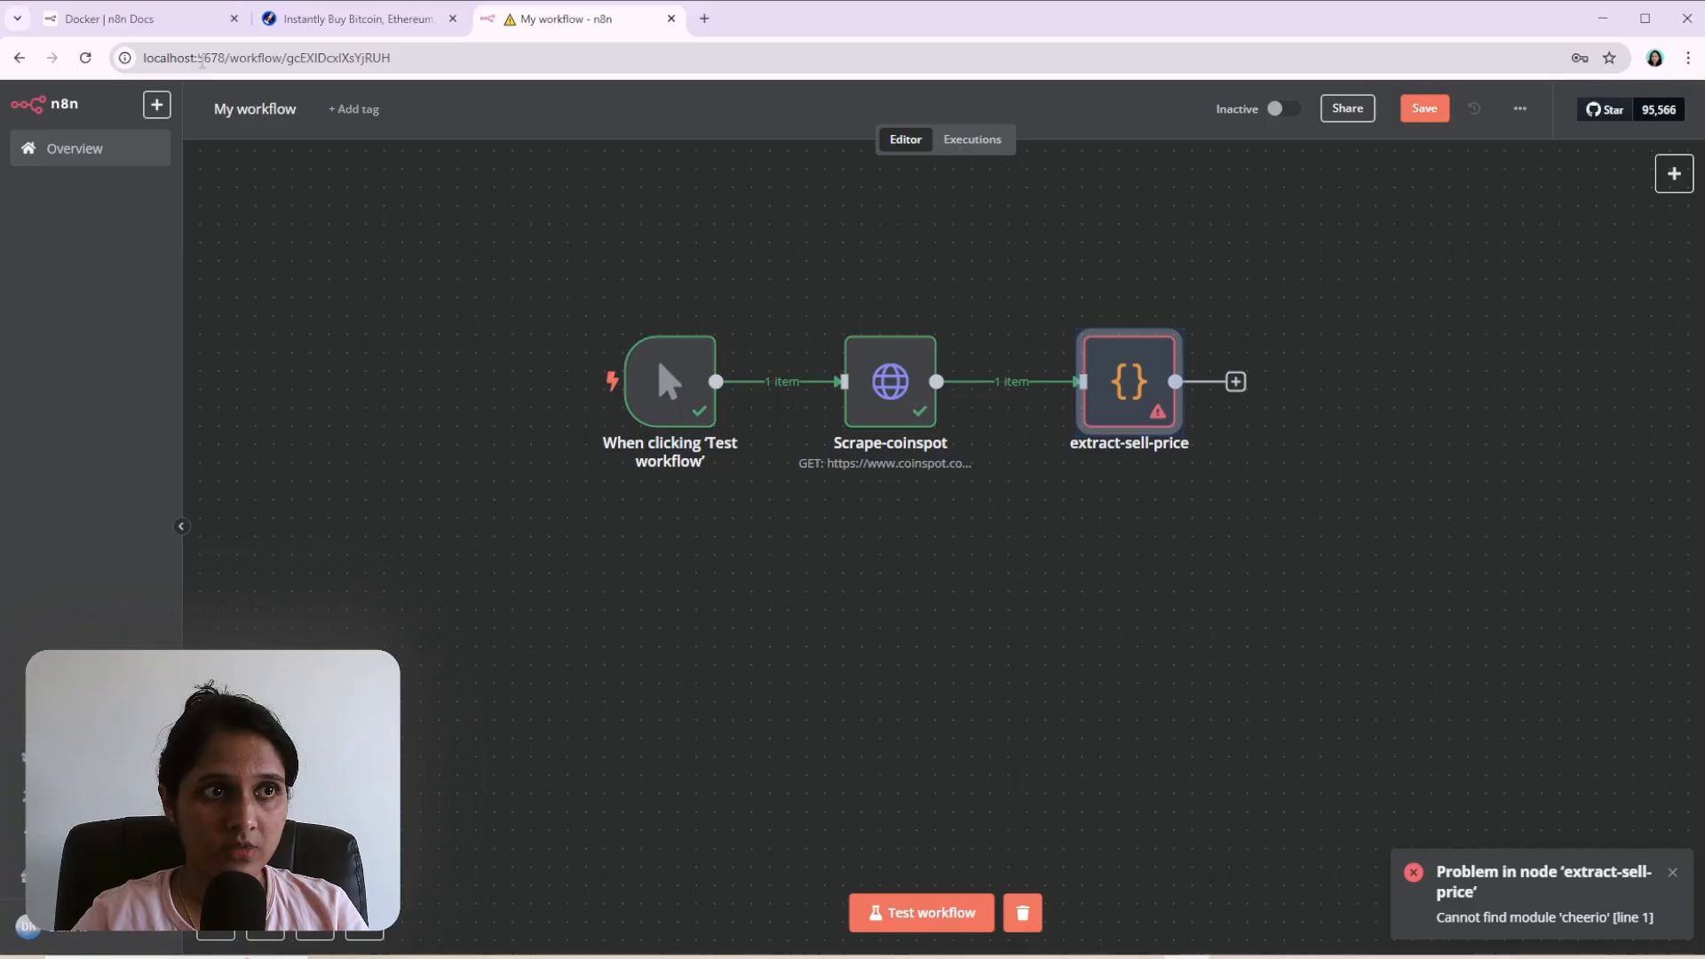
click(142, 18)
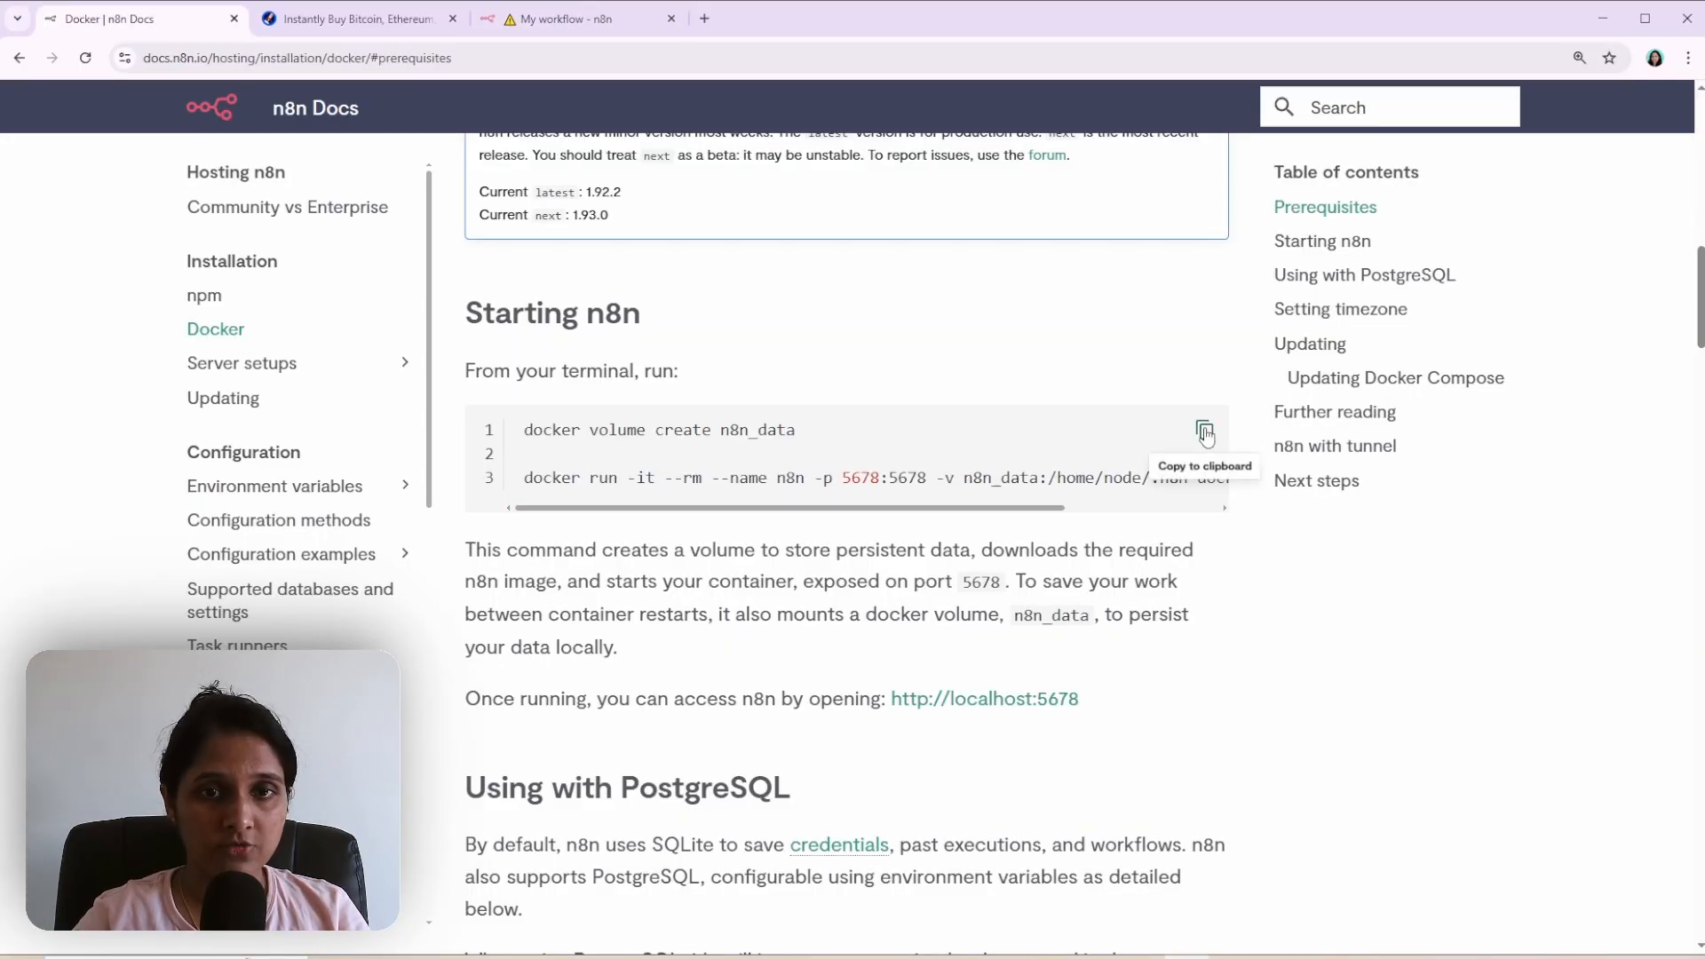
Add -e NODE_FUNCTION_ALLOW_EXTERNAL=* to the docker run command in Notepad before the image name.
click(1204, 429)
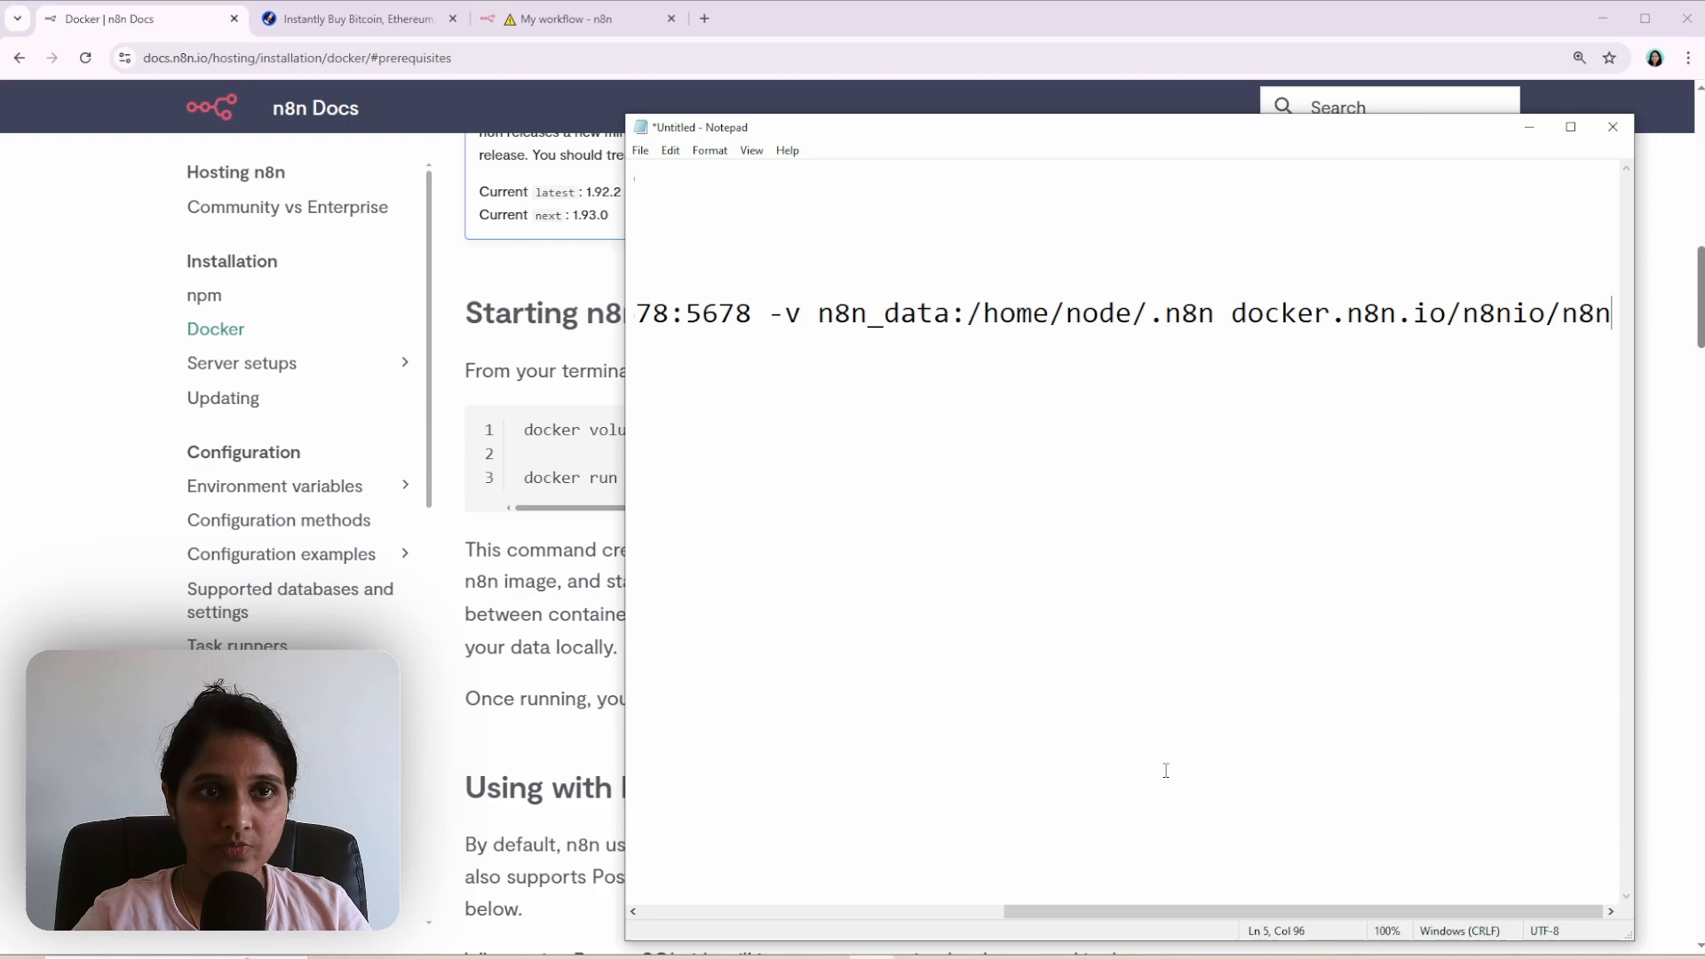
mouse_move(906, 312)
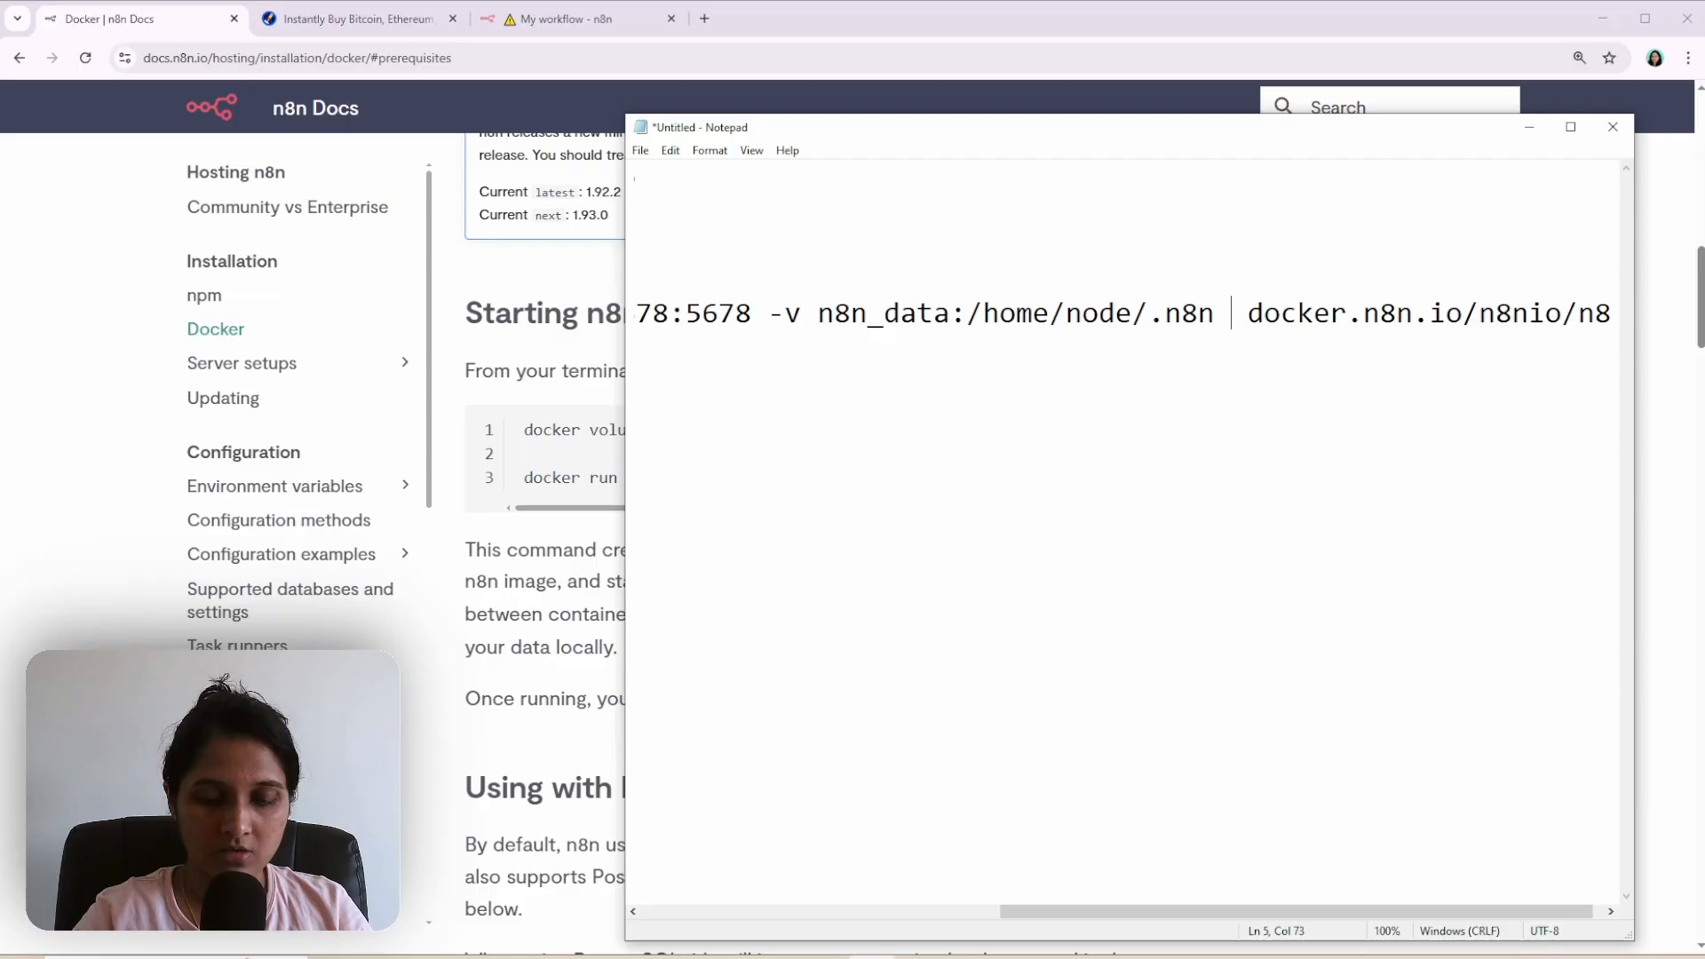
text(-e)
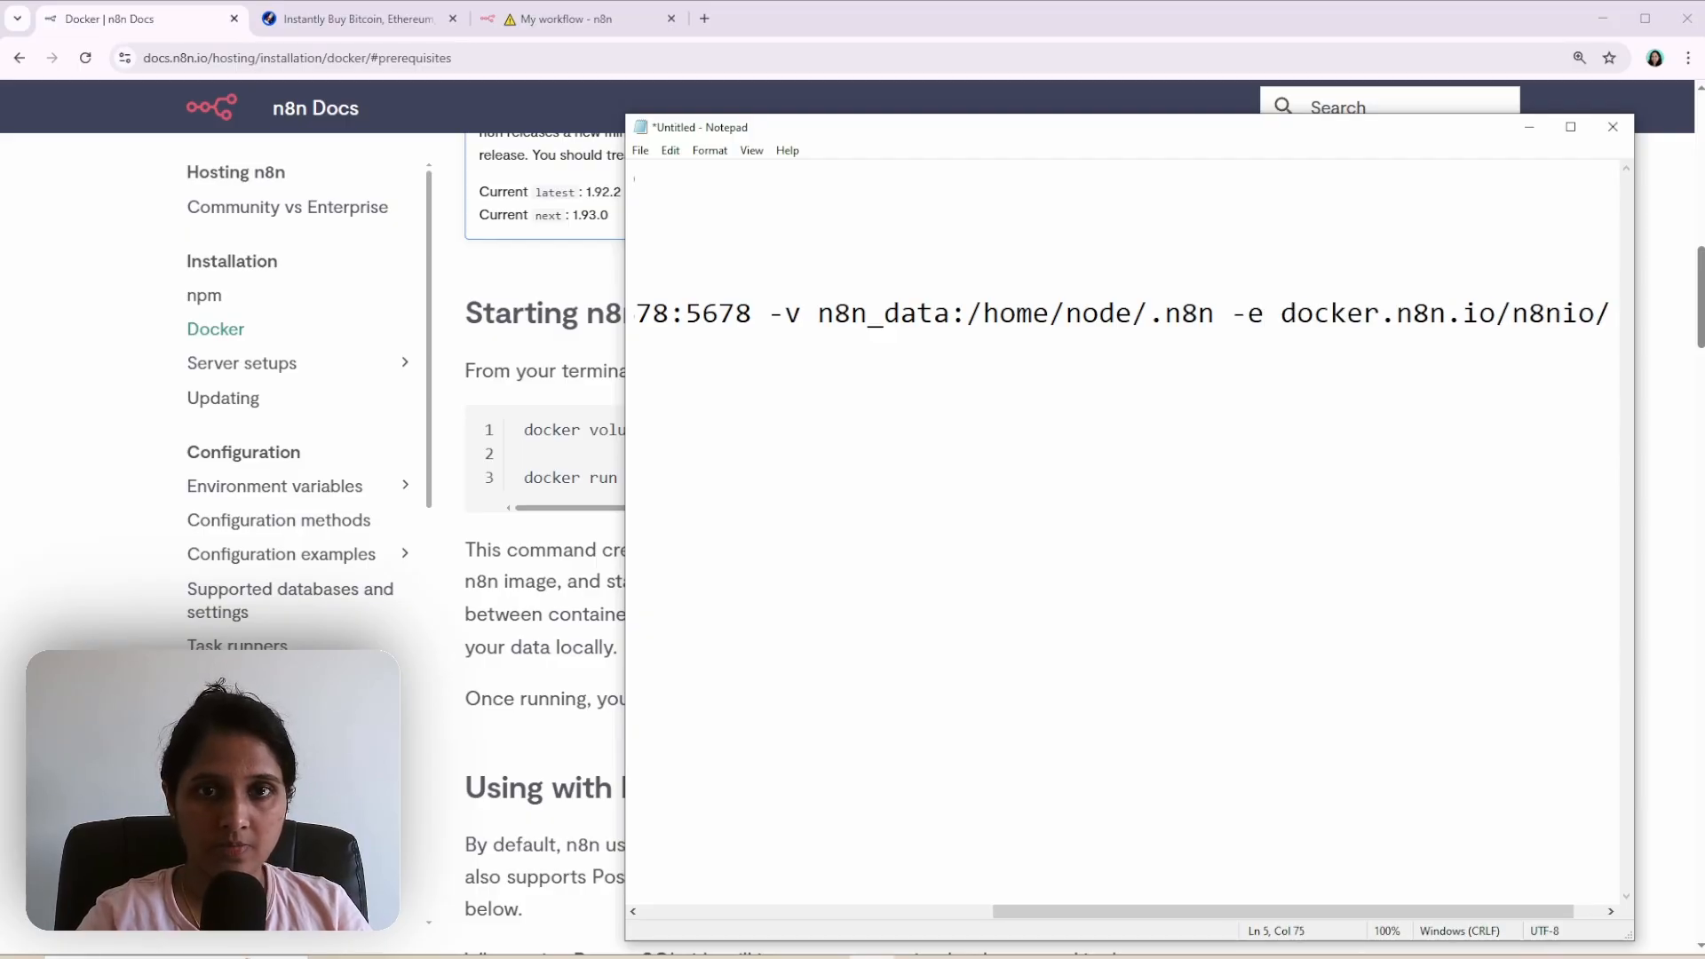
text(" ")
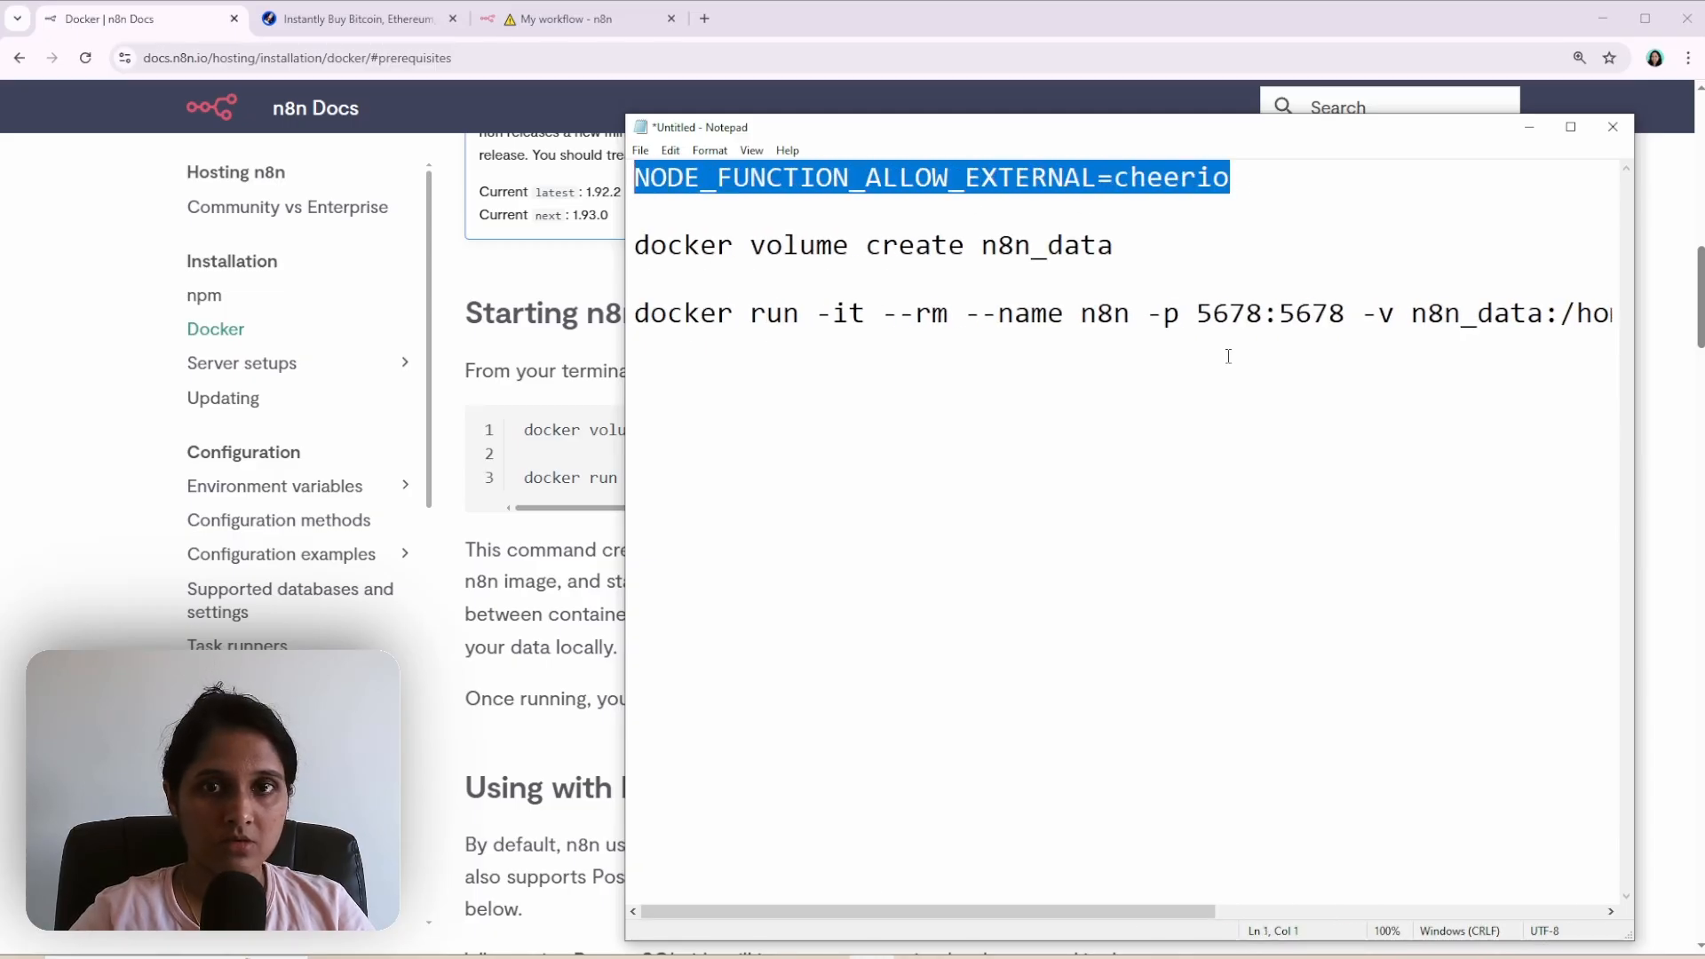
scroll(right, 3)
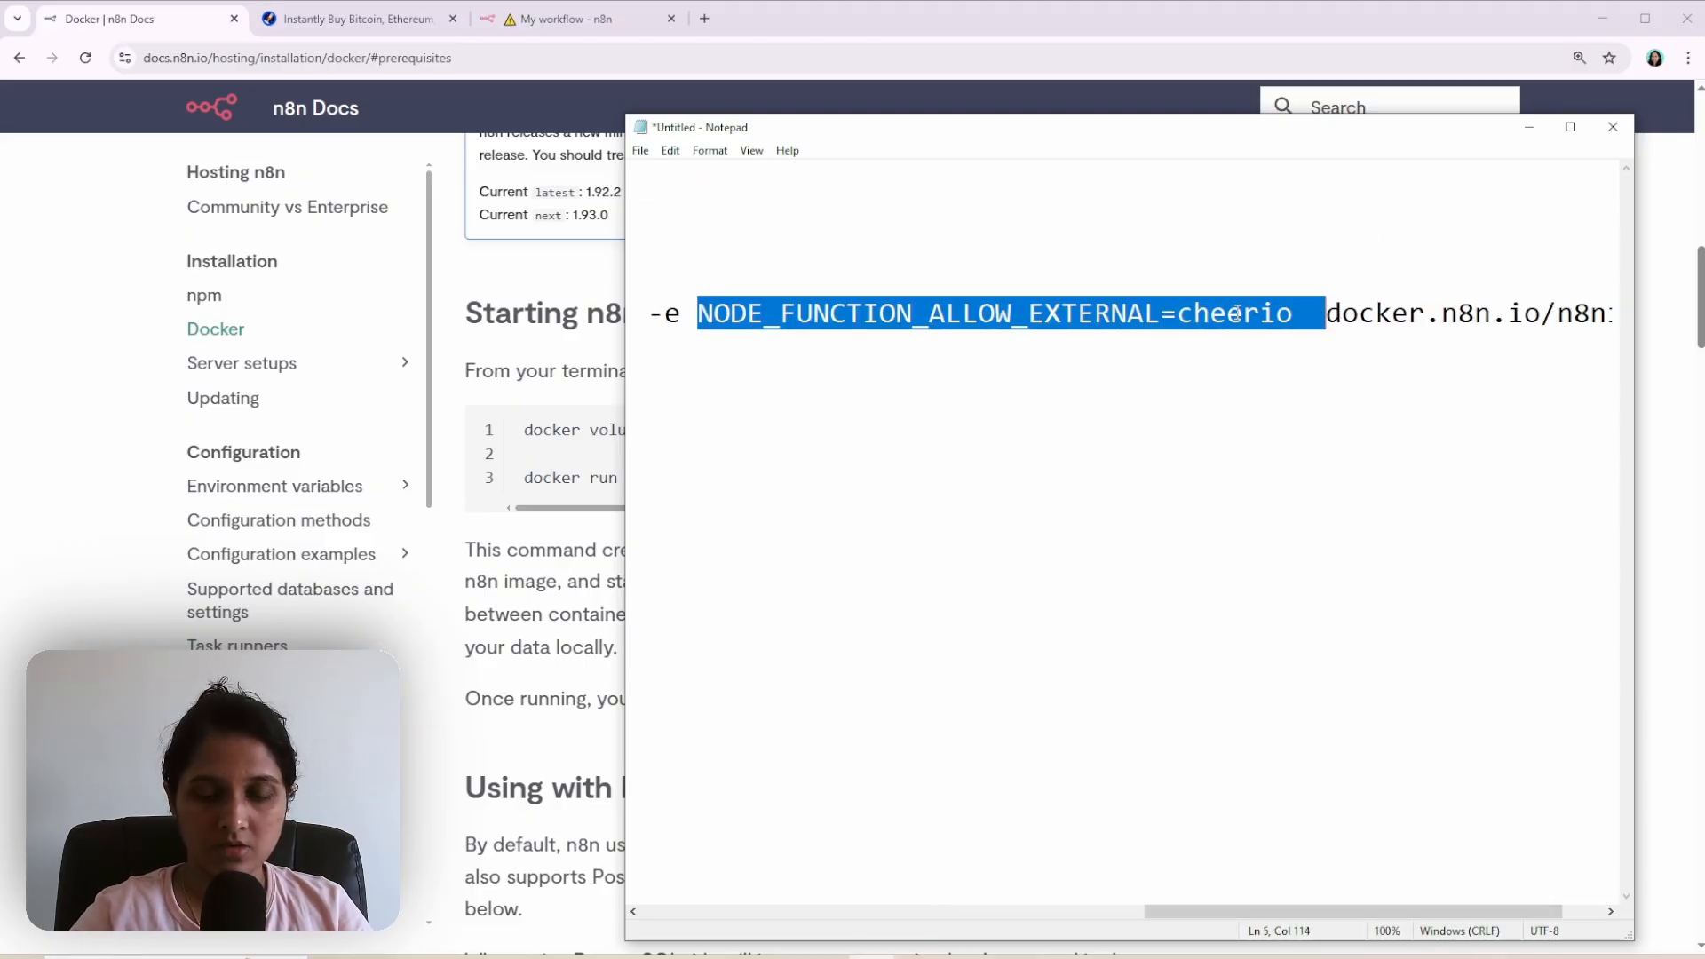
double_click(1234, 312)
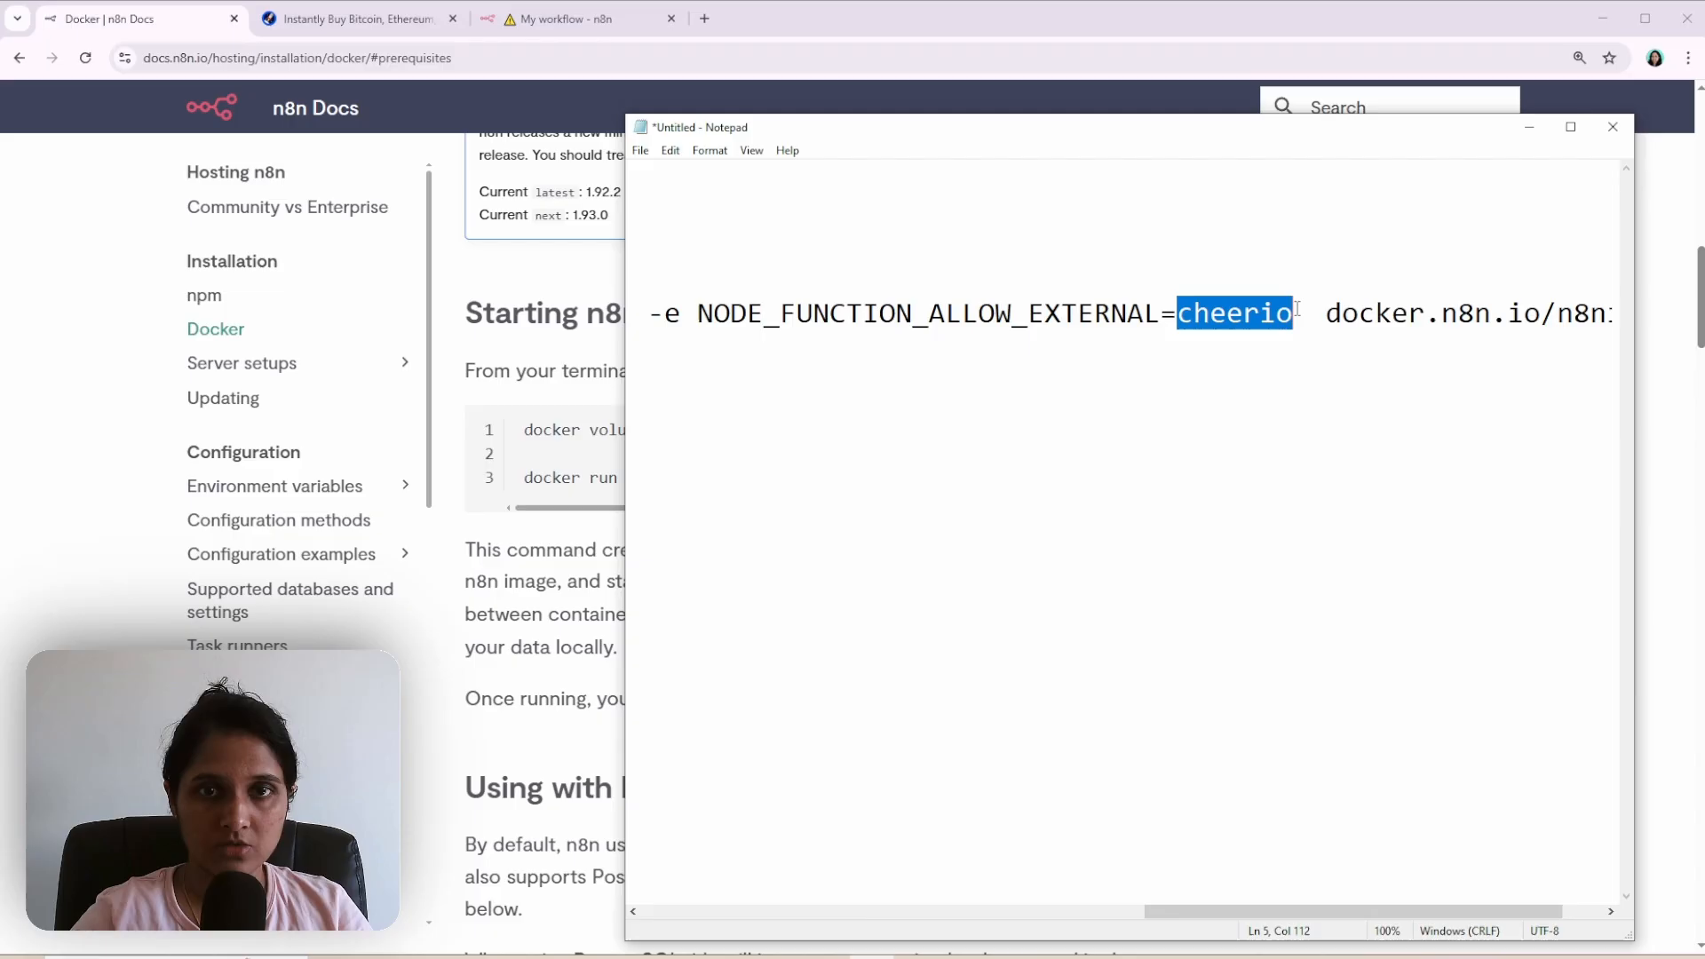
text(*)
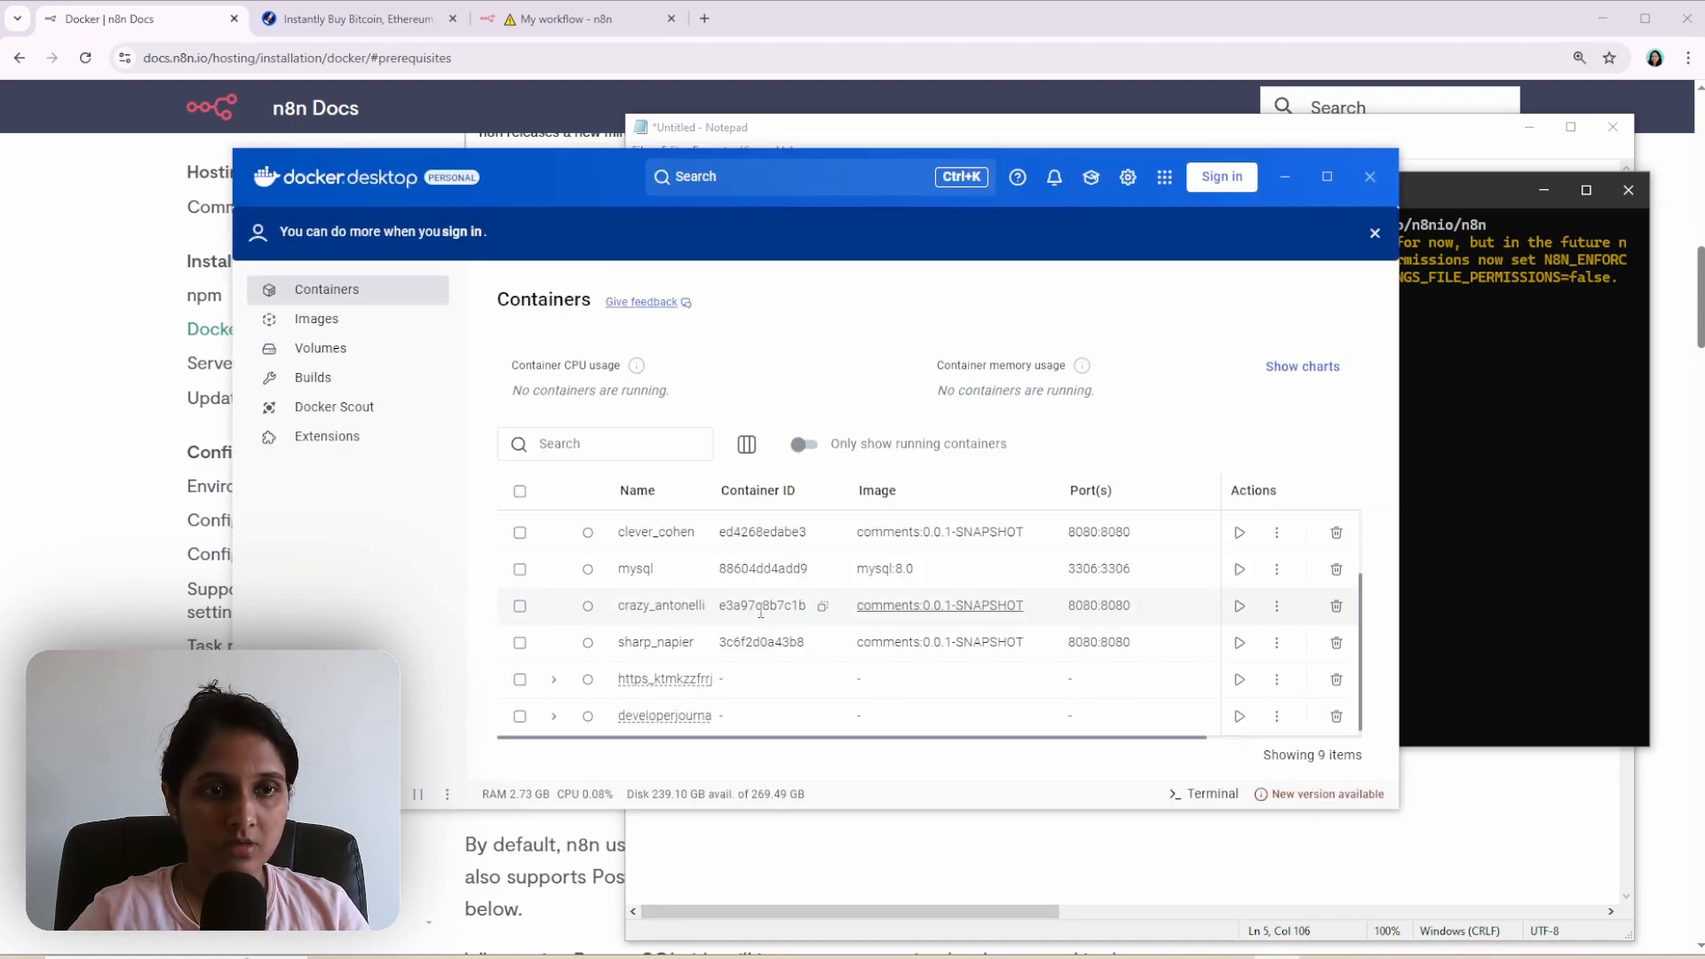
mouse_move(677, 715)
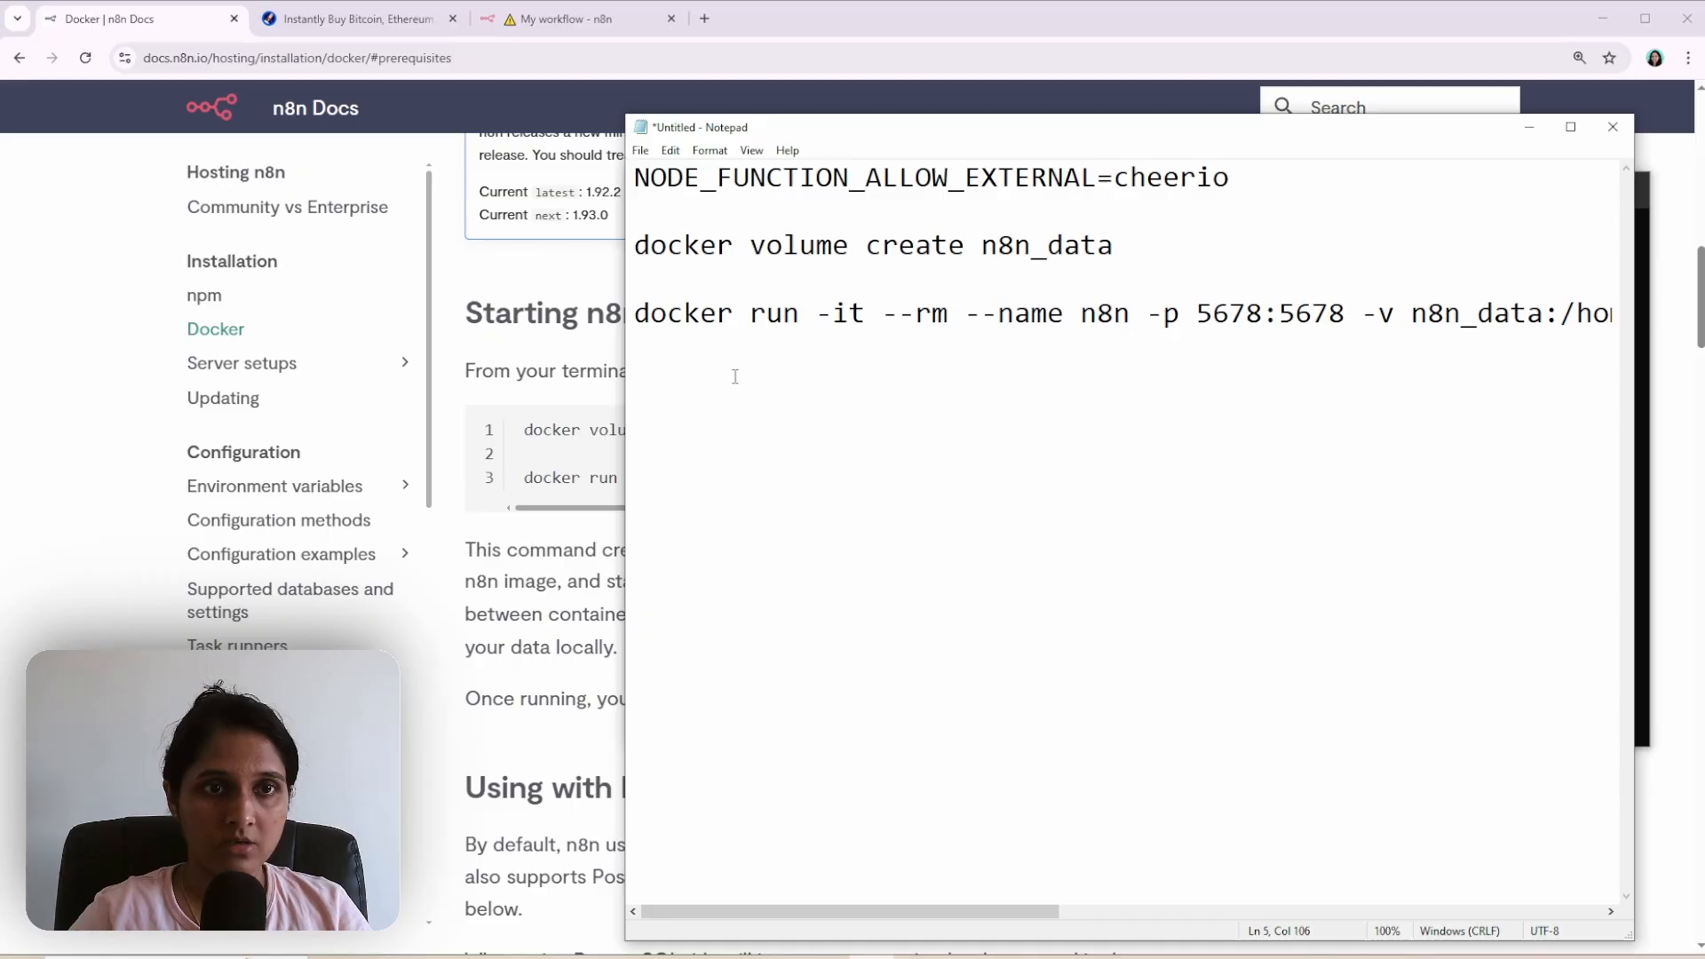
Select the edited docker run command in Notepad for copying to PowerShell.
drag(634, 314, 1401, 314)
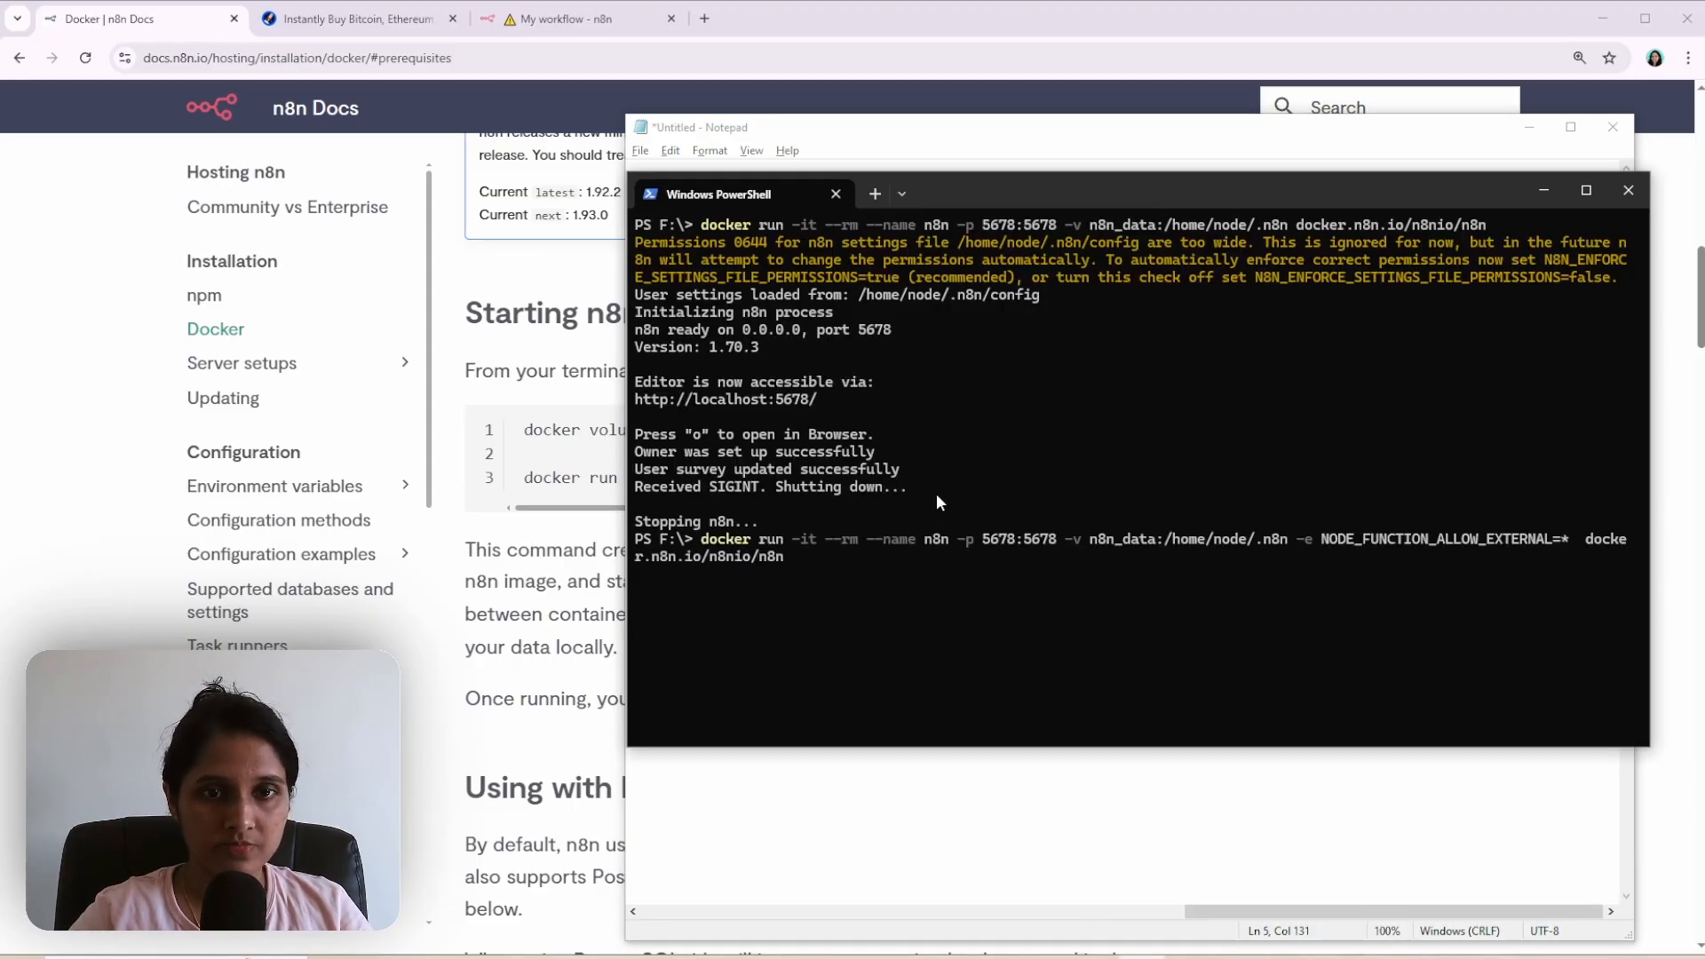
mouse_move(1472, 601)
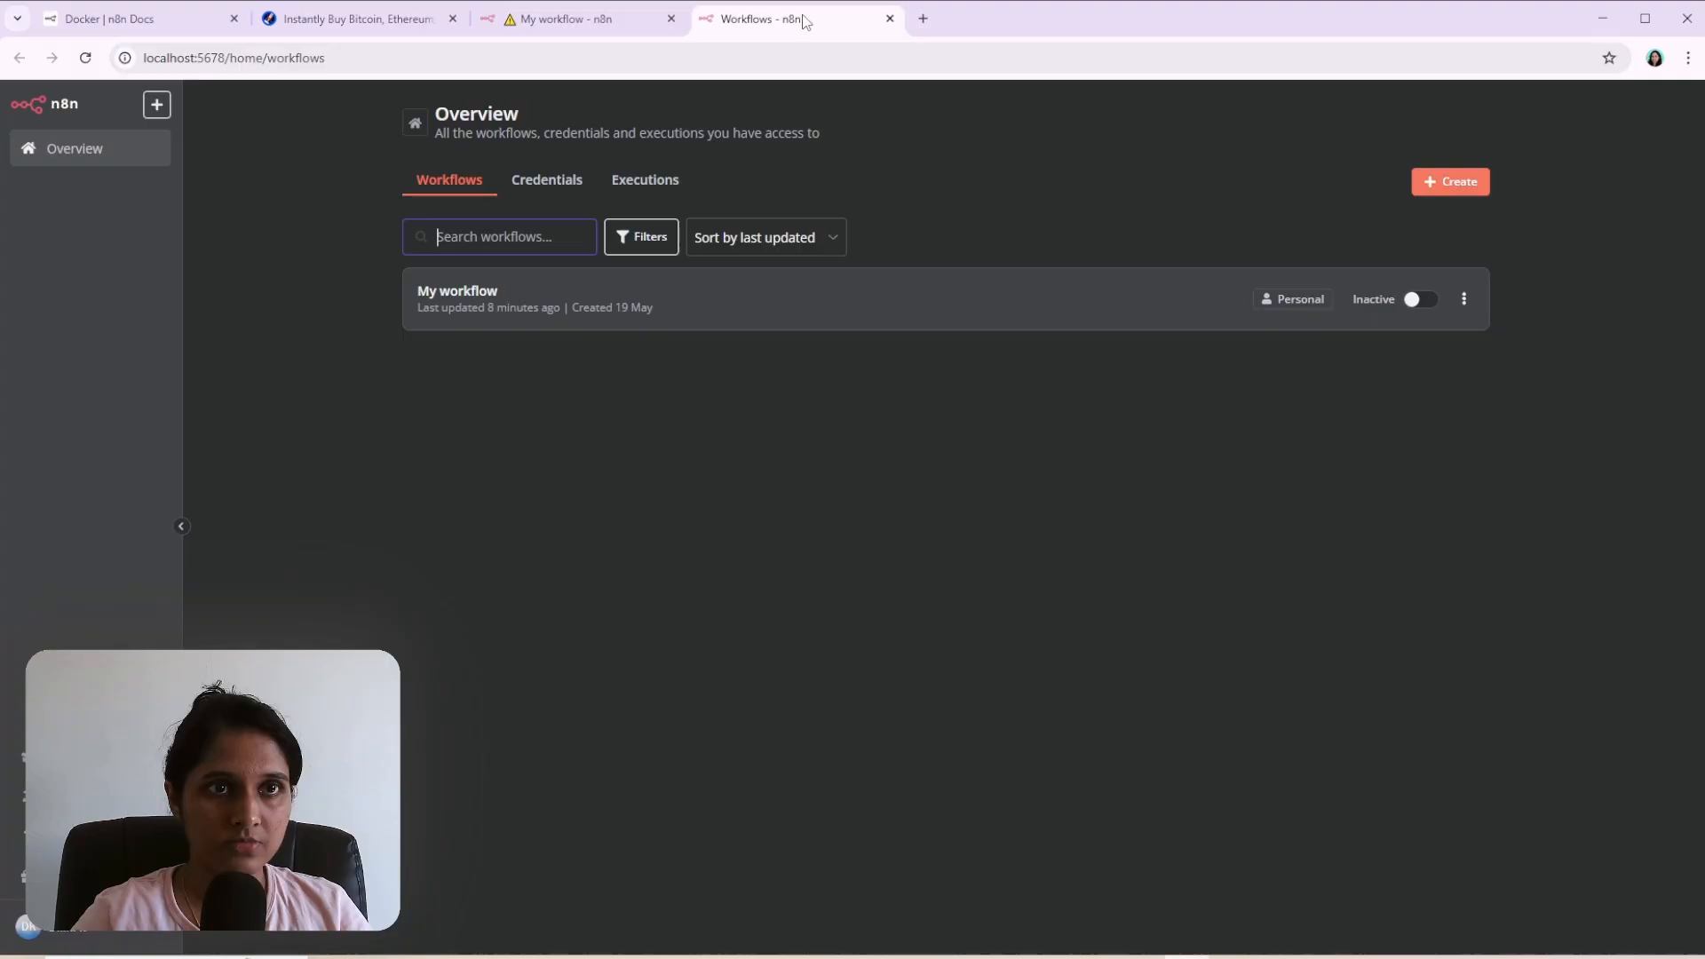
Test My workflow, inspect extract-sell-price's coin price output, and save the workflow.
click(456, 290)
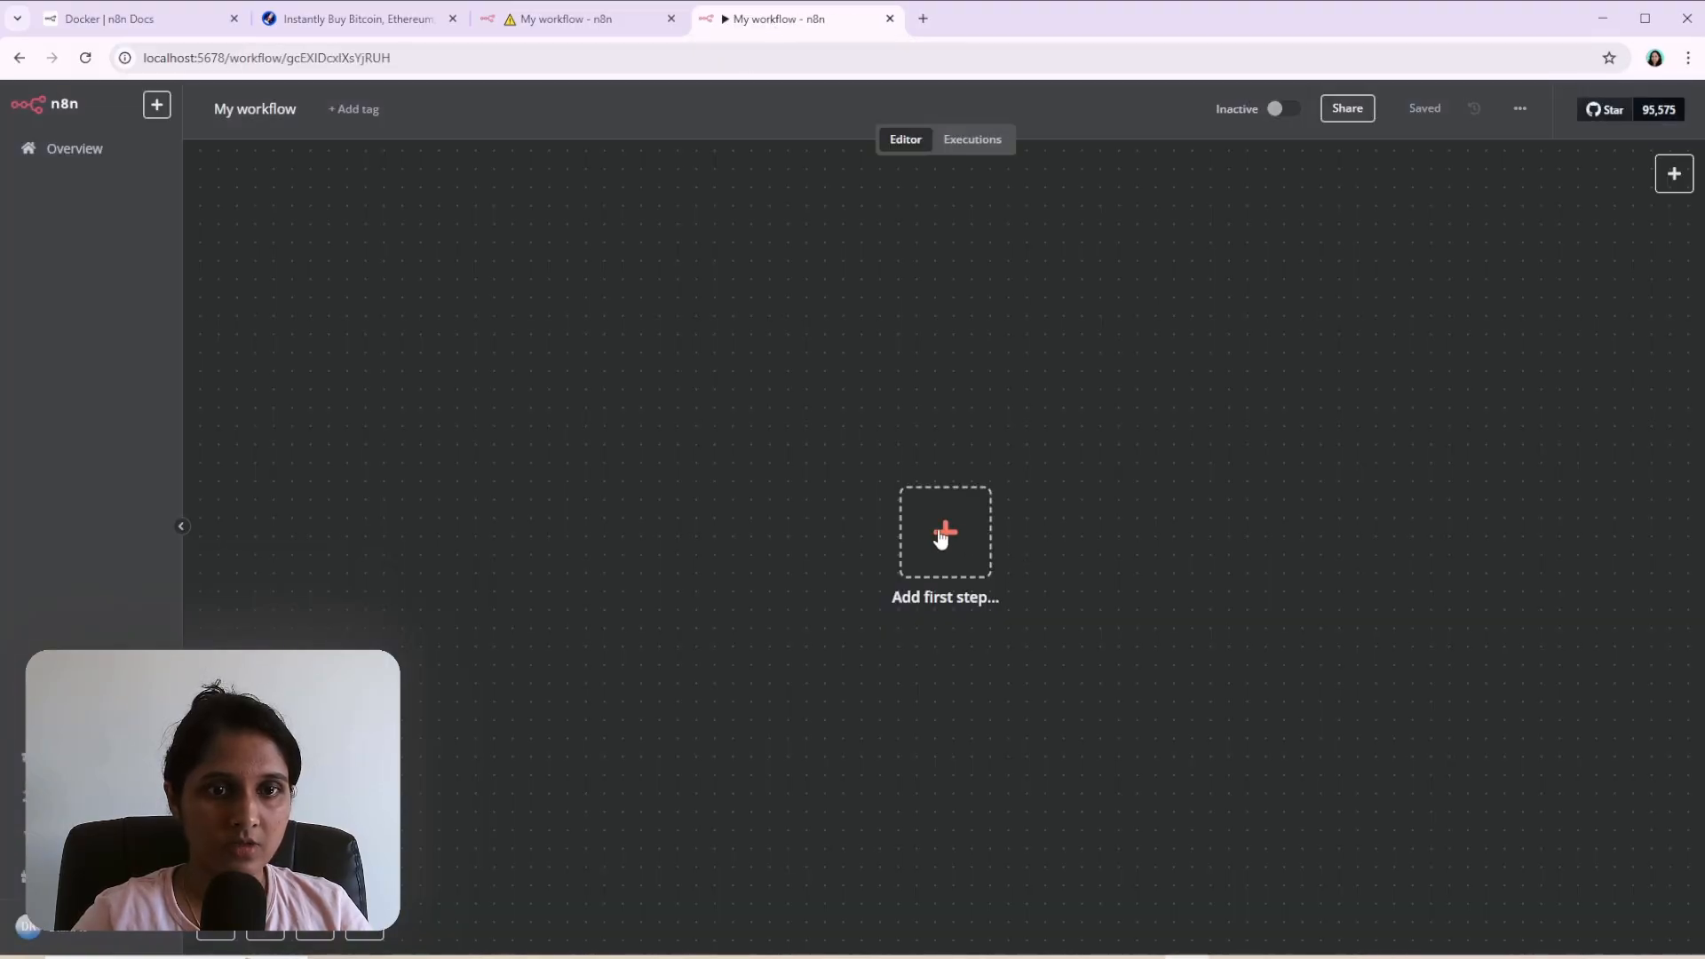
mouse_move(650, 119)
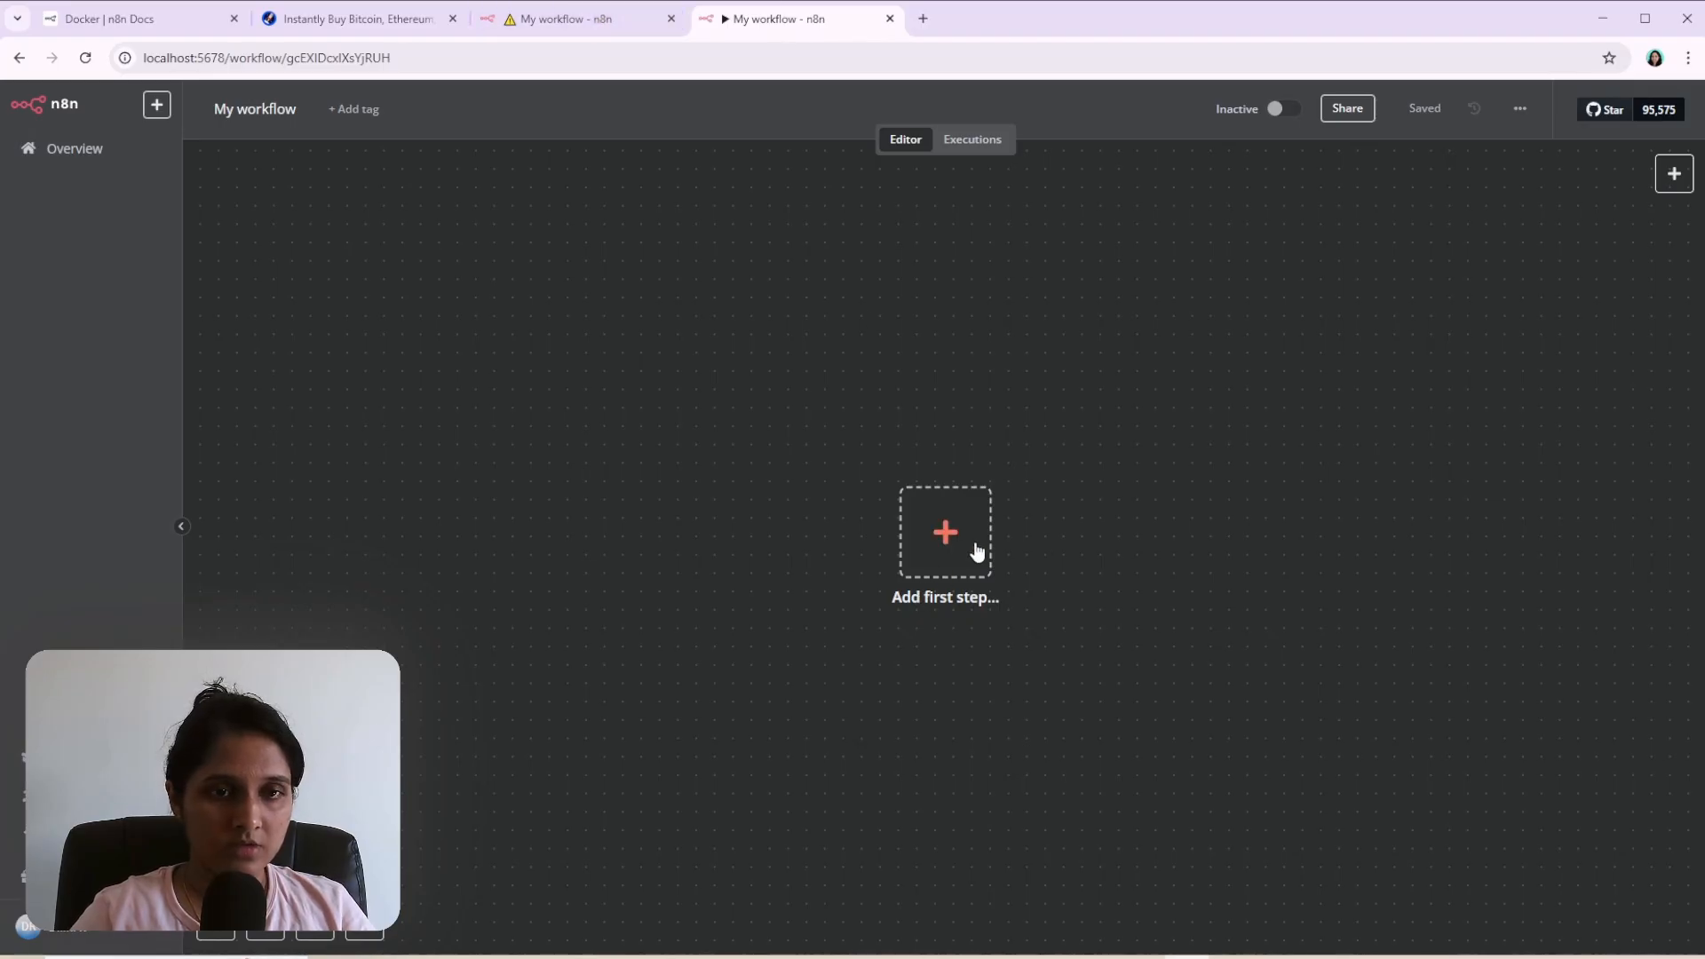
mouse_move(1194, 371)
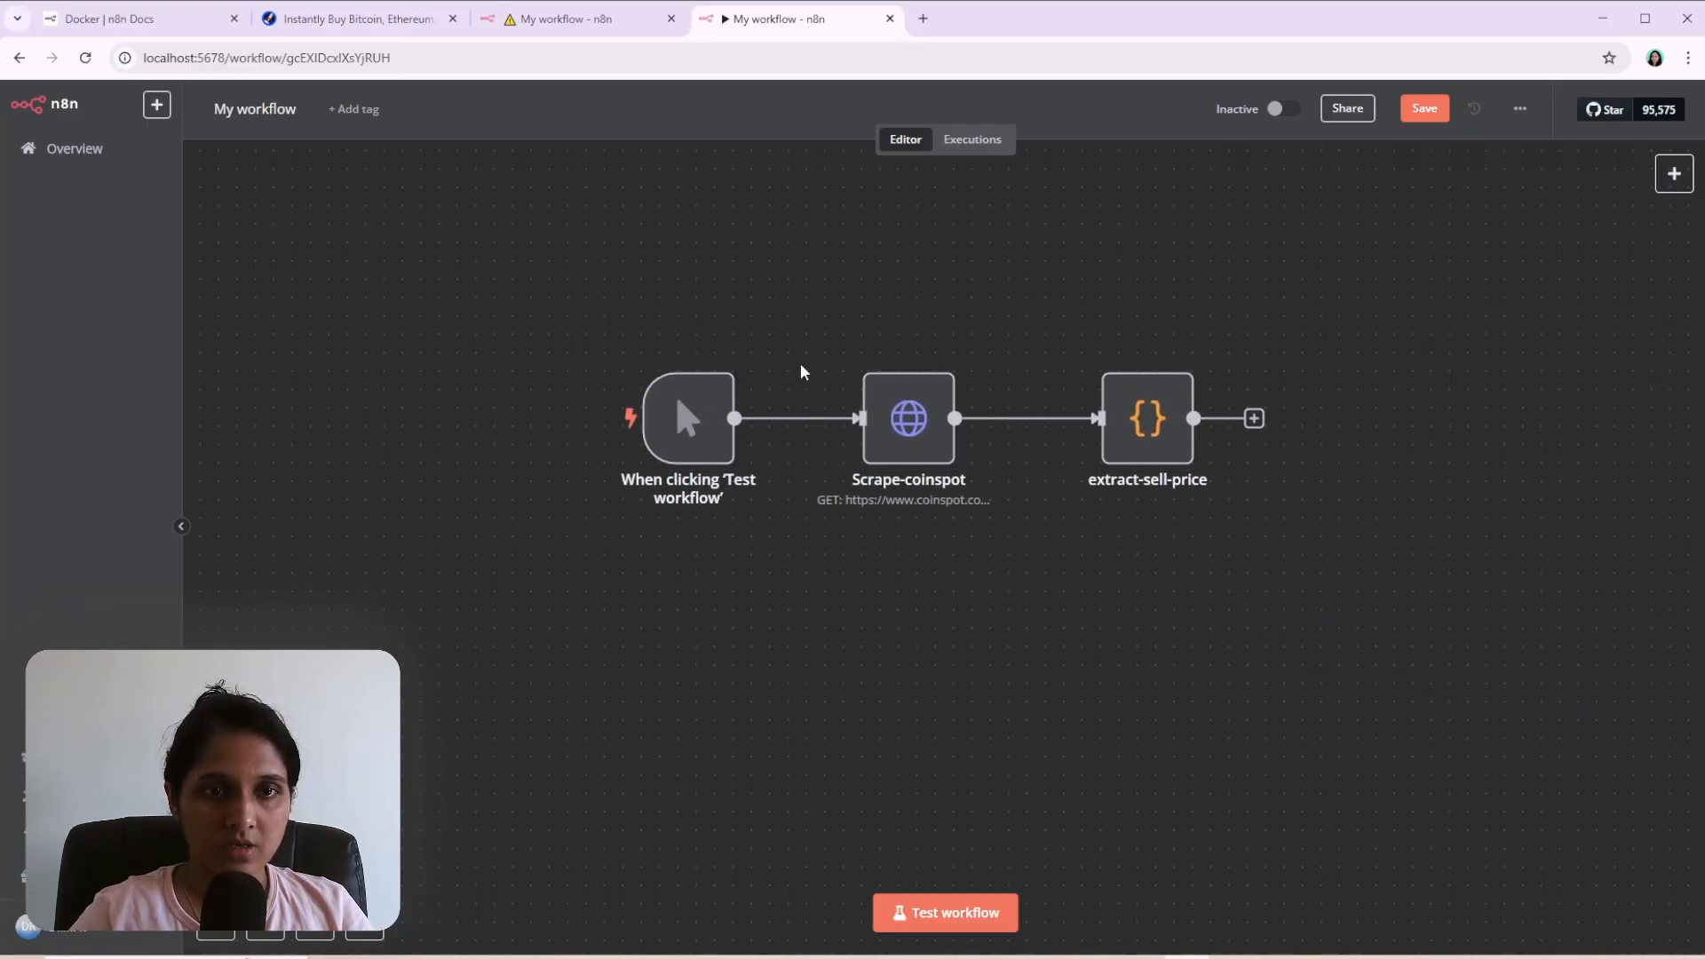
mouse_move(943, 913)
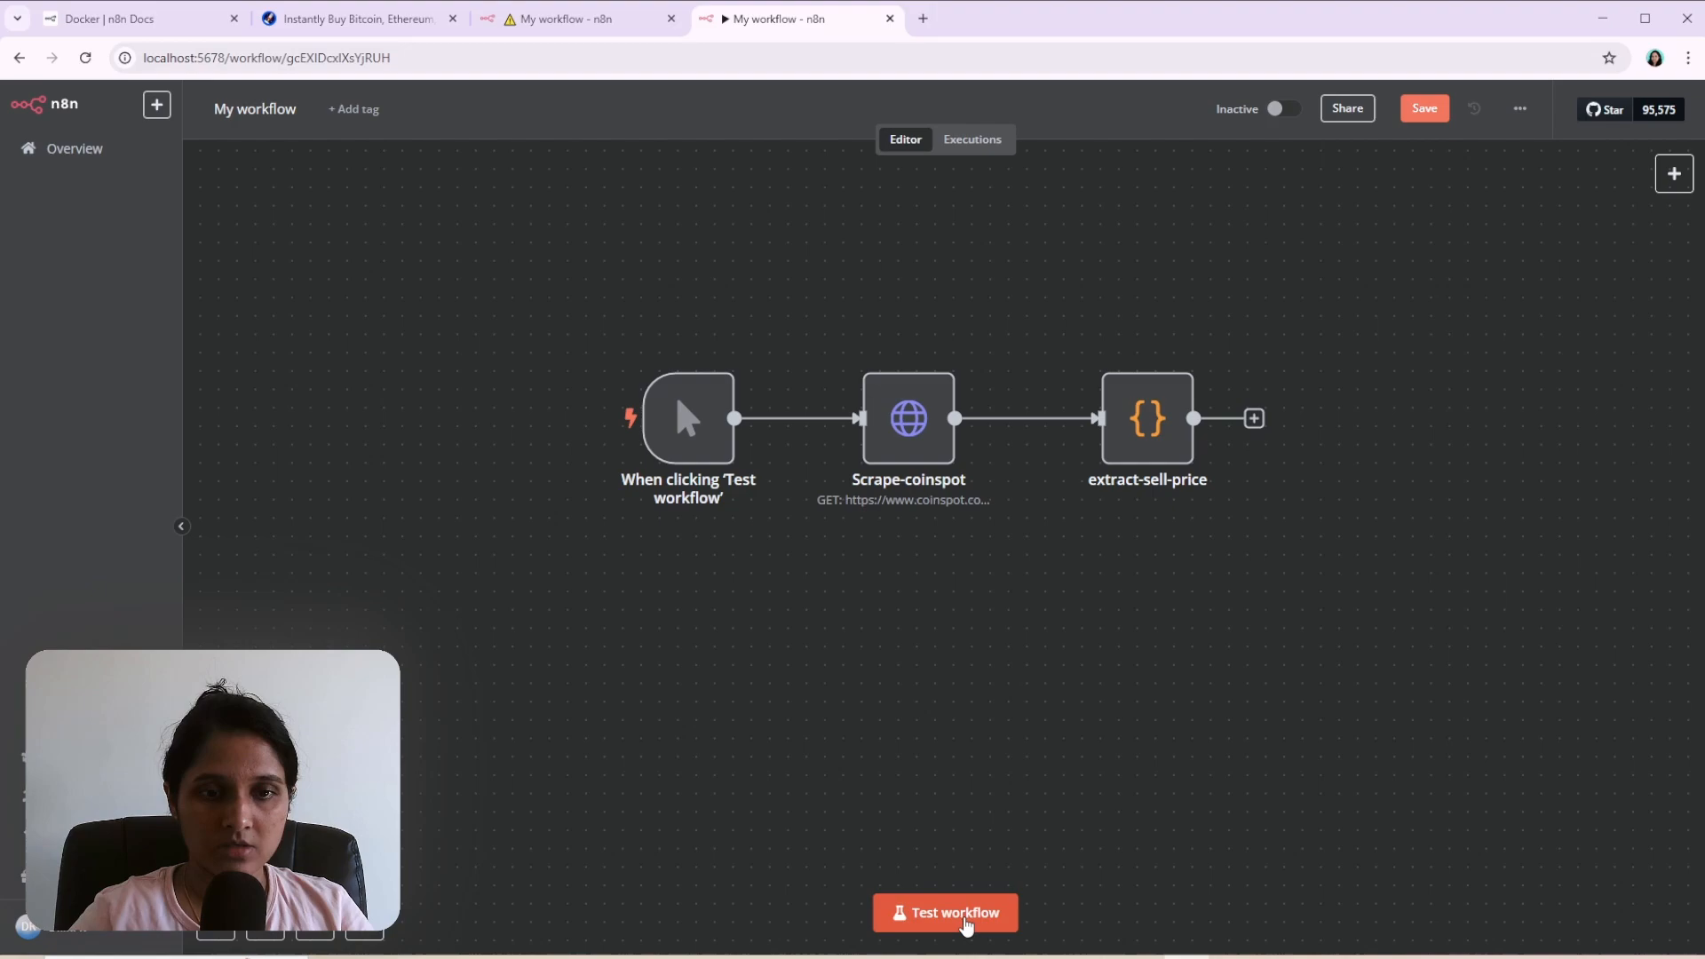
click(943, 913)
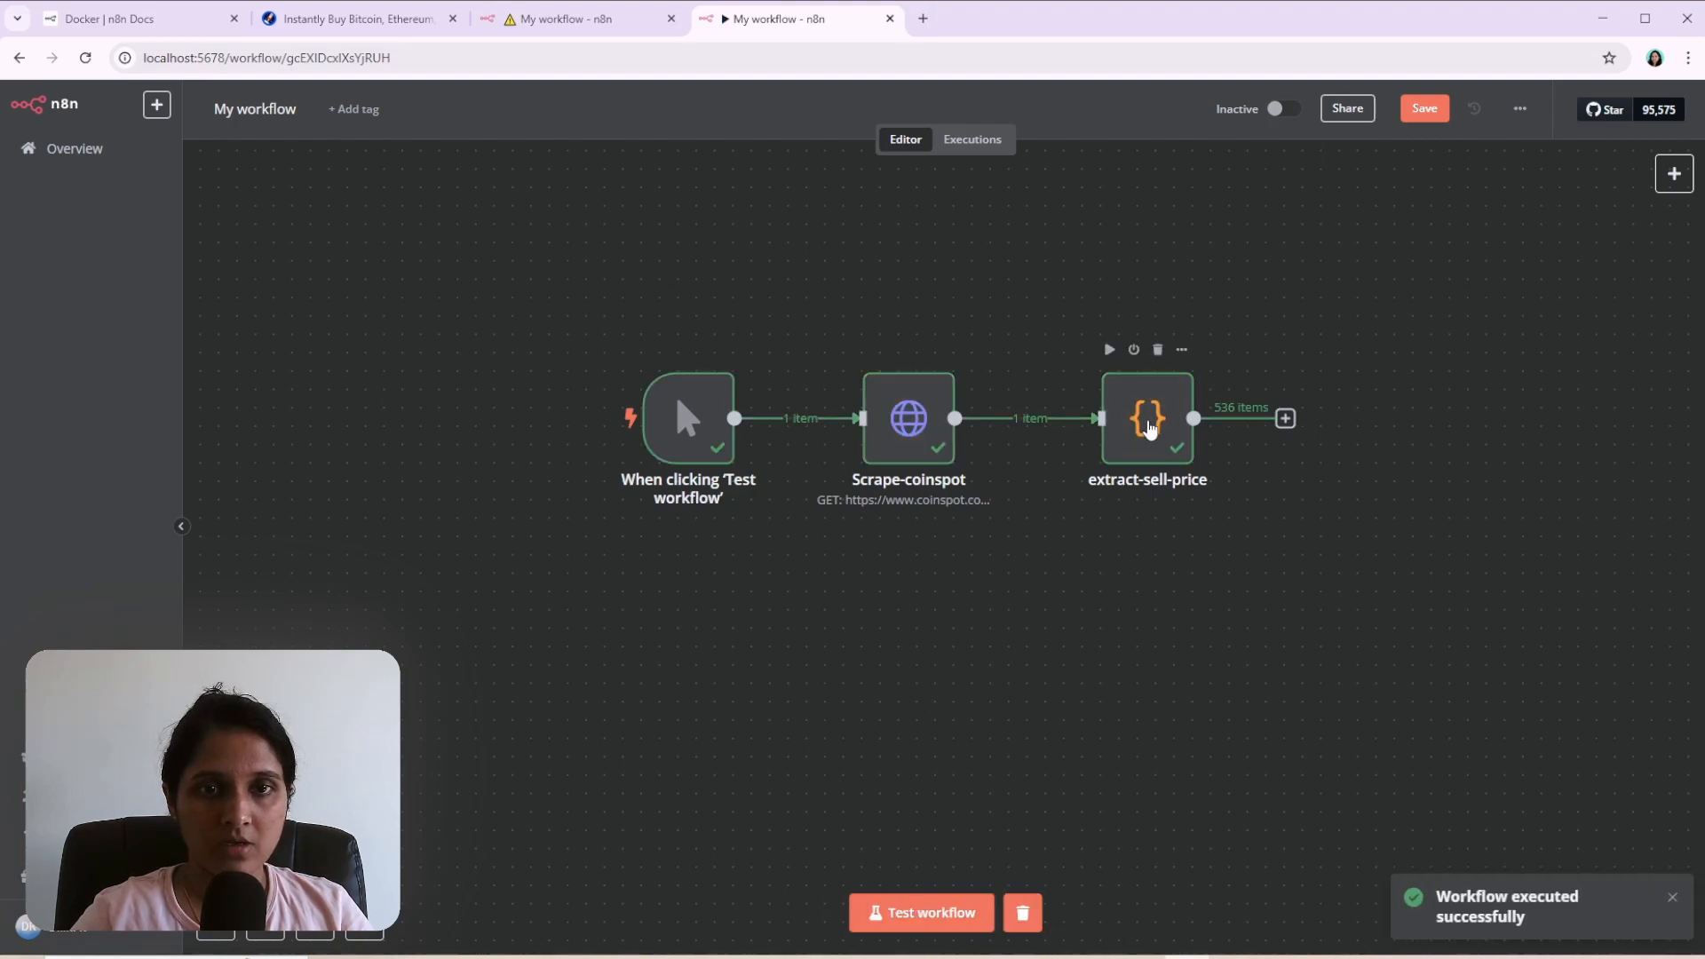
mouse_move(1227, 490)
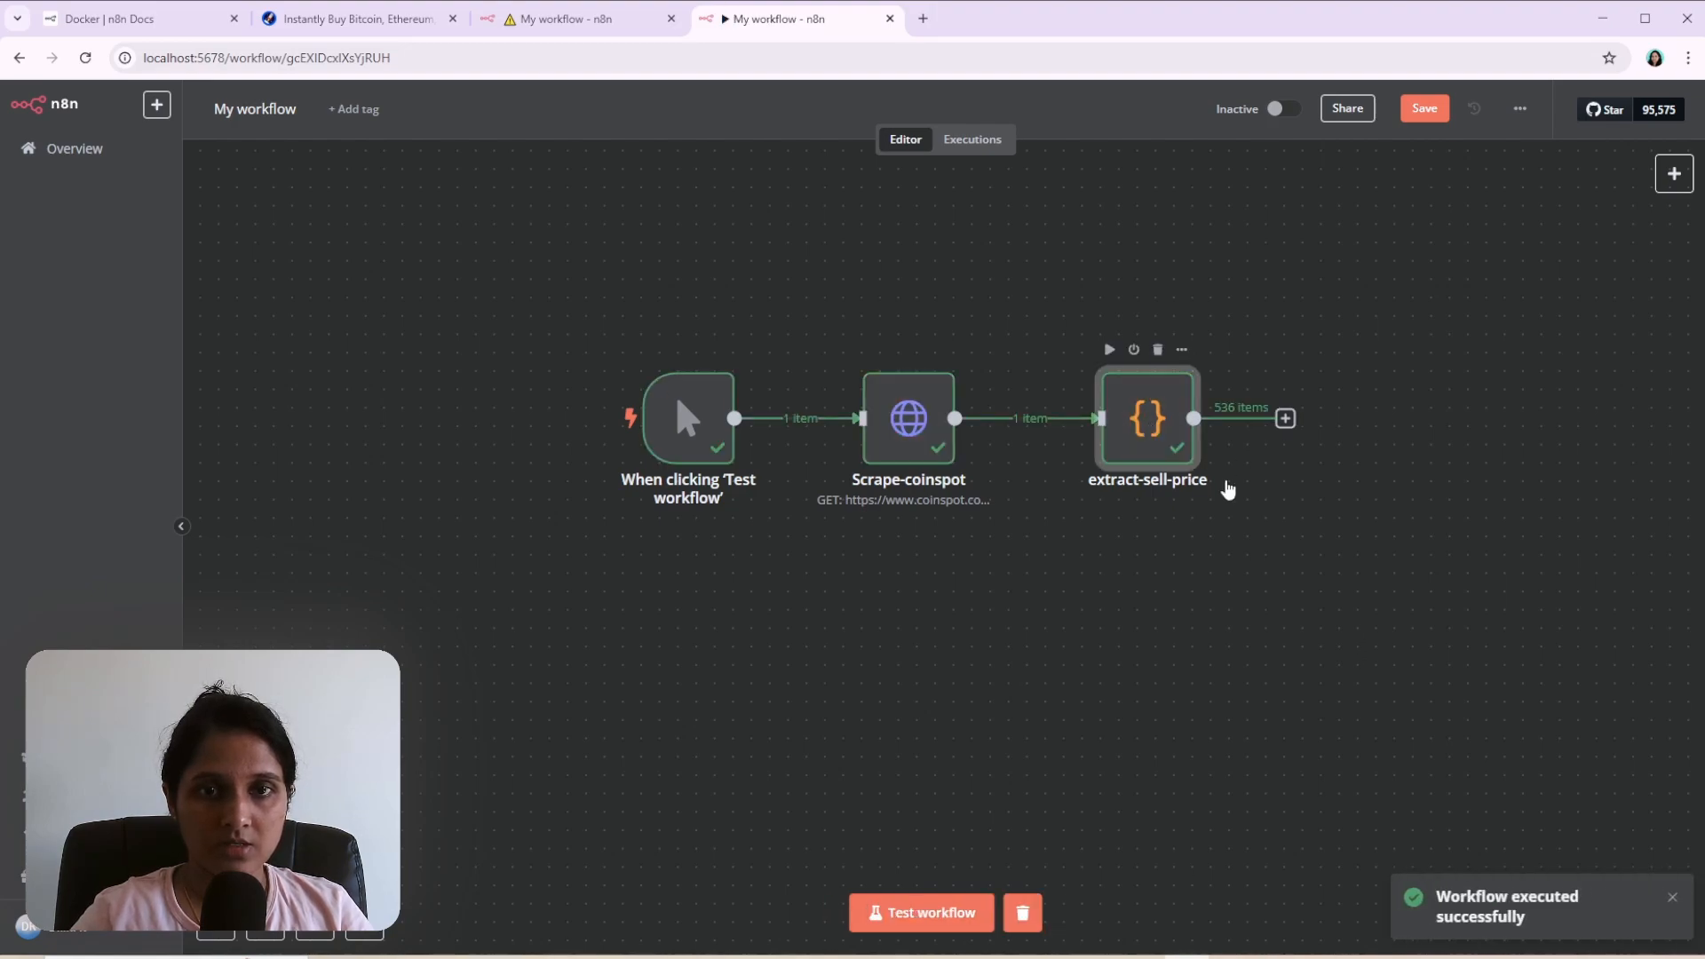
double_click(1147, 419)
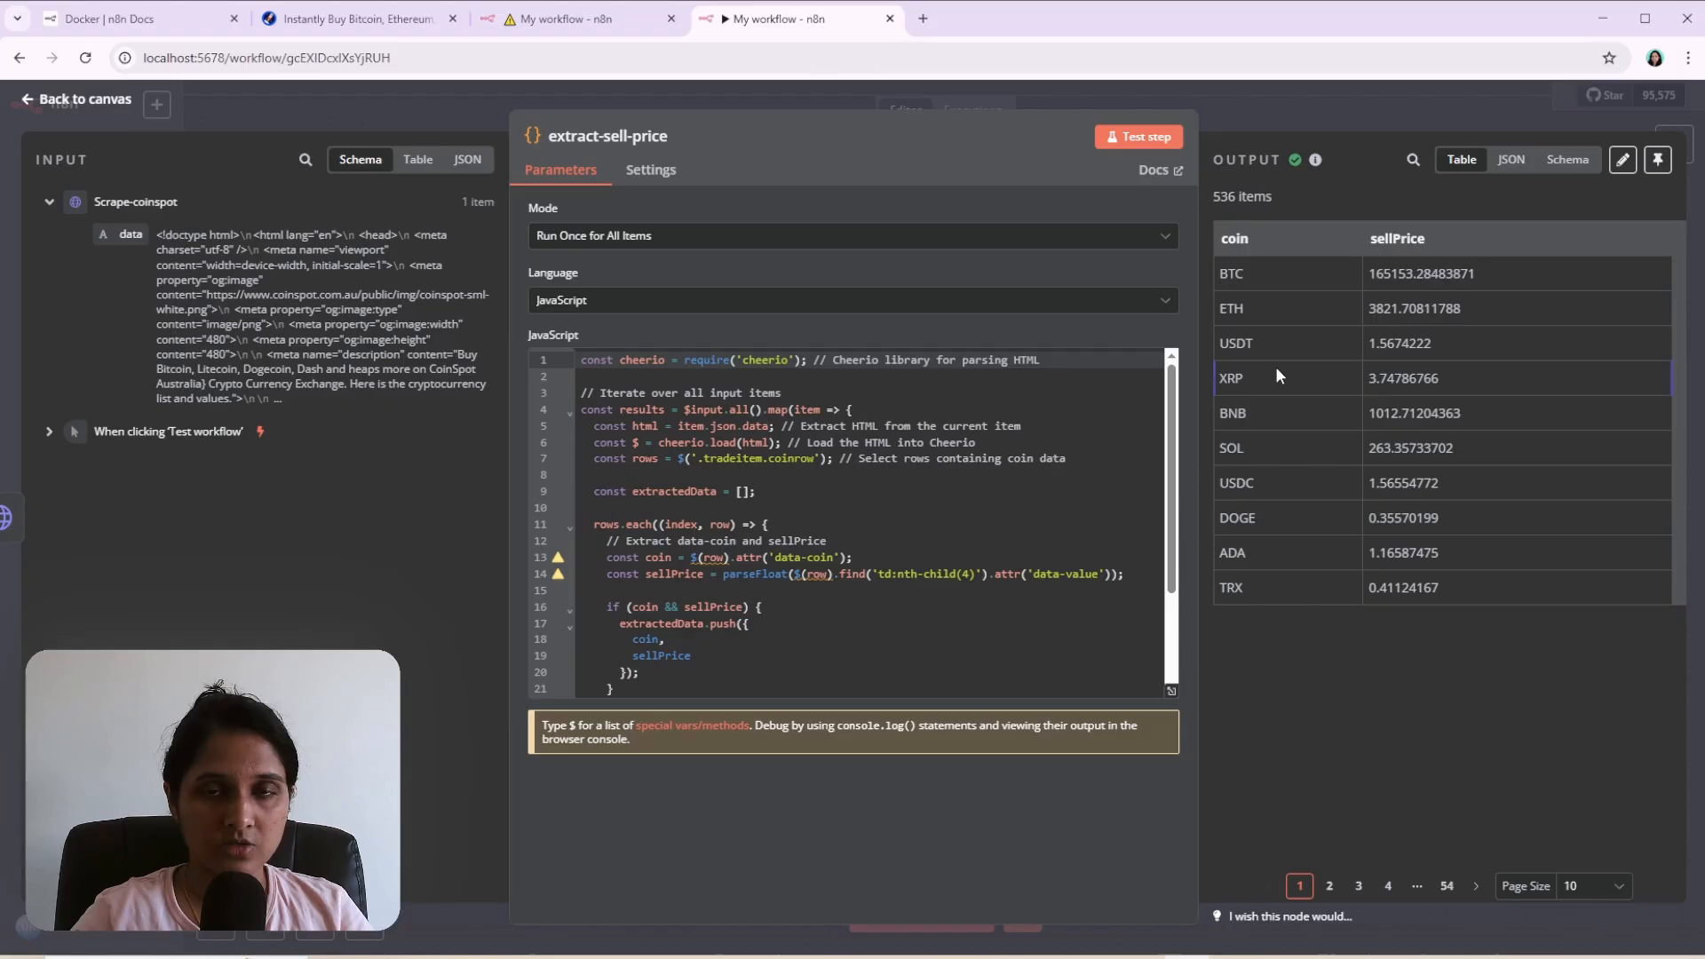
click(78, 99)
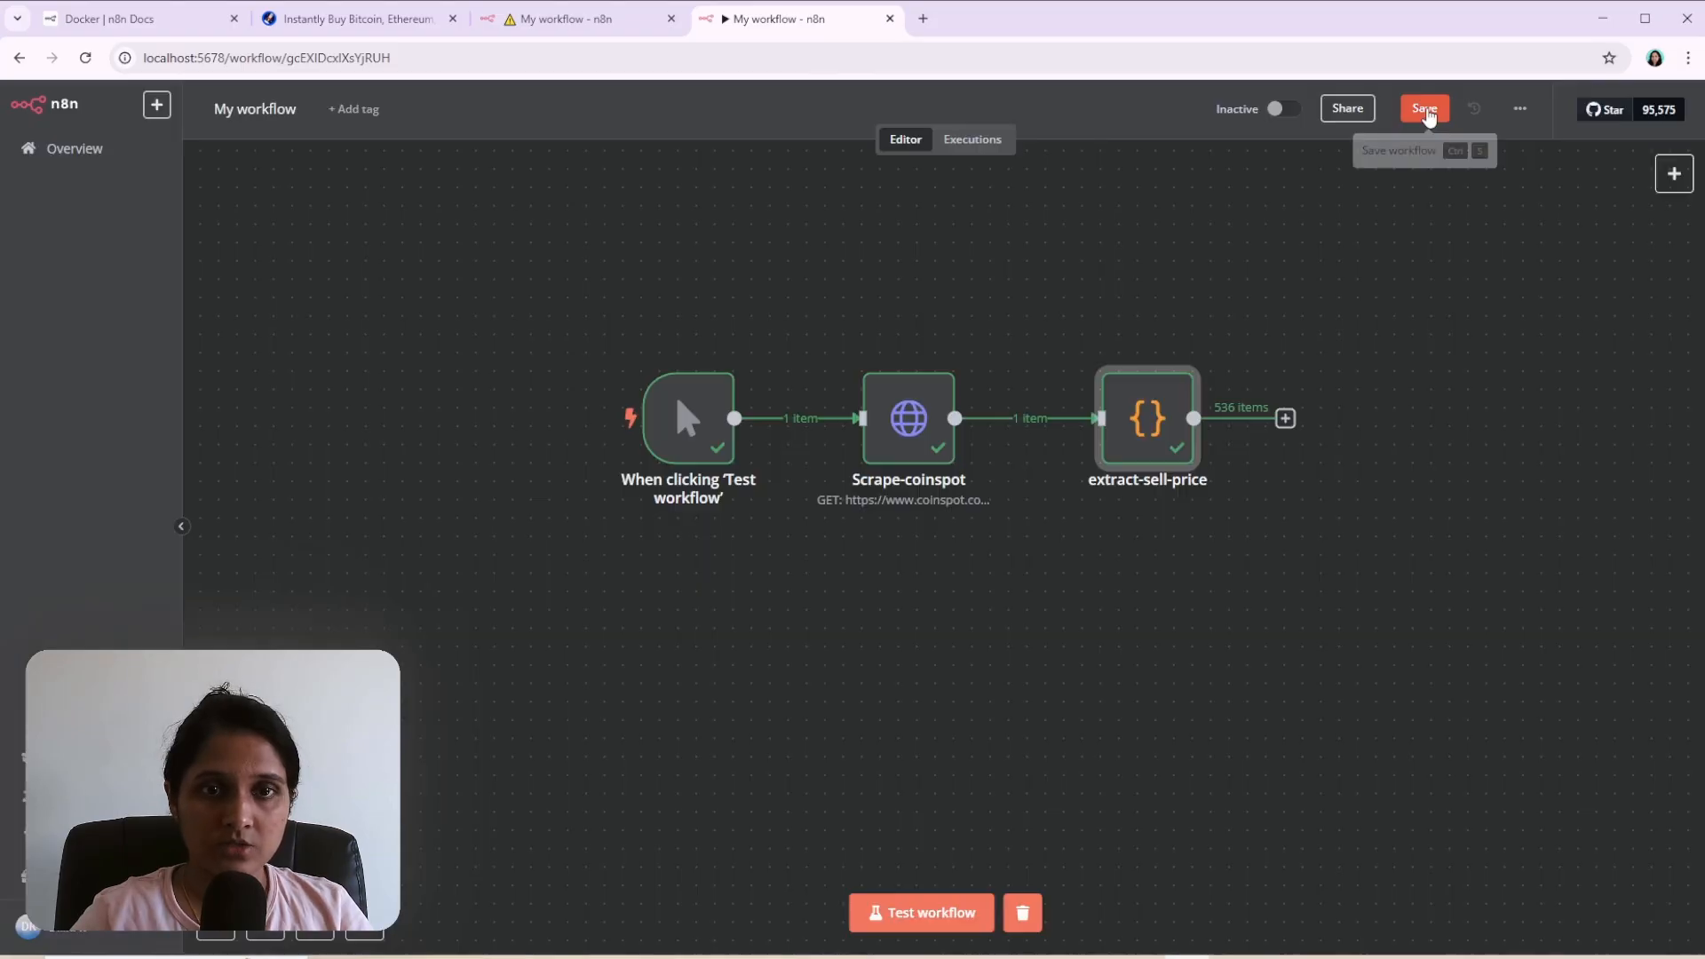
click(1423, 108)
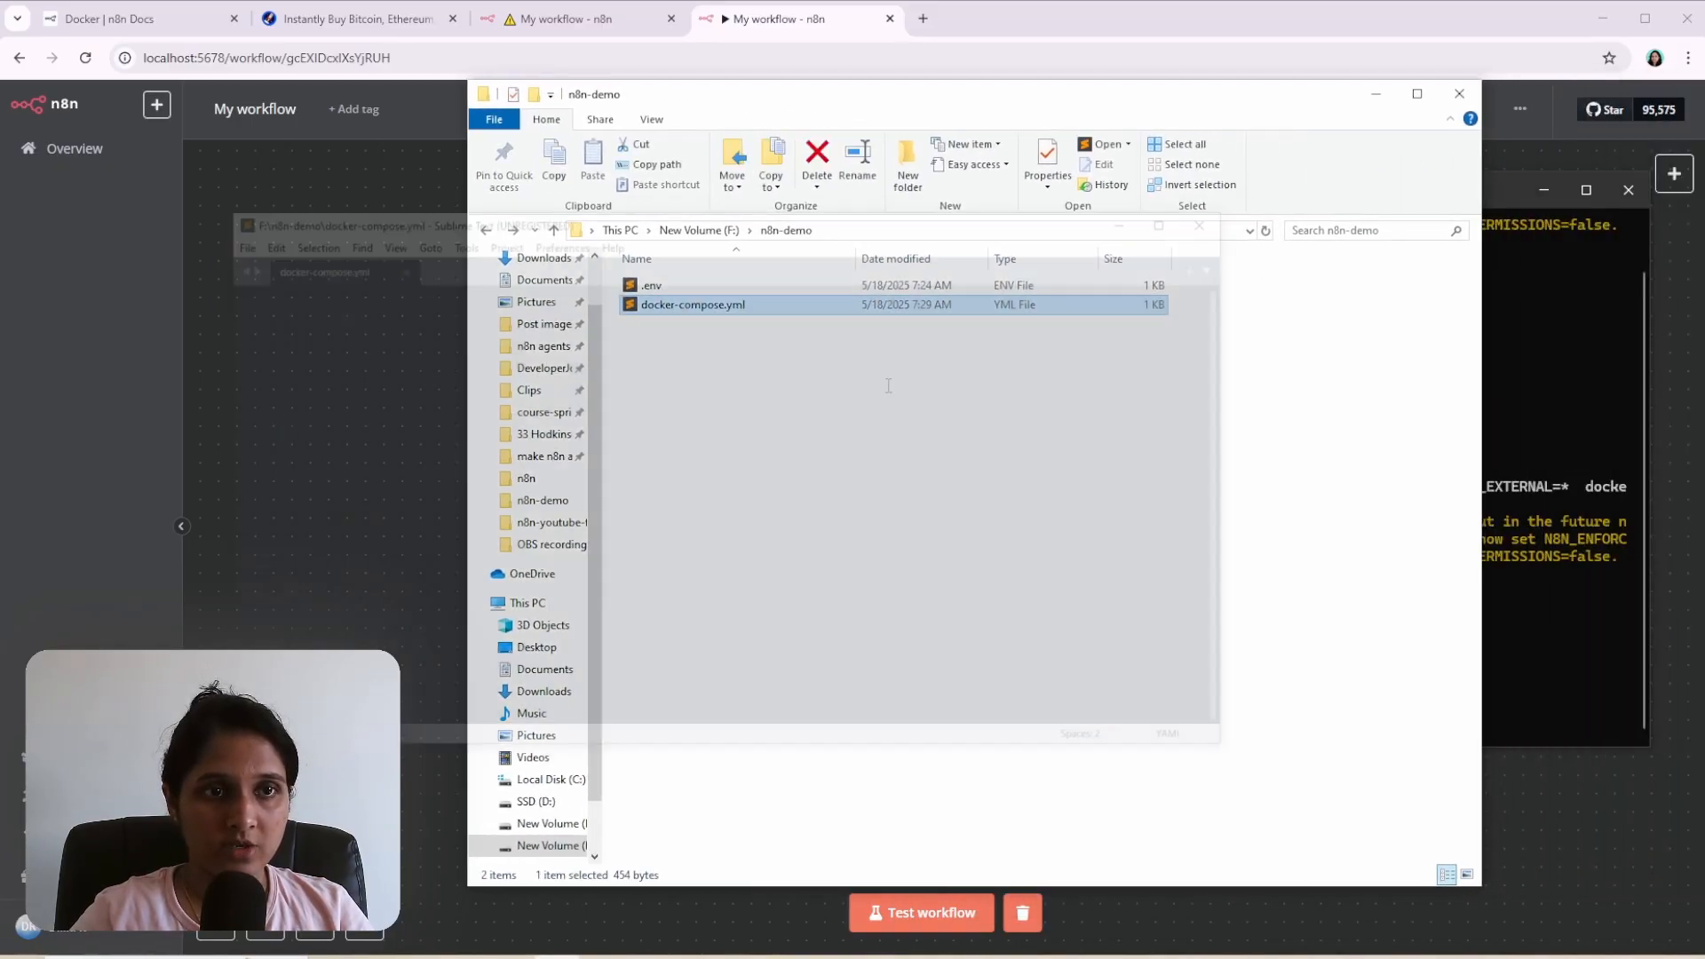
View docker-compose.yml and the .env file listing timezone, host, port and NODE_FUNCTION_ALLOW_EXTERNAL=*.
double_click(693, 304)
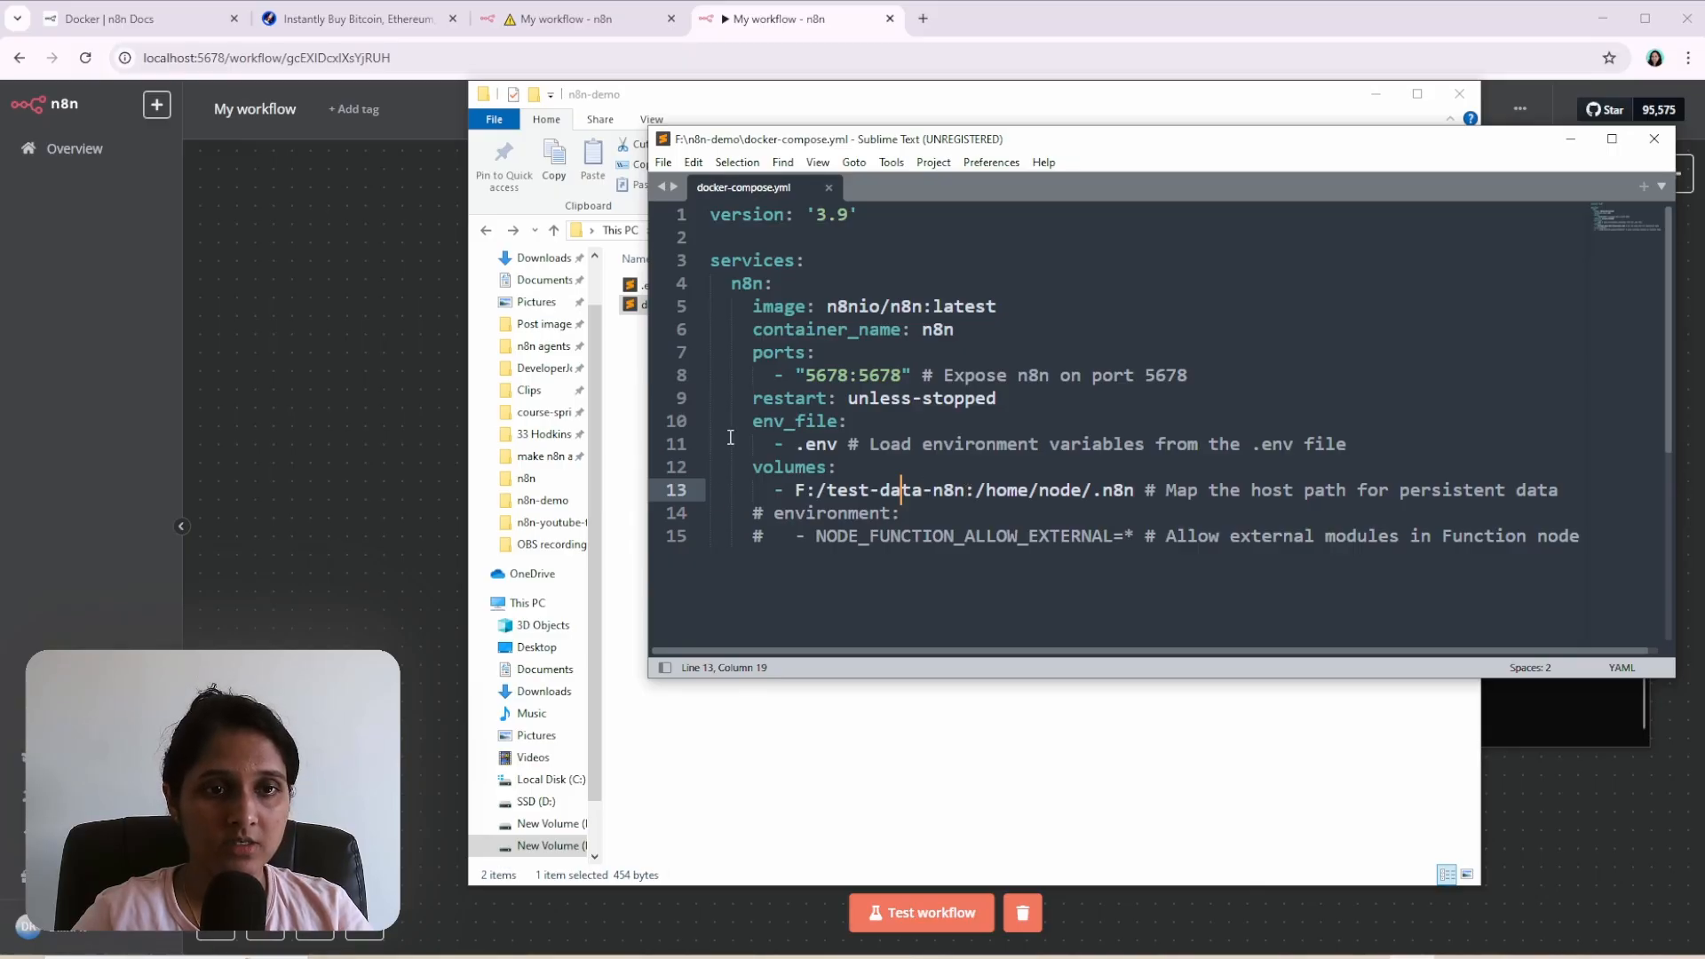
mouse_move(962, 494)
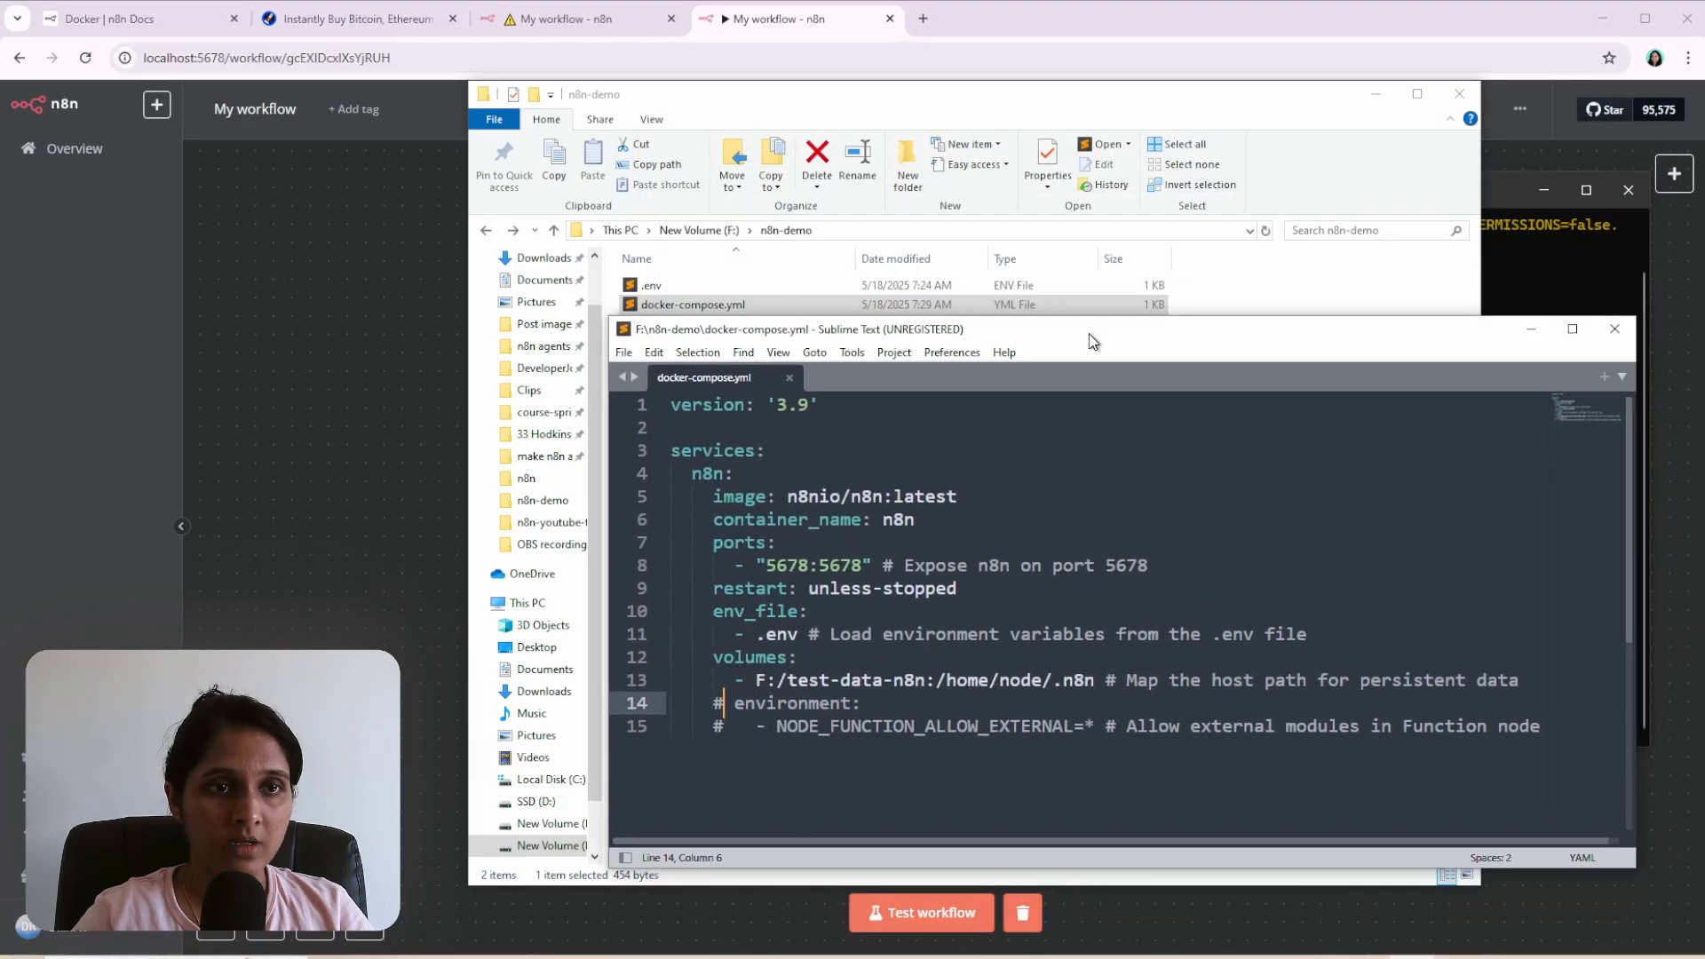
double_click(650, 284)
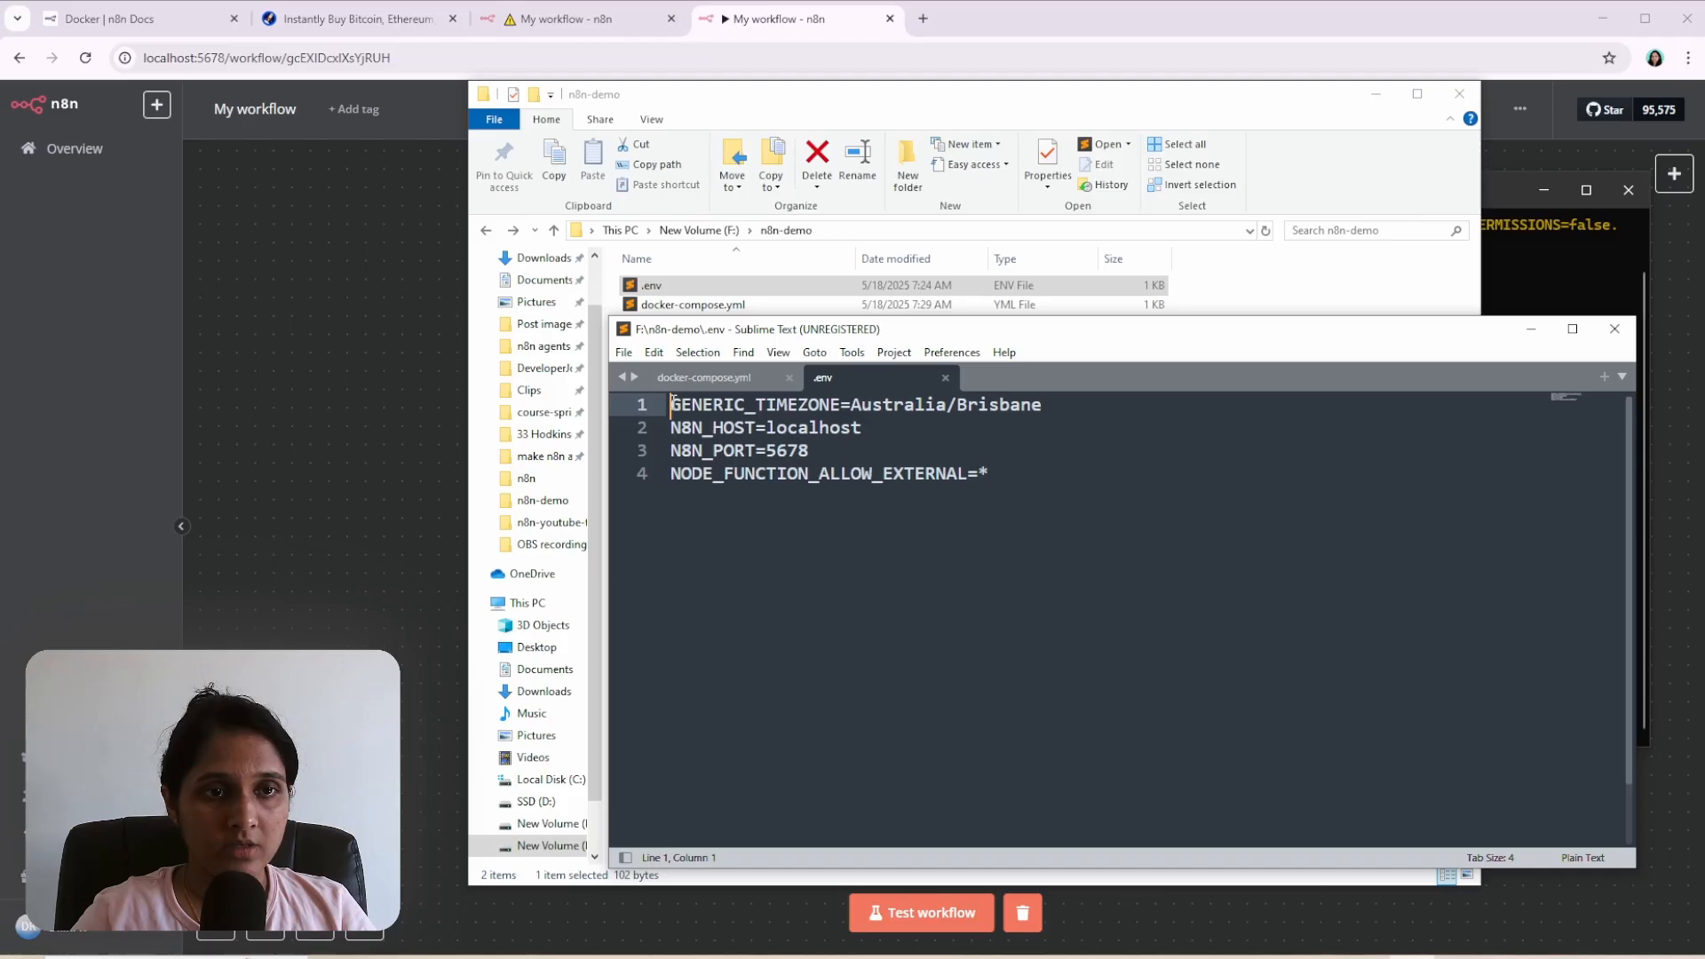
triple_click(854, 405)
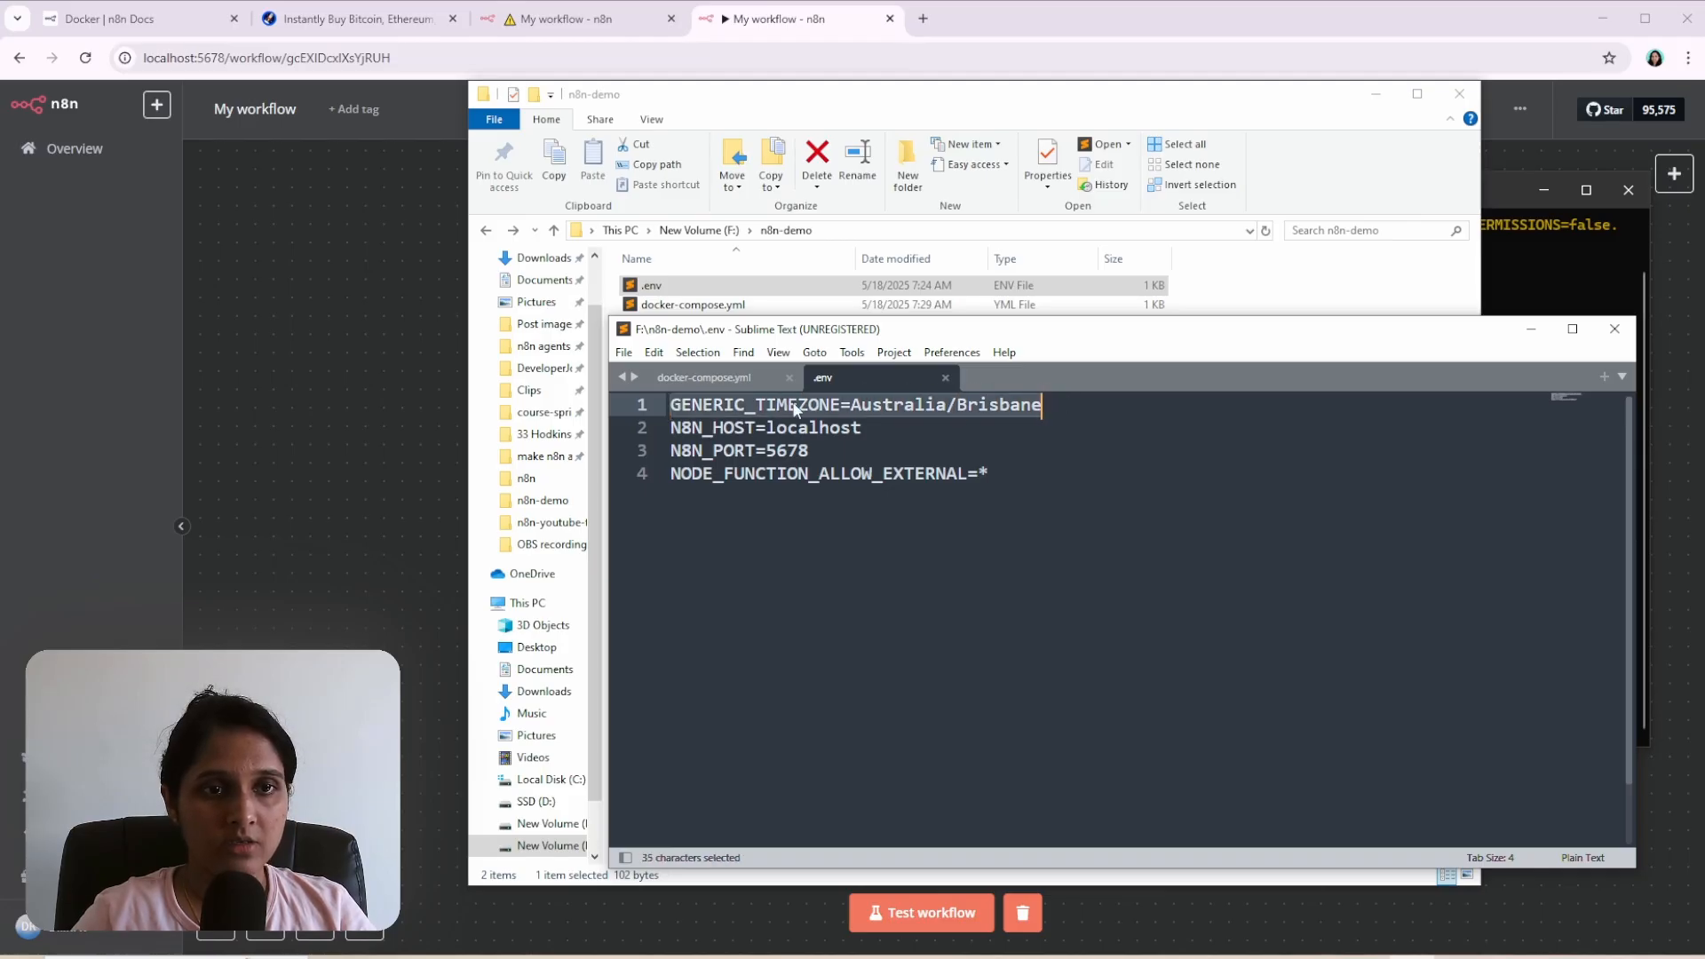
click(672, 472)
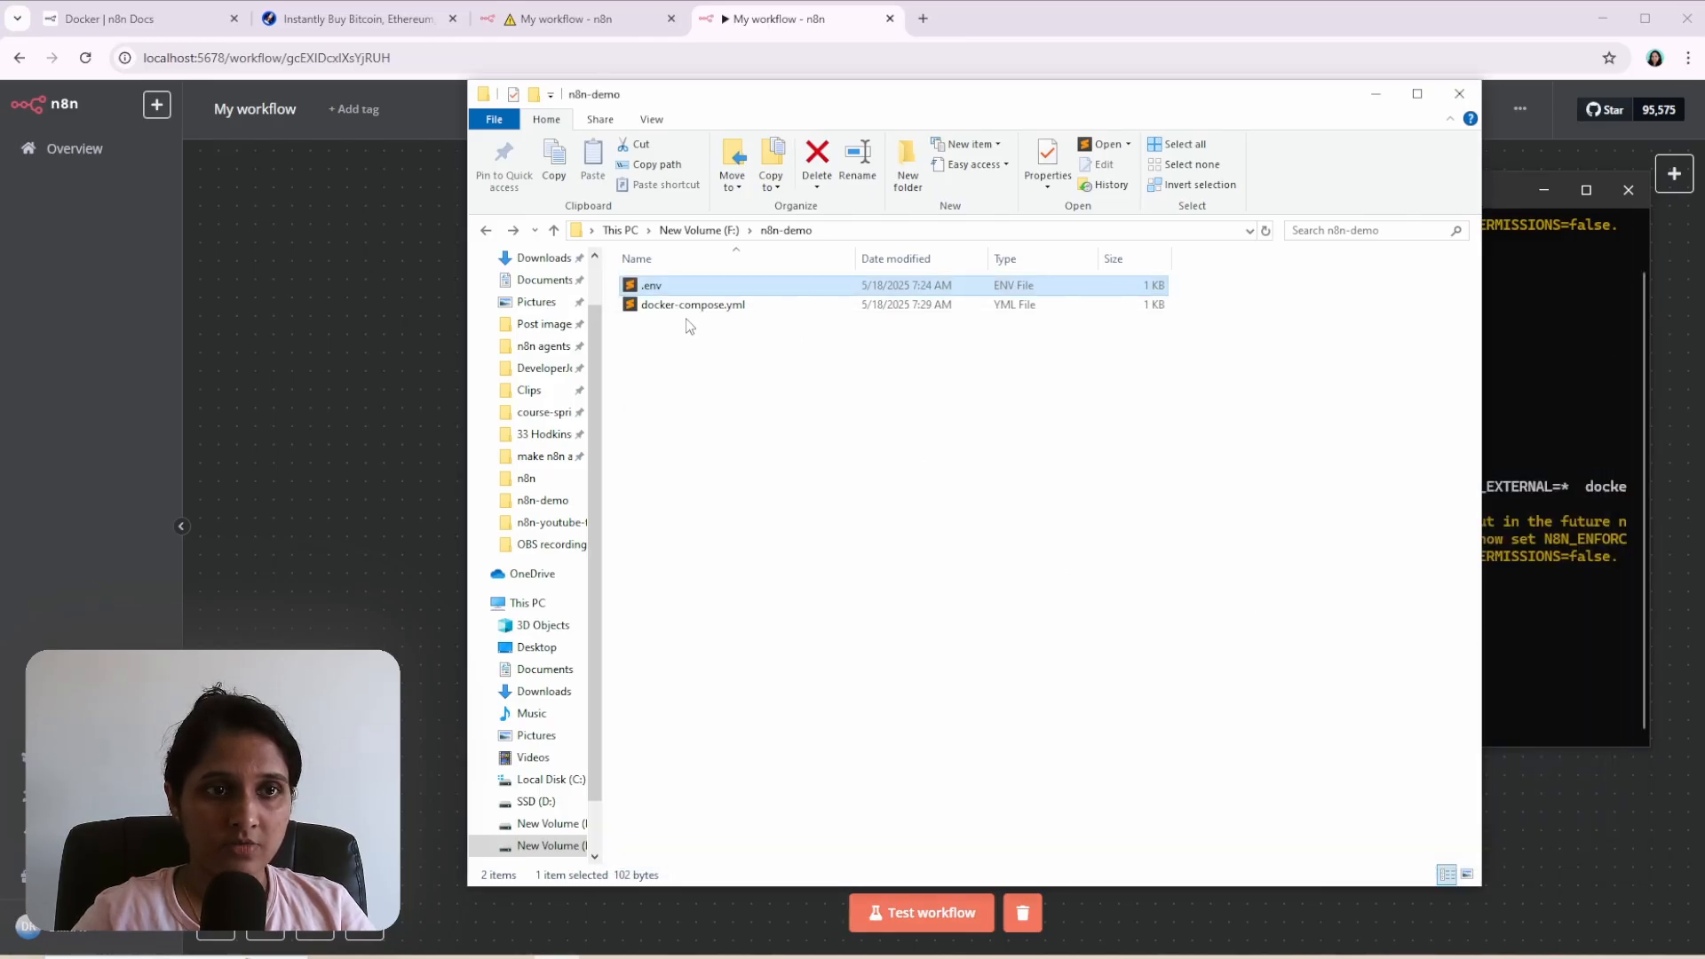
double_click(691, 304)
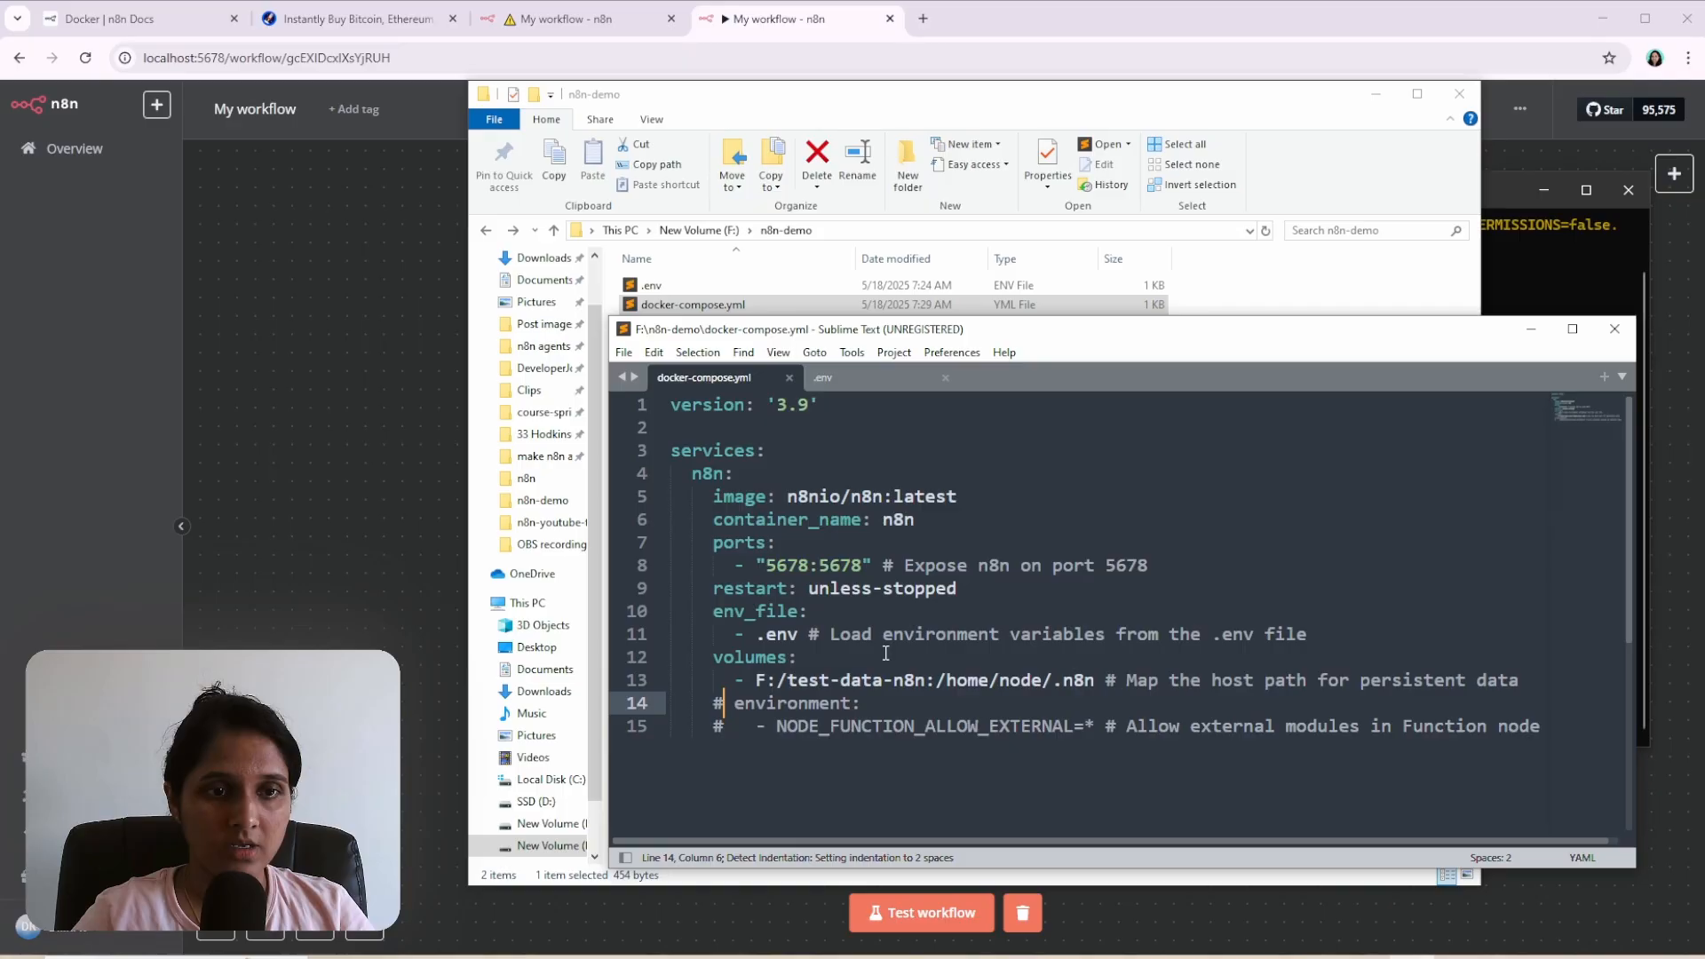
click(764, 634)
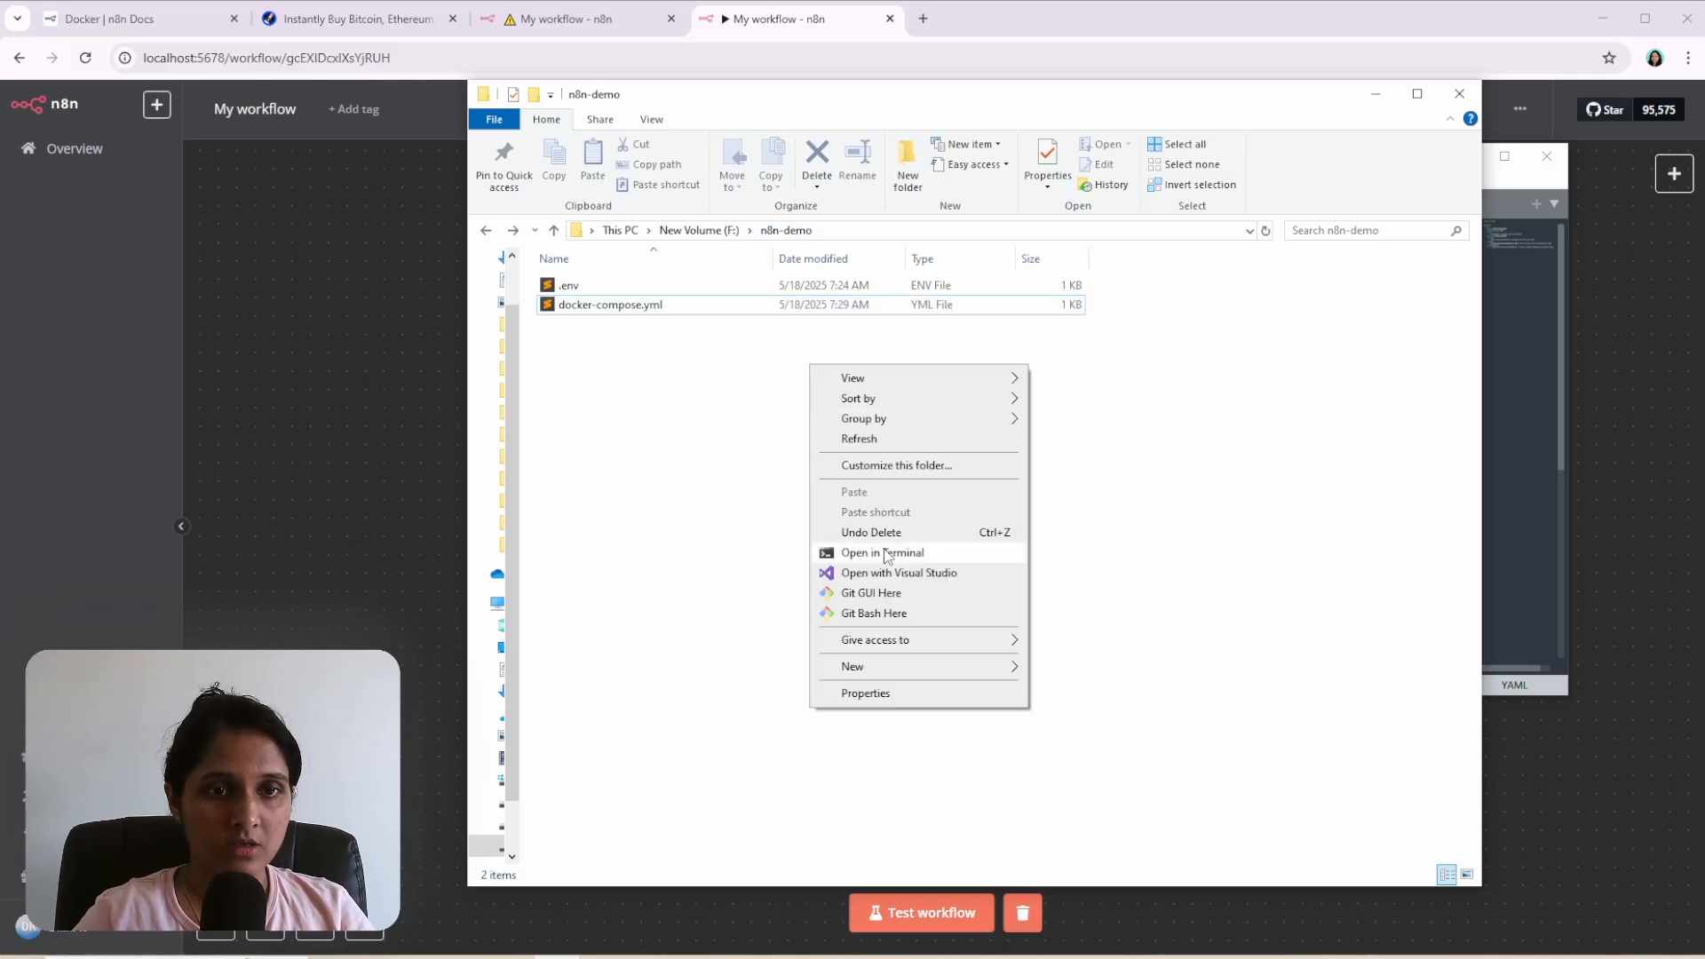
Launch a terminal in the n8n-demo folder and check the n8n container on 5678:5678.
click(882, 552)
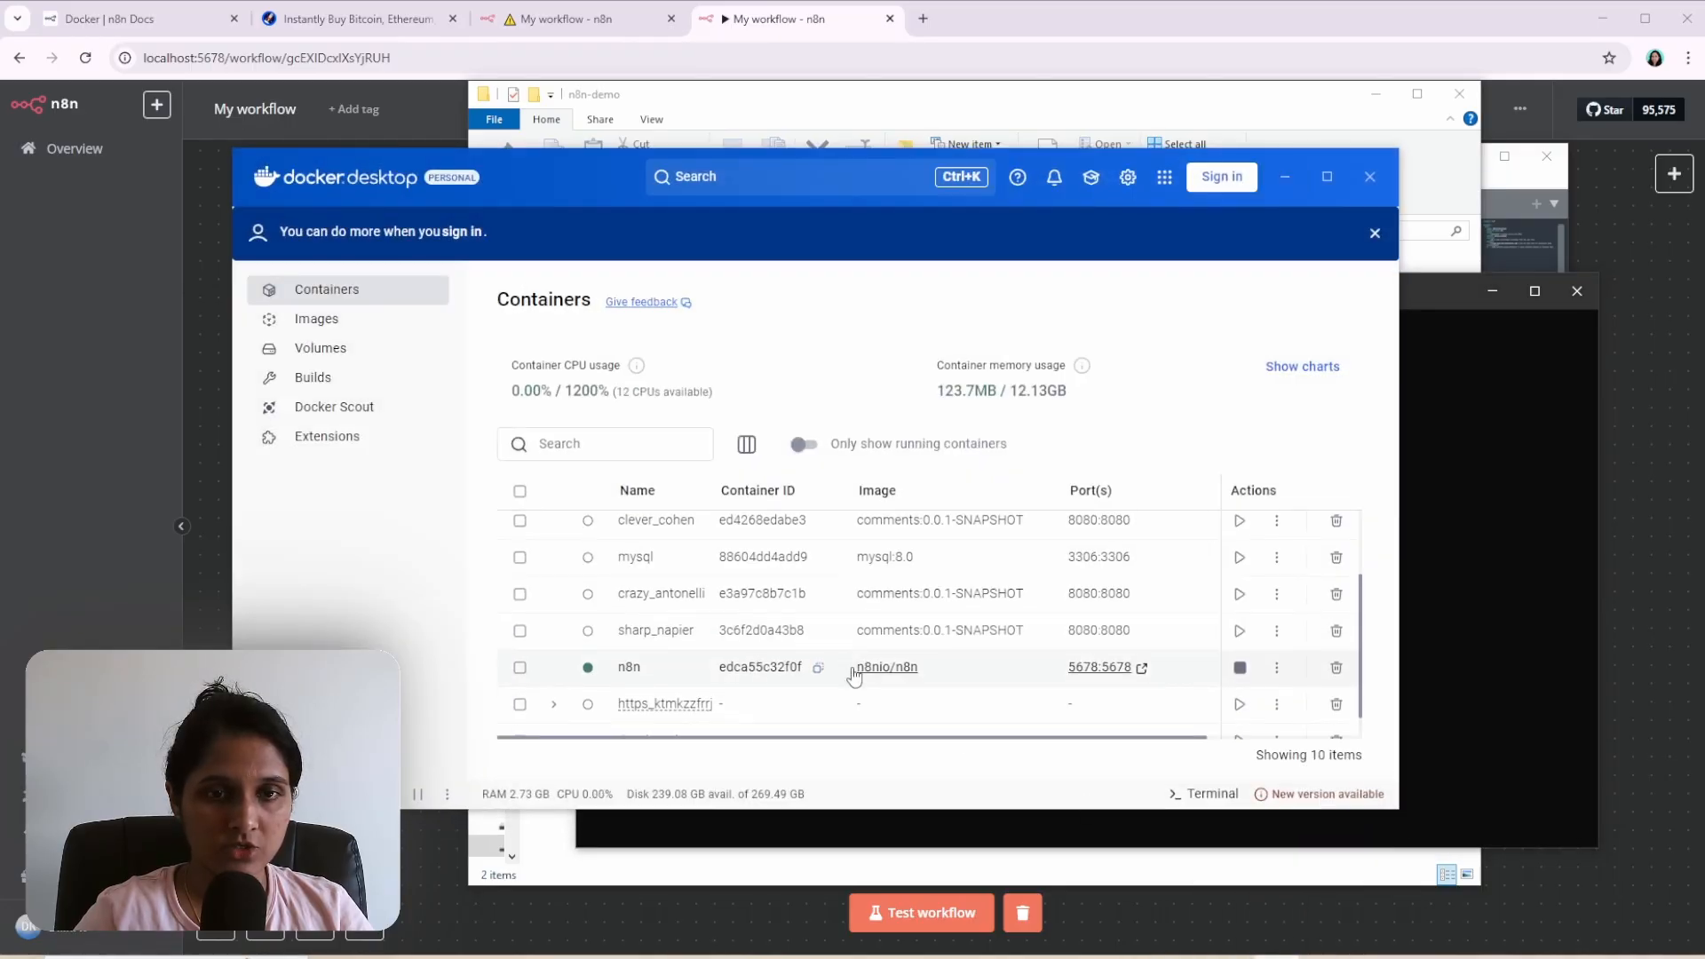
scroll(down, 3)
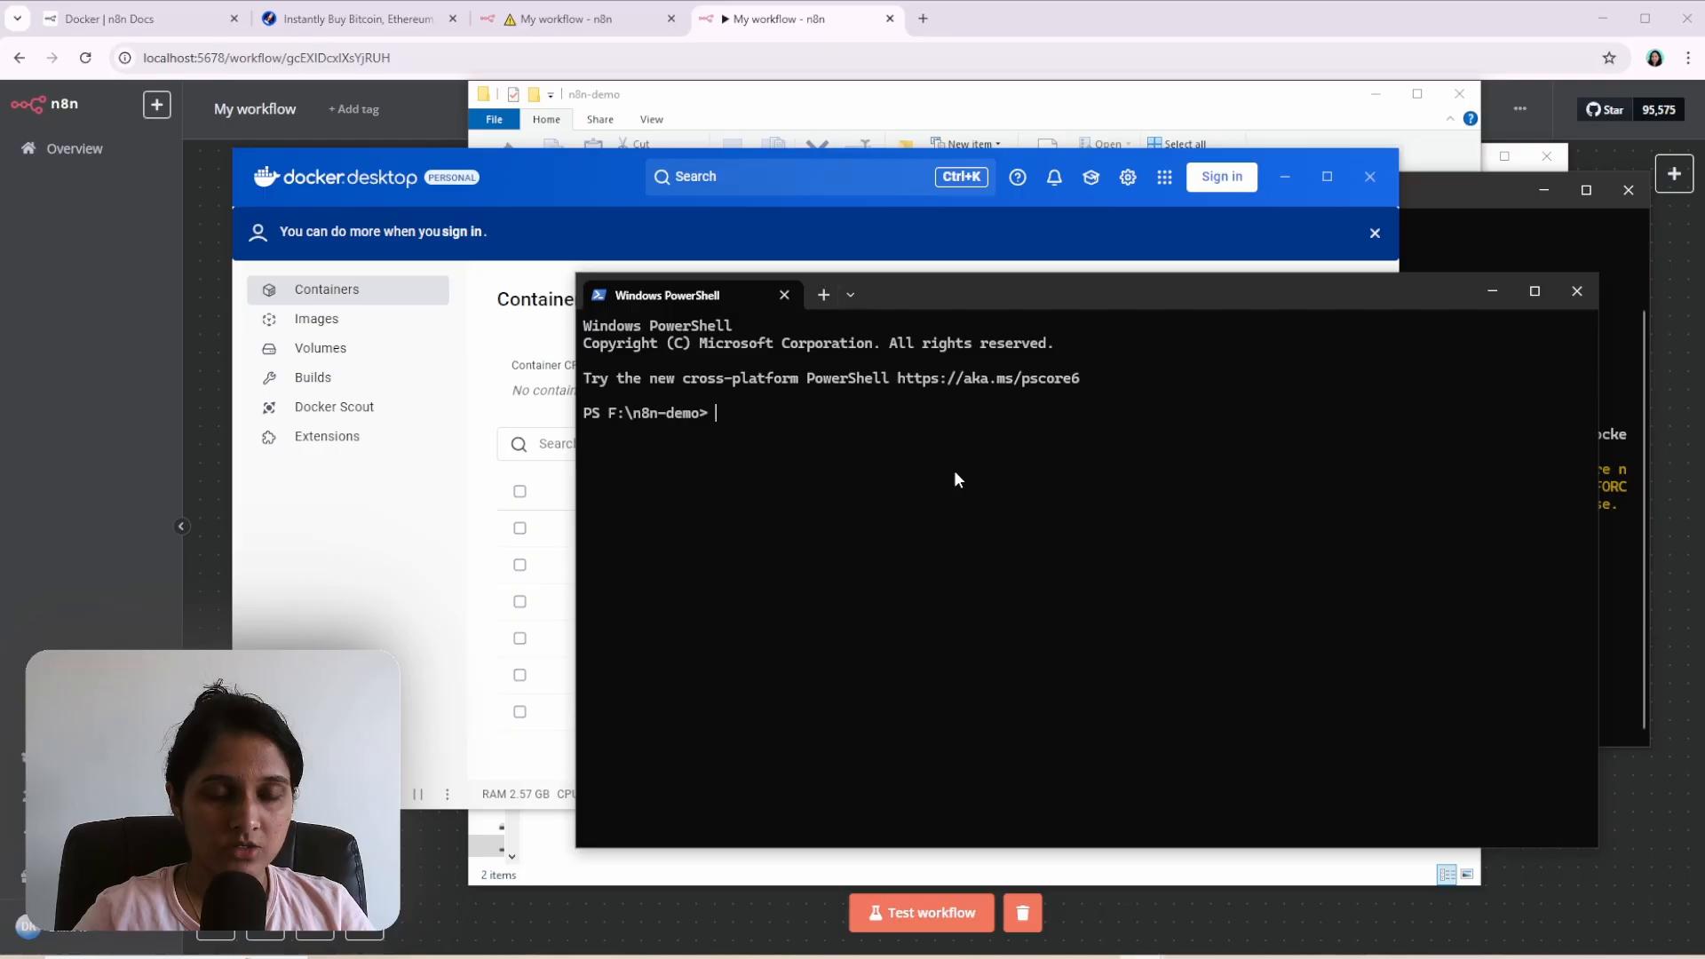
Run docker compose up at the F:\n8n-demo prompt to start n8n.
text(docker compose)
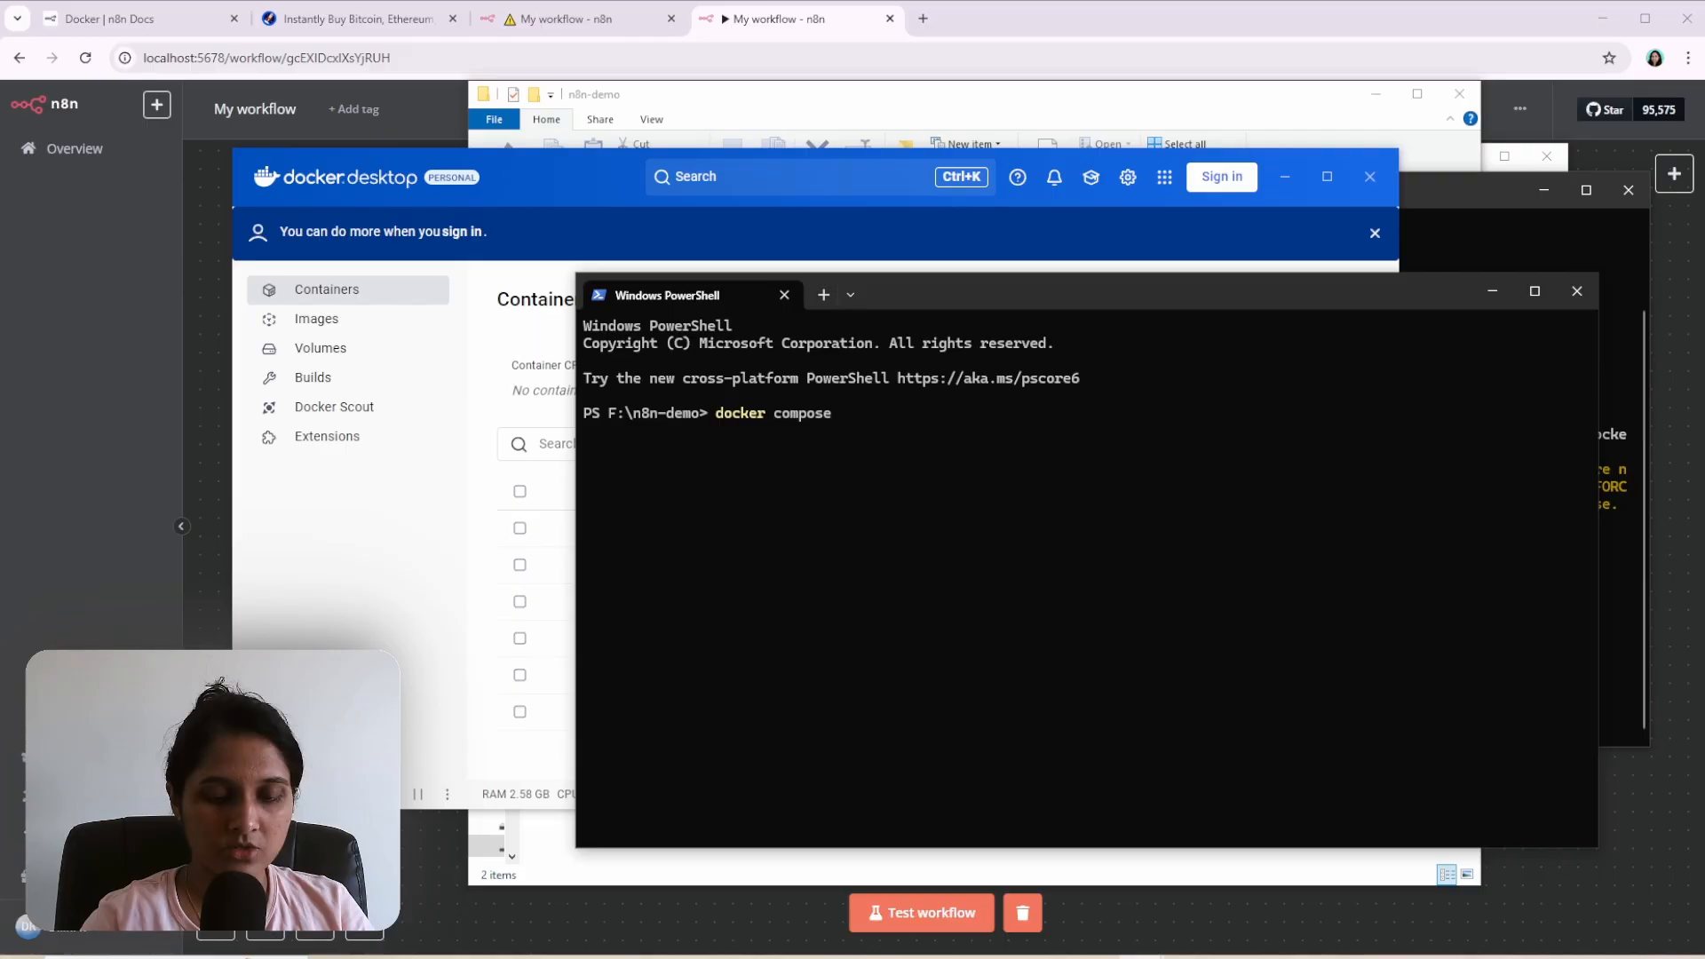
text(up)
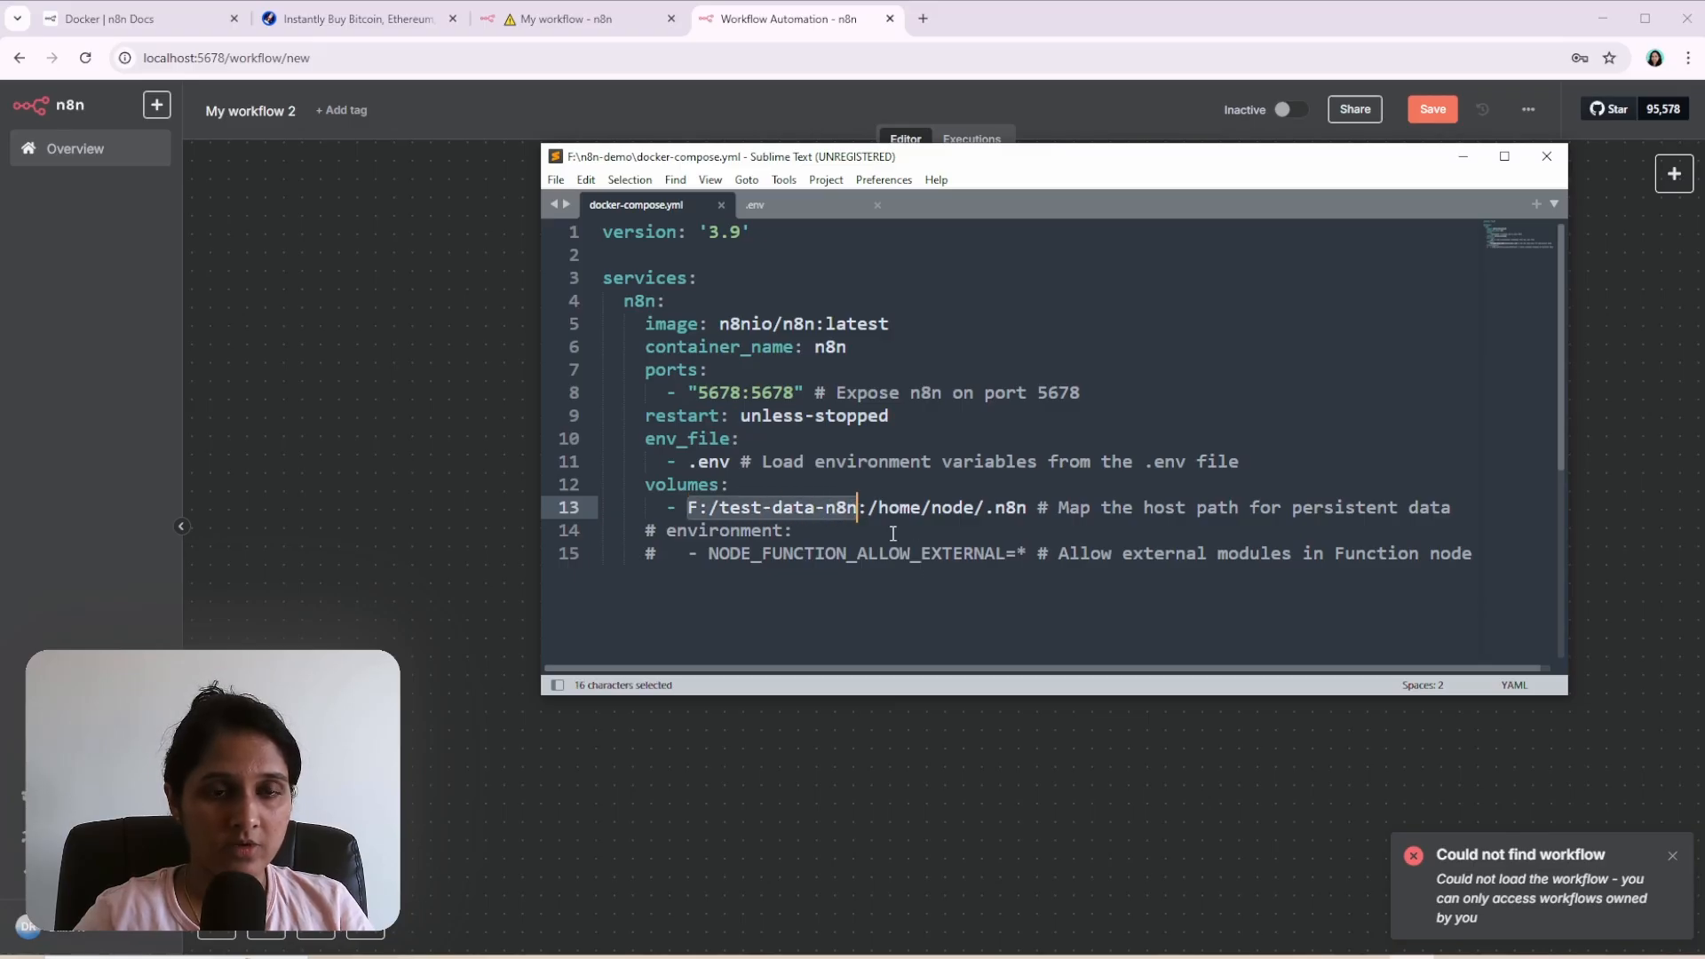
mouse_move(918, 405)
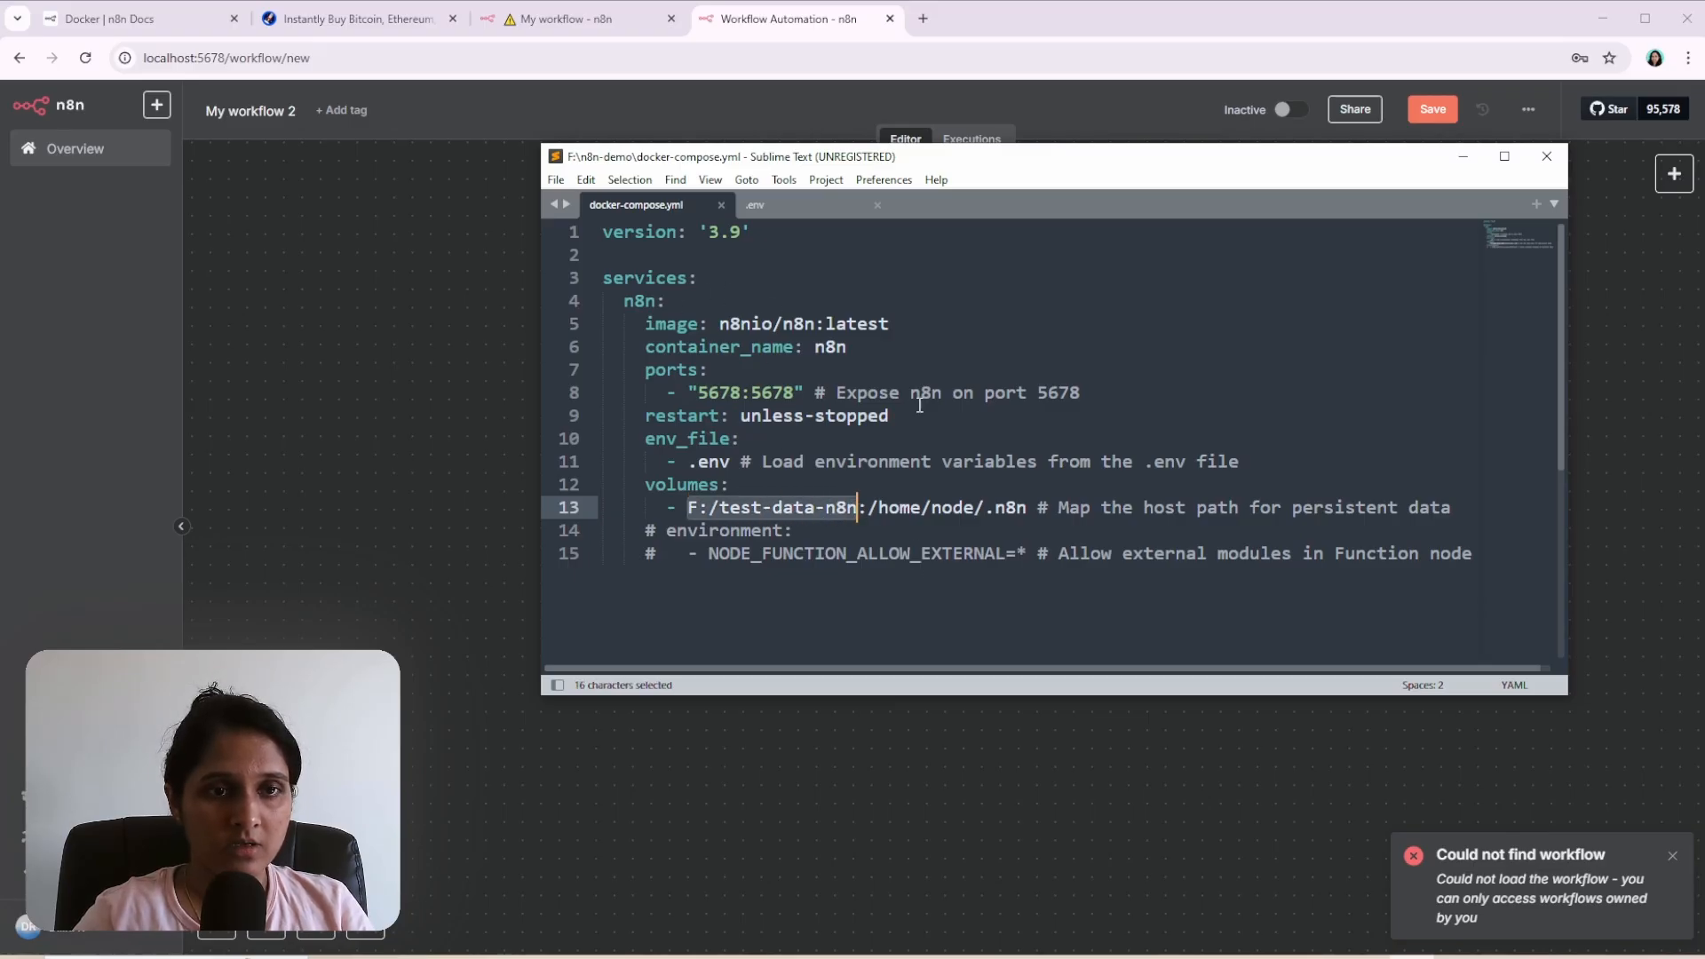